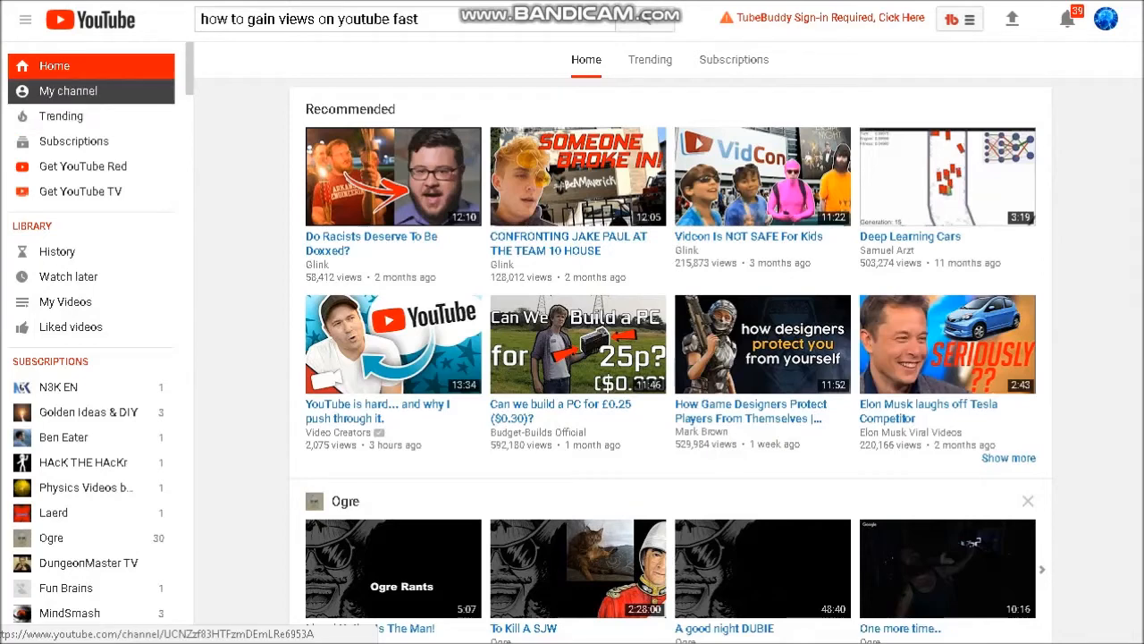
mouse_move(68, 90)
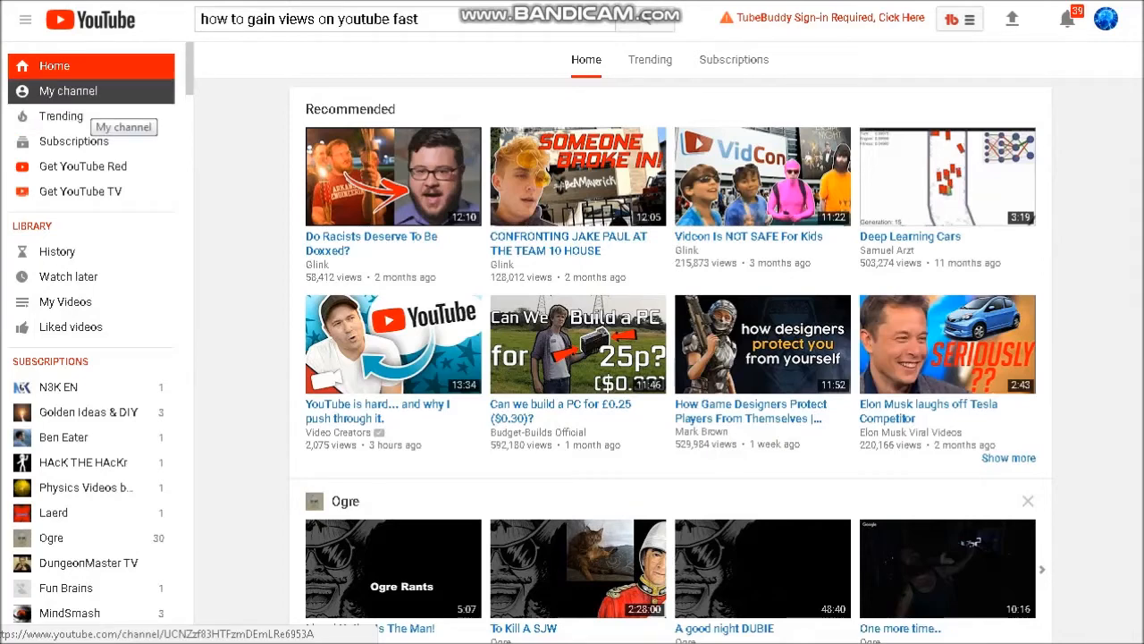
mouse_move(53, 65)
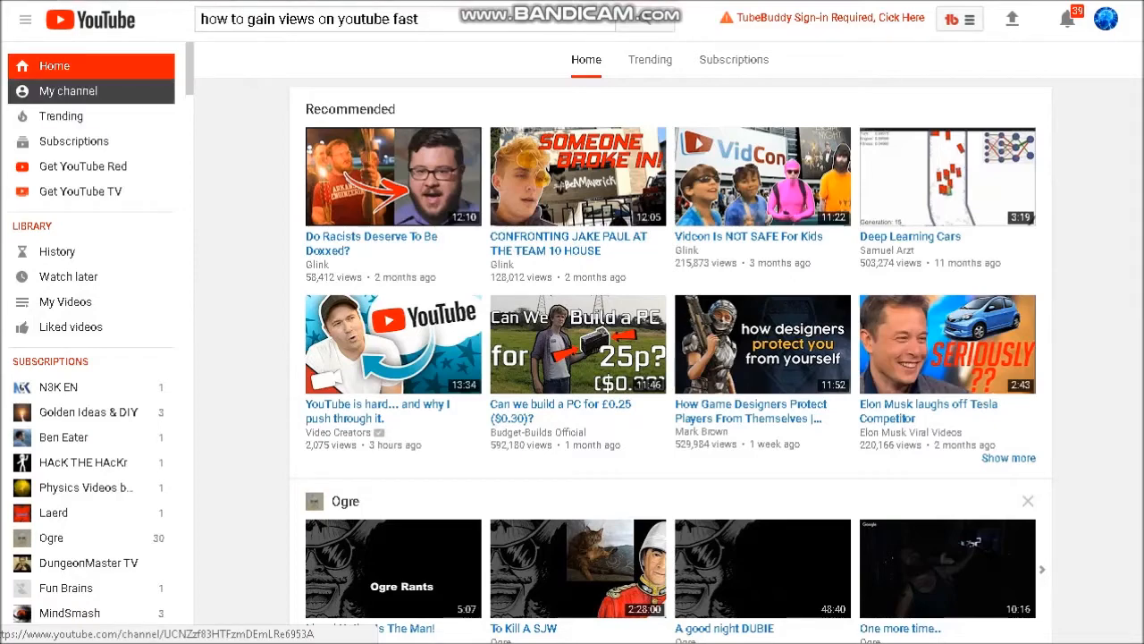
Step: Open your own channel page, showing 131 subscribers and 4,439 views
left_click(68, 90)
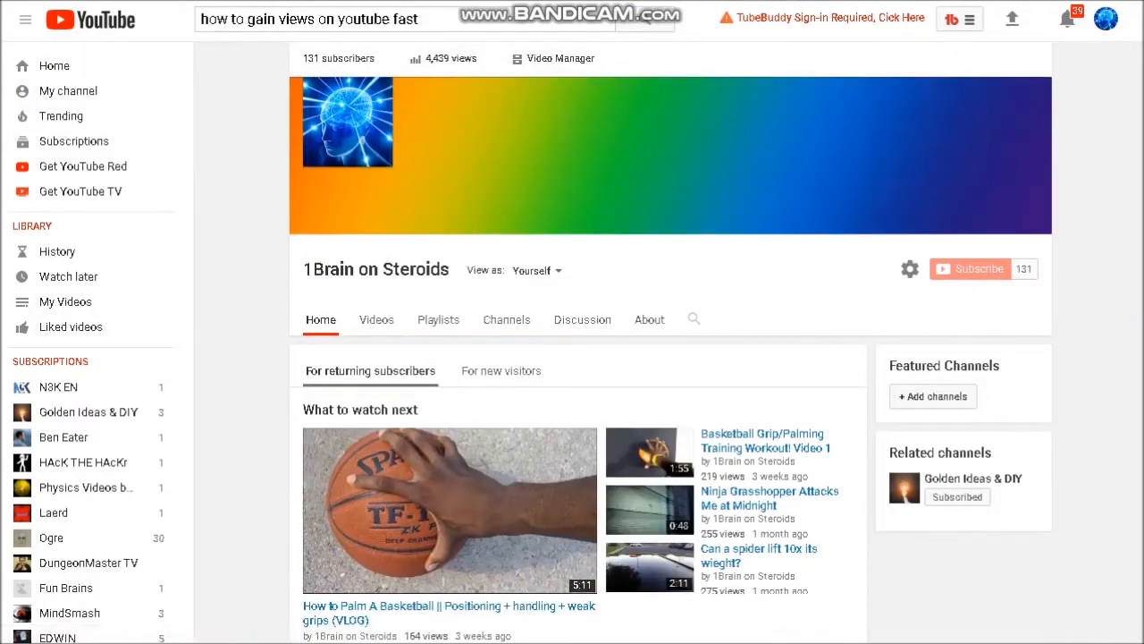
mouse_move(978, 268)
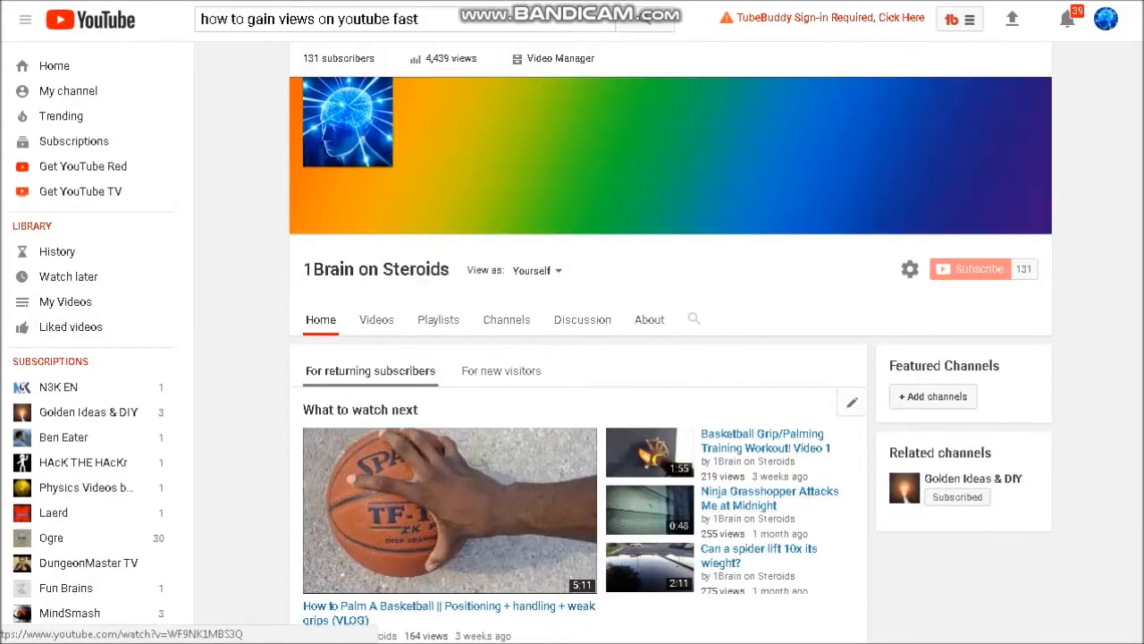
double_click(405, 19)
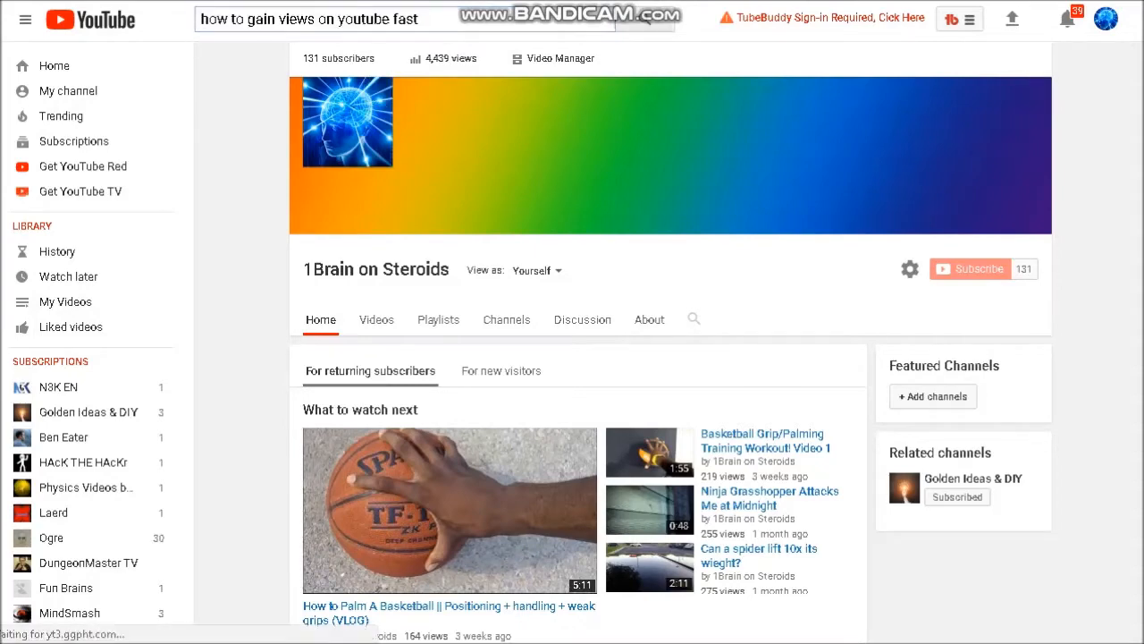
Step: Return to the search results and open 'How To Get 1000 views in LESS than a WEEK on YouTube'
key("Return")
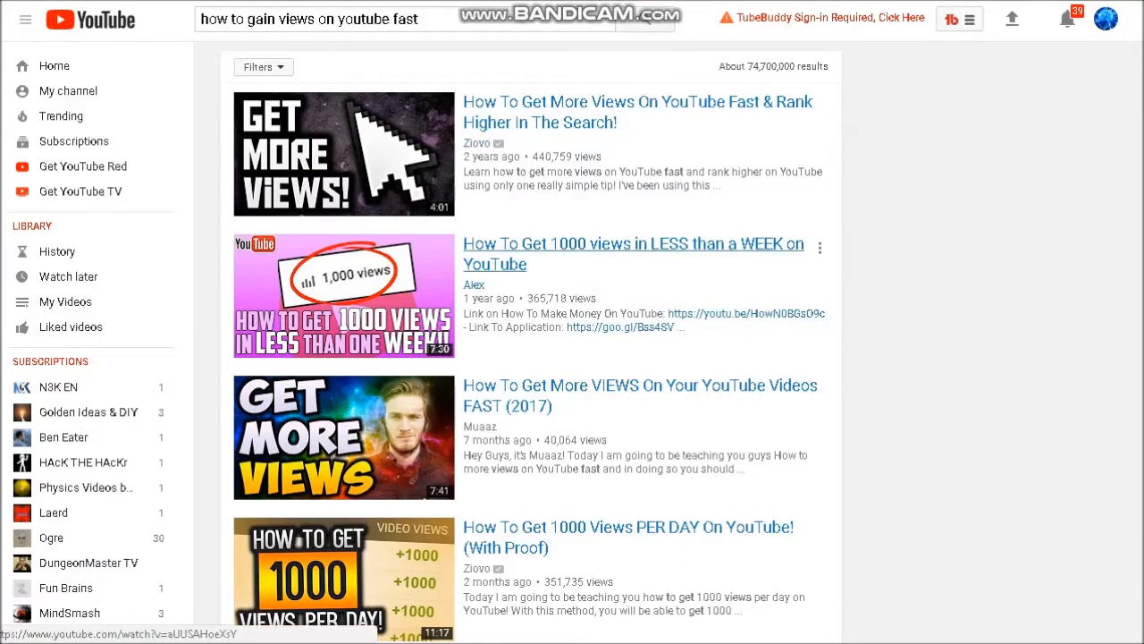
left_click(632, 254)
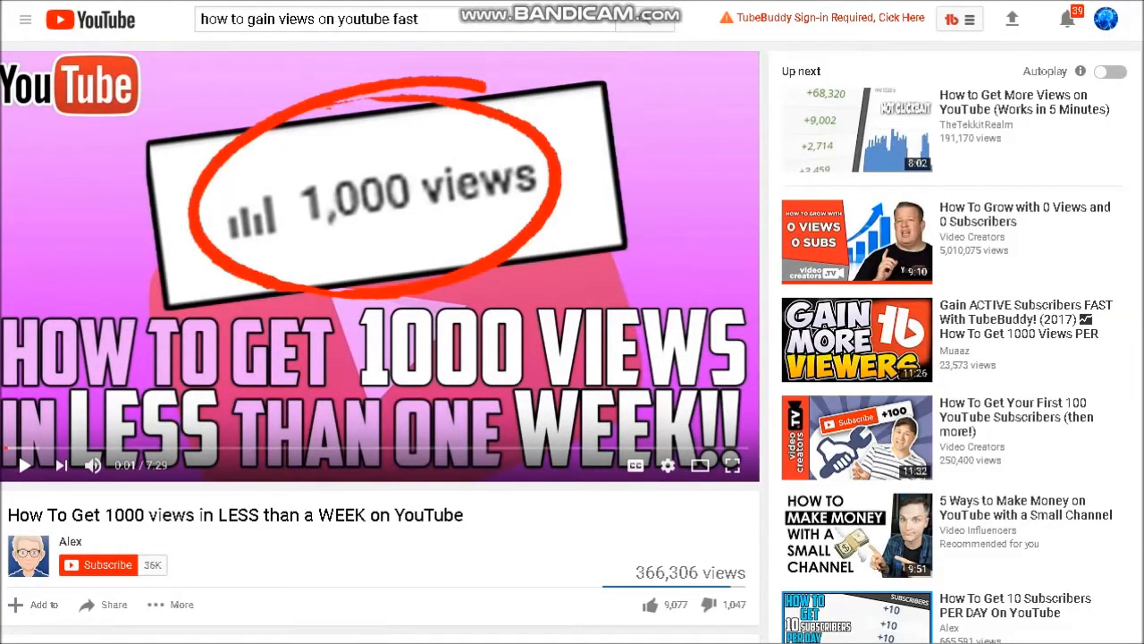
Step: Sort the video's comments by Newest first and scroll through recent sub-for-sub requests
scroll("down", 3)
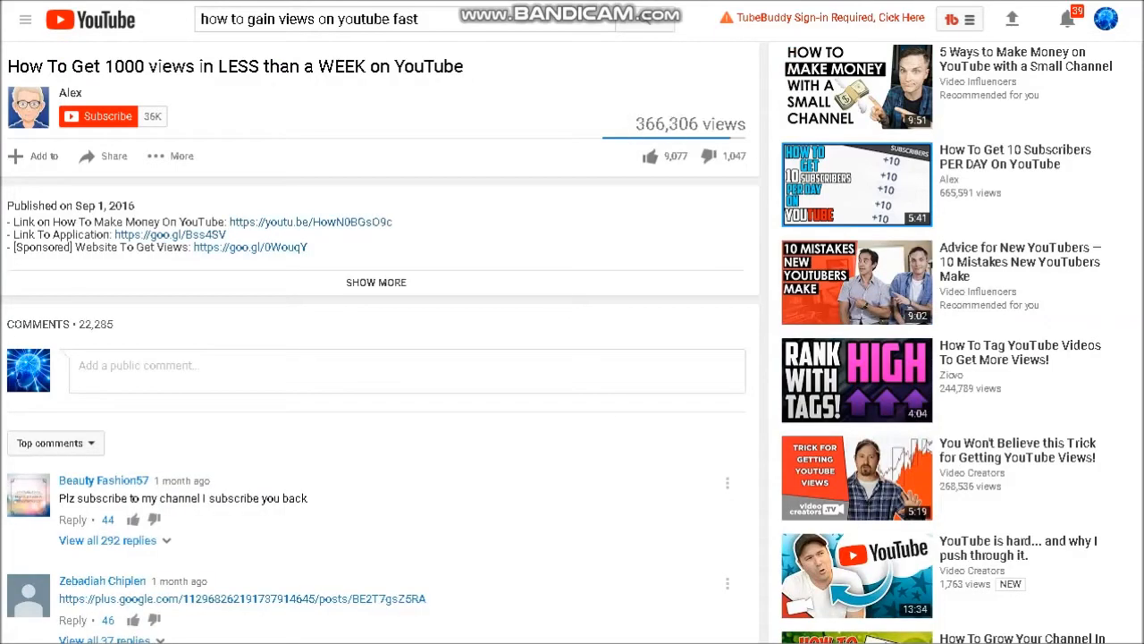
left_click(53, 443)
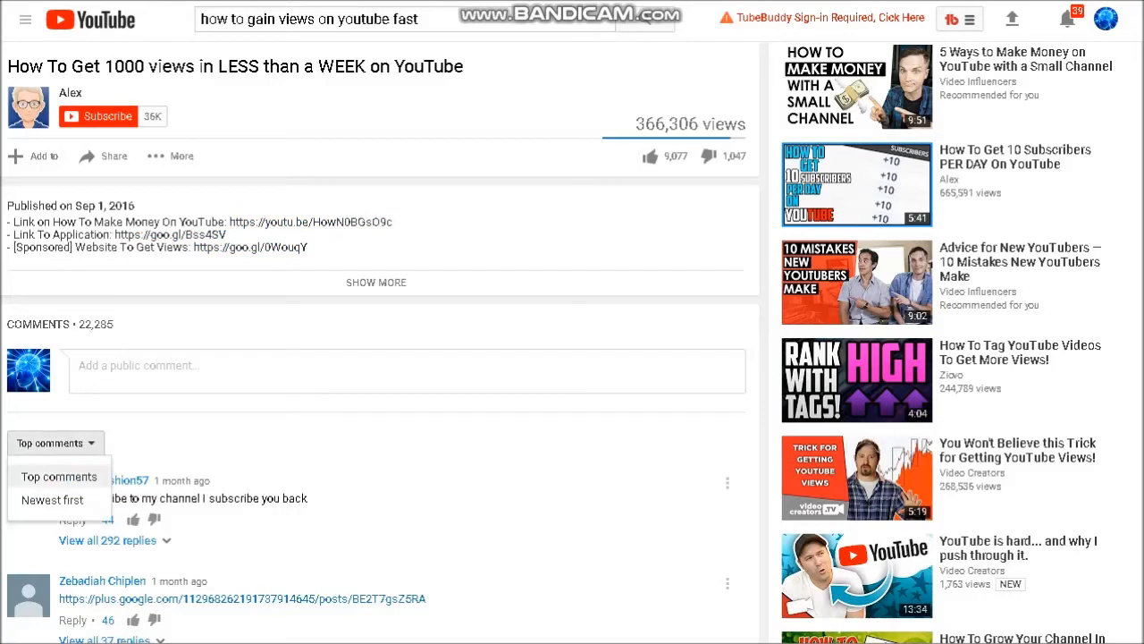
left_click(60, 500)
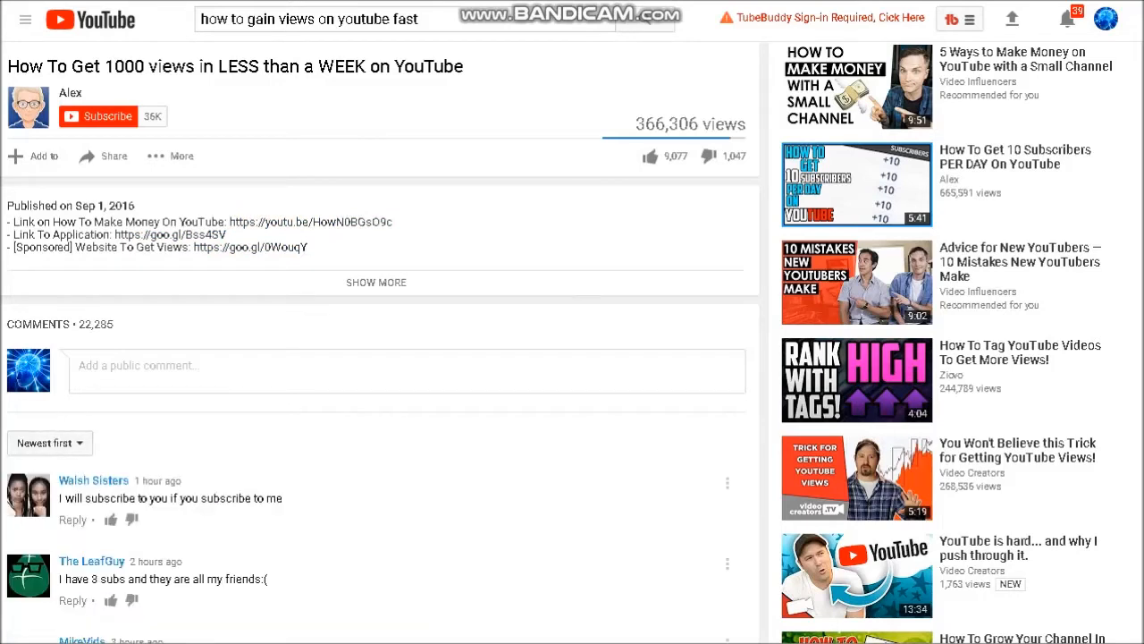
double_click(96, 324)
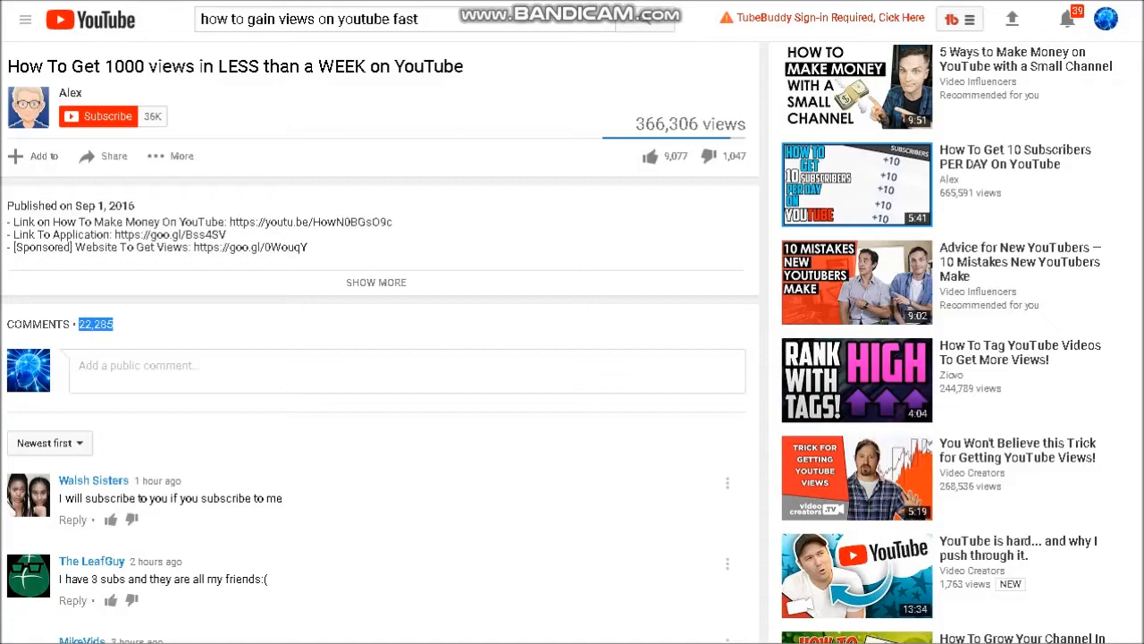
scroll("down", 3)
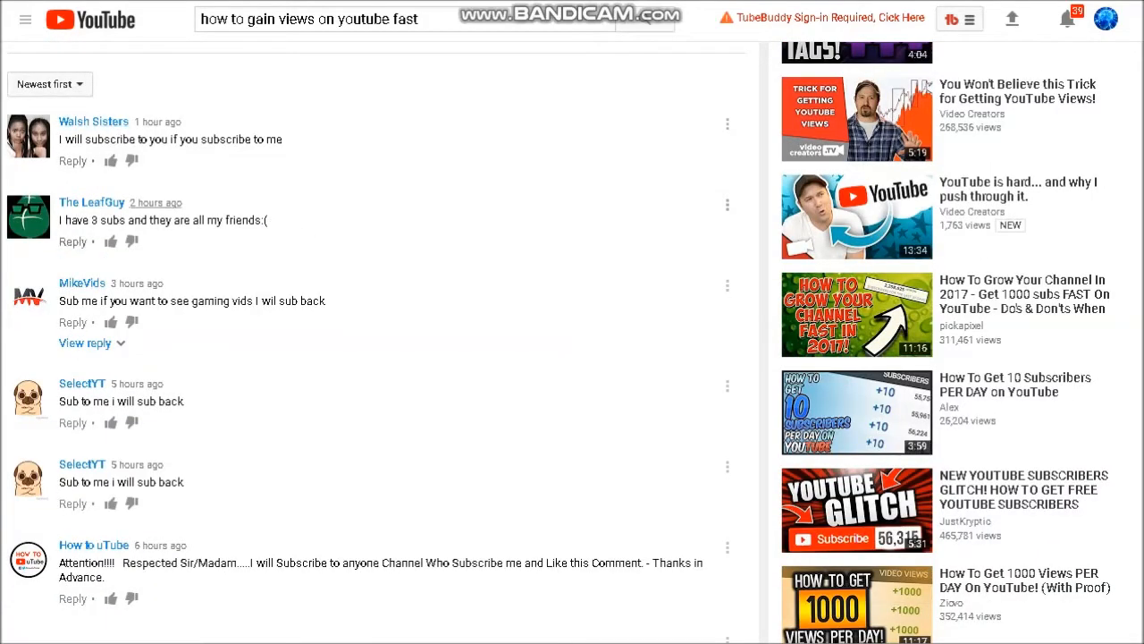
scroll("down", 3)
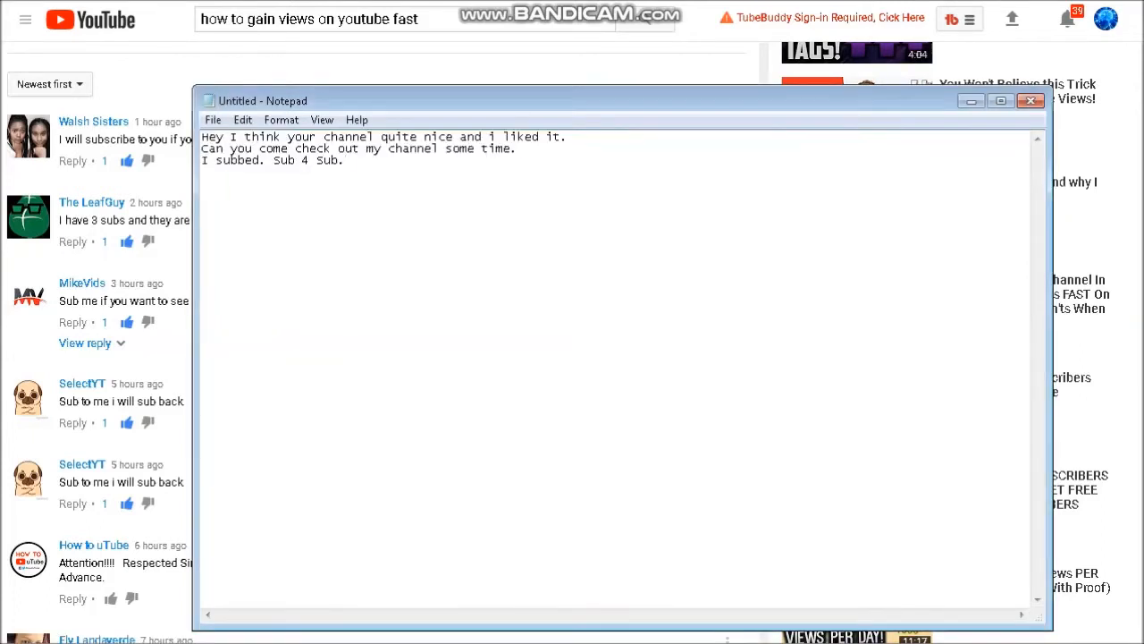
Step: Write 'I subbed.', 'Subscribe back.' and 'I liked this comment and sub back to me pls.' in Notepad, then select the lines
key("ctrl+a")
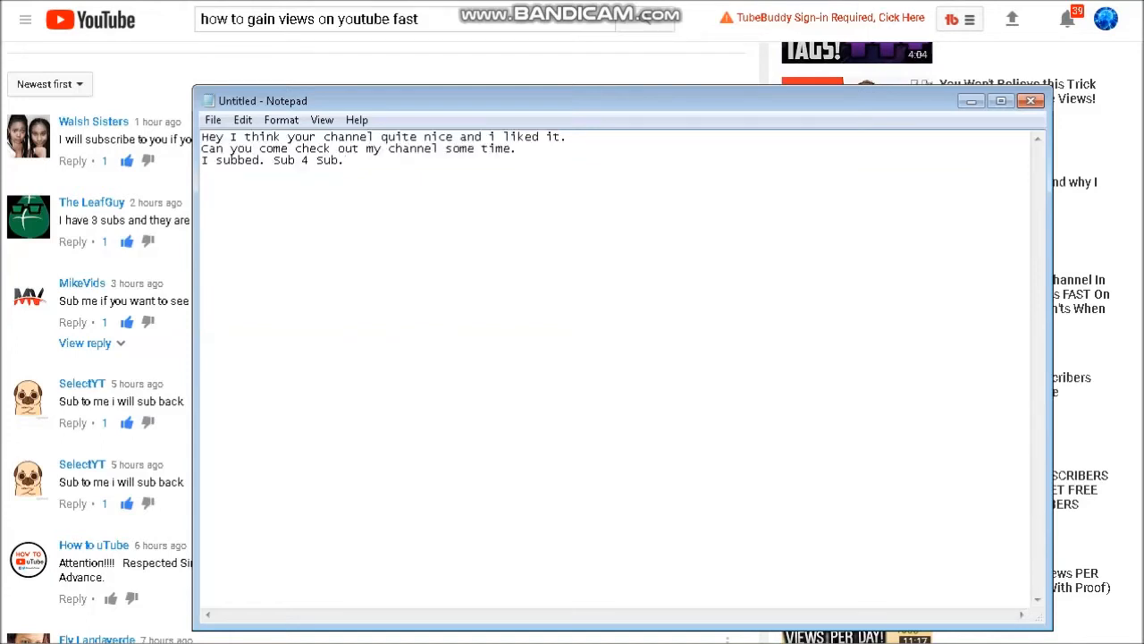
type("I subbed.")
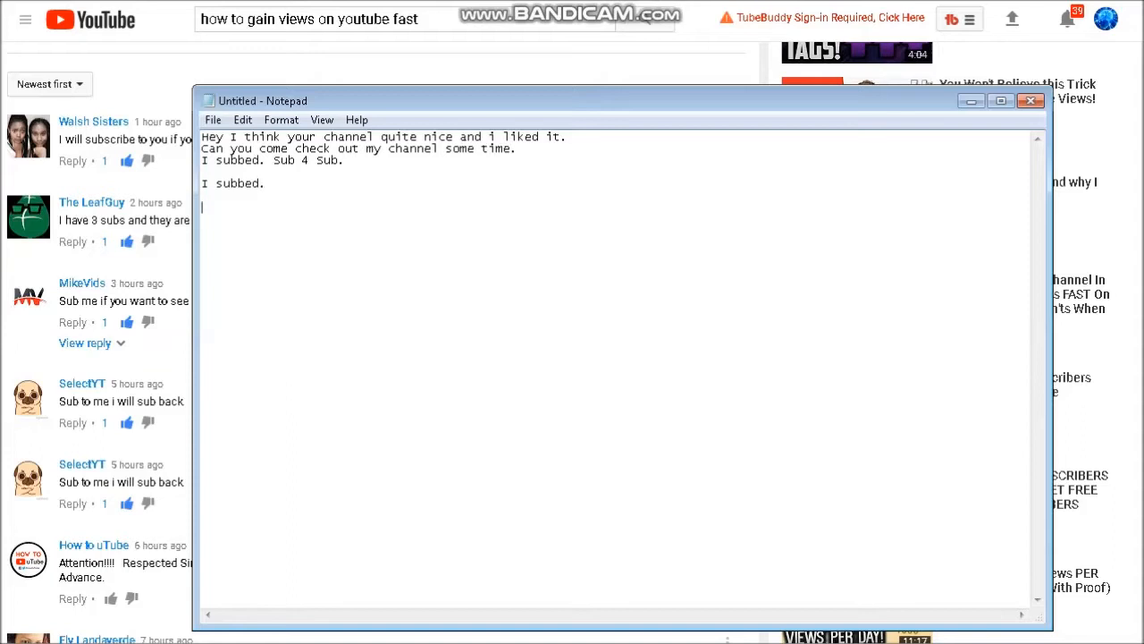
type("S")
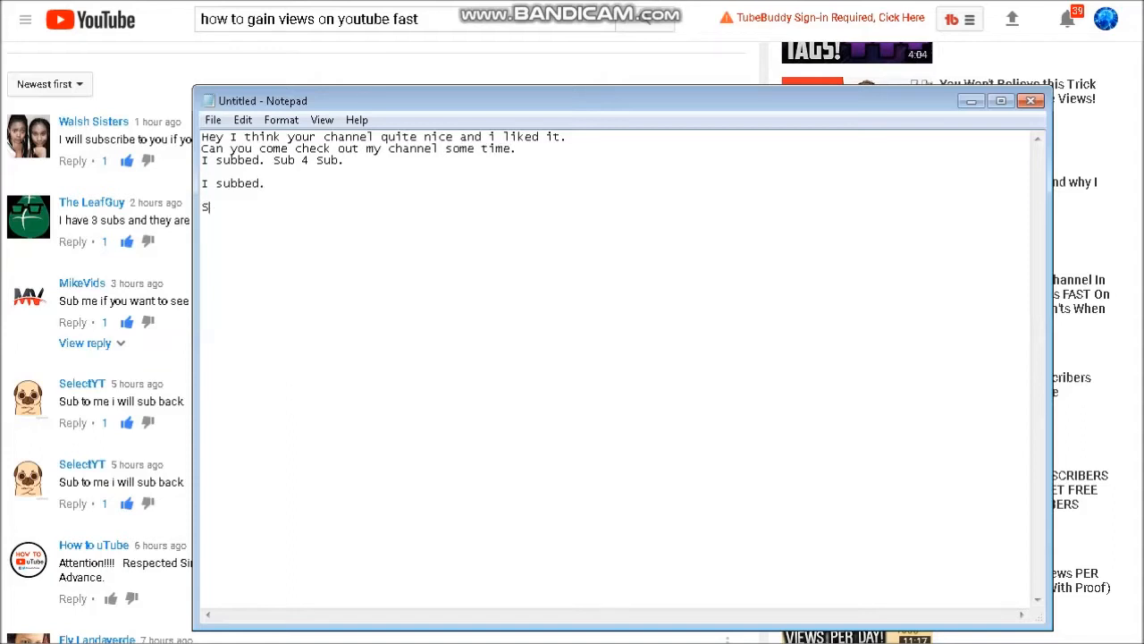
type("ubrc")
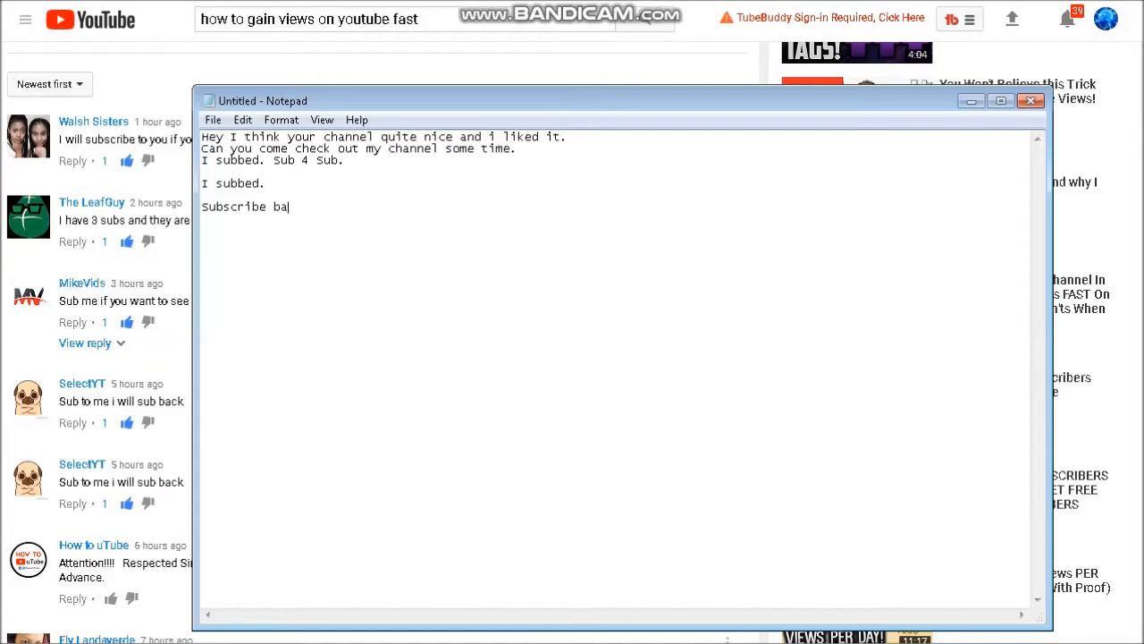
type("ck.")
type("I liked")
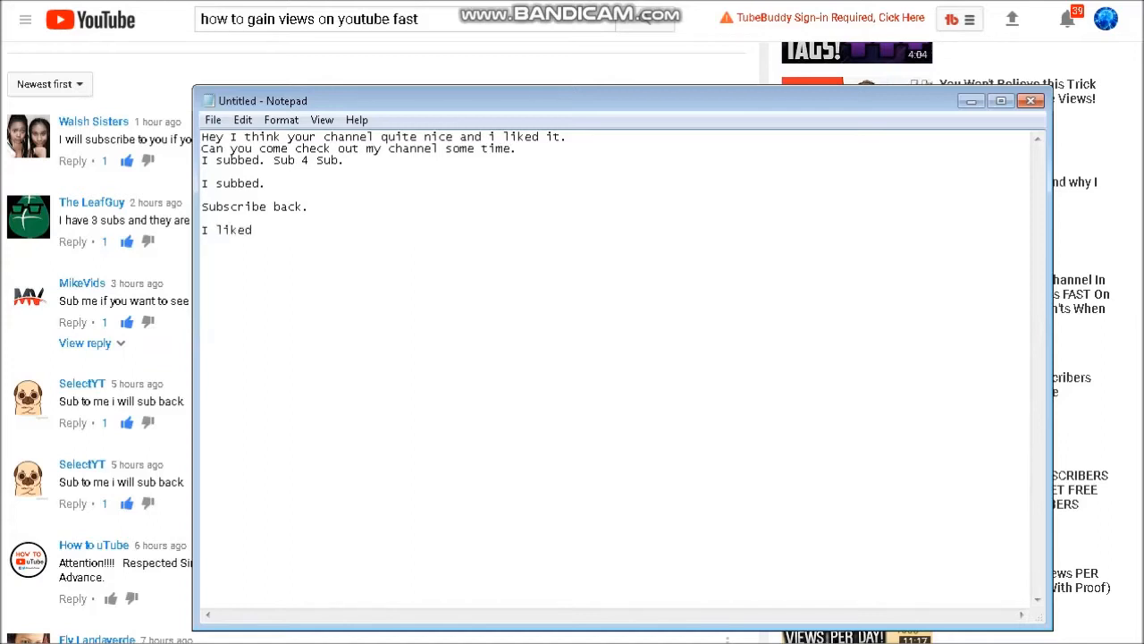
type("this com")
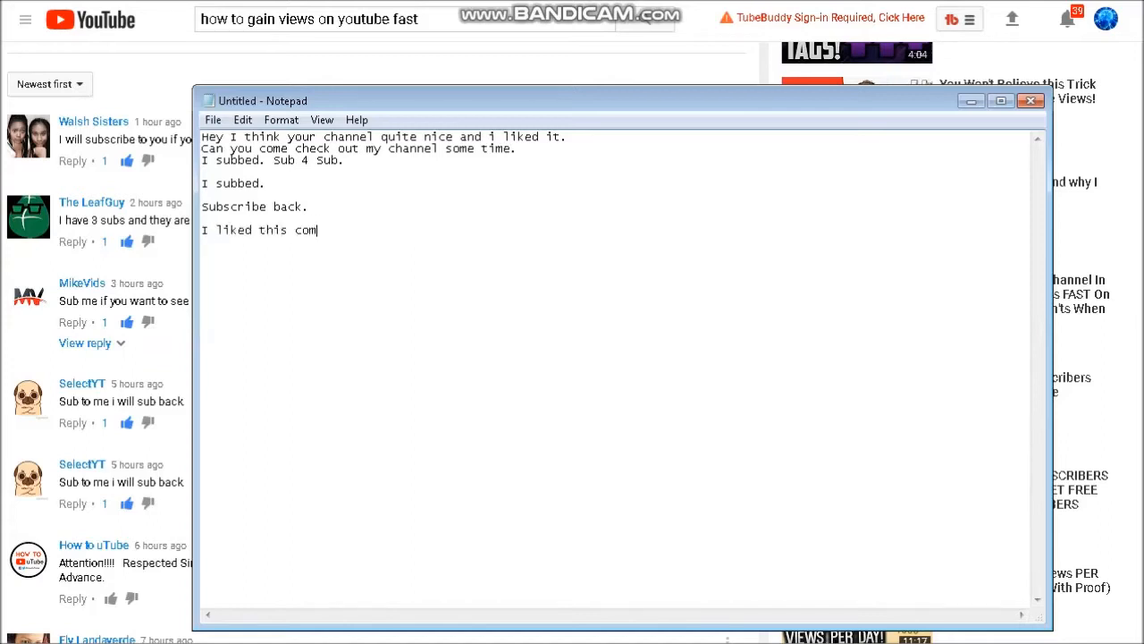
type("ment and")
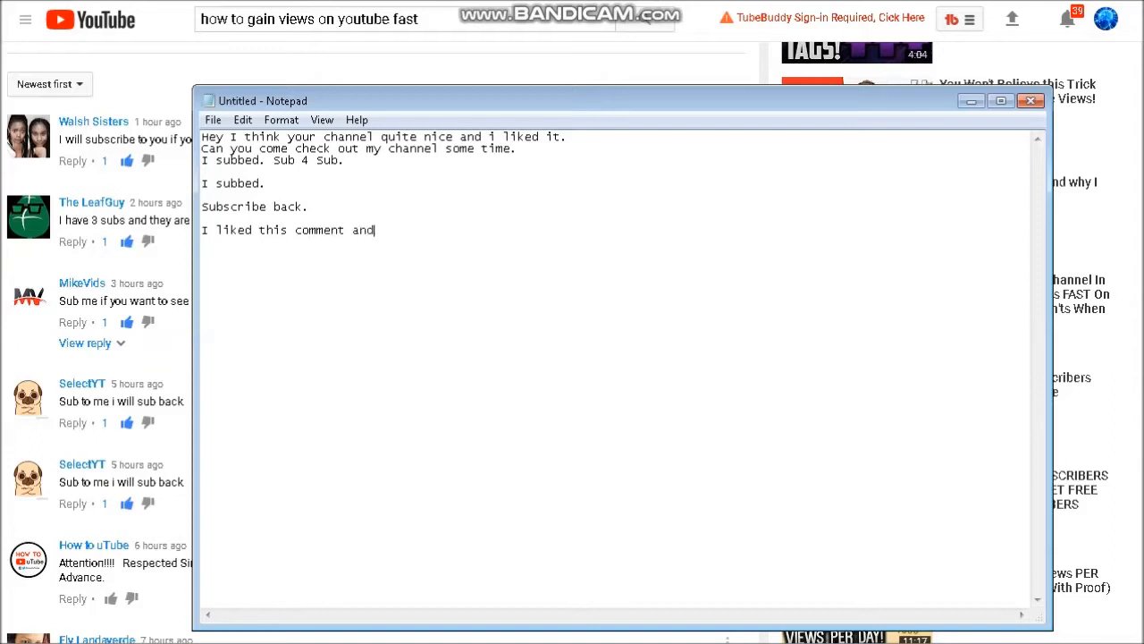
type("sub")
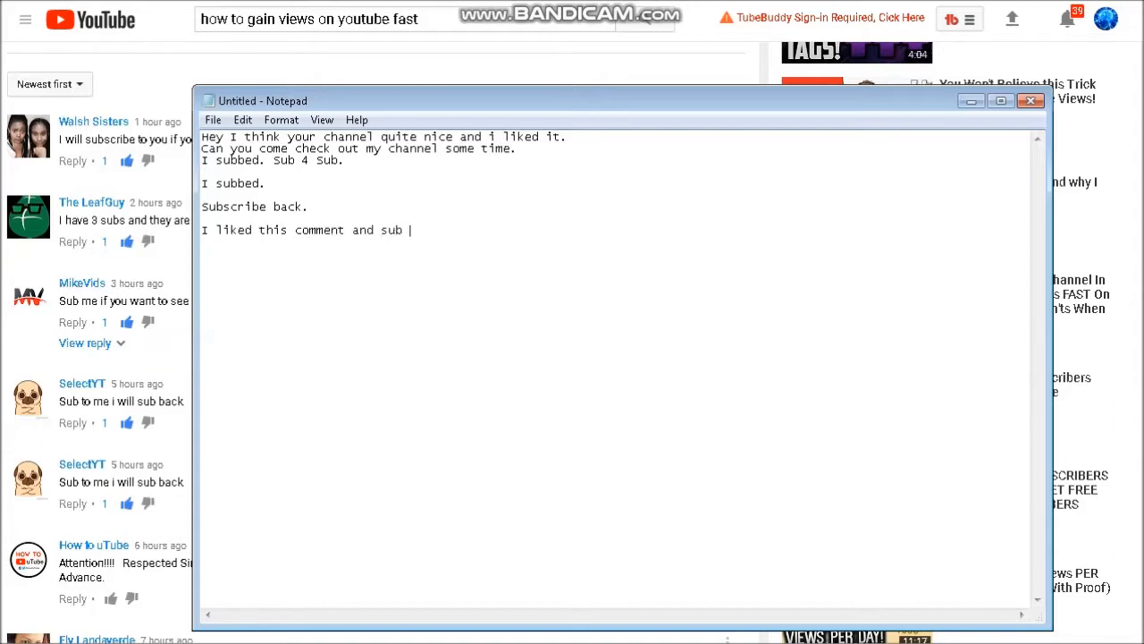
type("back to")
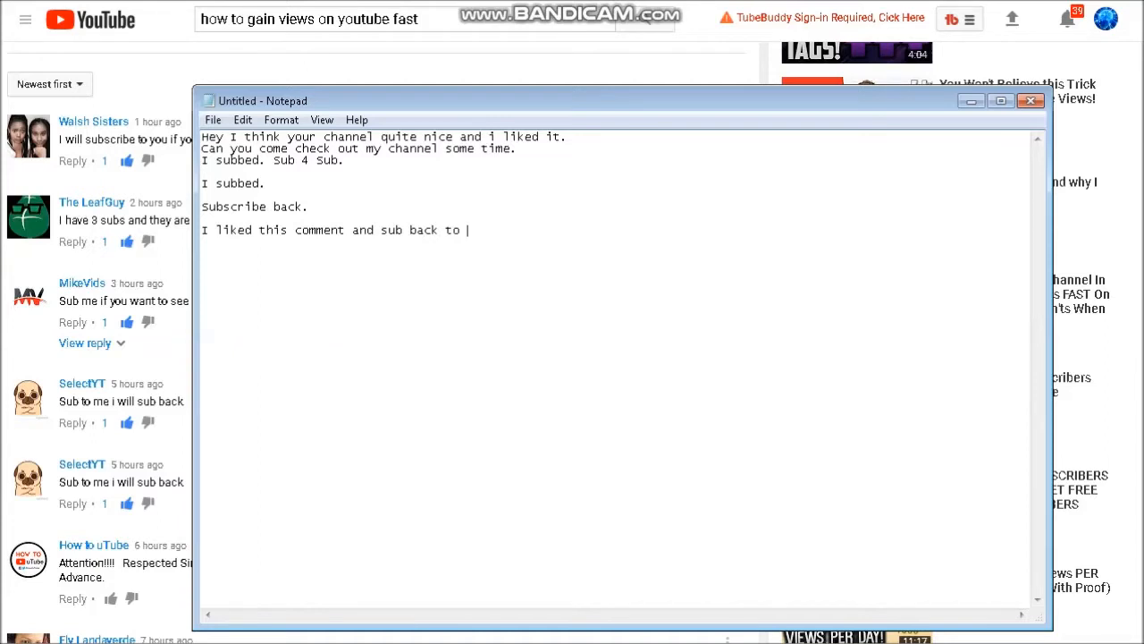
type("me pls.")
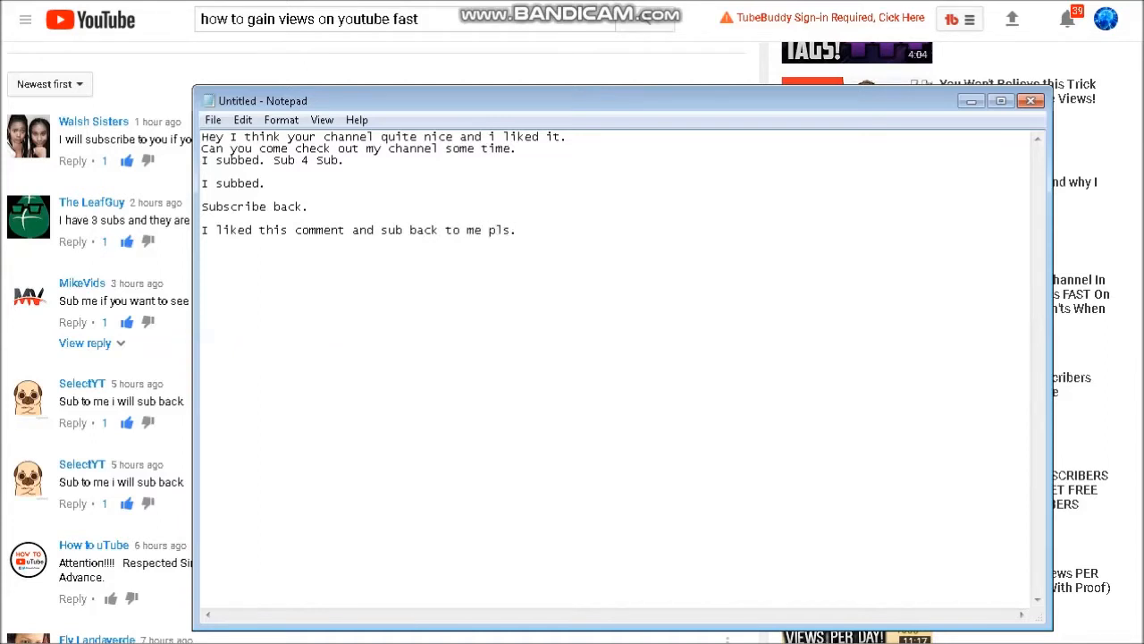
left_click_drag(202, 136, 344, 160)
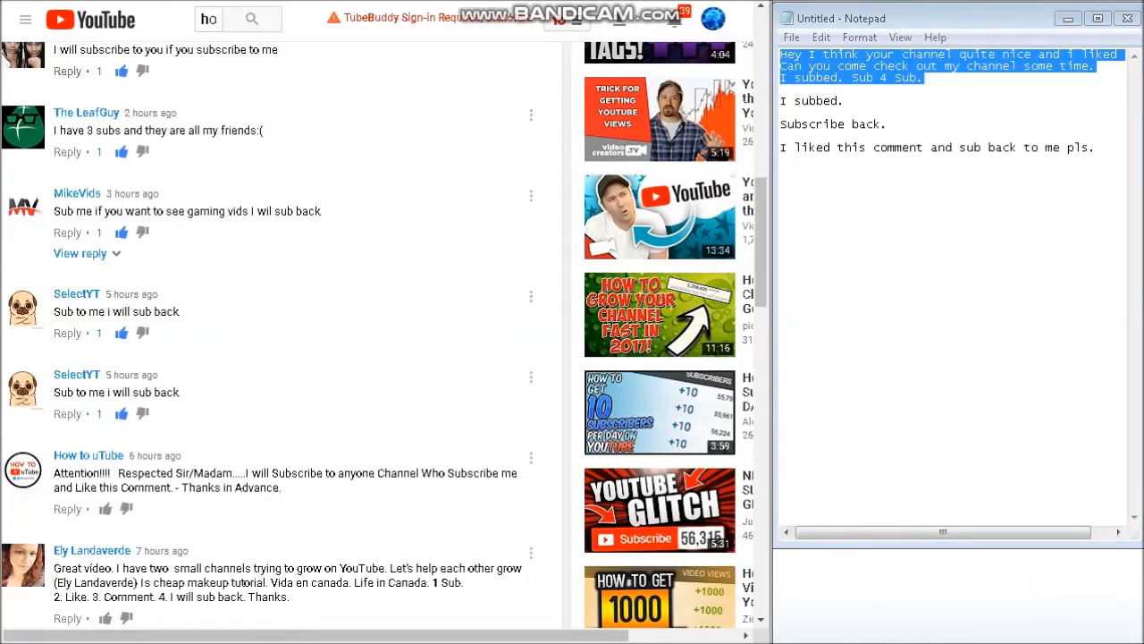
Step: Post the three-line message as a reply, and reply under the 3-subs and gaming vids comments
left_click(67, 71)
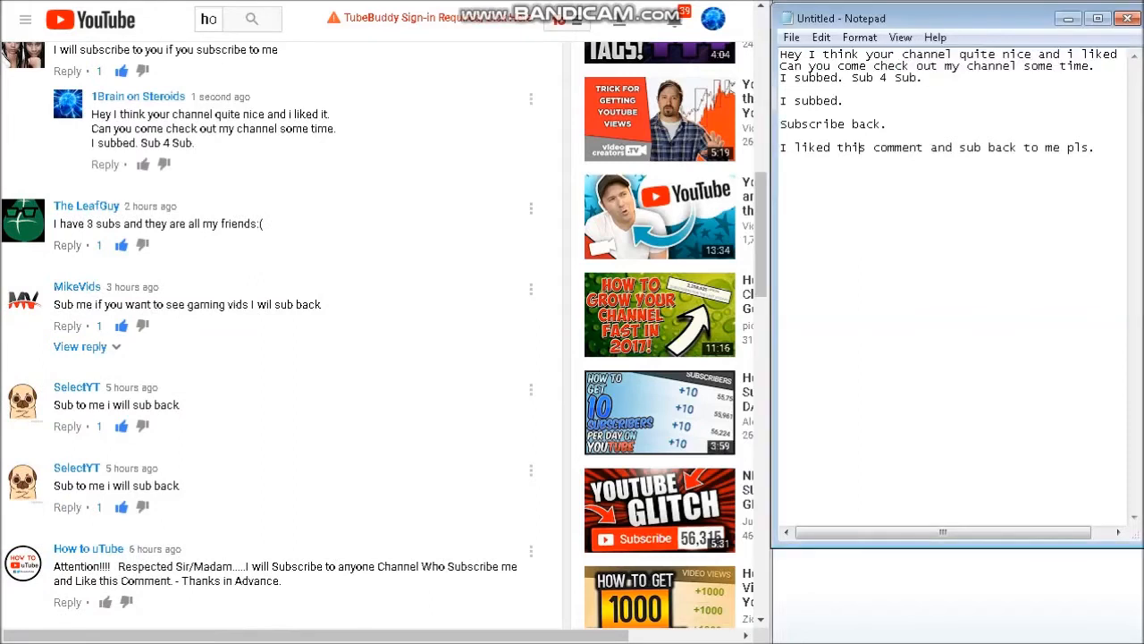
triple_click(936, 148)
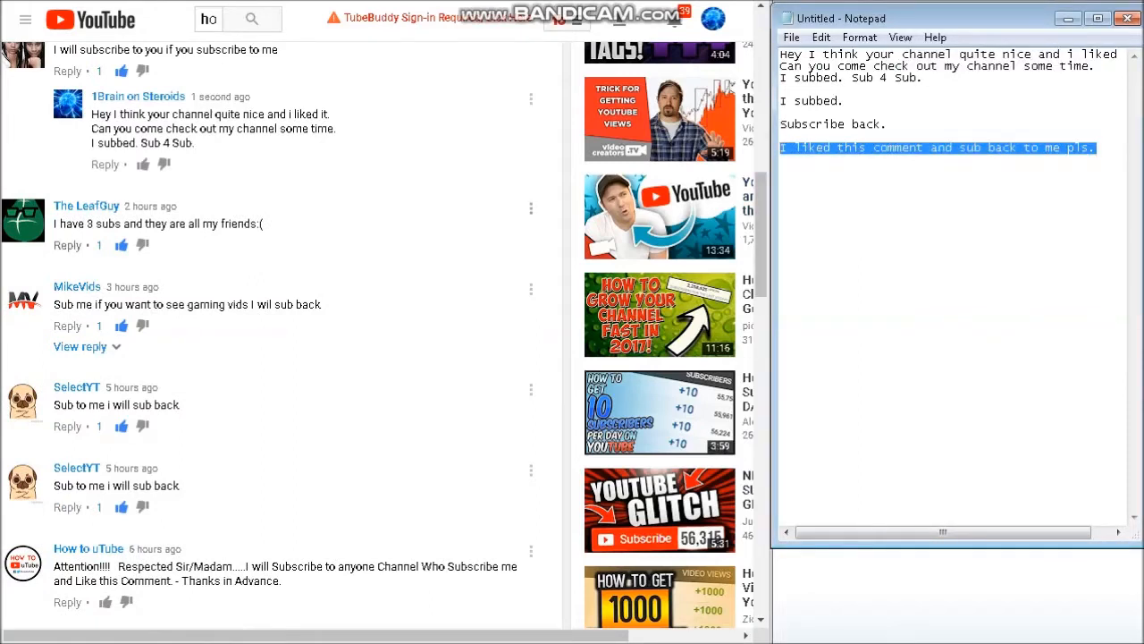
left_click(68, 245)
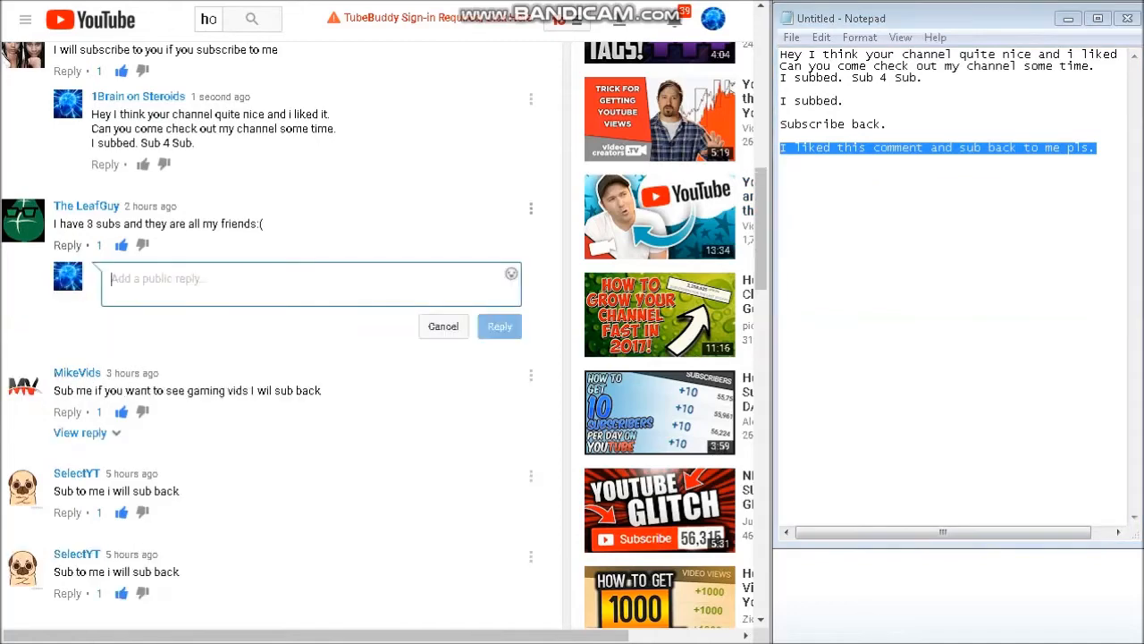
scroll("down", 3)
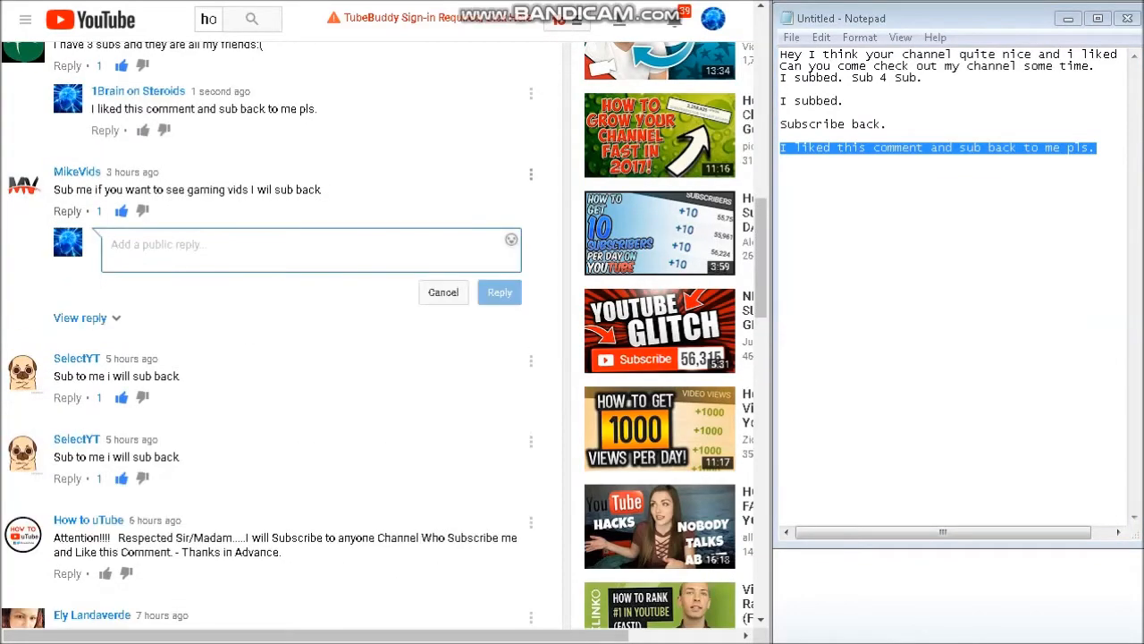
left_click(498, 292)
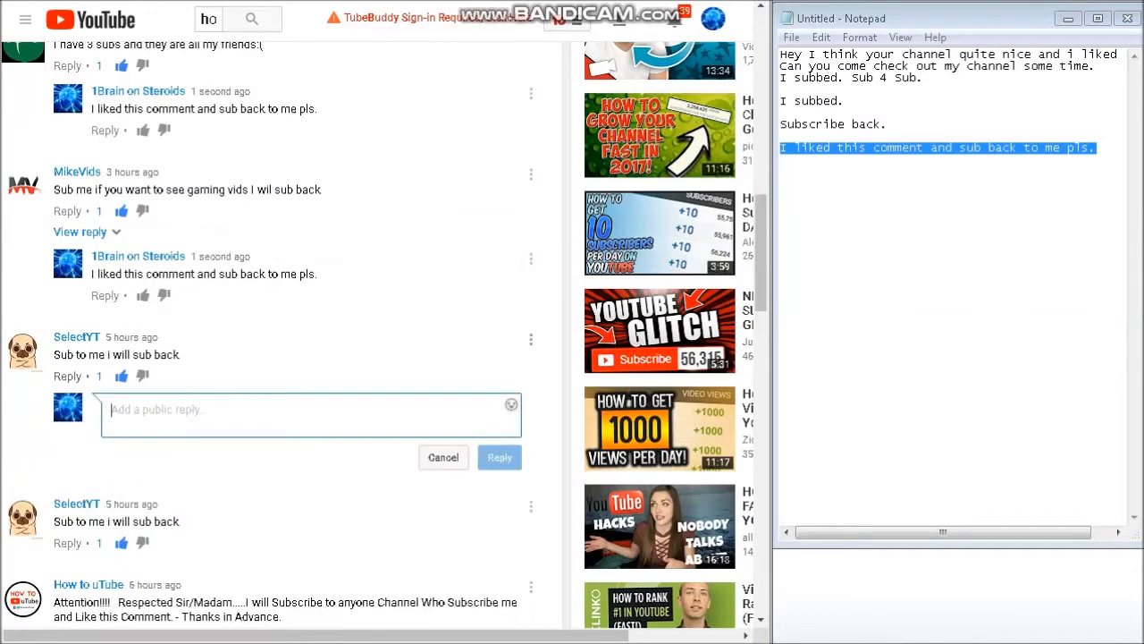
Step: Reply 'sub back' under the comment promising to subscribe back
type("sub bac")
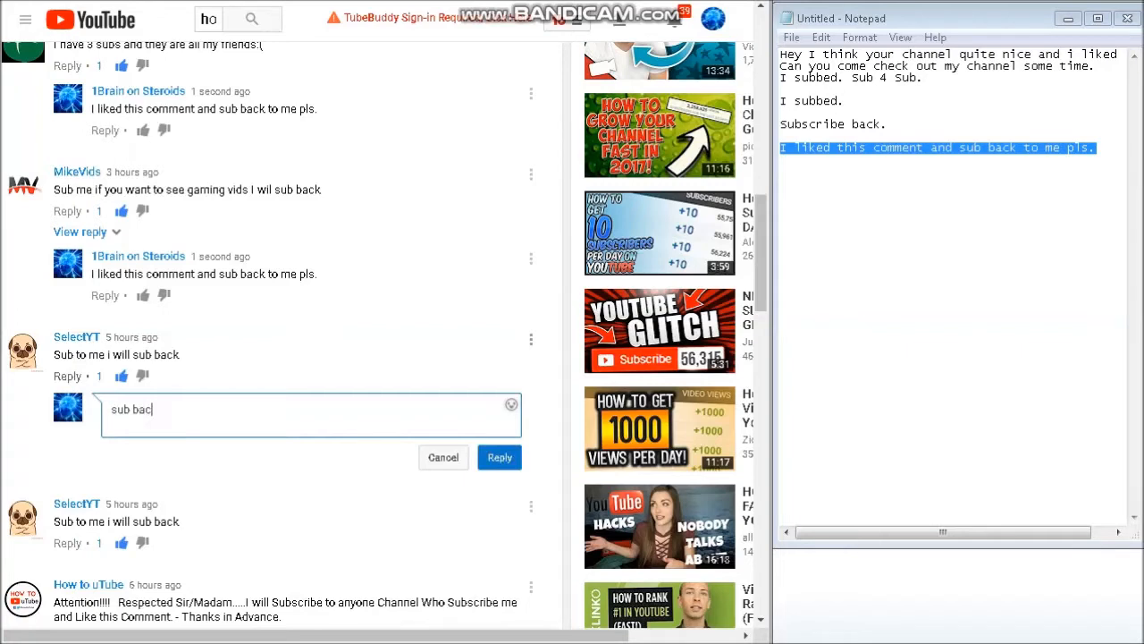
type("k")
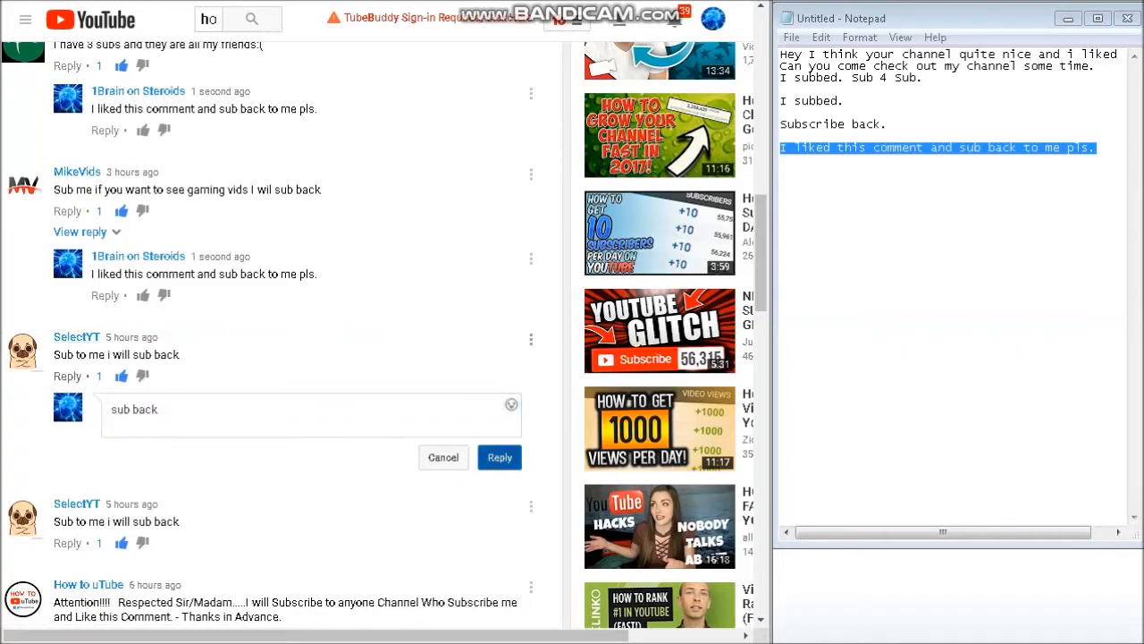
left_click(499, 457)
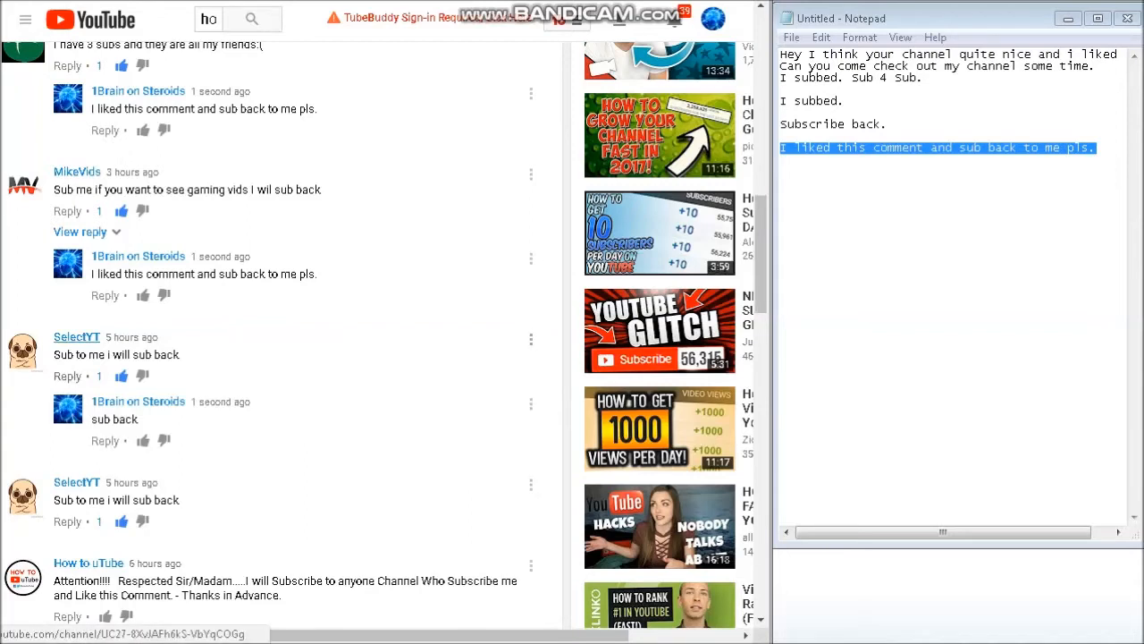
right_click(77, 337)
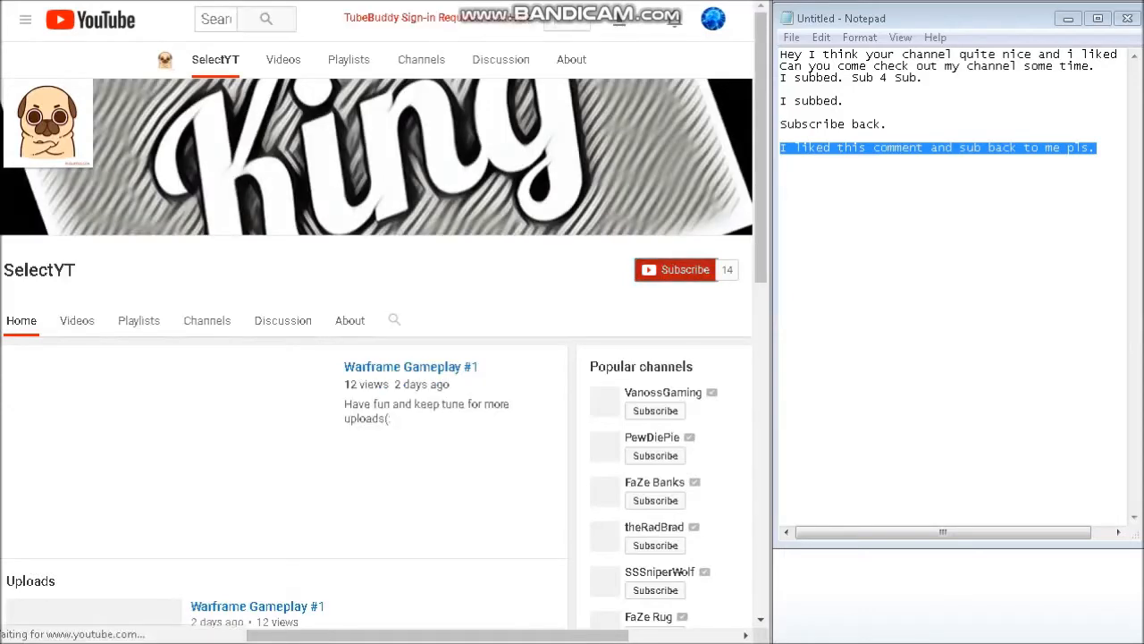
Step: Post the Sub 4 Sub channel-praise comment on SelectYT's Warframe Gameplay #1 video, then return to the comments
scroll("down", 3)
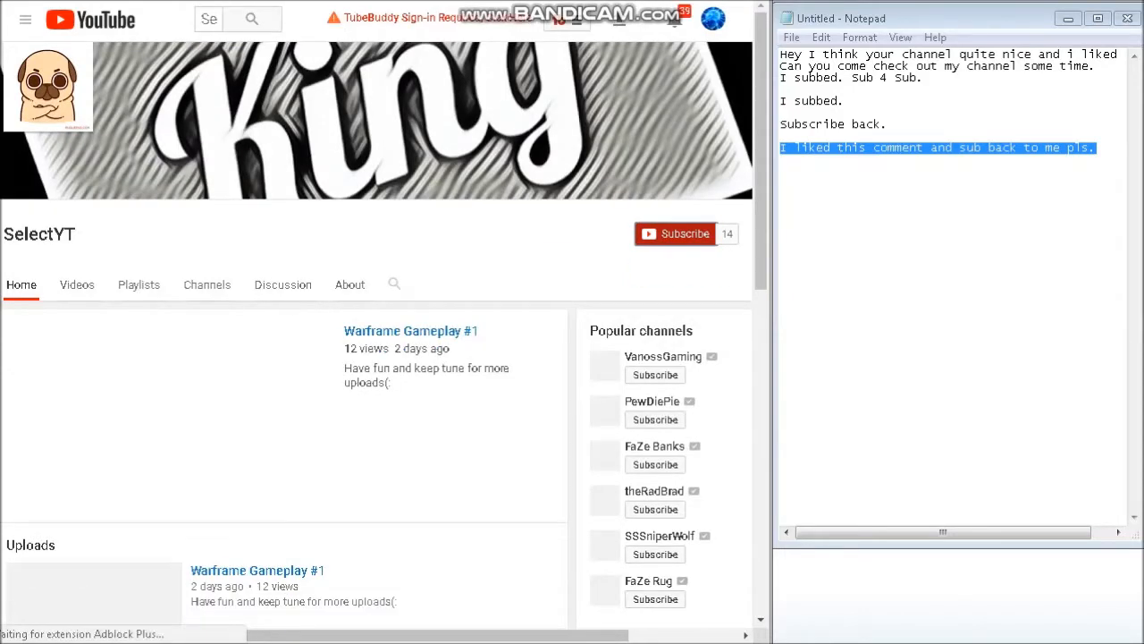
left_click(685, 233)
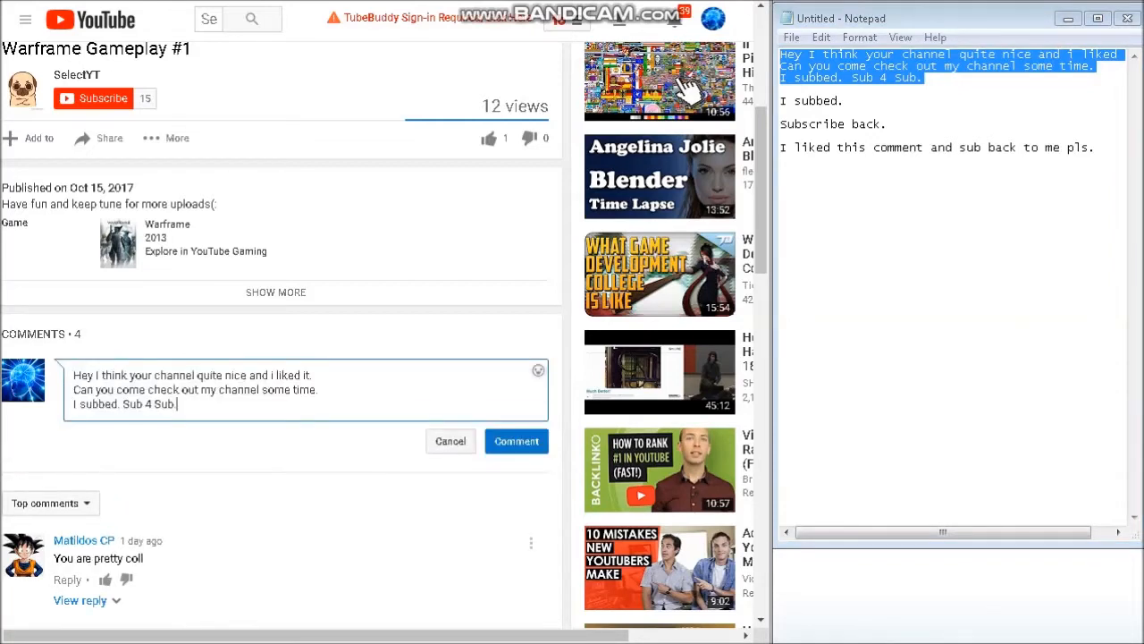
left_click(516, 441)
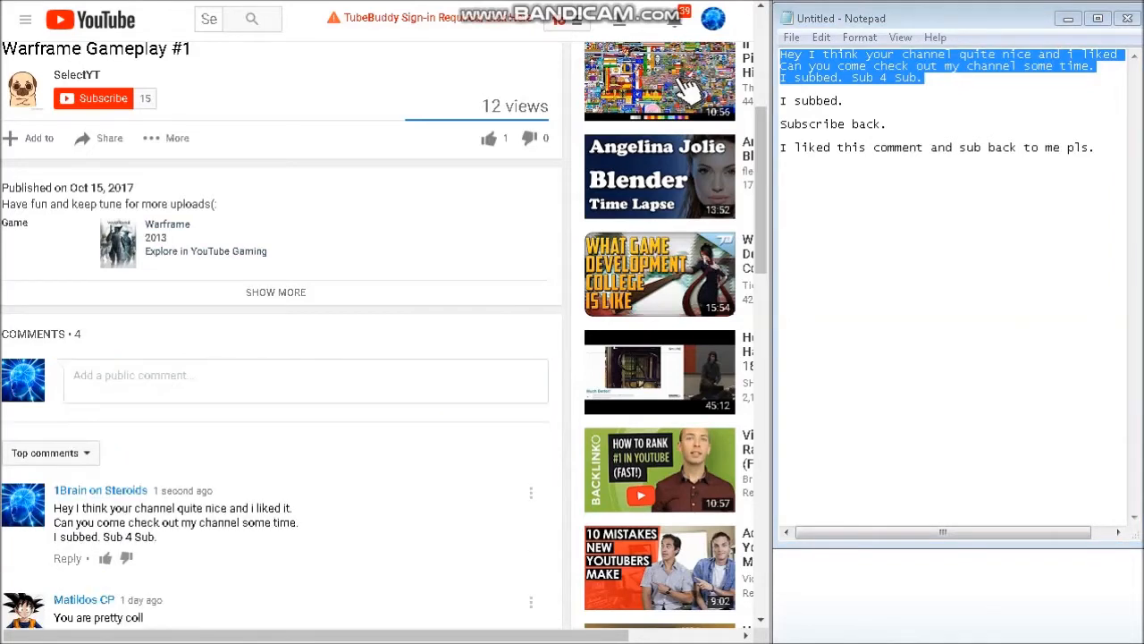
scroll("down", 3)
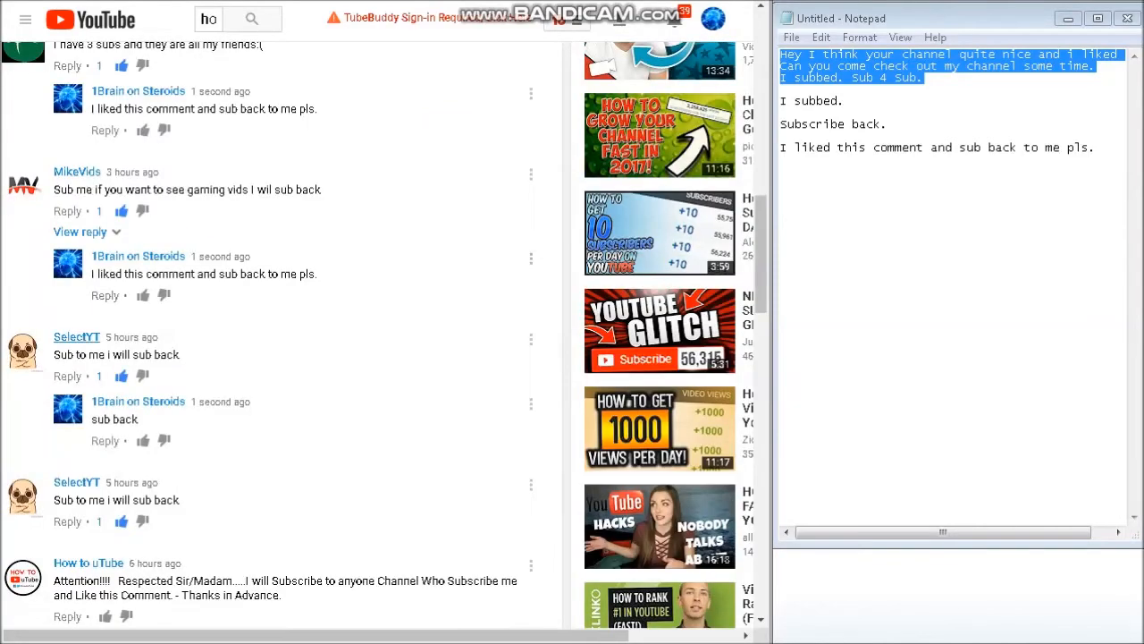
Step: Scroll the comments and like the one asking to subscribe and view
scroll("down", 3)
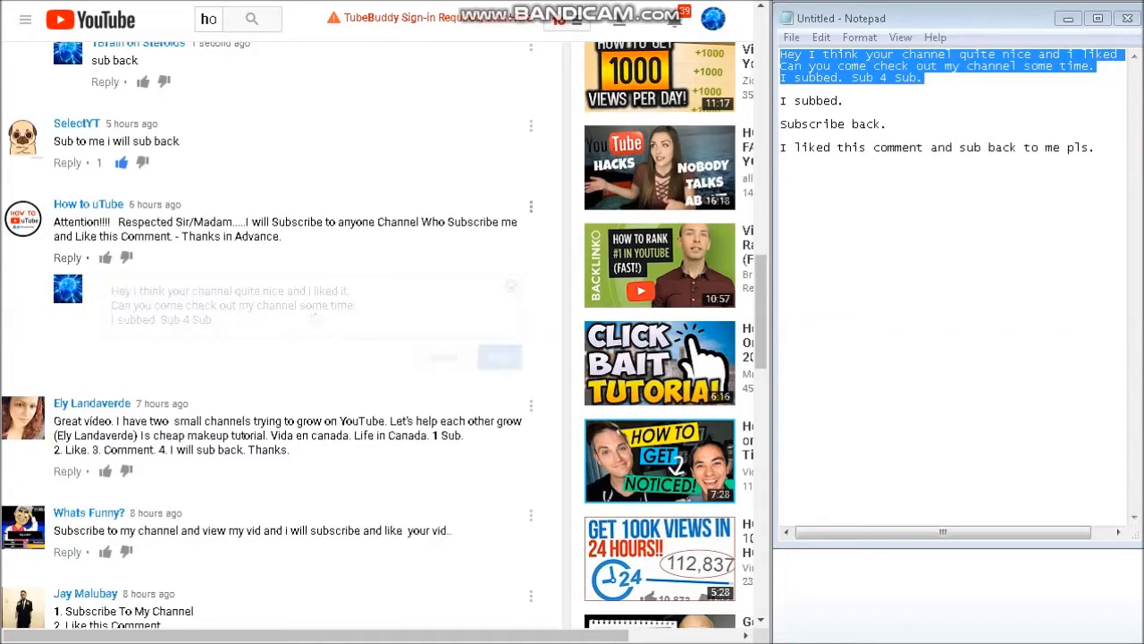
scroll("down", 3)
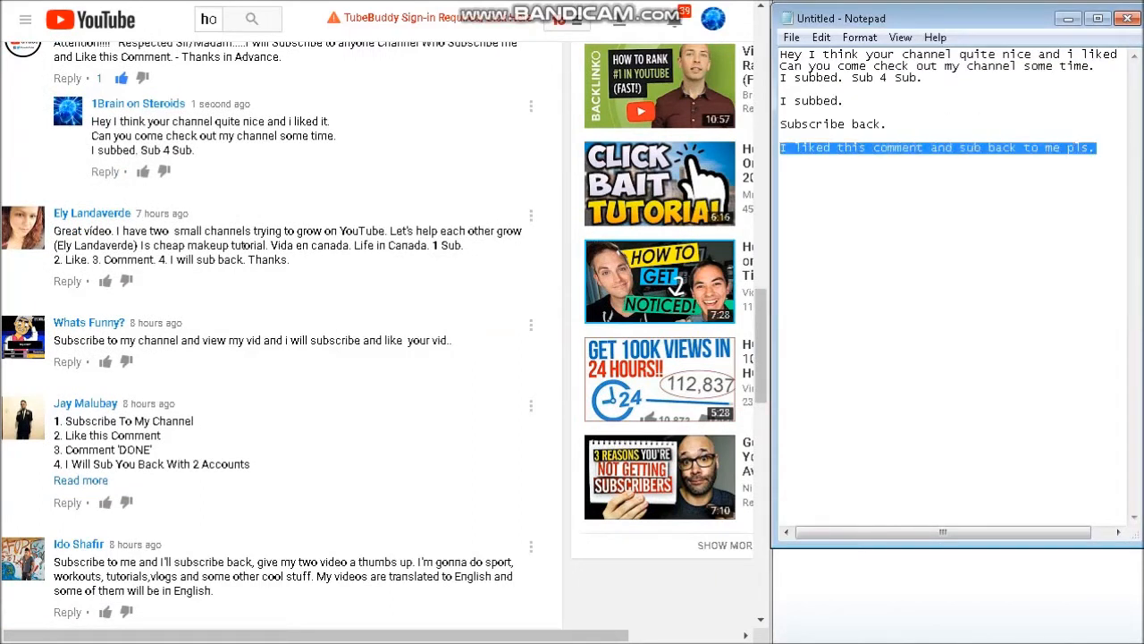
left_click(67, 361)
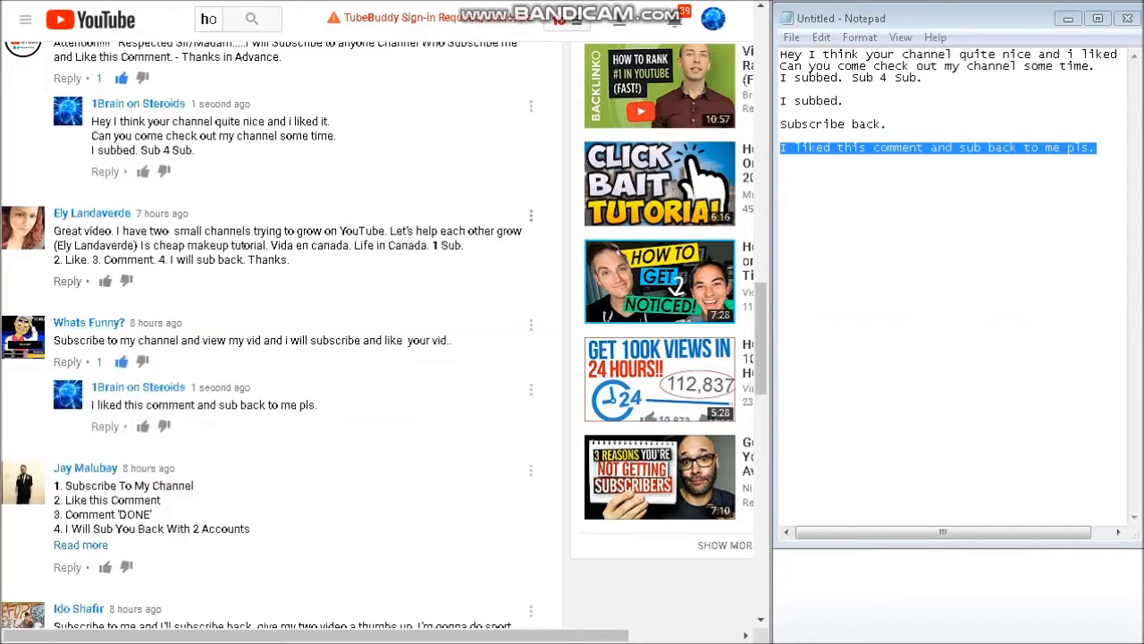
scroll("down", 3)
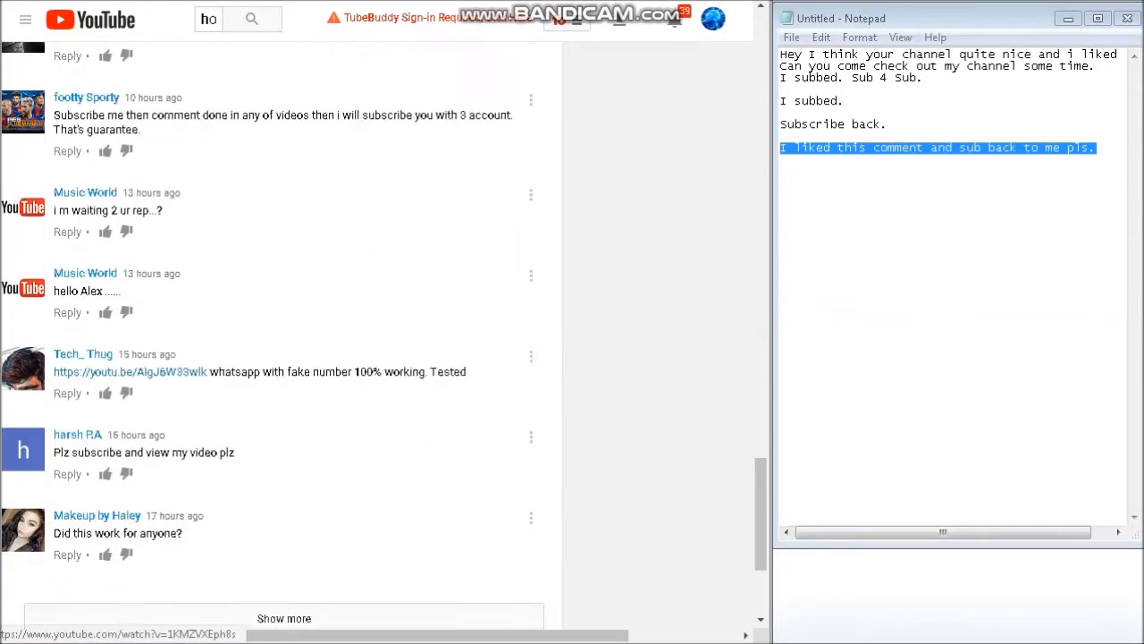
scroll("down", 3)
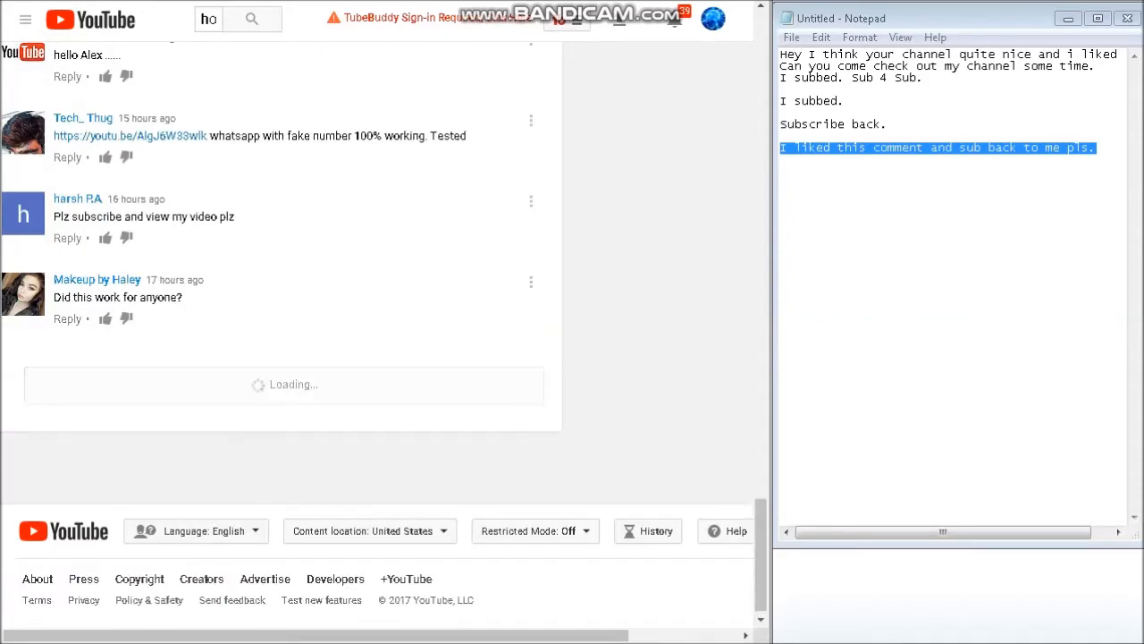
scroll("down", 3)
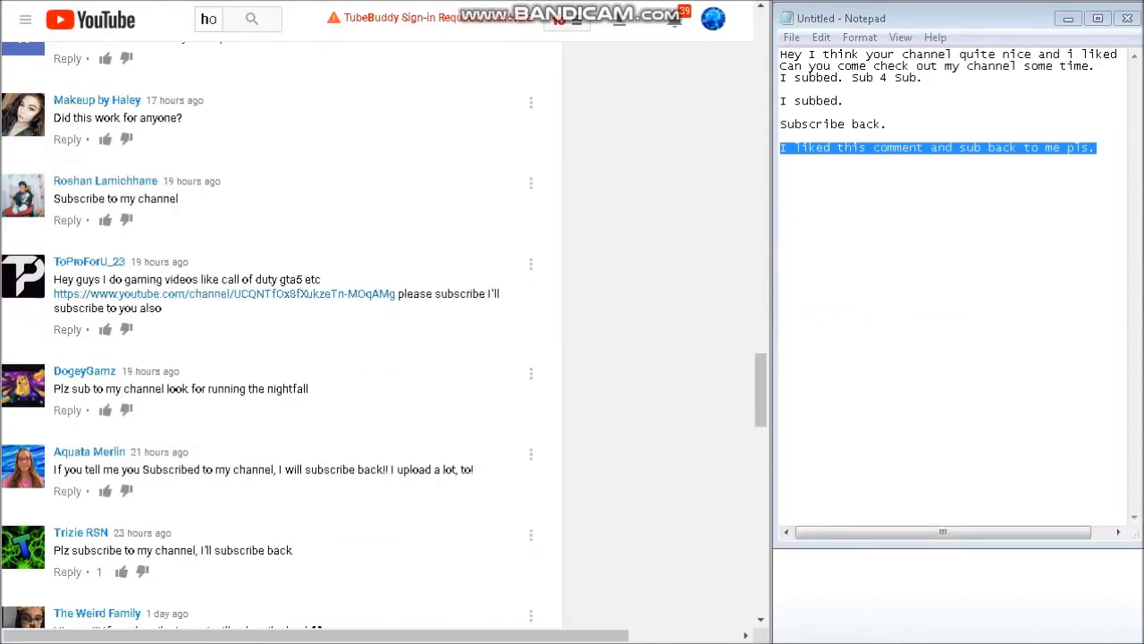
scroll("down", 3)
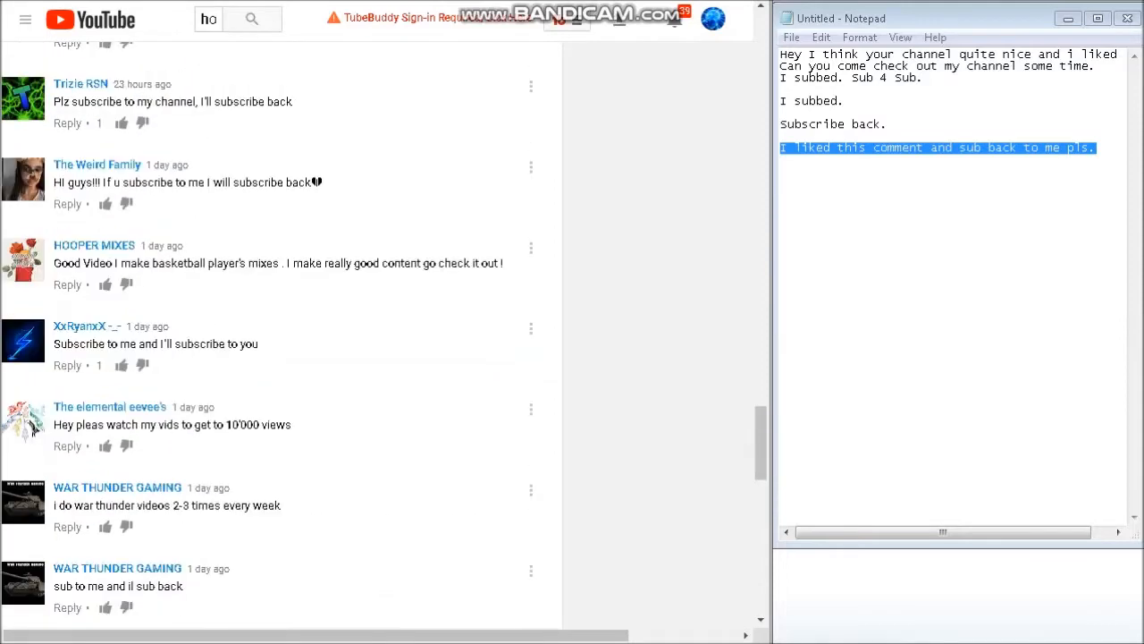
scroll("up", 3)
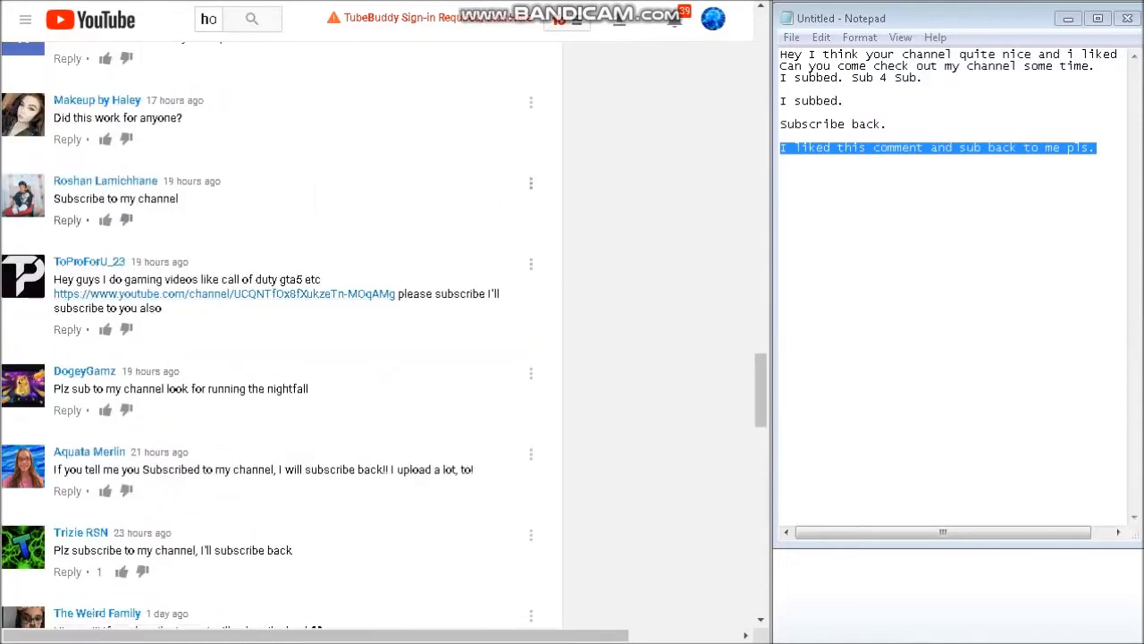
Step: Reply 'I liked this comment and sub back to me pls.' and 'no but lets sub for su' to two comments
left_click(67, 219)
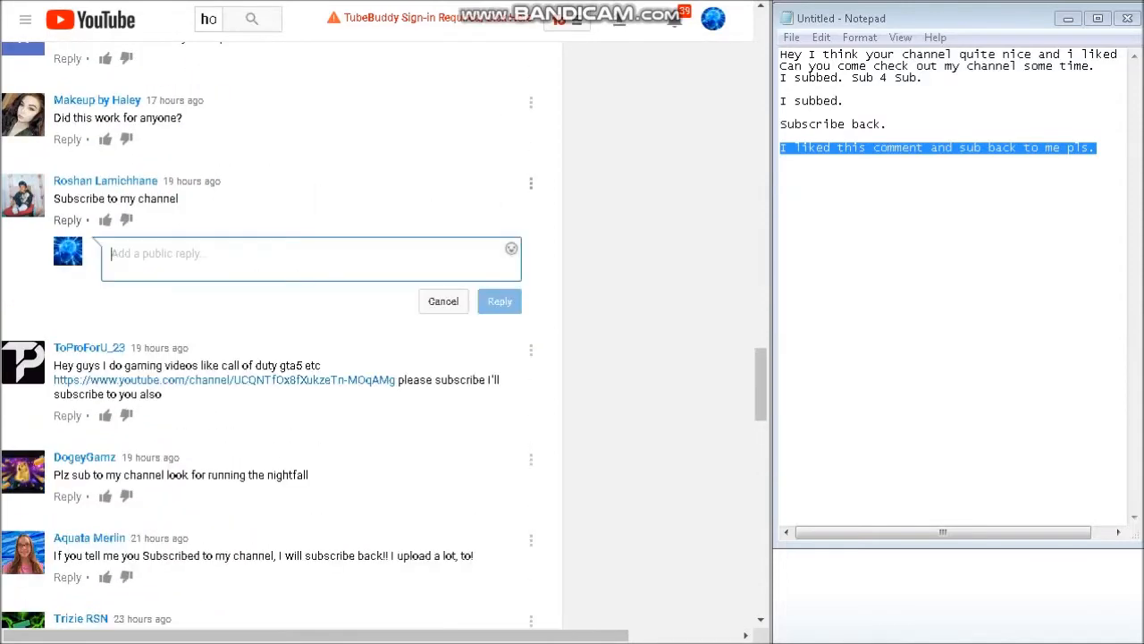
type("I liked this comment and sub back to me pls.")
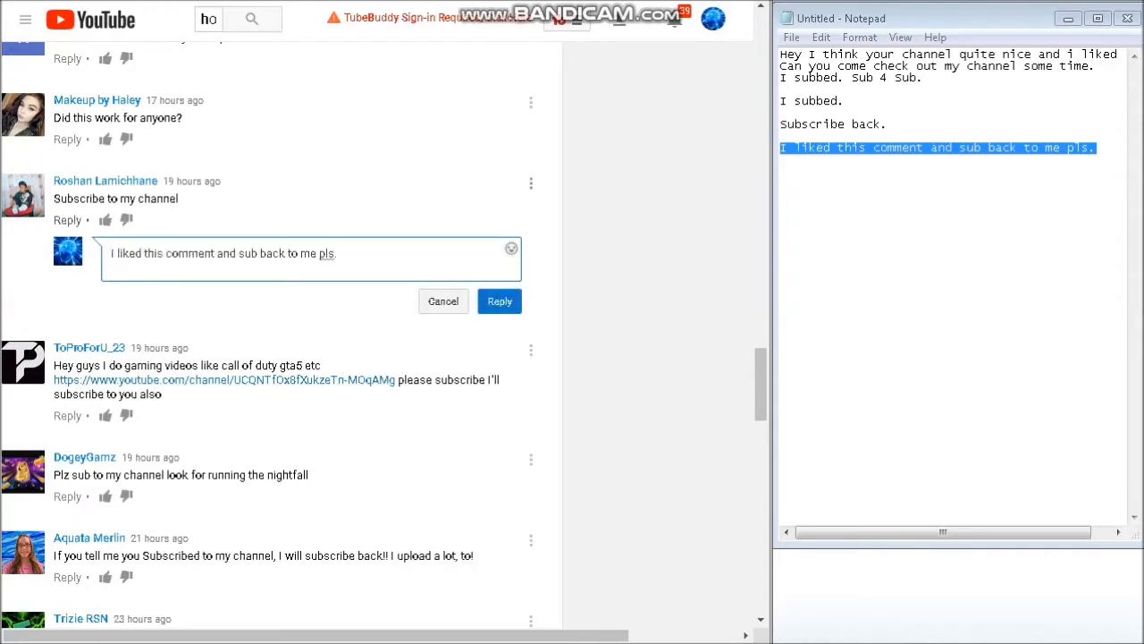
left_click(498, 300)
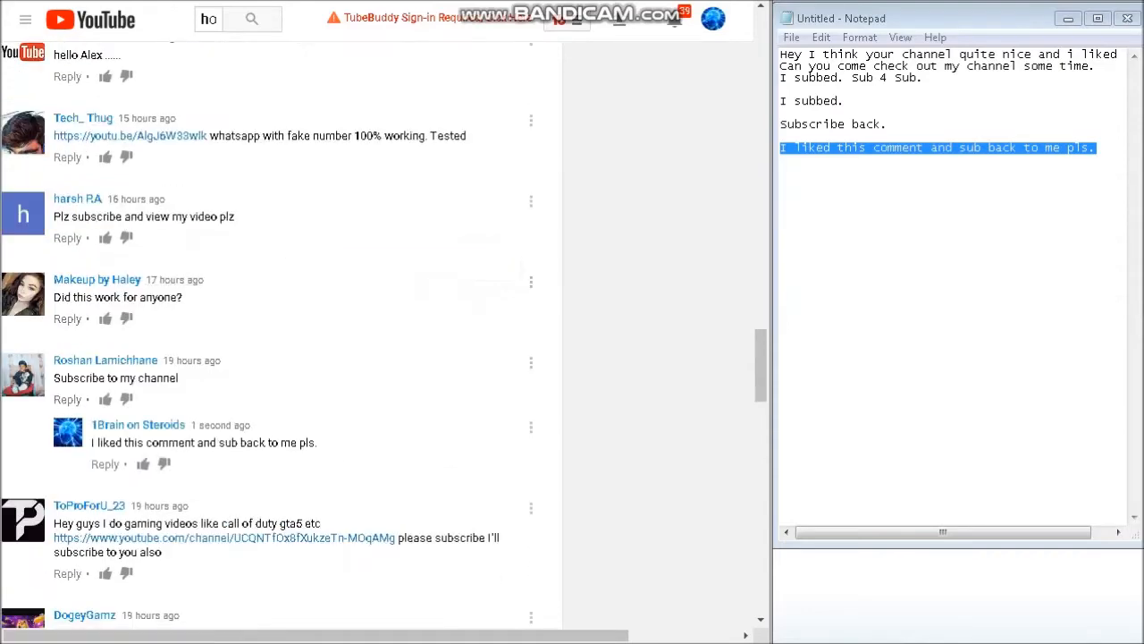
left_click(67, 318)
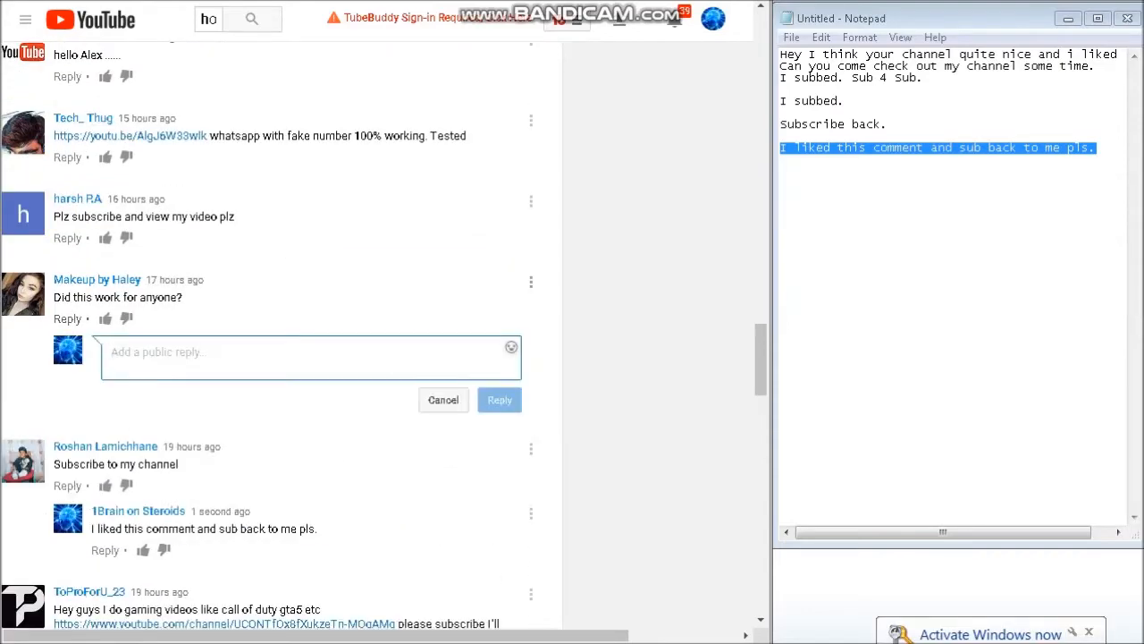
type("no")
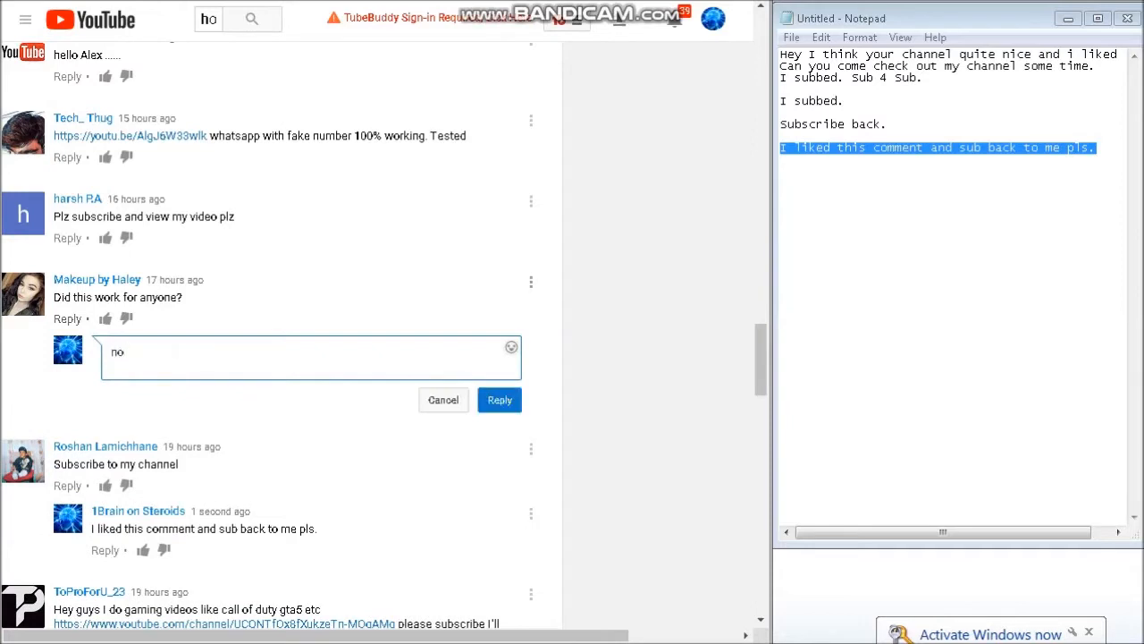
type("but le")
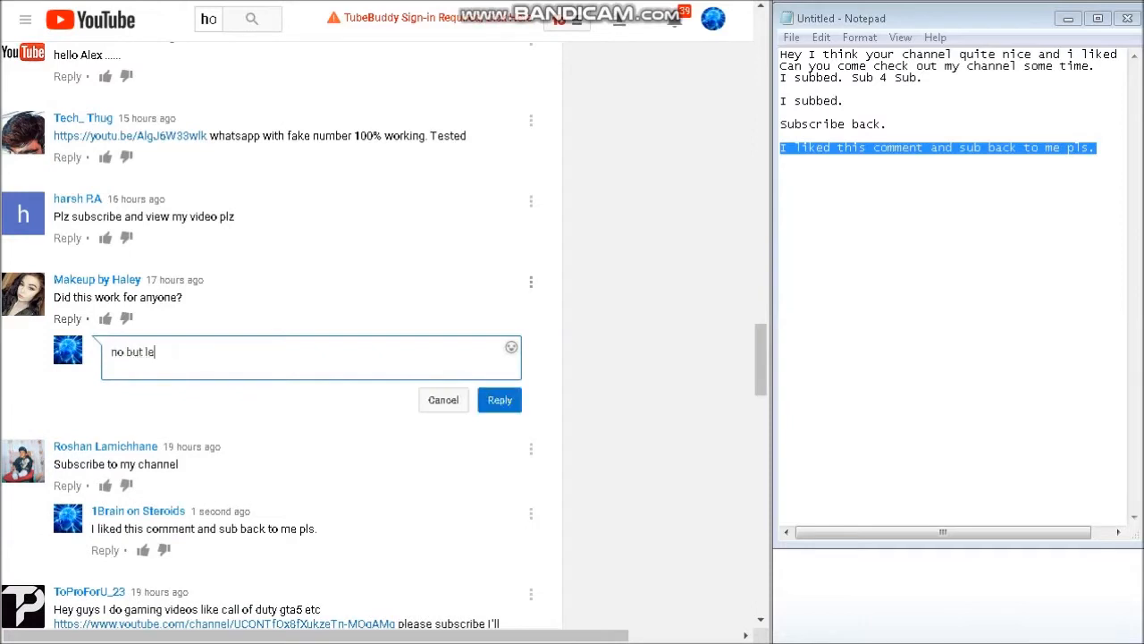
type("ts sub")
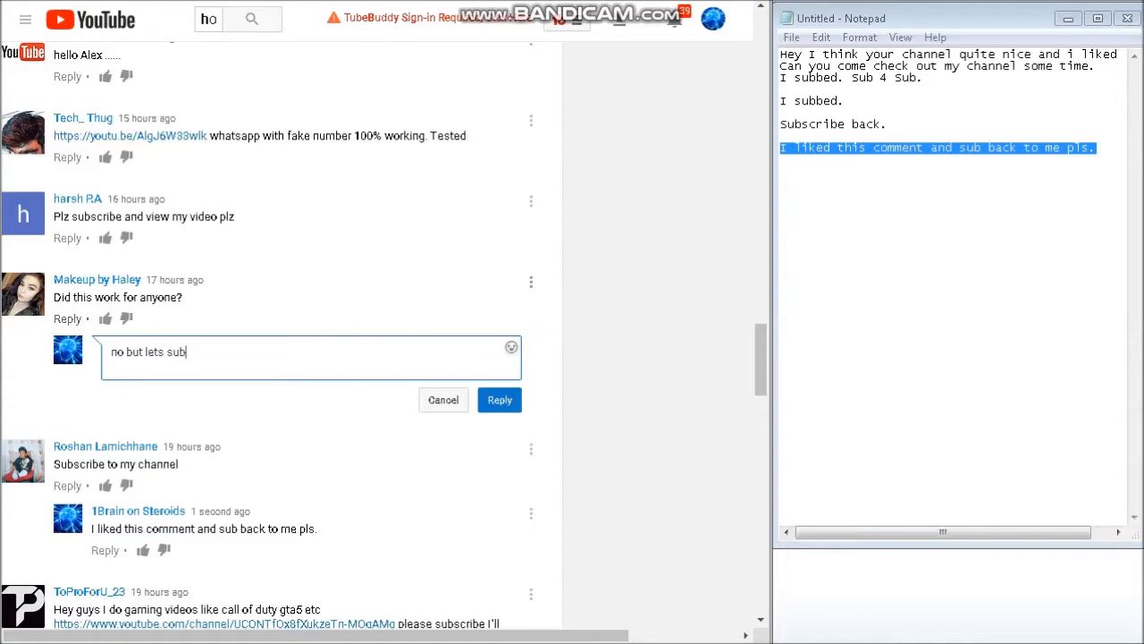
type("for su")
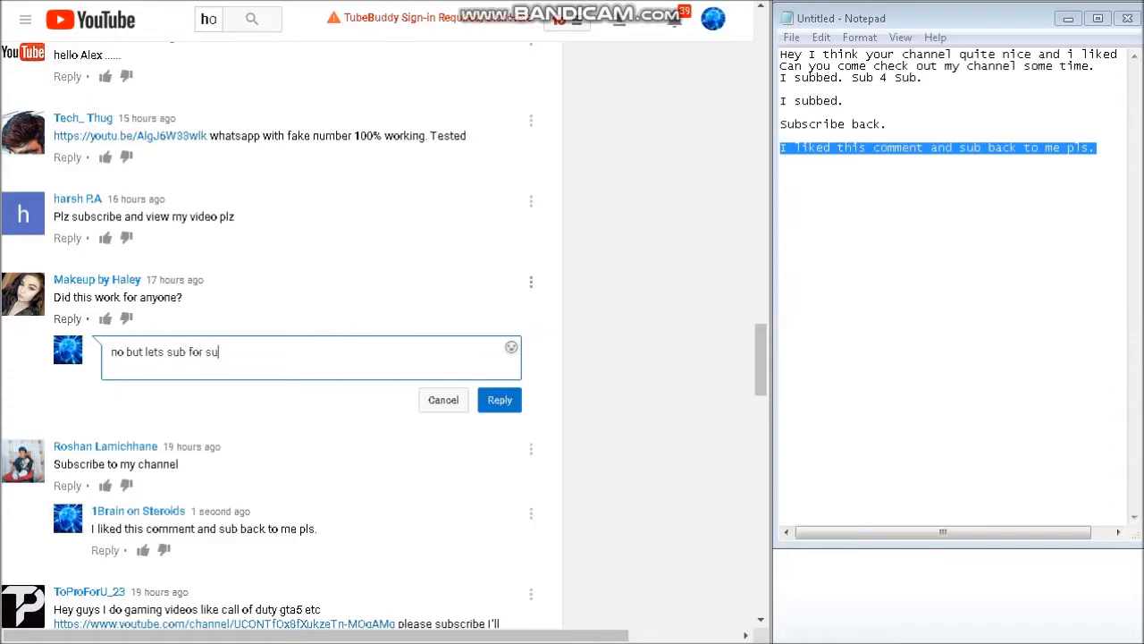
left_click(499, 399)
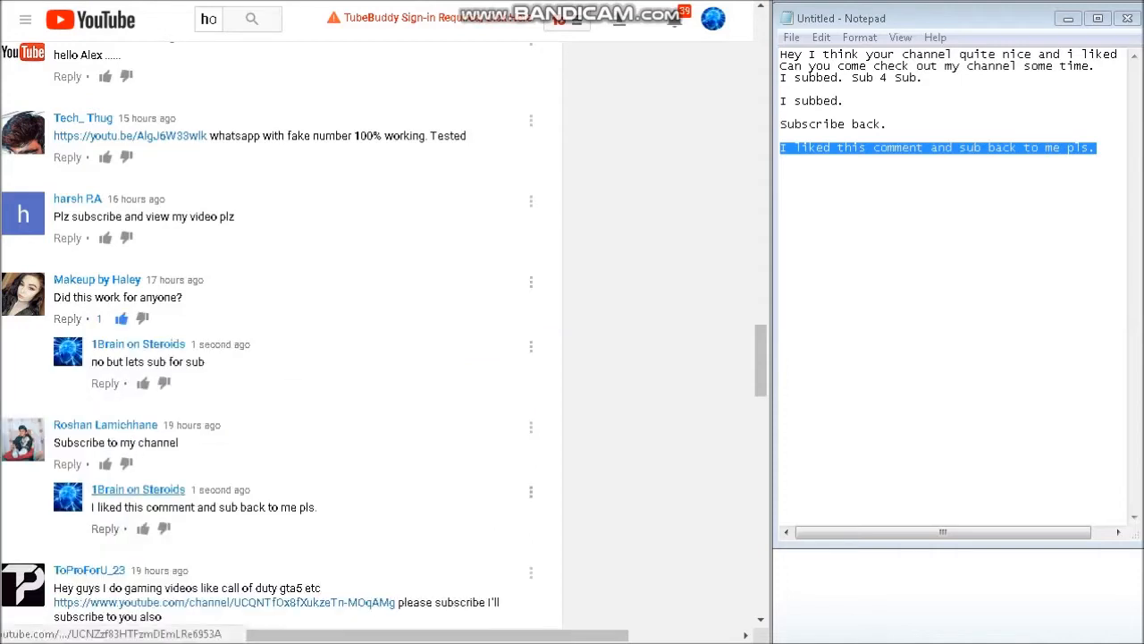
left_click(105, 463)
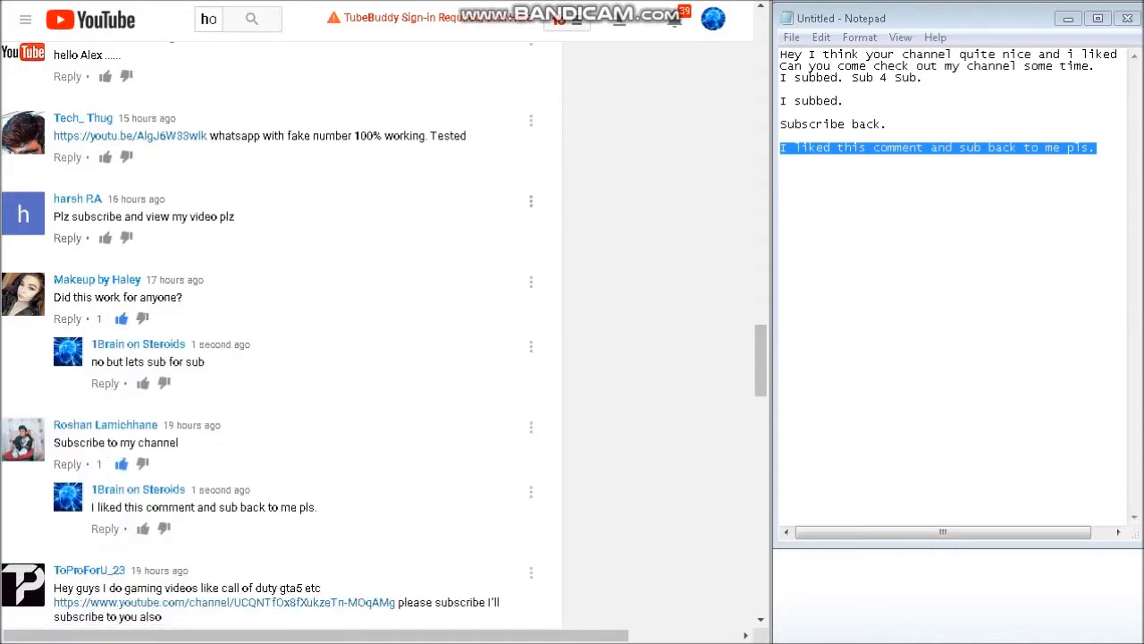
left_click(68, 238)
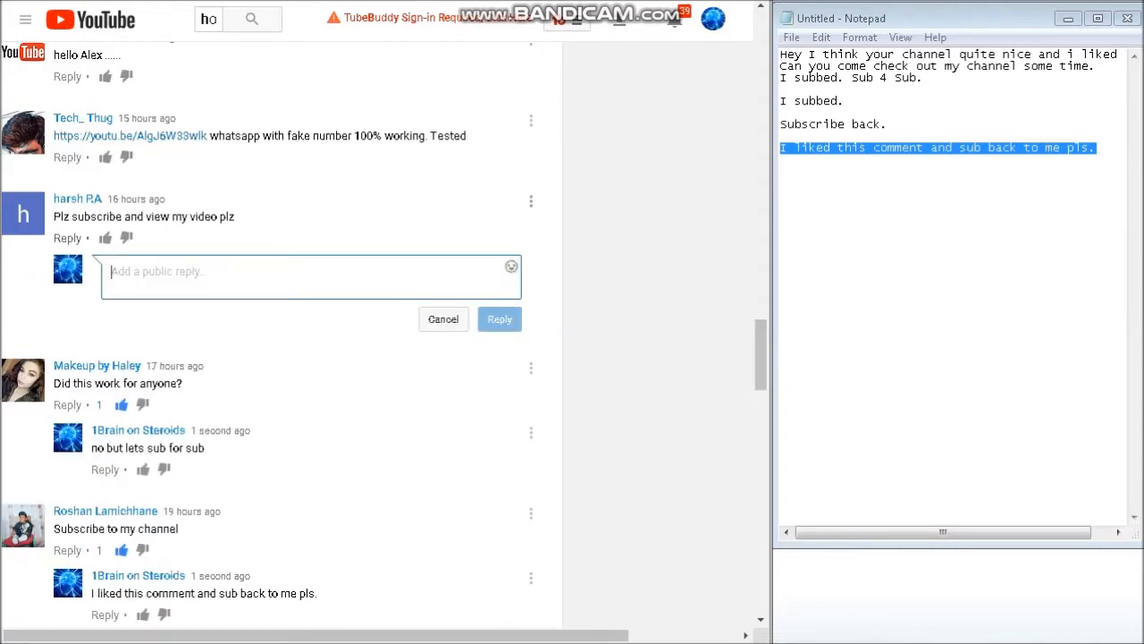
left_click(499, 318)
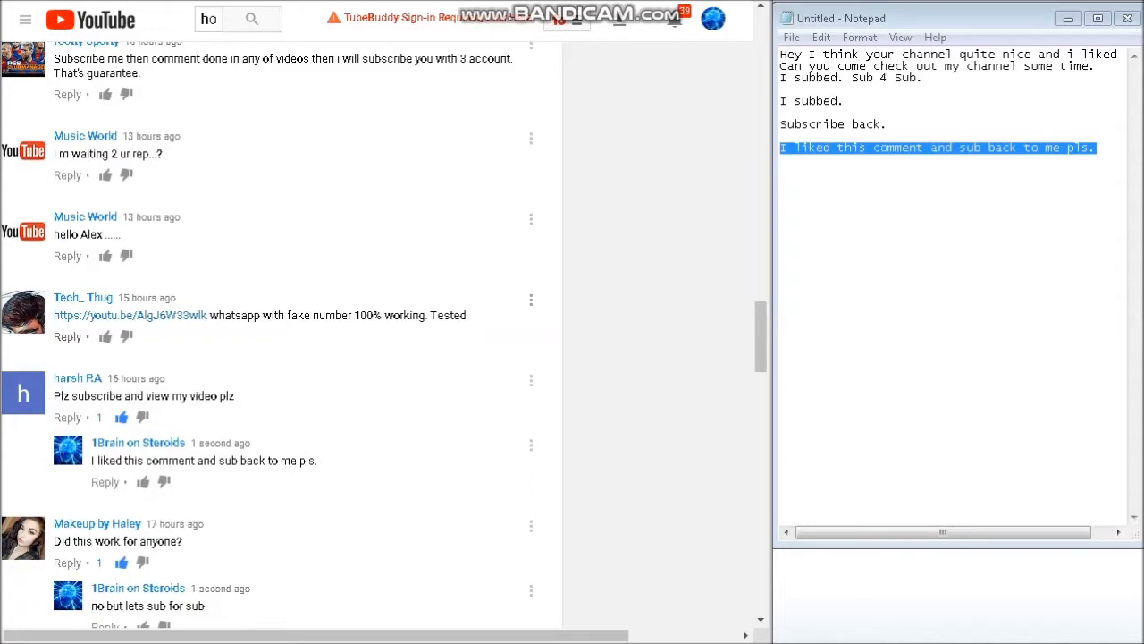
scroll("up", 3)
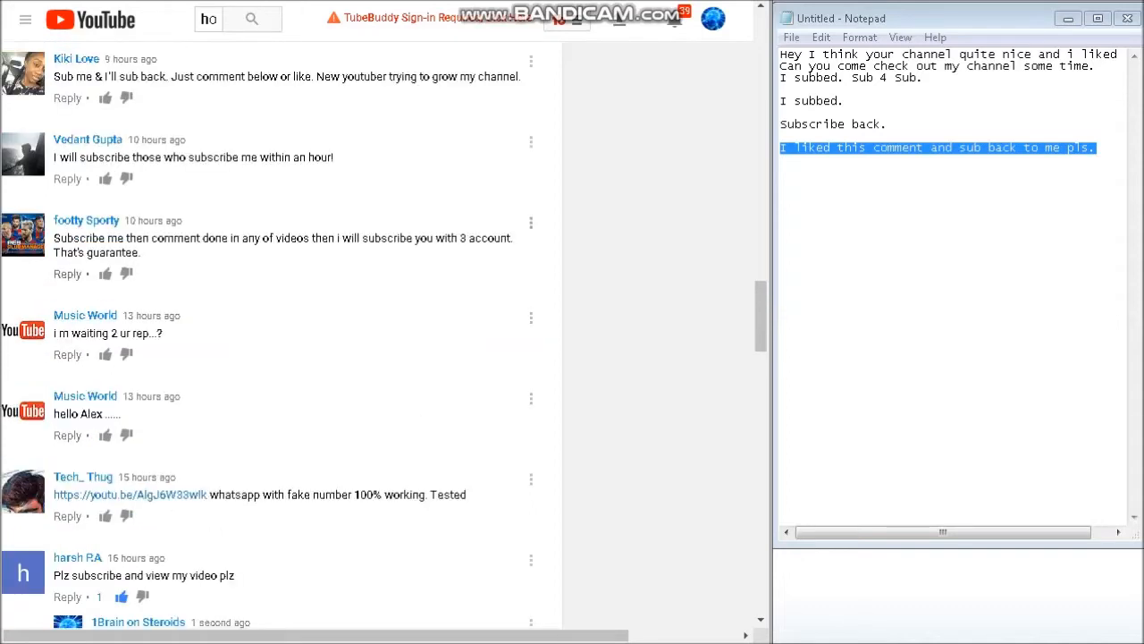
left_click(66, 273)
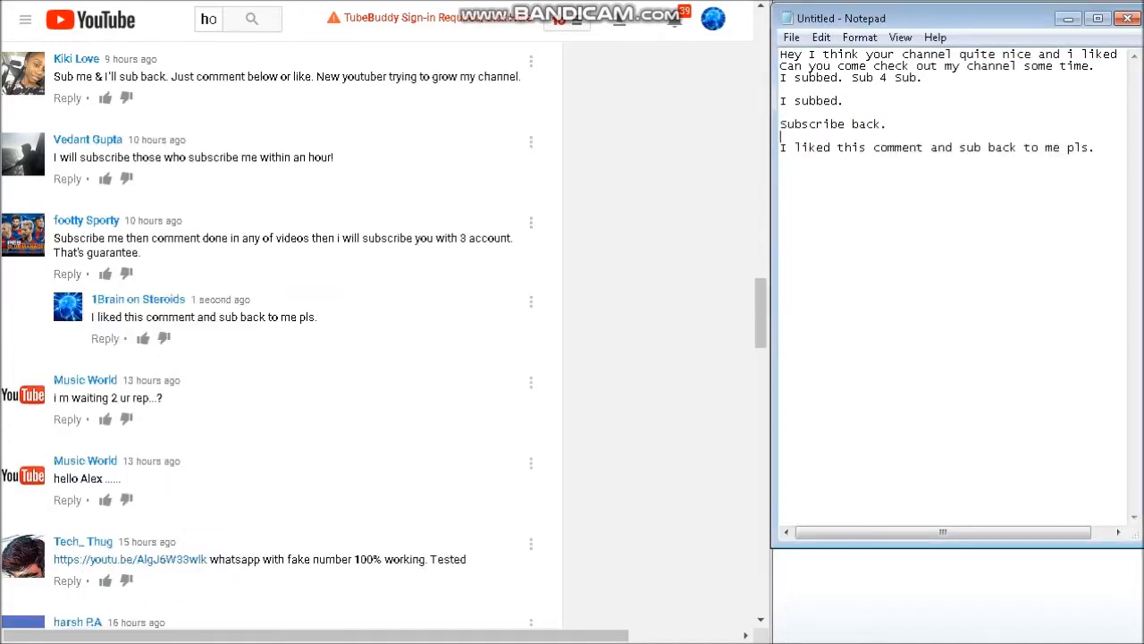
left_click(67, 179)
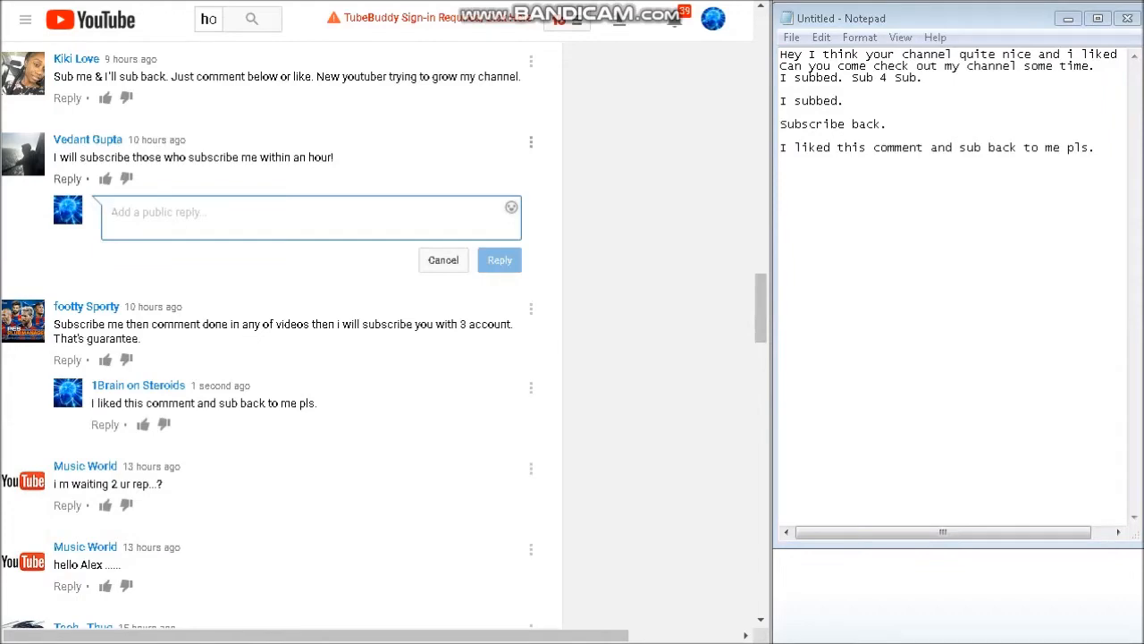
type("sub back")
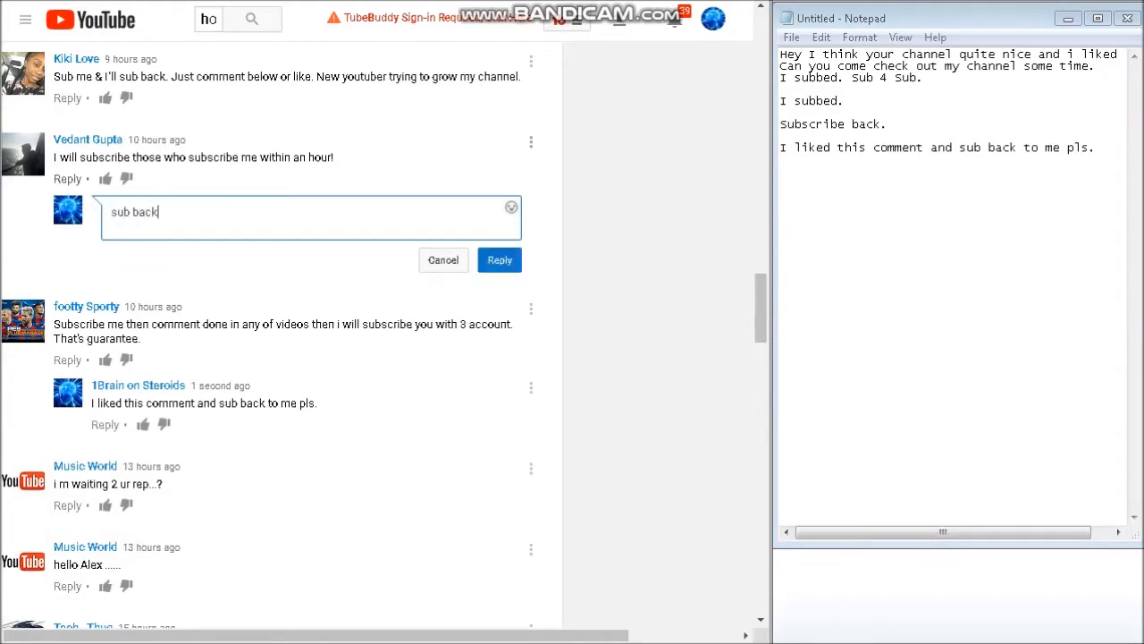
scroll("up", 3)
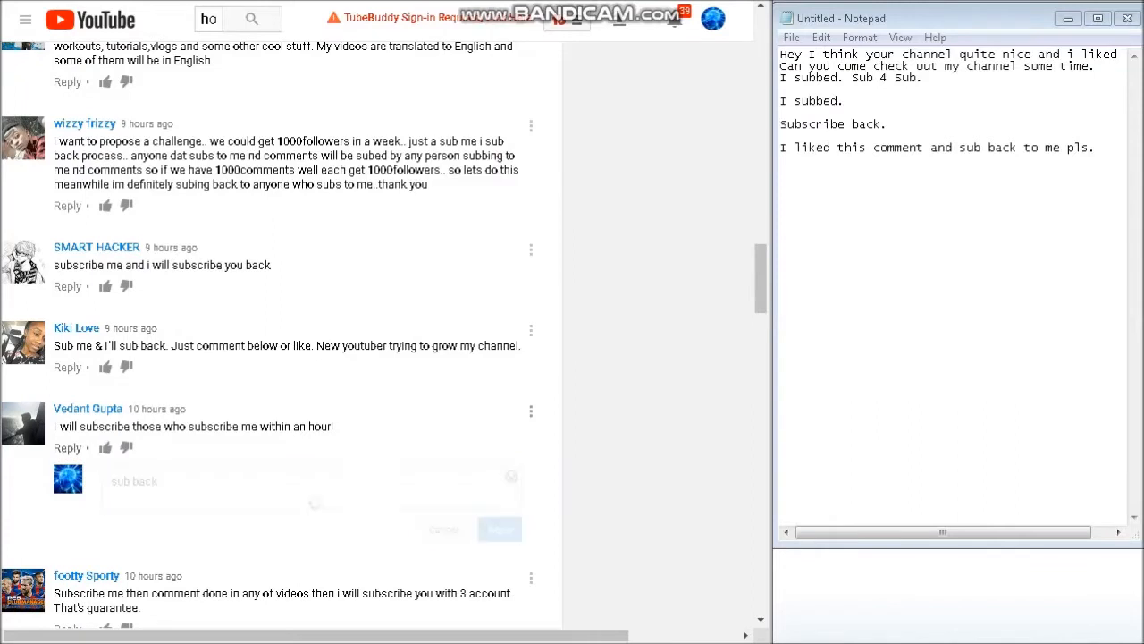
left_click(499, 528)
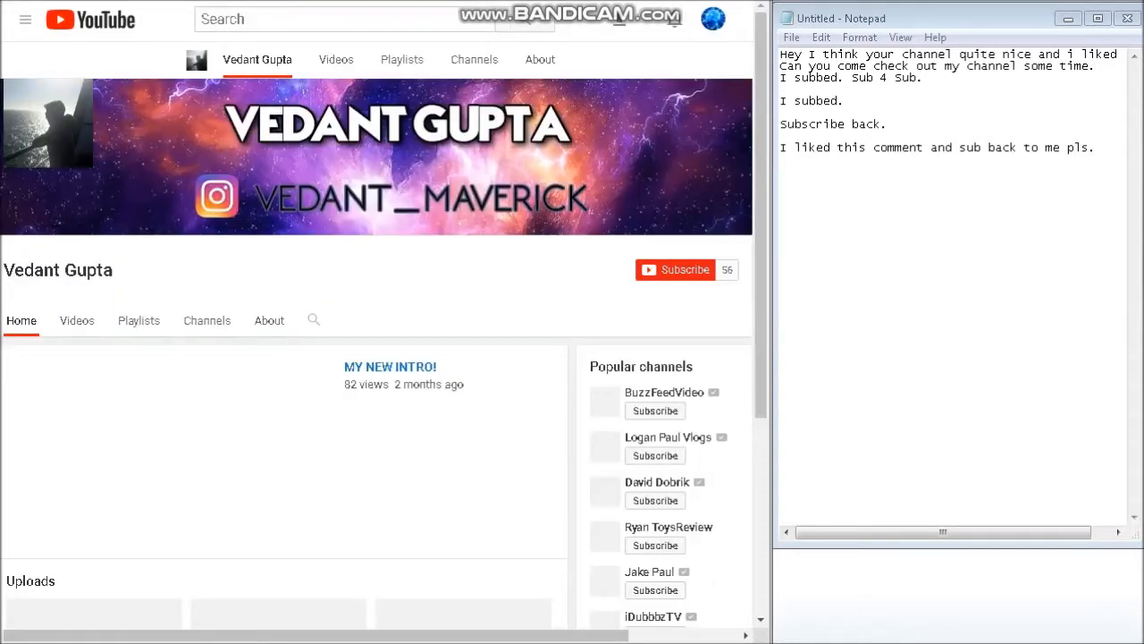
Step: Subscribe to Vedant Gupta, like MY NEW INTRO, and comment 'I liked this comment and sub back to me pls.'
scroll("up", 3)
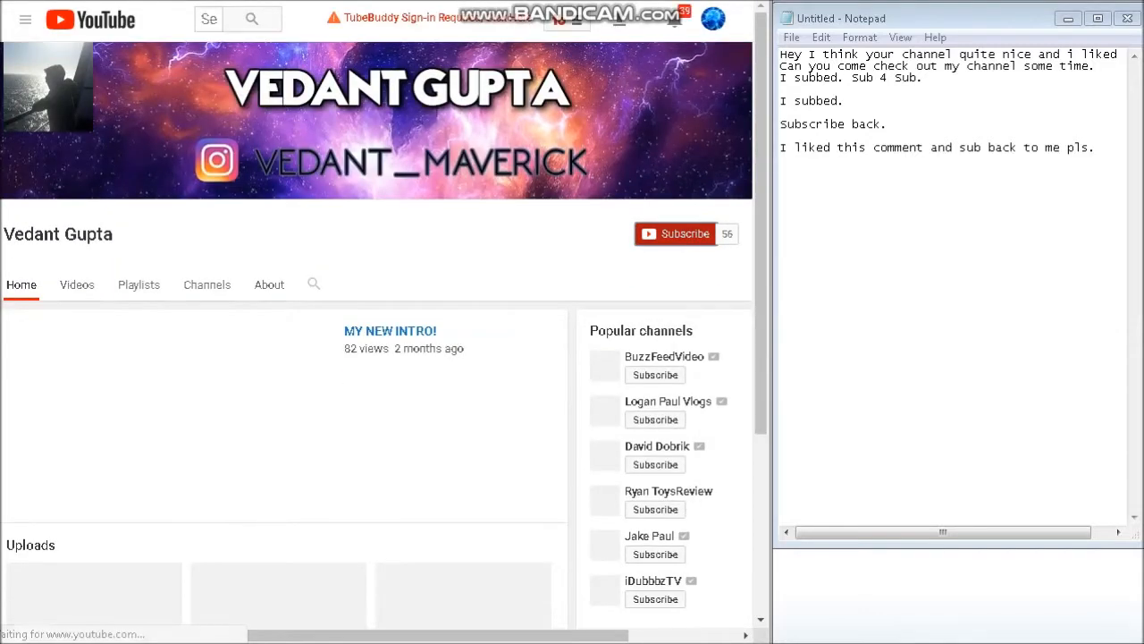
left_click(685, 234)
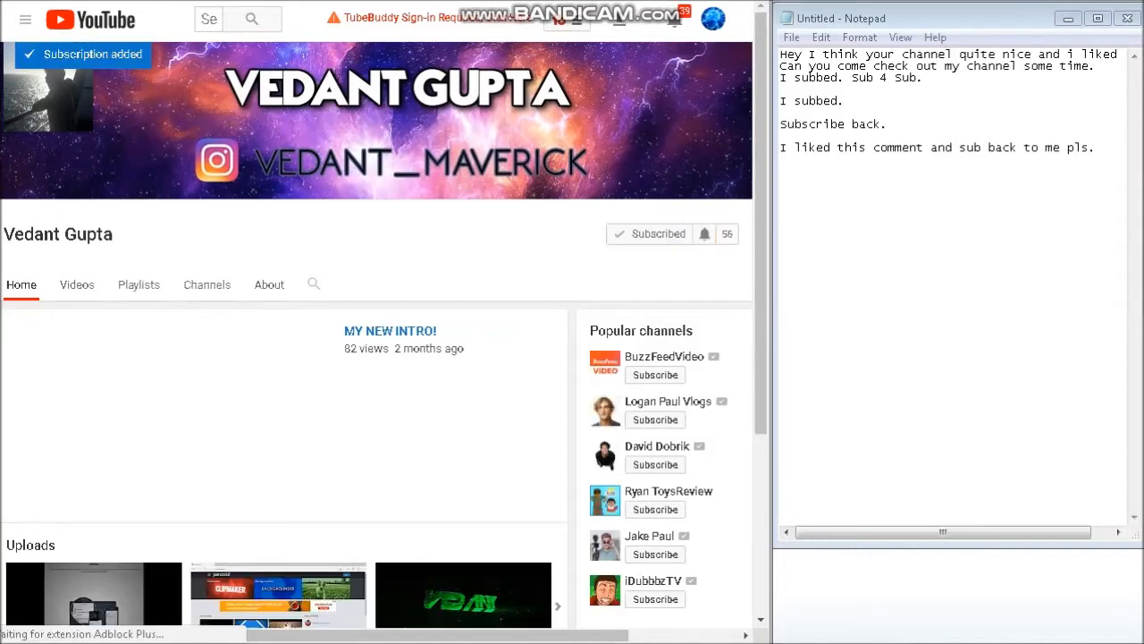
left_click(170, 416)
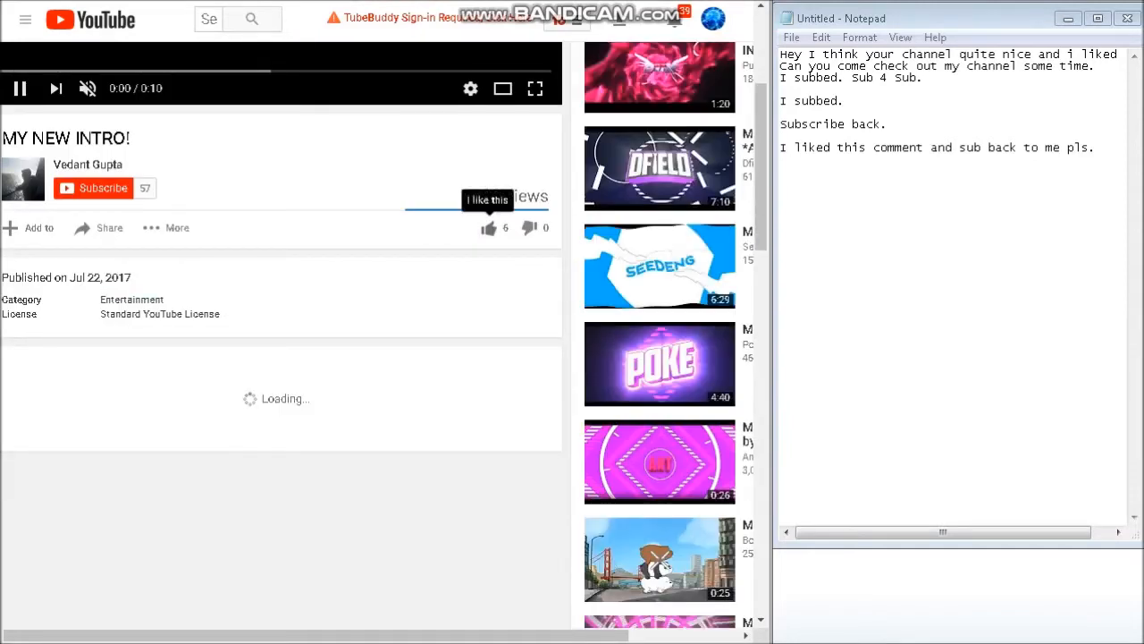
left_click(489, 227)
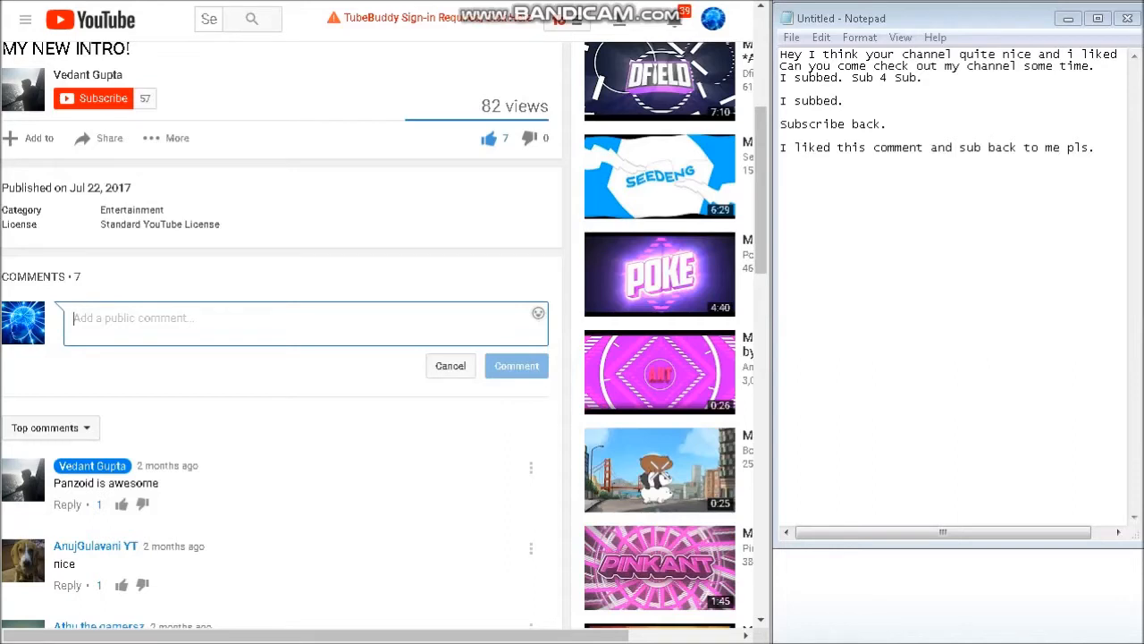
type("I liked this comment and sub back to me pls.")
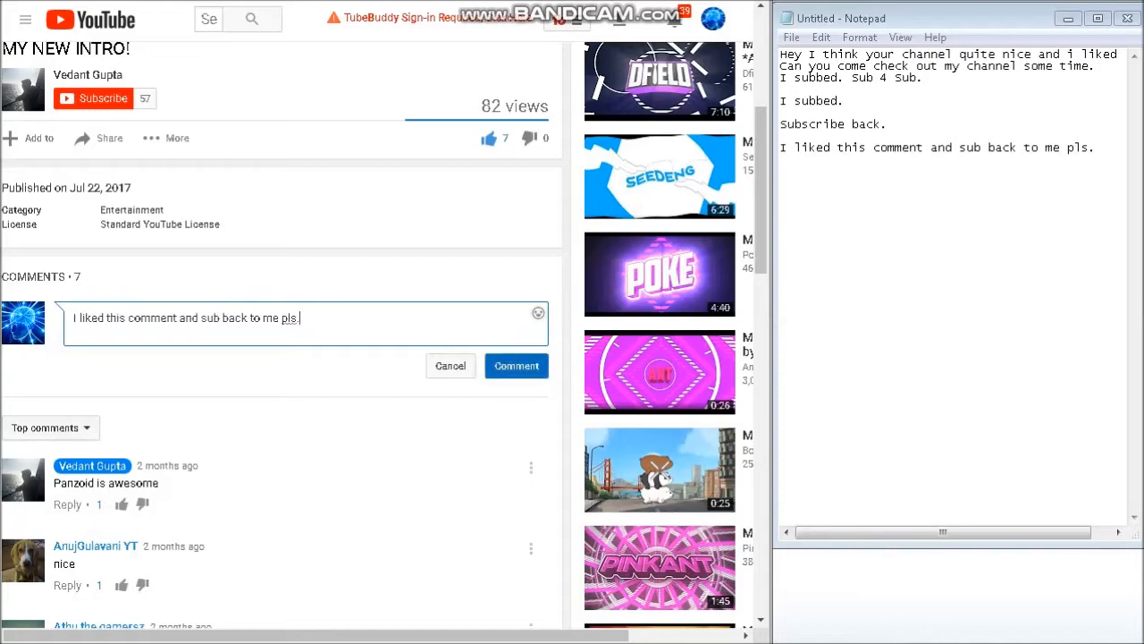
left_click(516, 366)
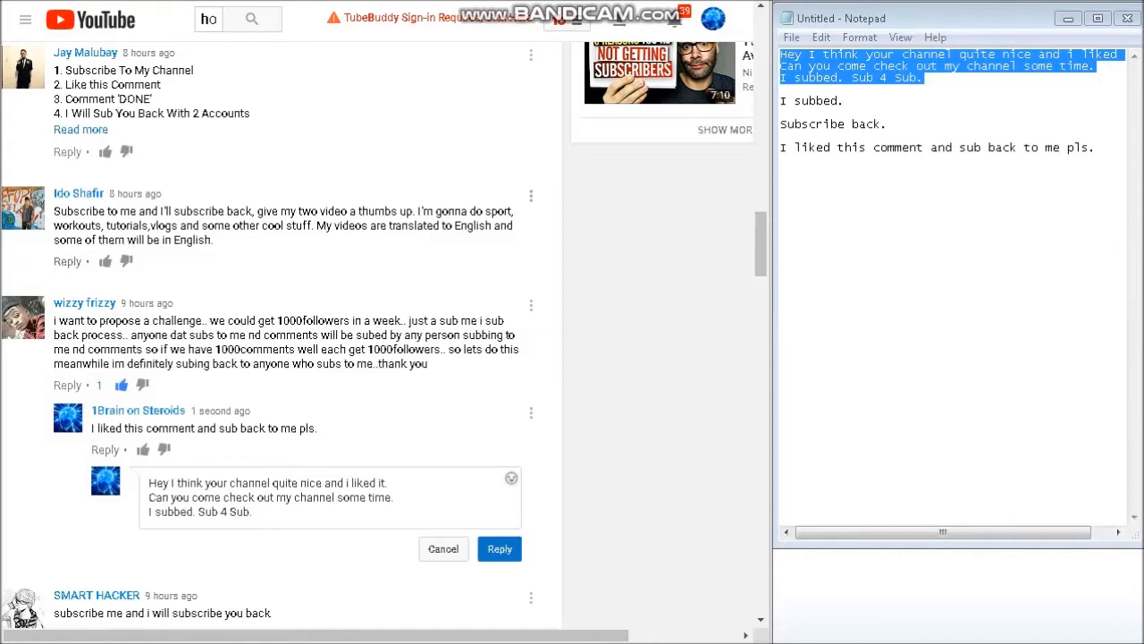
scroll("down", 3)
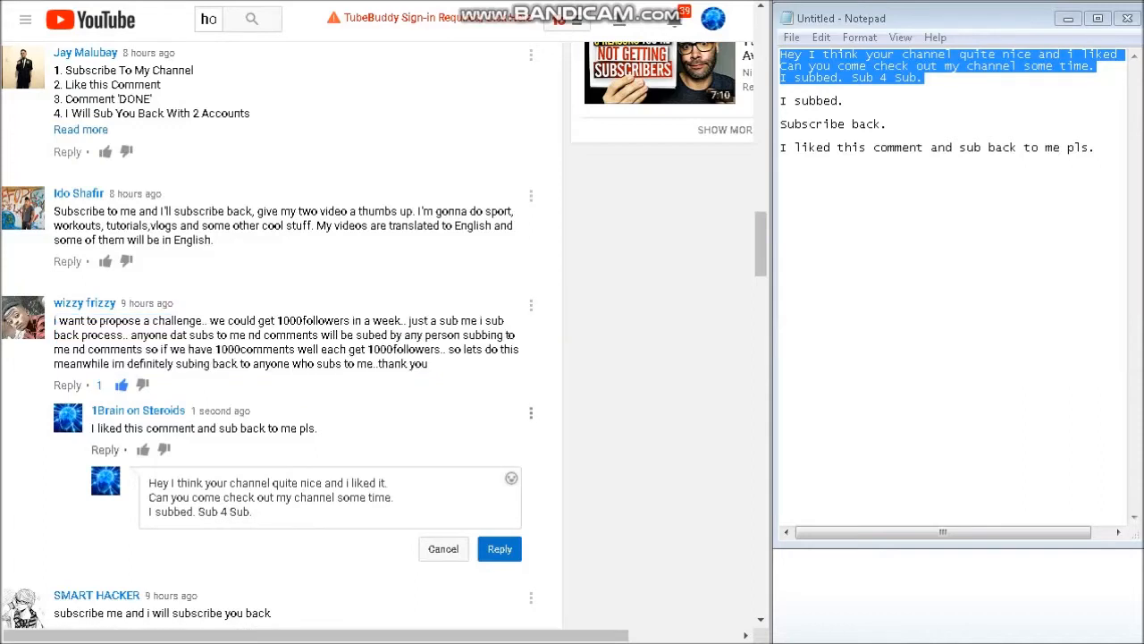
left_click(499, 548)
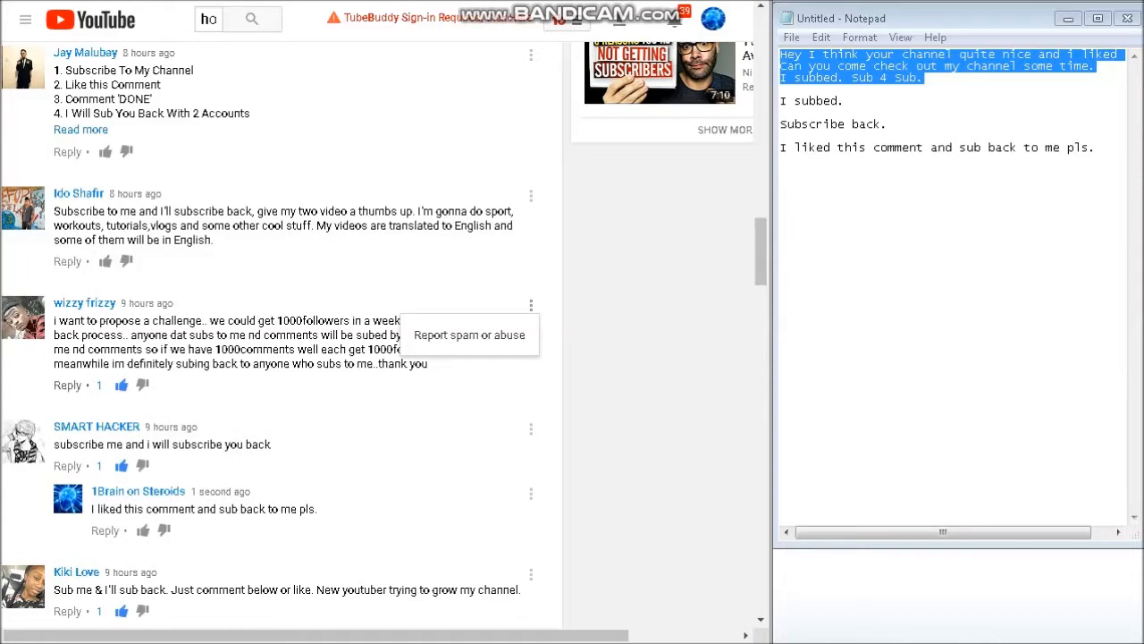
left_click(67, 384)
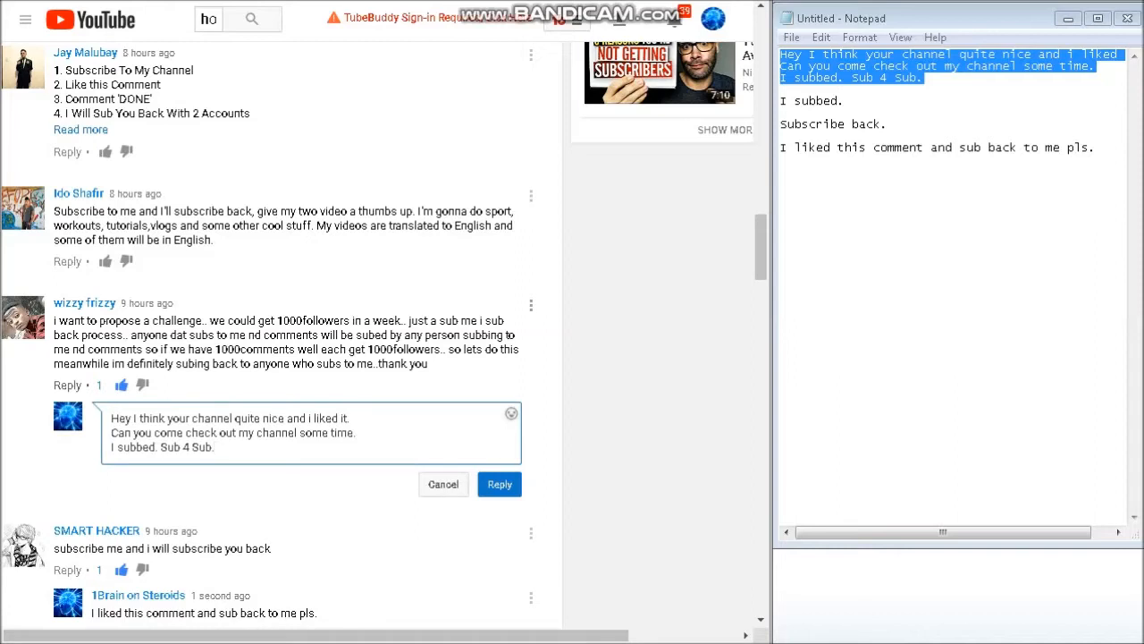
type("bro")
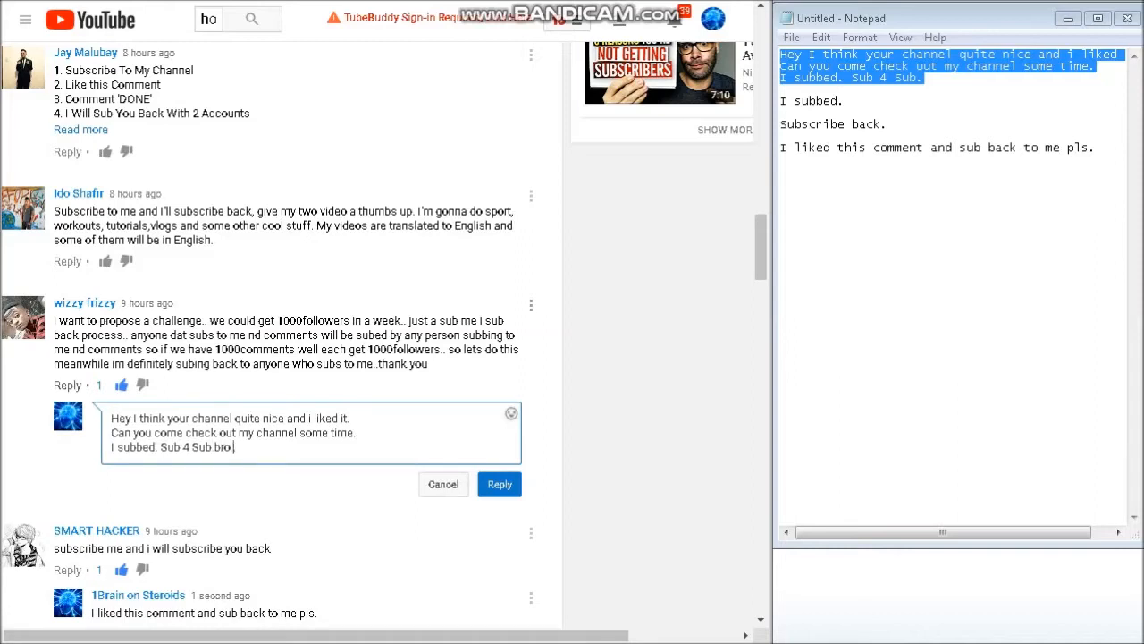
type("lets")
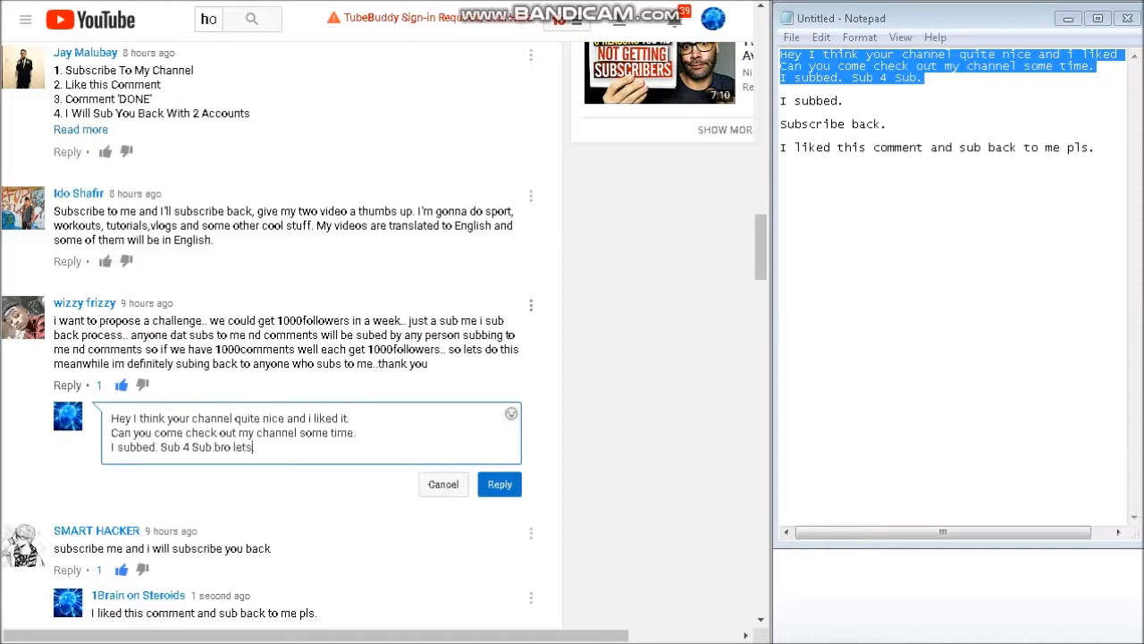
type("help")
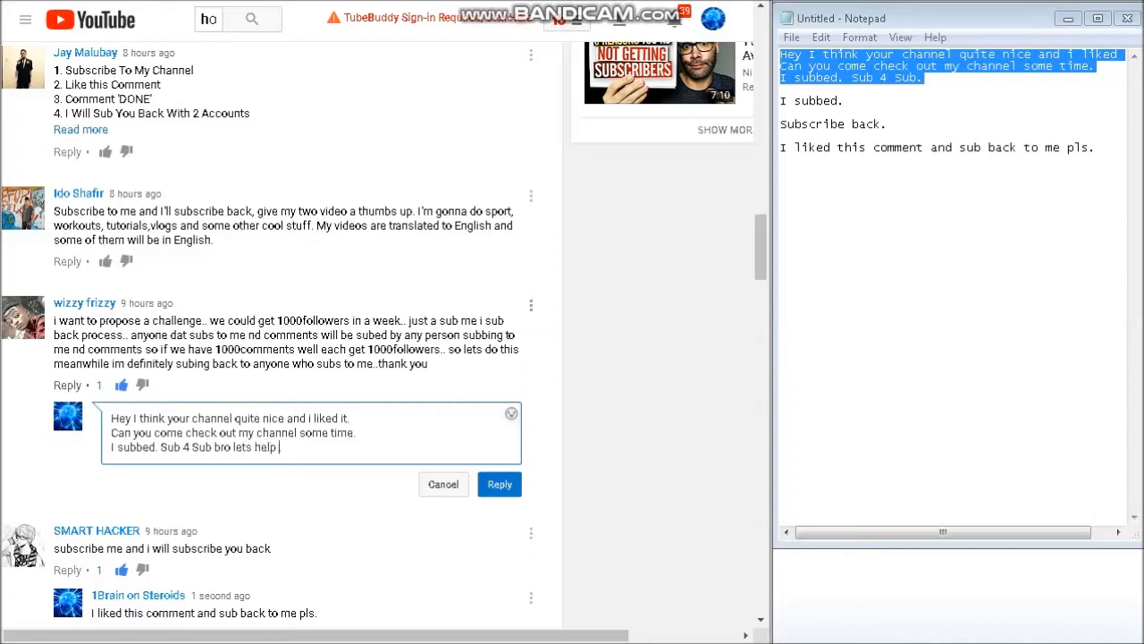
type("each oth")
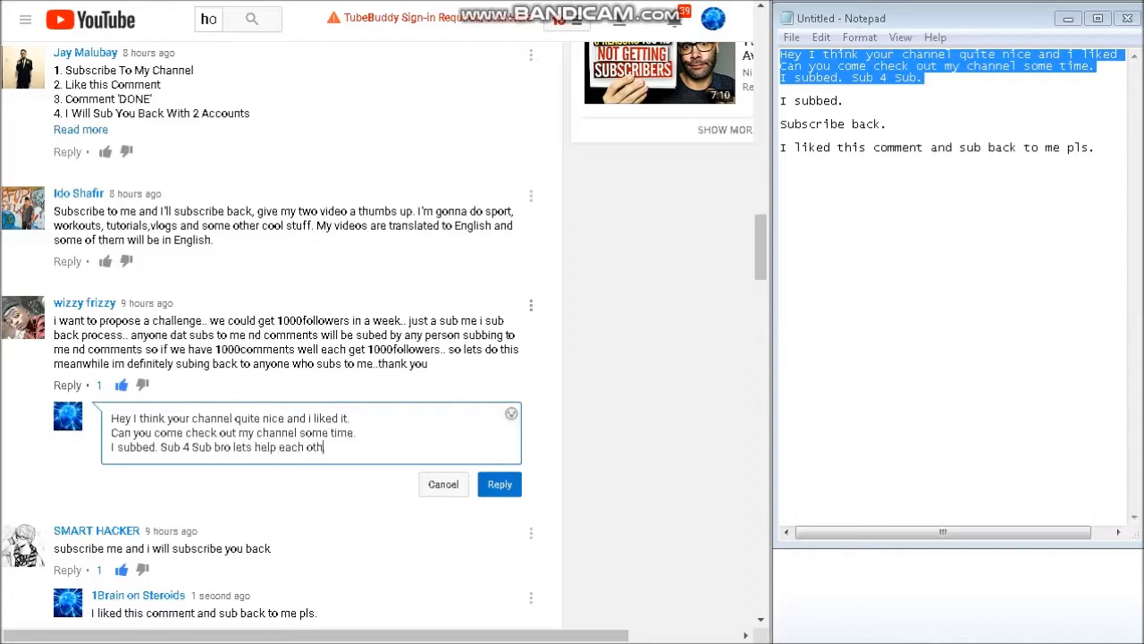
type("er out")
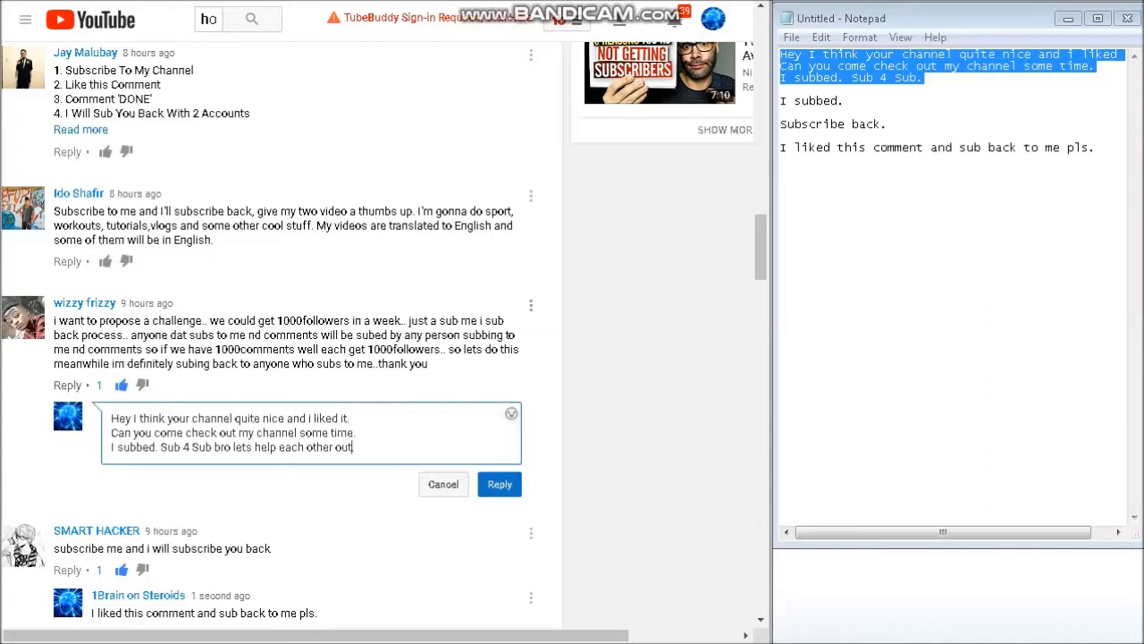
left_click(499, 483)
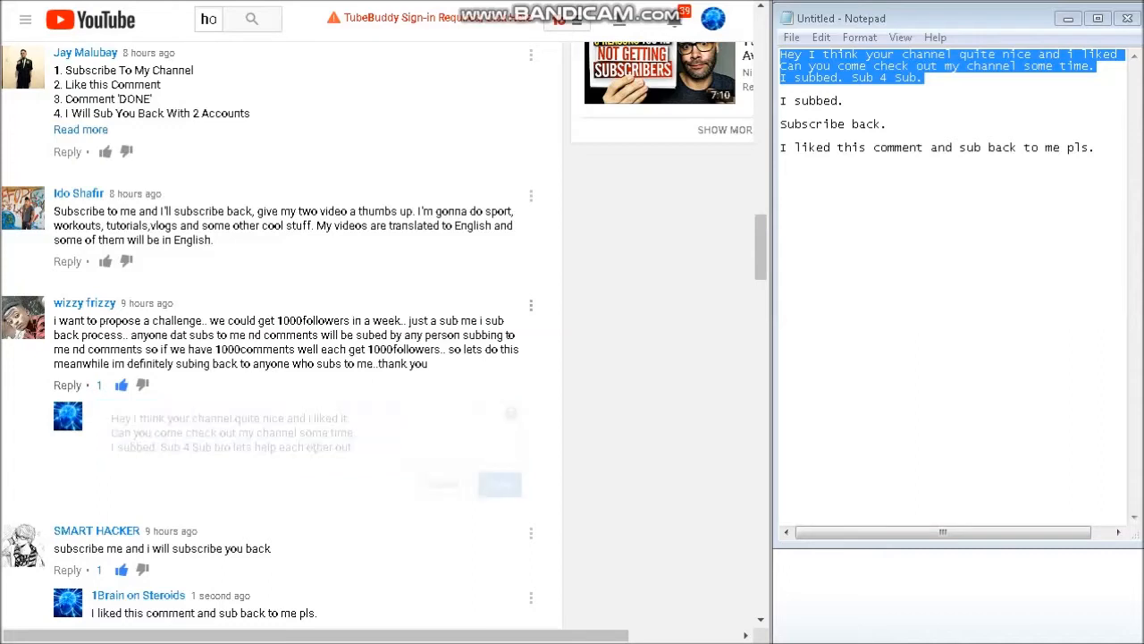
right_click(84, 302)
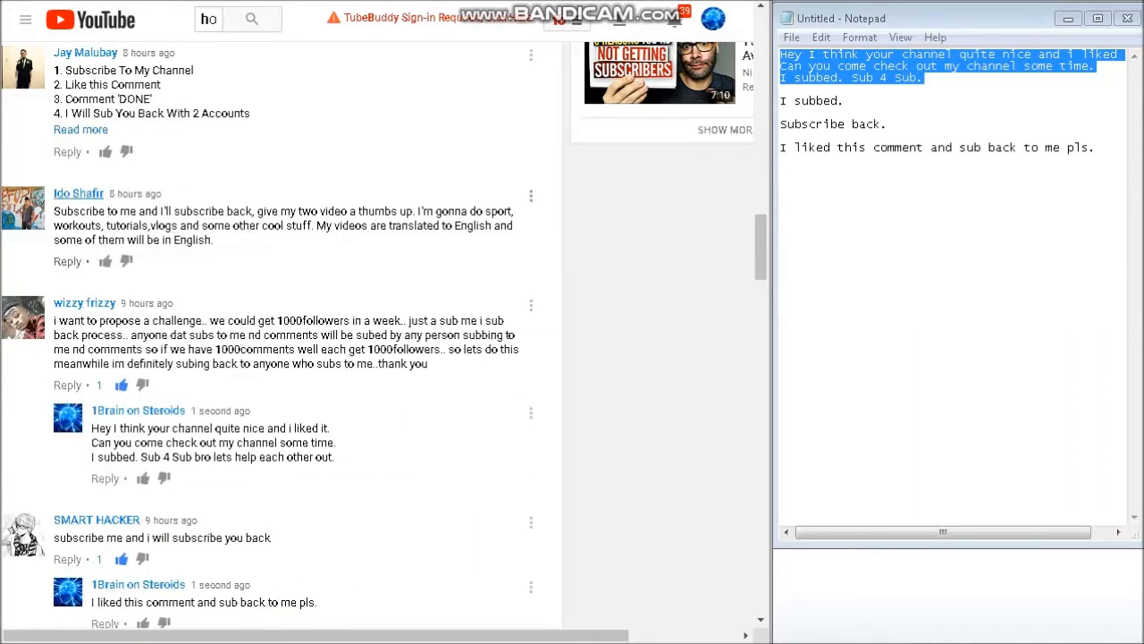
Step: Reply to the workouts-and-vlogs comment with the sub-4-sub message plus 'man', and subscribe to wizzy frizzy
left_click(66, 261)
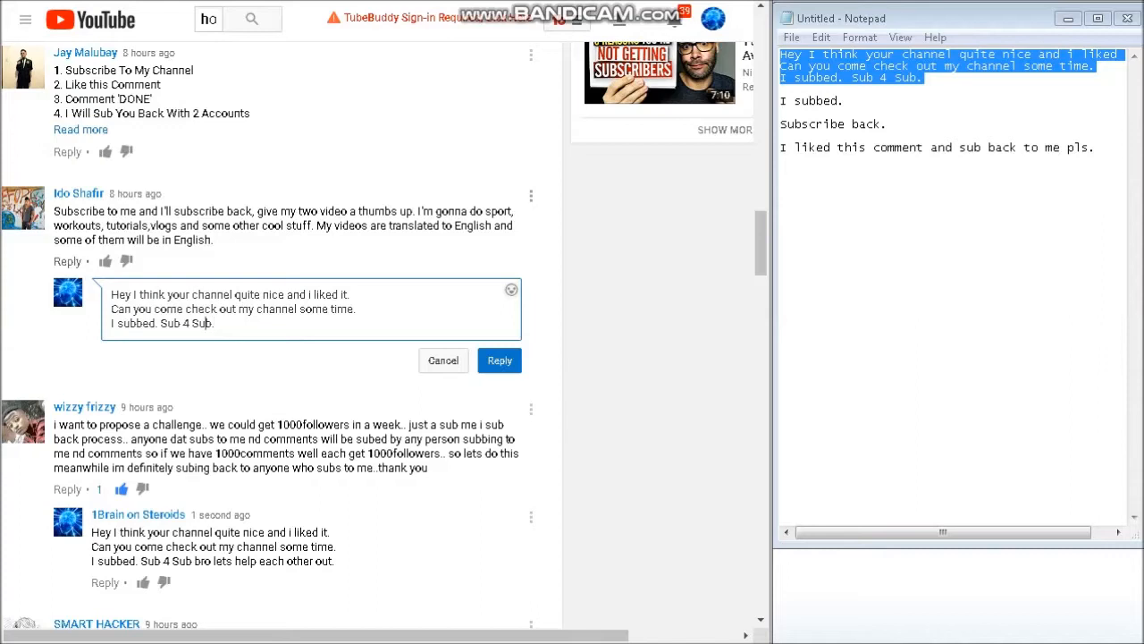
type("man")
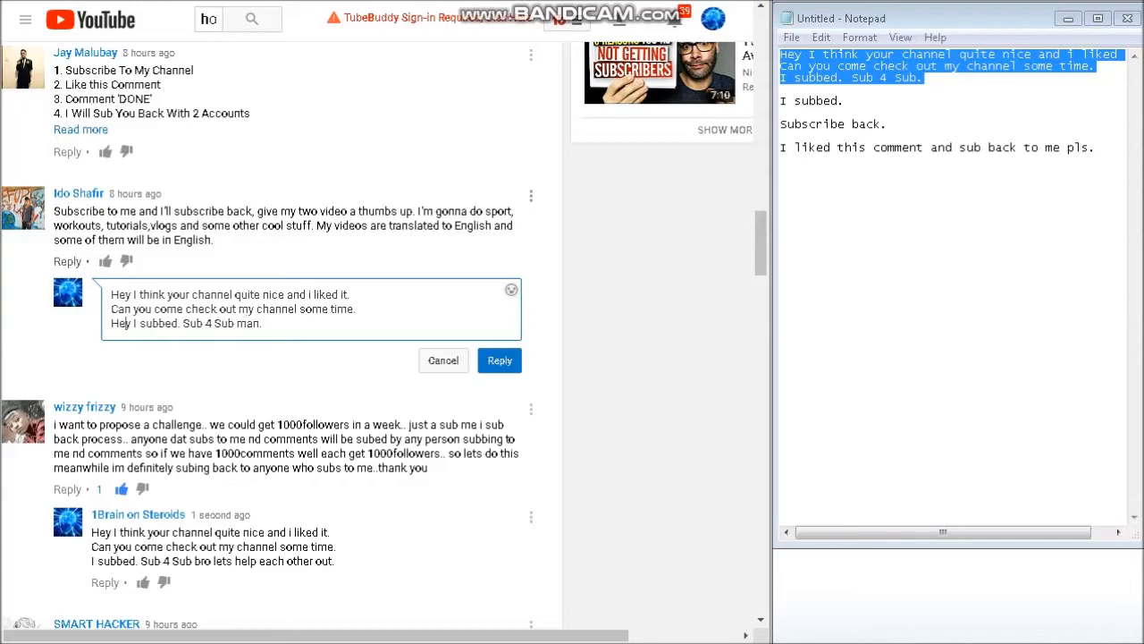
left_click(499, 359)
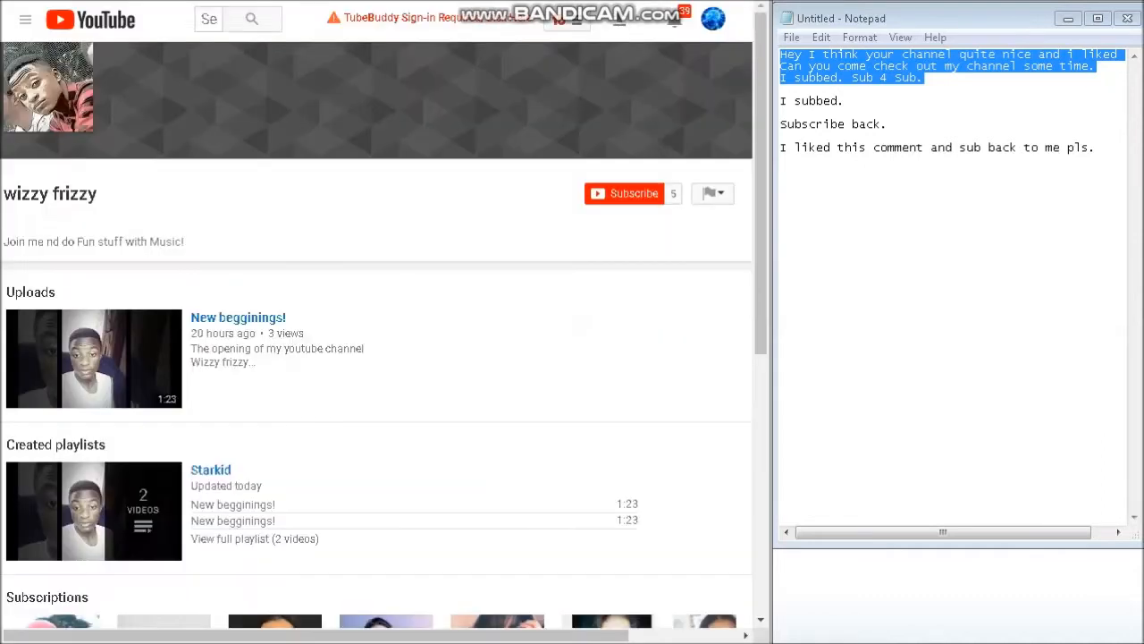
left_click(634, 193)
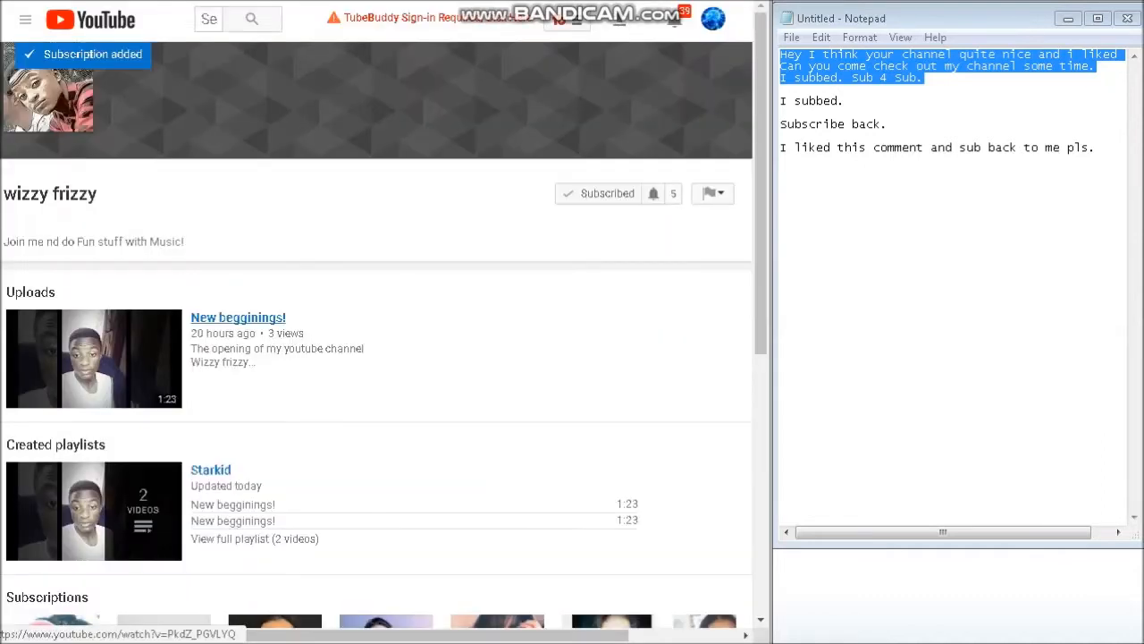
Step: Subscribe to Ido Shafir's sport channel and open its Muscle Over tutorial video
left_click(238, 317)
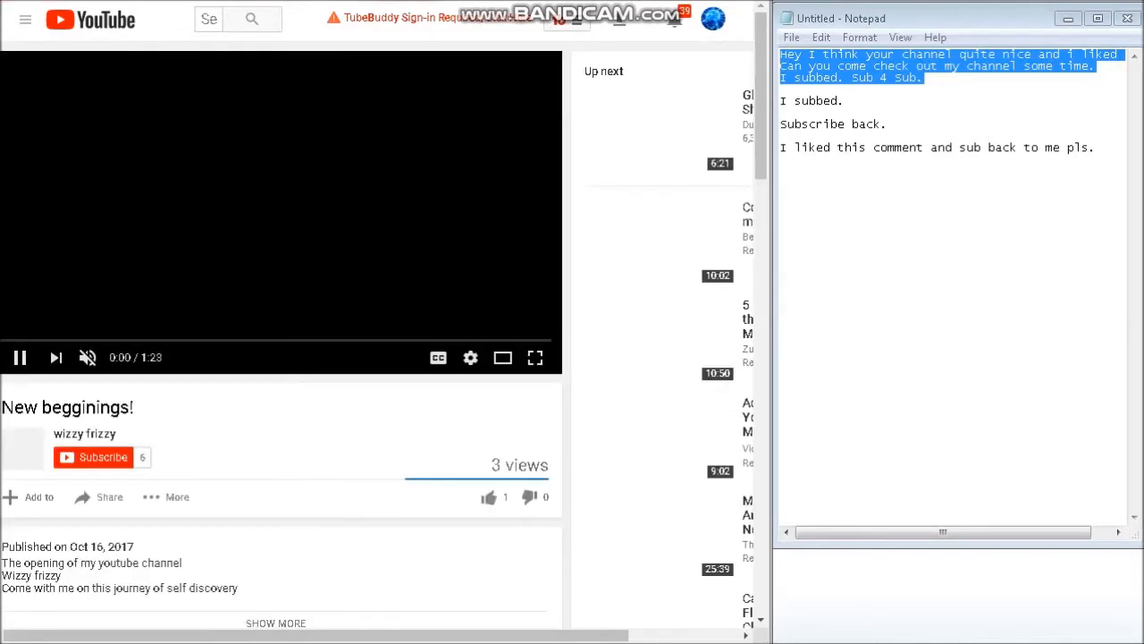
scroll("down", 3)
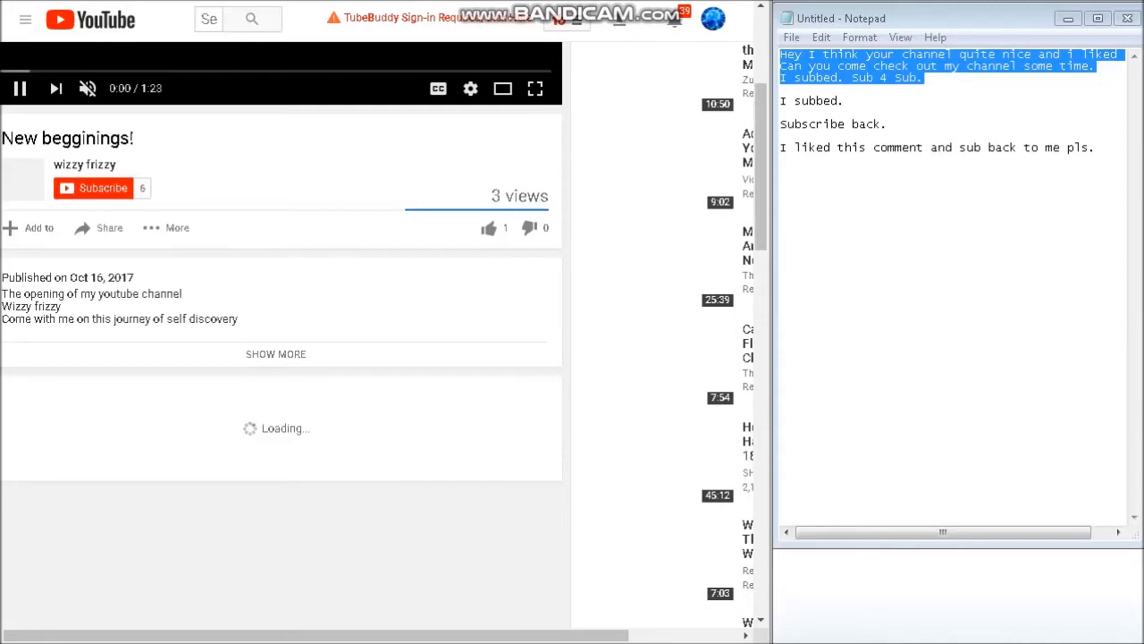
scroll("down", 3)
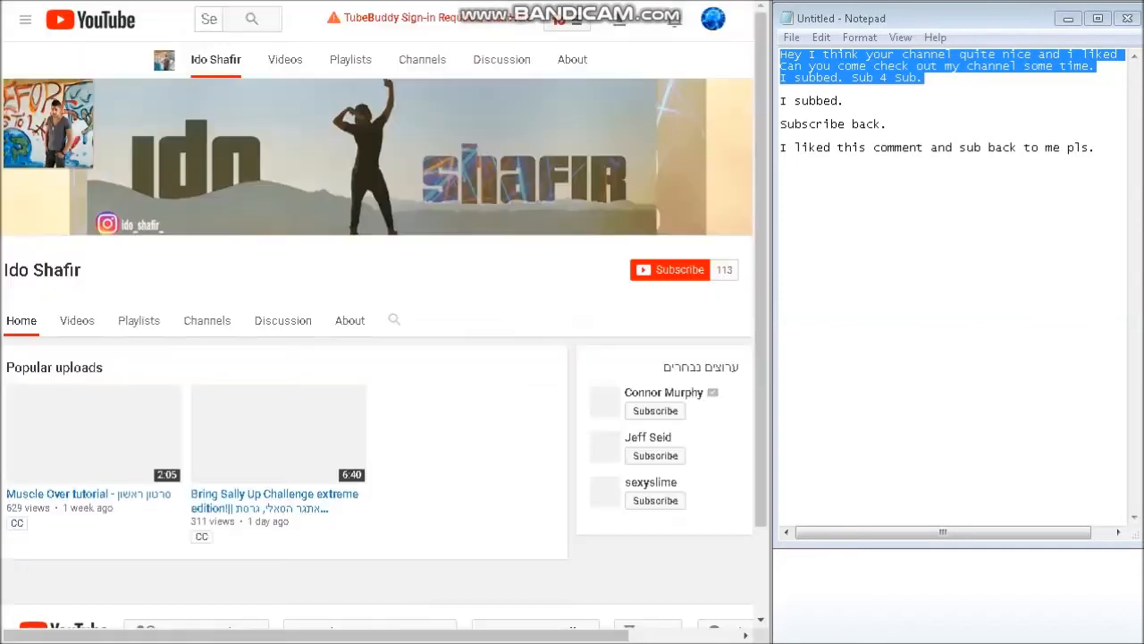
scroll("down", 3)
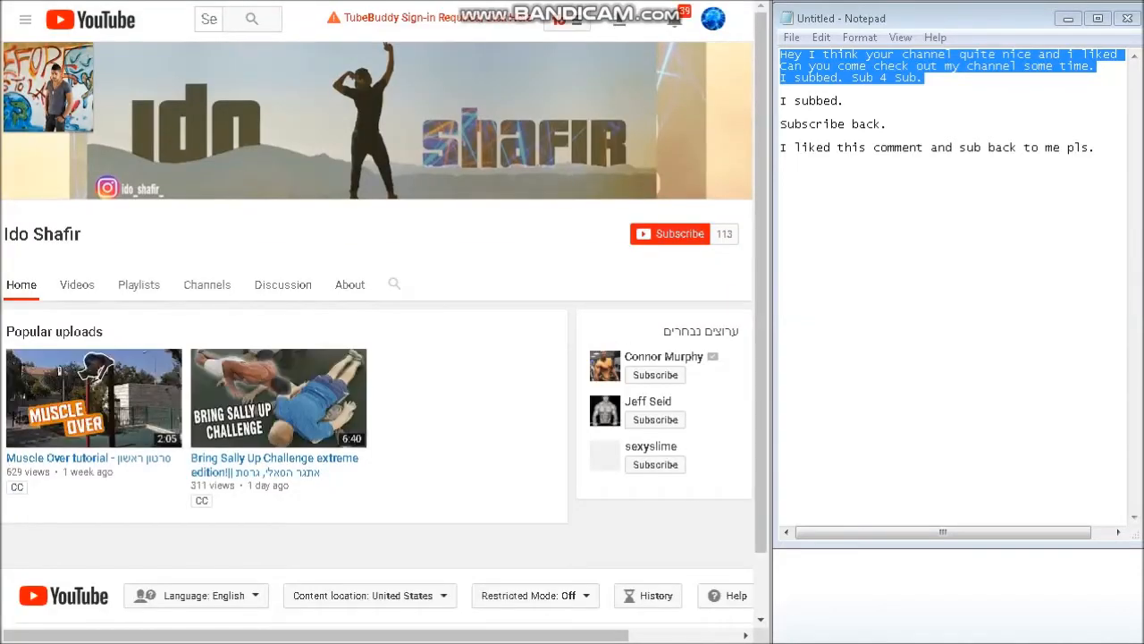
left_click(678, 233)
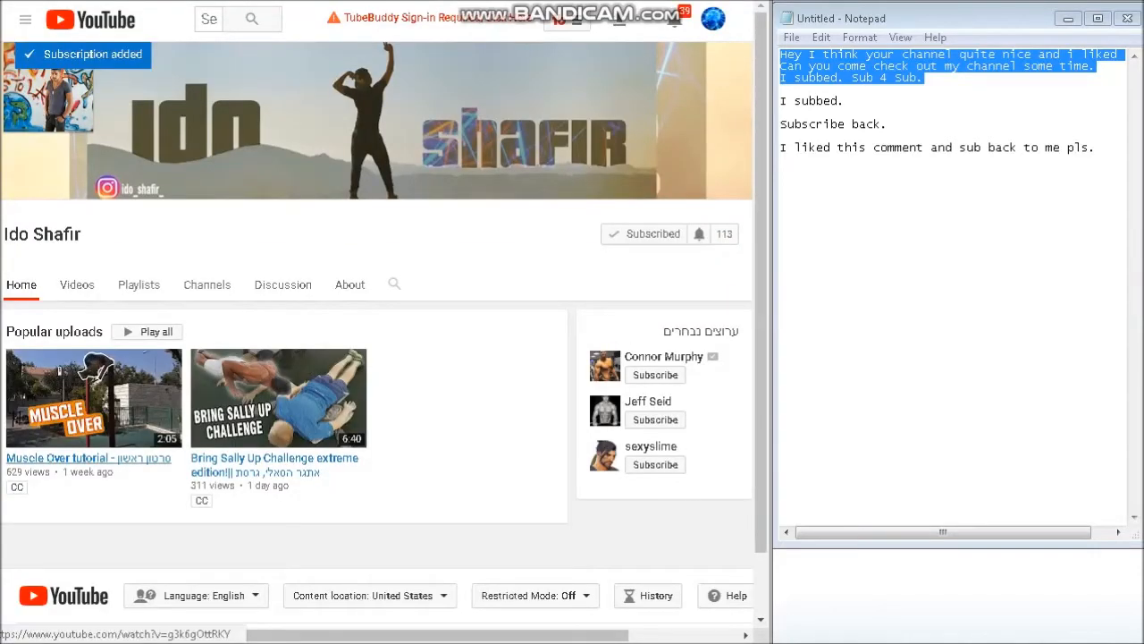
left_click(93, 397)
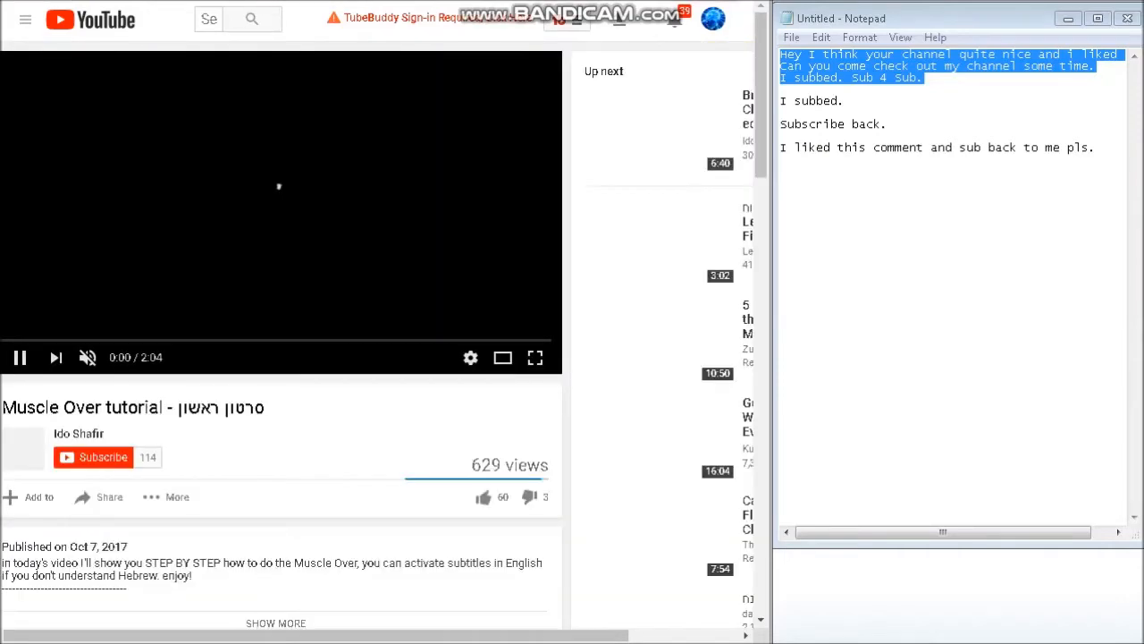
Step: Post a 'great channel… pls do the same for me' comment on the Muscle Over tutorial
scroll("down", 3)
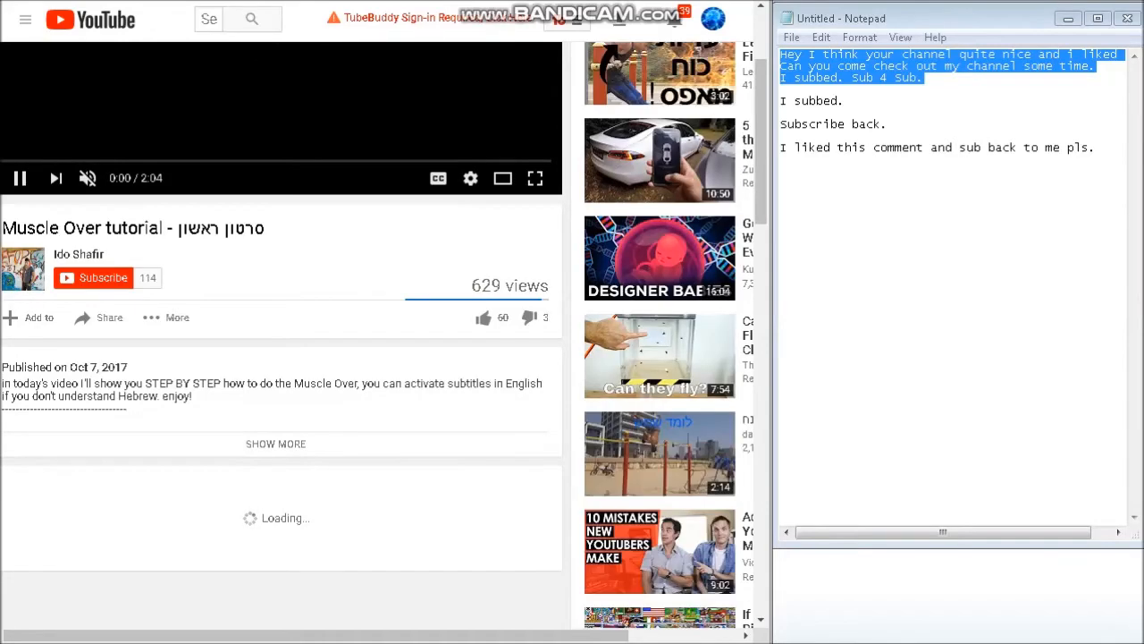
scroll("down", 3)
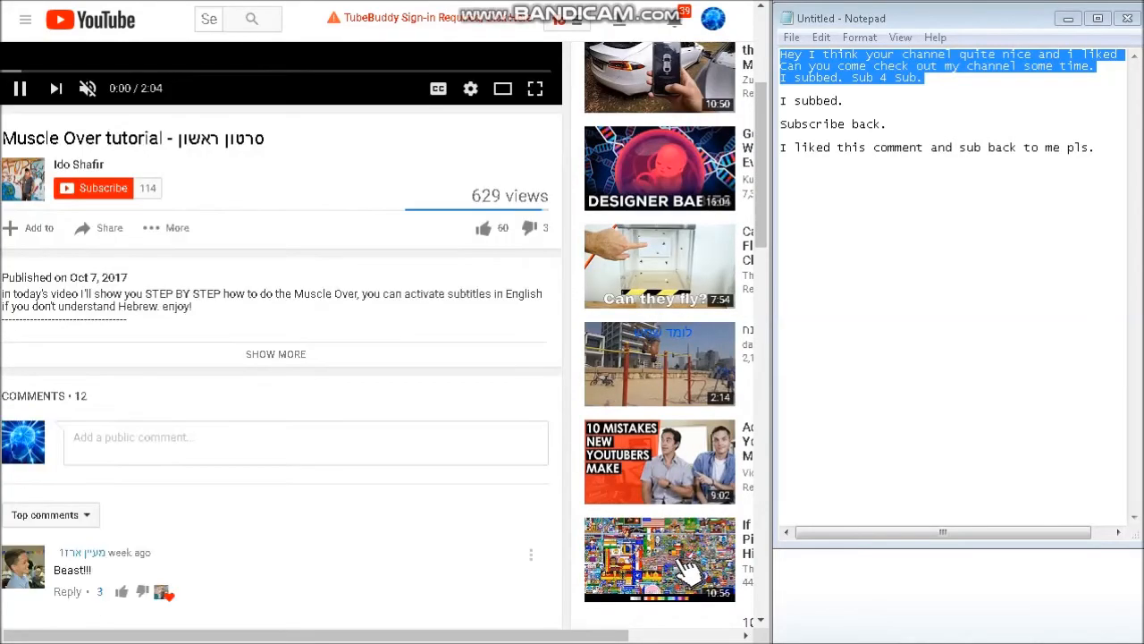
left_click(304, 437)
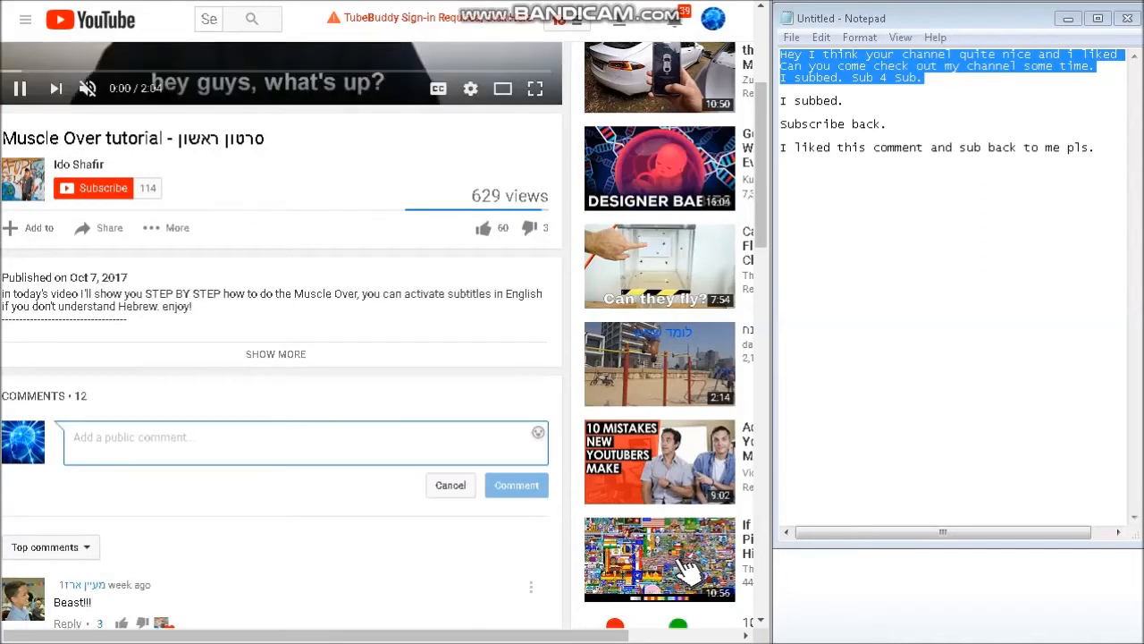
type("g")
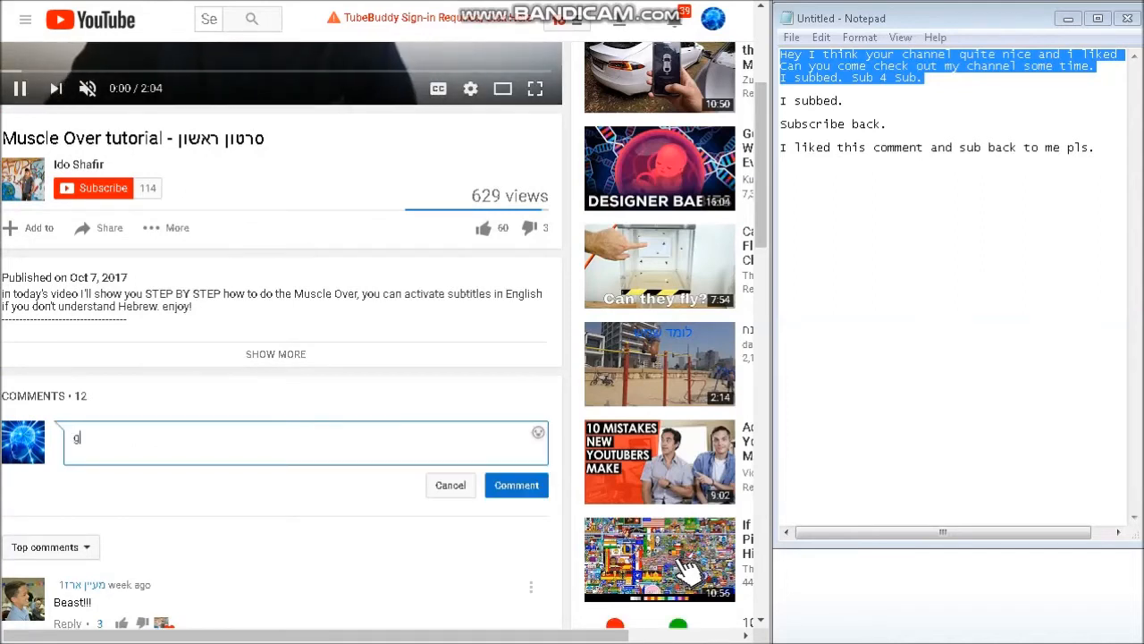
type("reat cha")
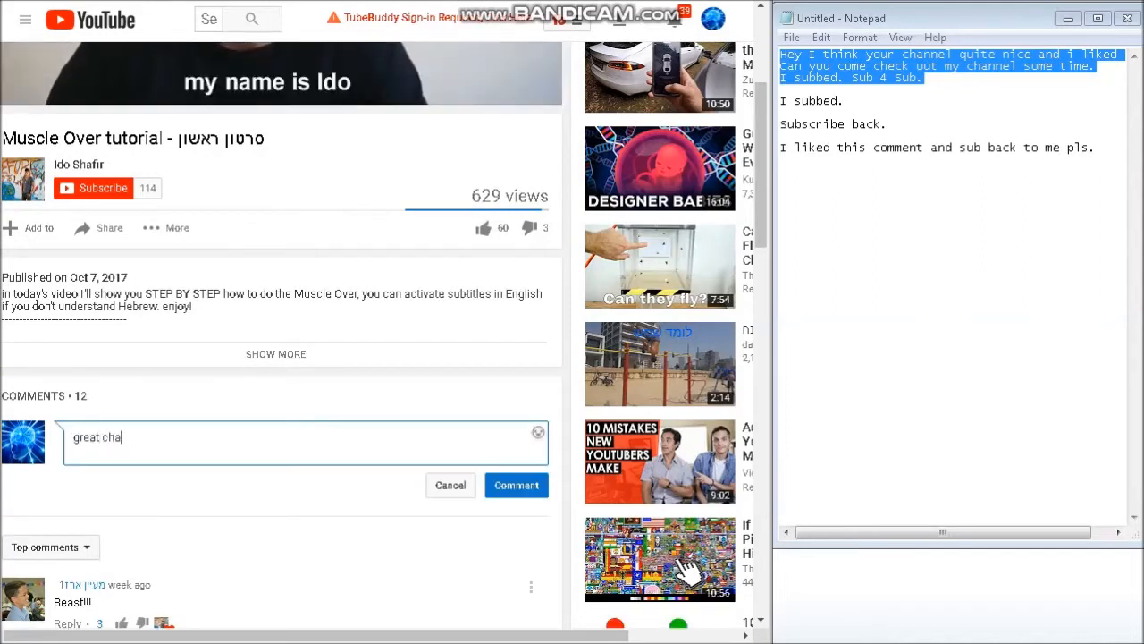
type("nnel i a support")
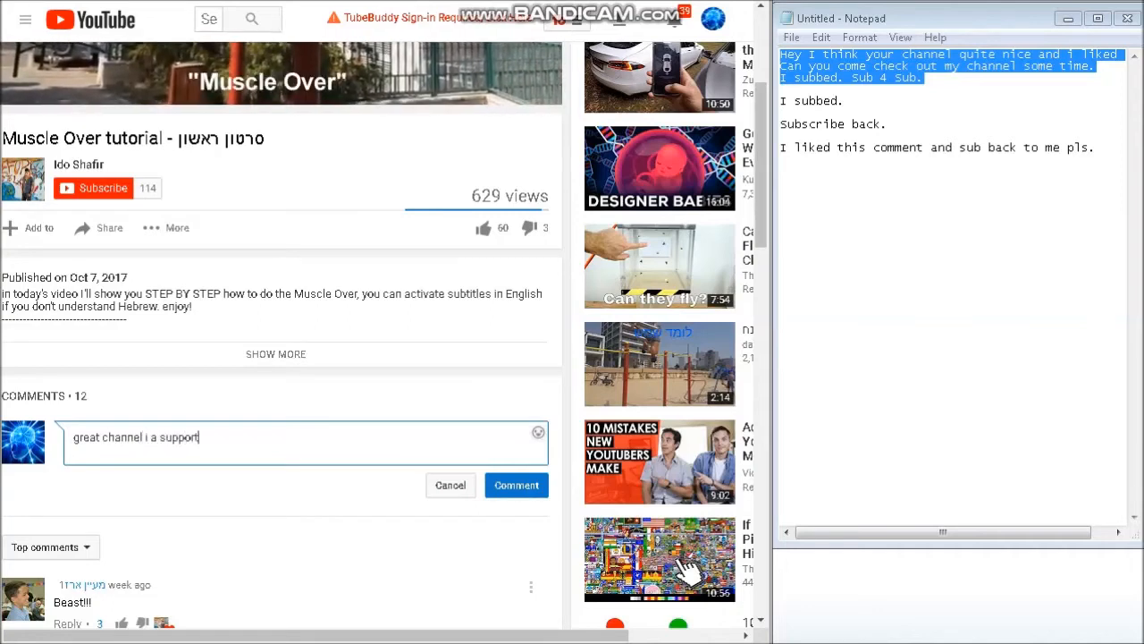
type("er")
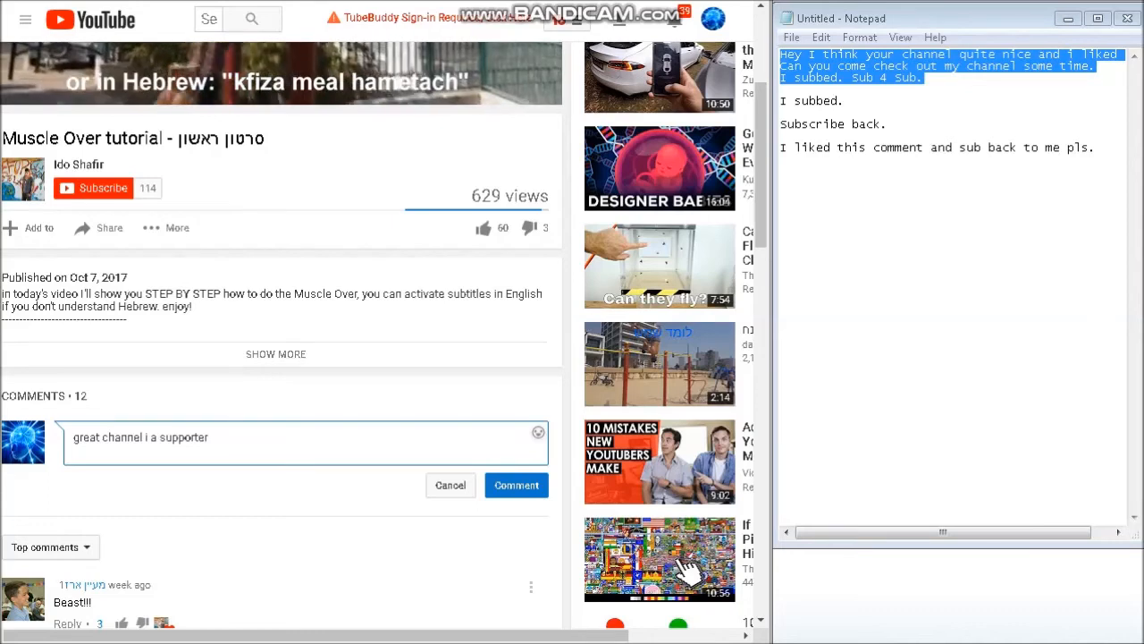
type("pls")
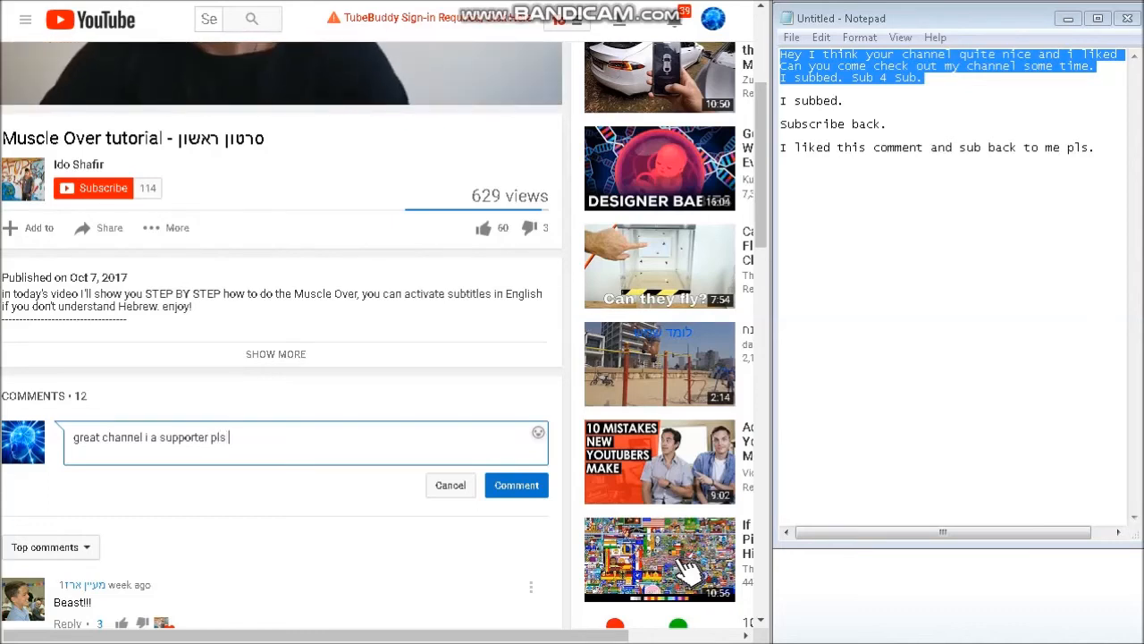
type("do the")
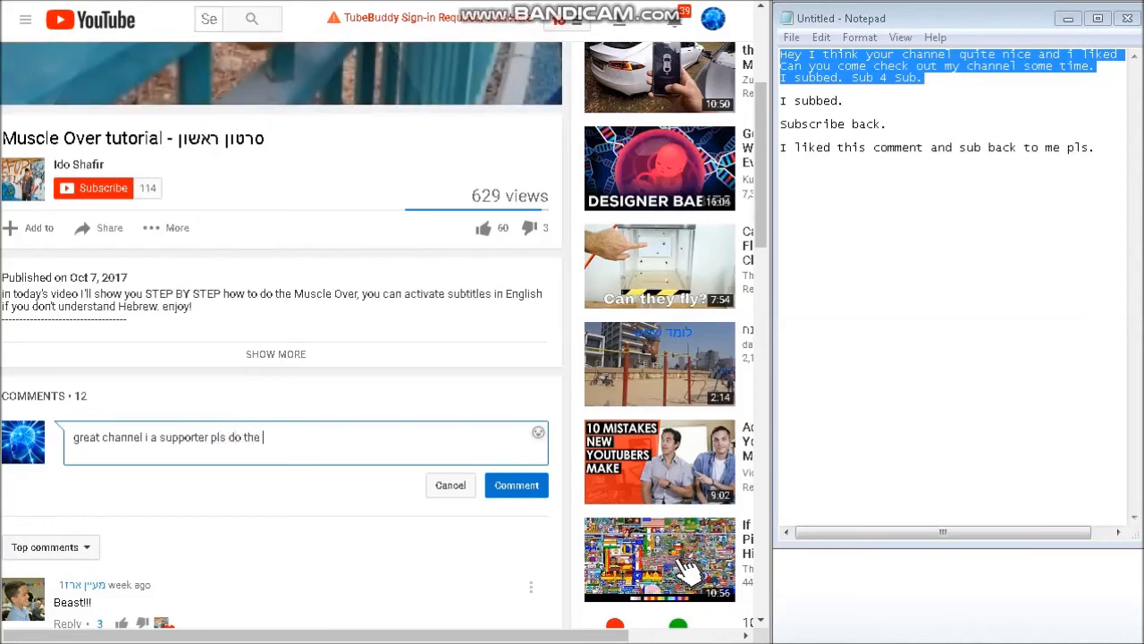
type("same for")
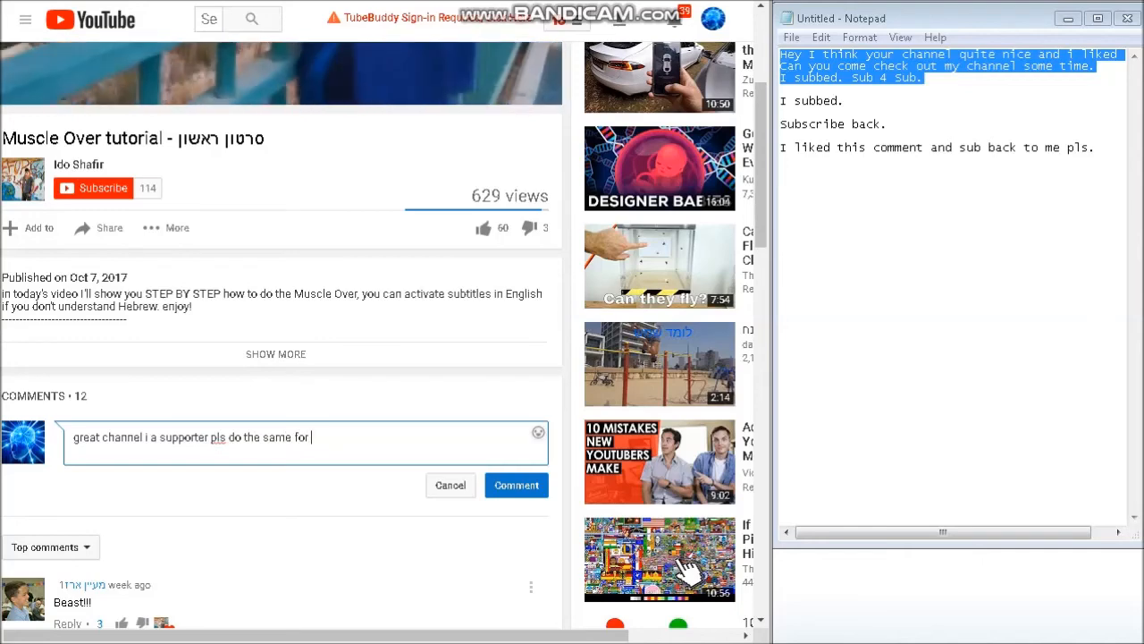
type("me")
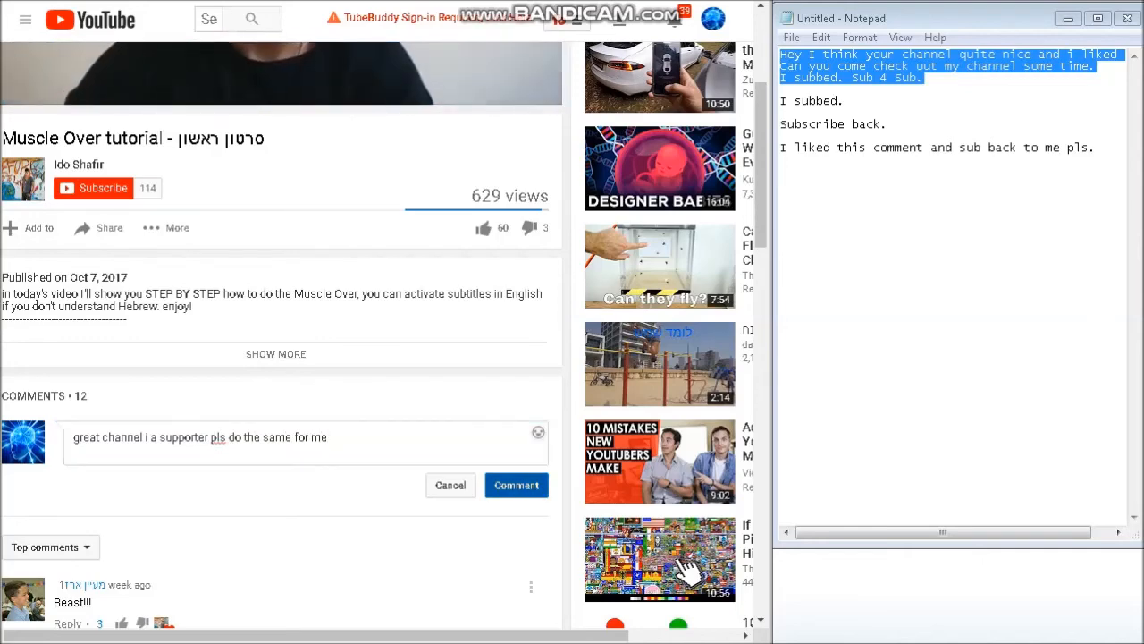
left_click(516, 485)
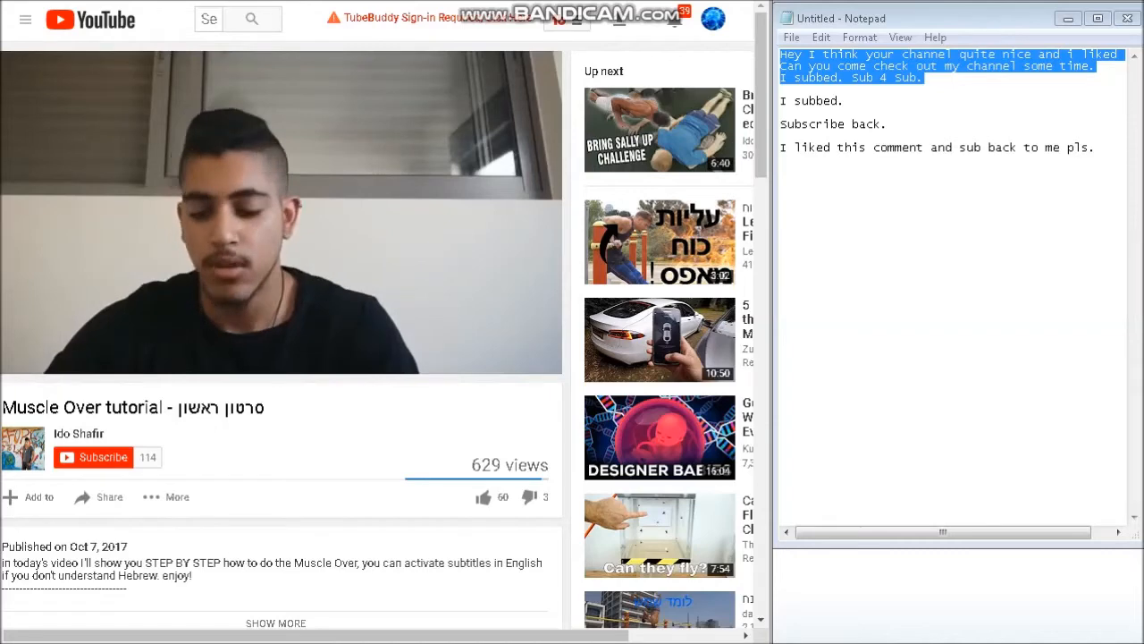
Step: Like the Muscle Over tutorial and move on to wizzy frizzy's New begginings! video
left_click(483, 496)
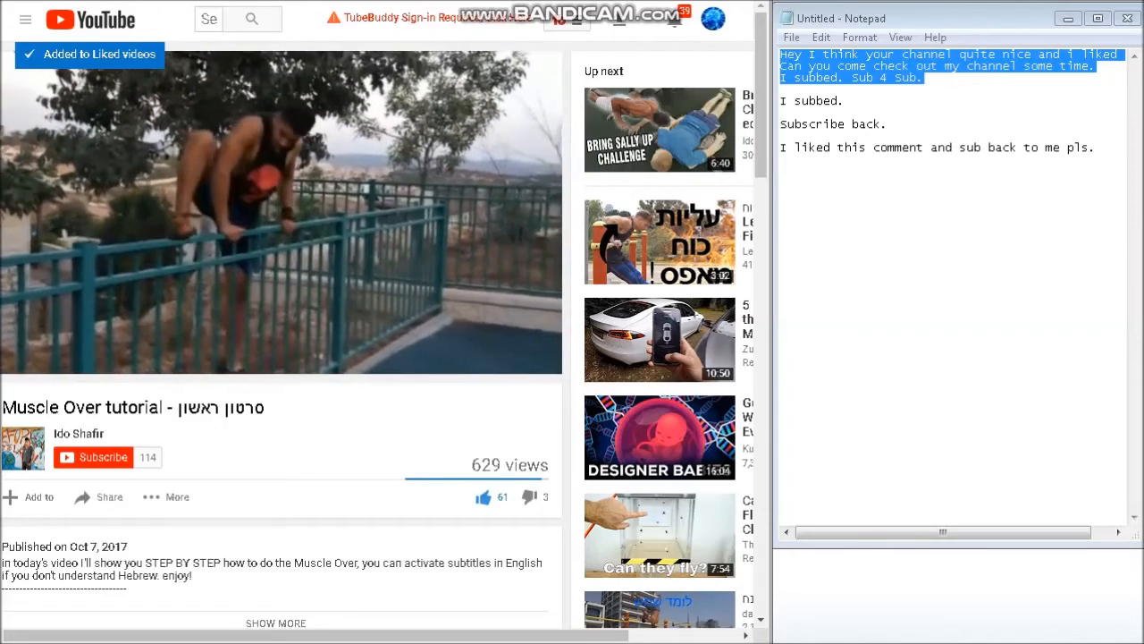
scroll("down", 3)
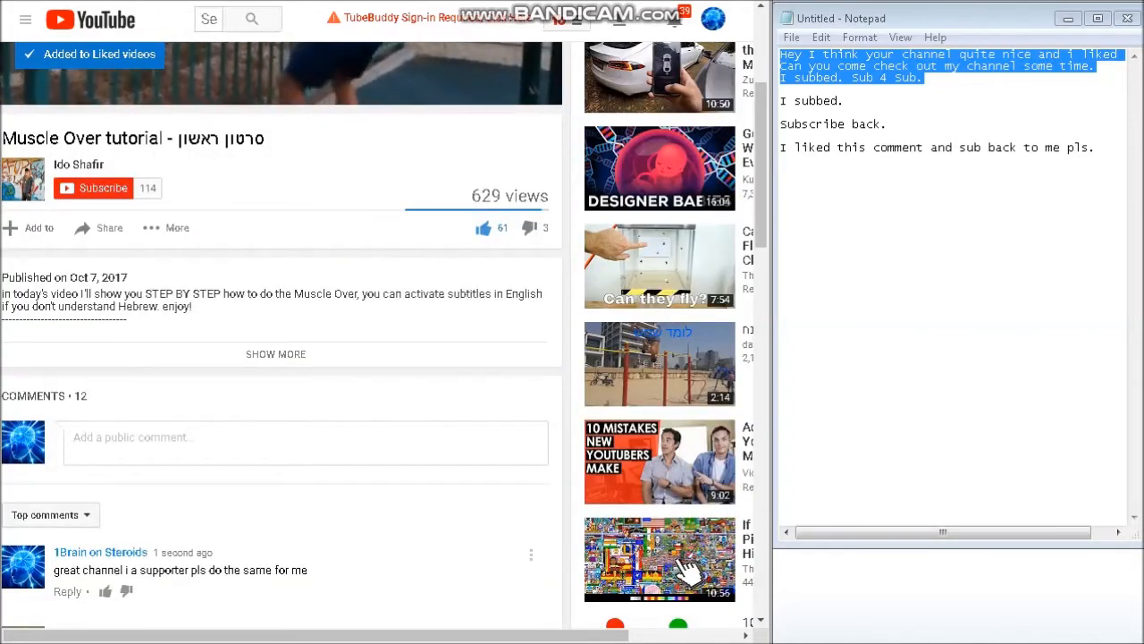
left_click(102, 188)
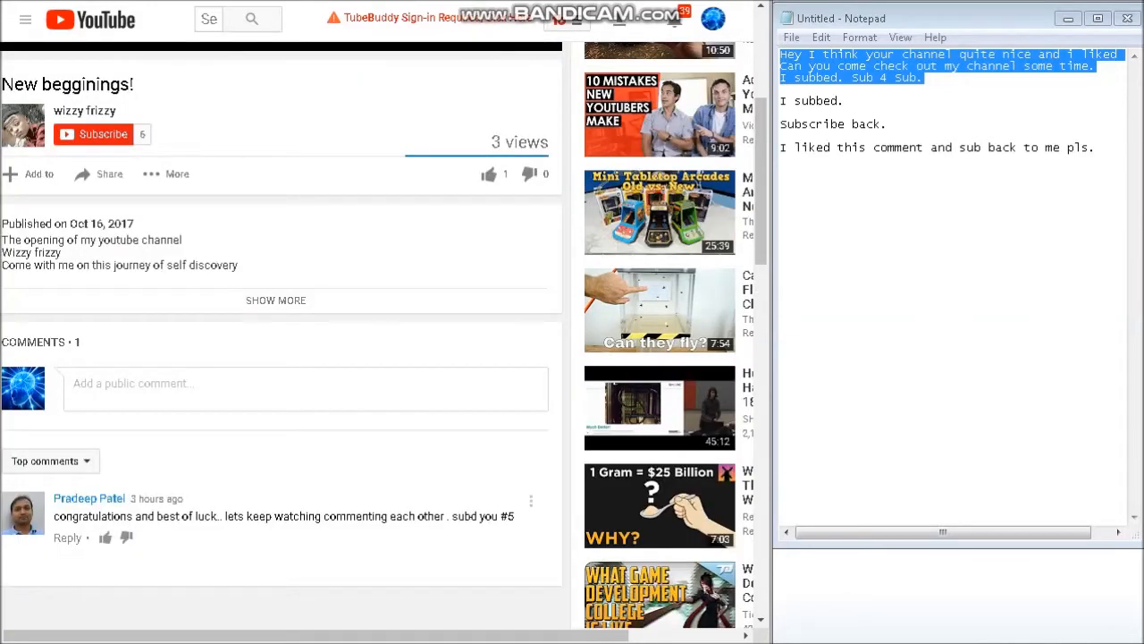
Step: Like New begginings! and post the pasted praise comment without its 'I subbed. Sub 4 Sub.' line
left_click(489, 173)
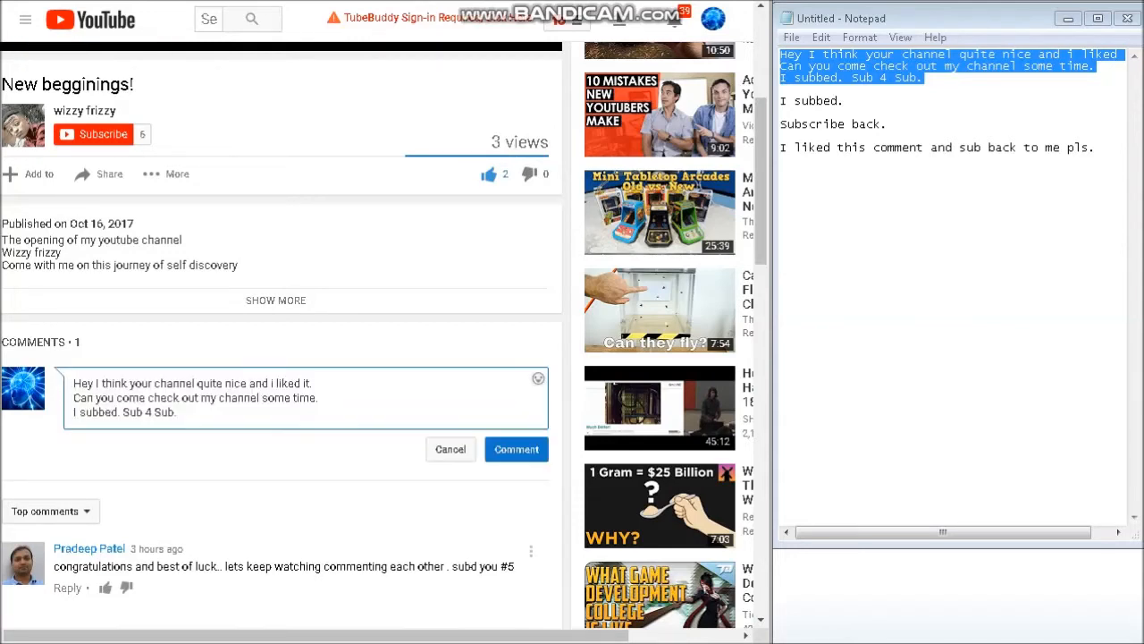
triple_click(124, 412)
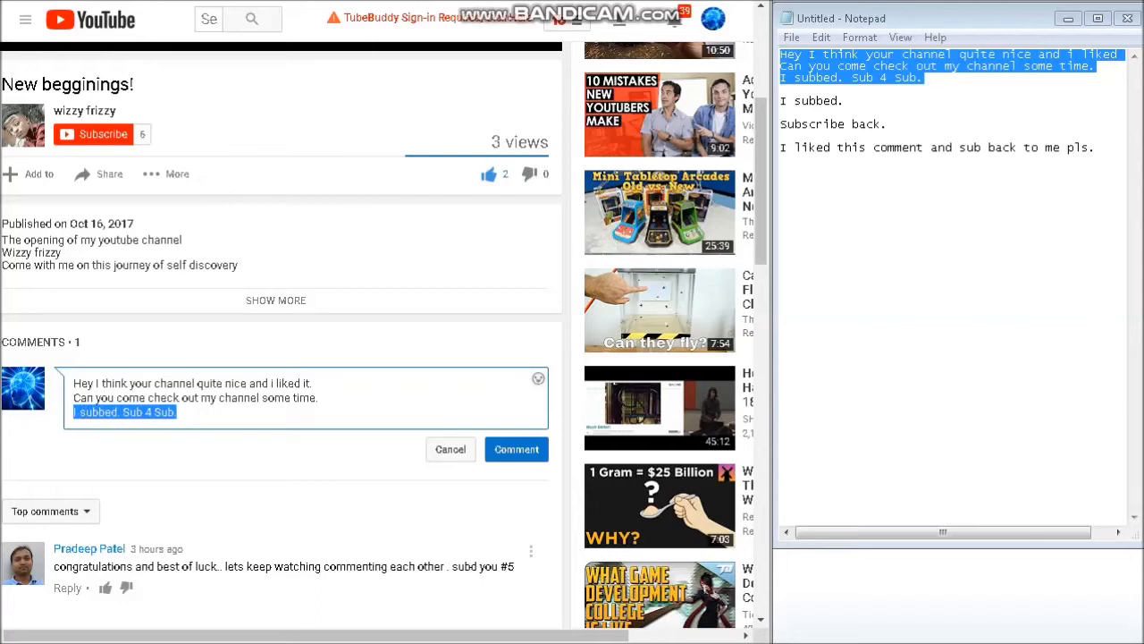
key("Delete")
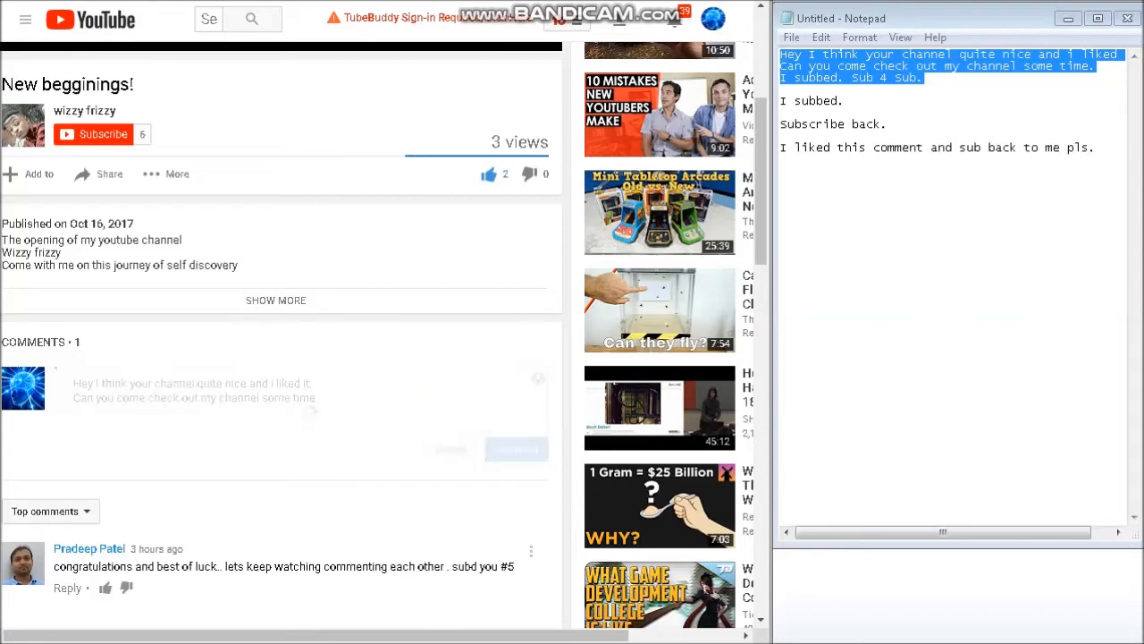
left_click(515, 448)
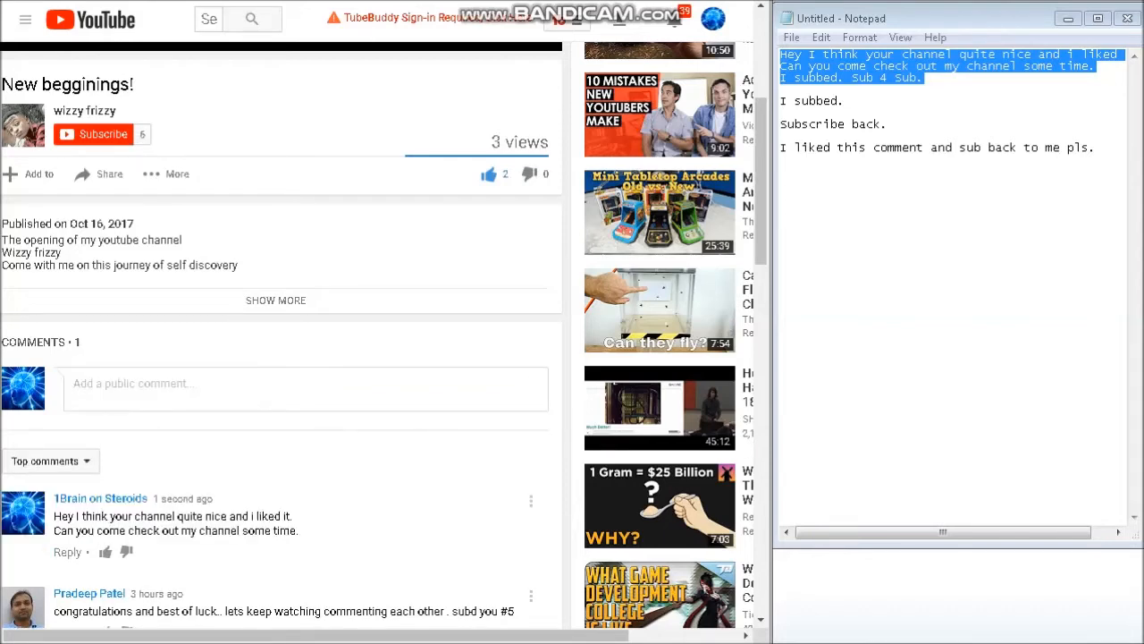
scroll("down", 3)
type("ho")
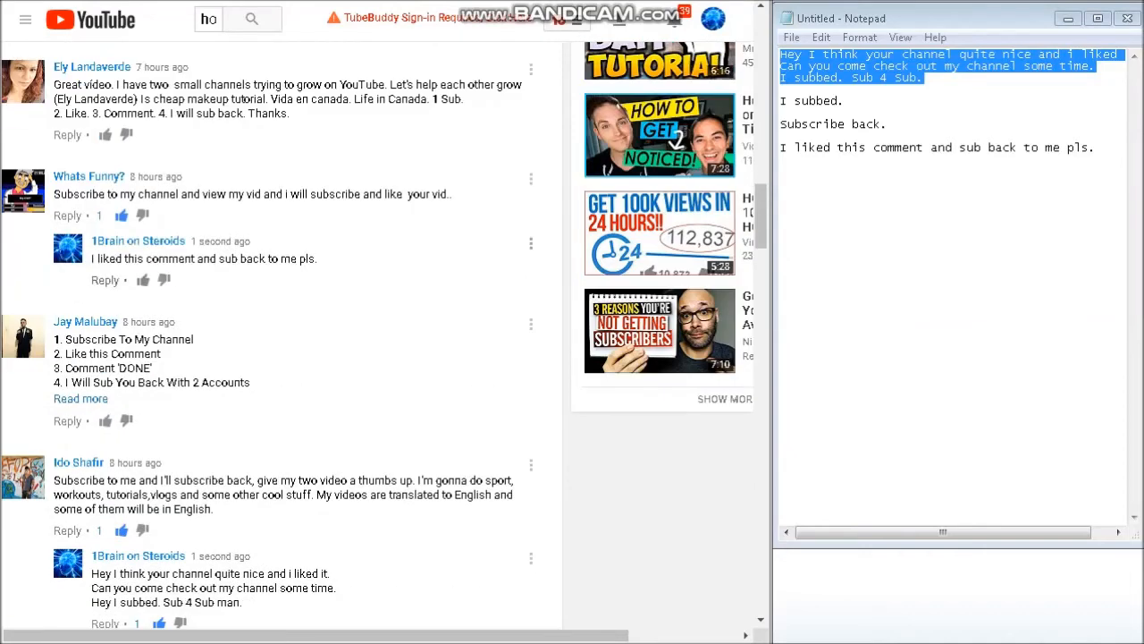
Step: Reply 'sub back' under the four-step sub-for-sub comment
left_click(143, 279)
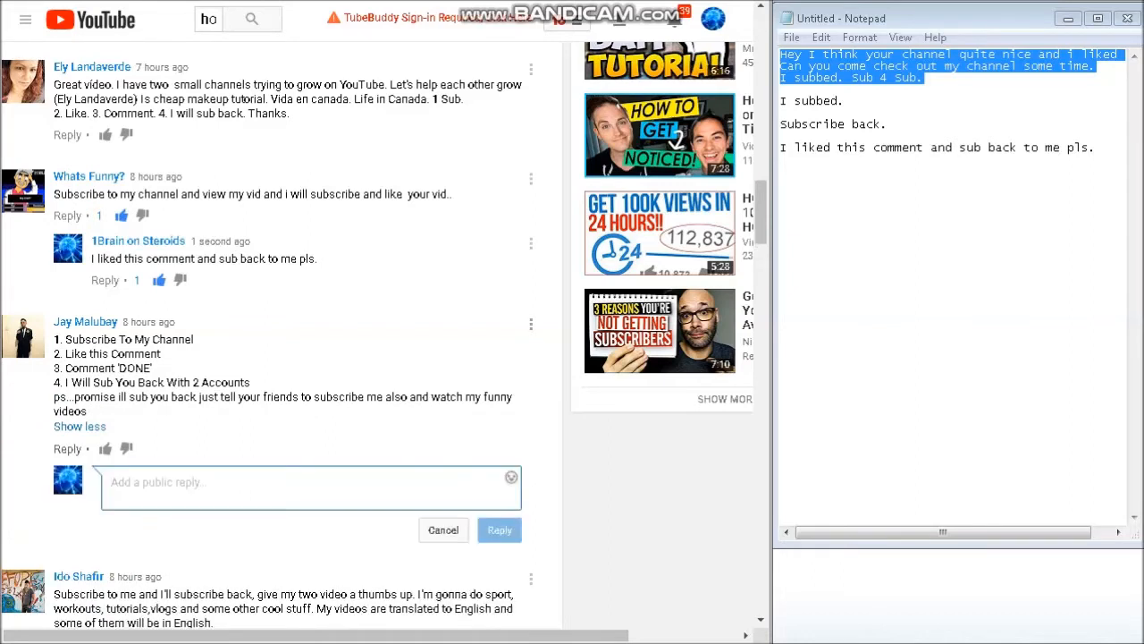
type("sub bac")
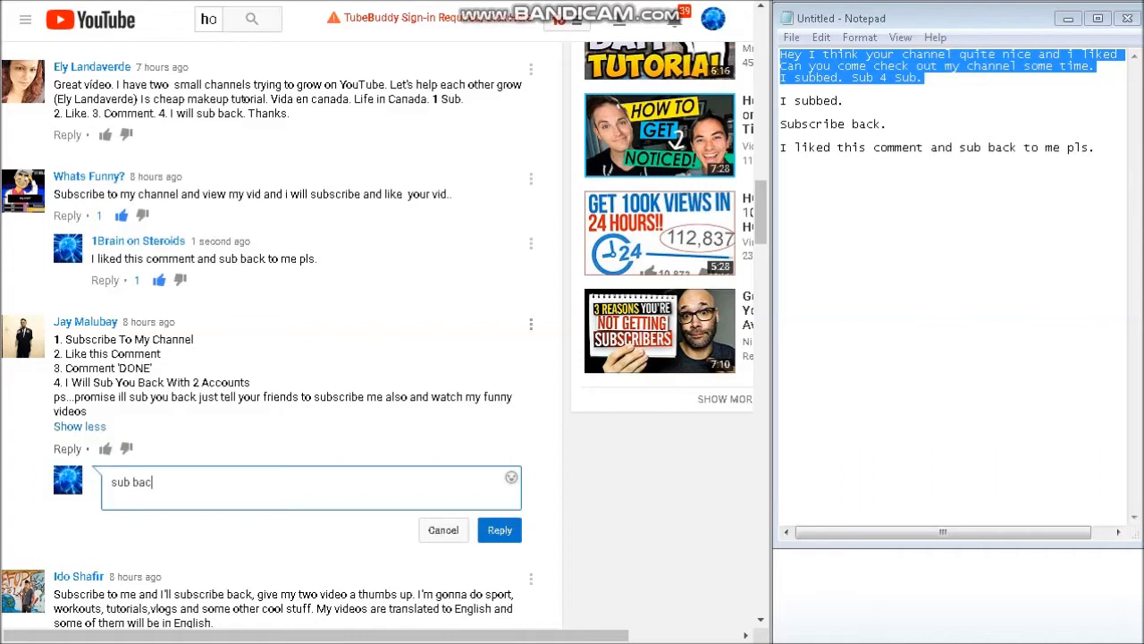
left_click(499, 529)
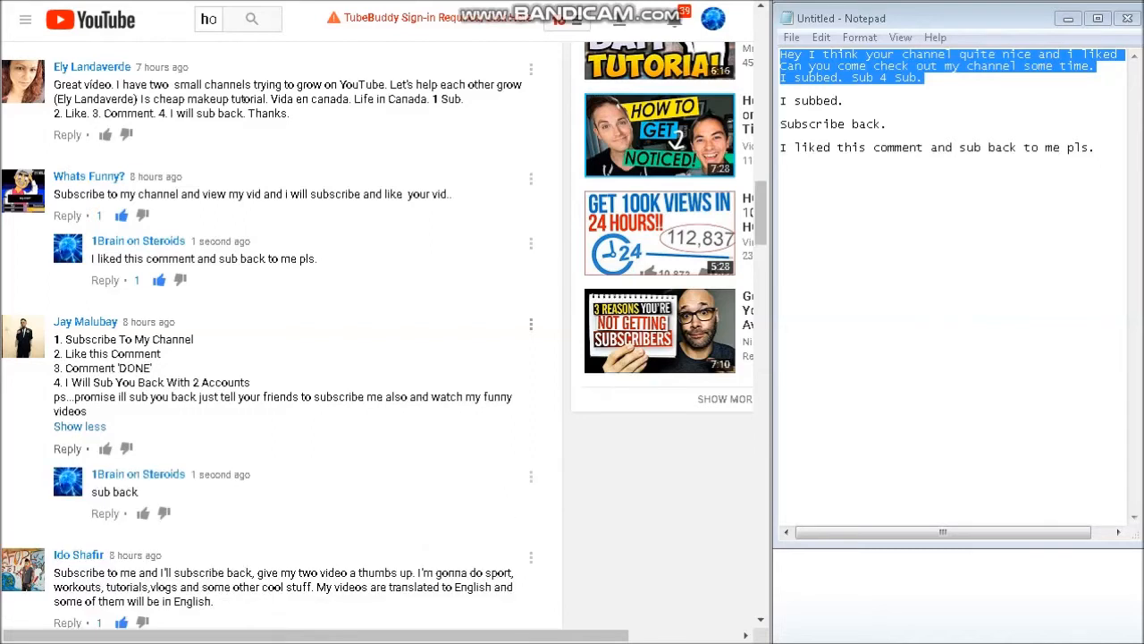
left_click_drag(54, 339, 516, 397)
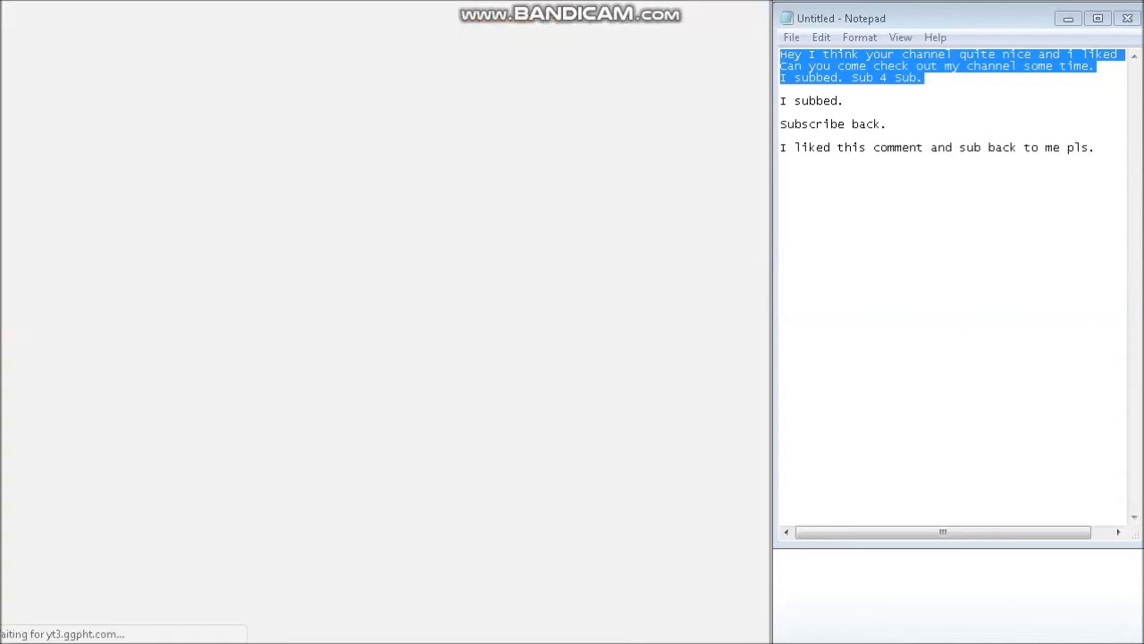
Step: Add a 'Done.' line to the Notepad notes, select it, and return to the comments
left_click(917, 147)
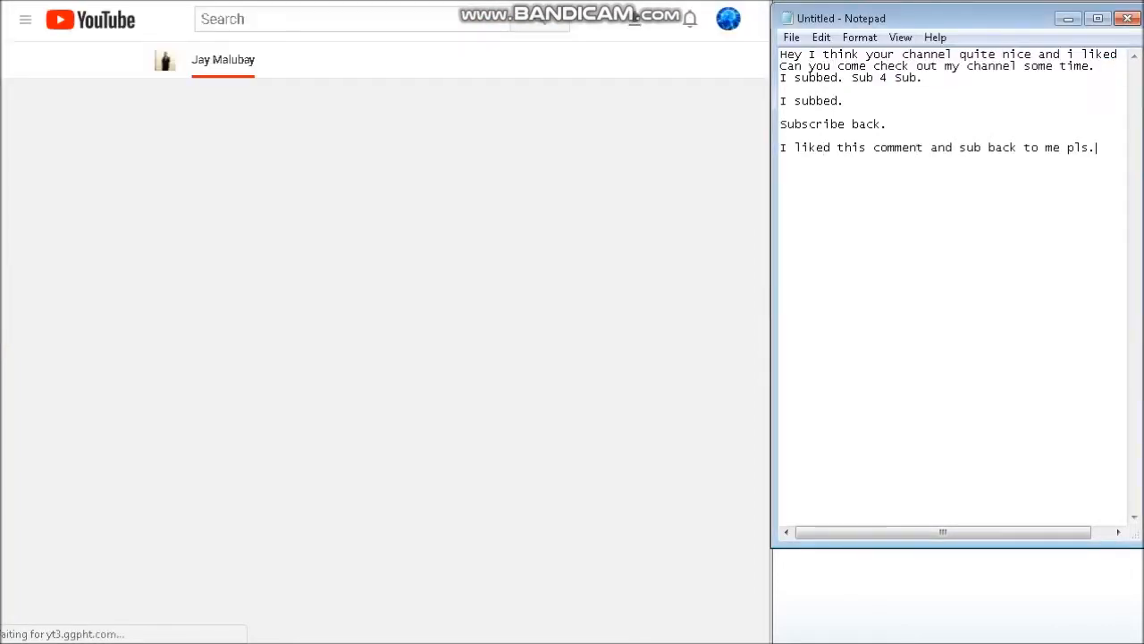
type("Done")
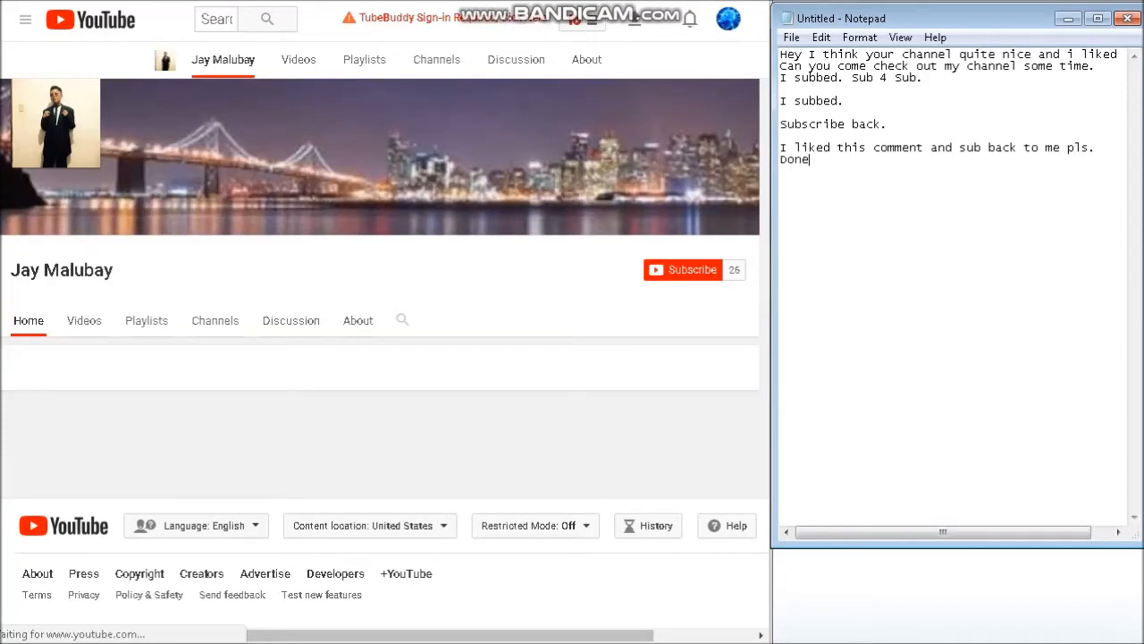
scroll("up", 3)
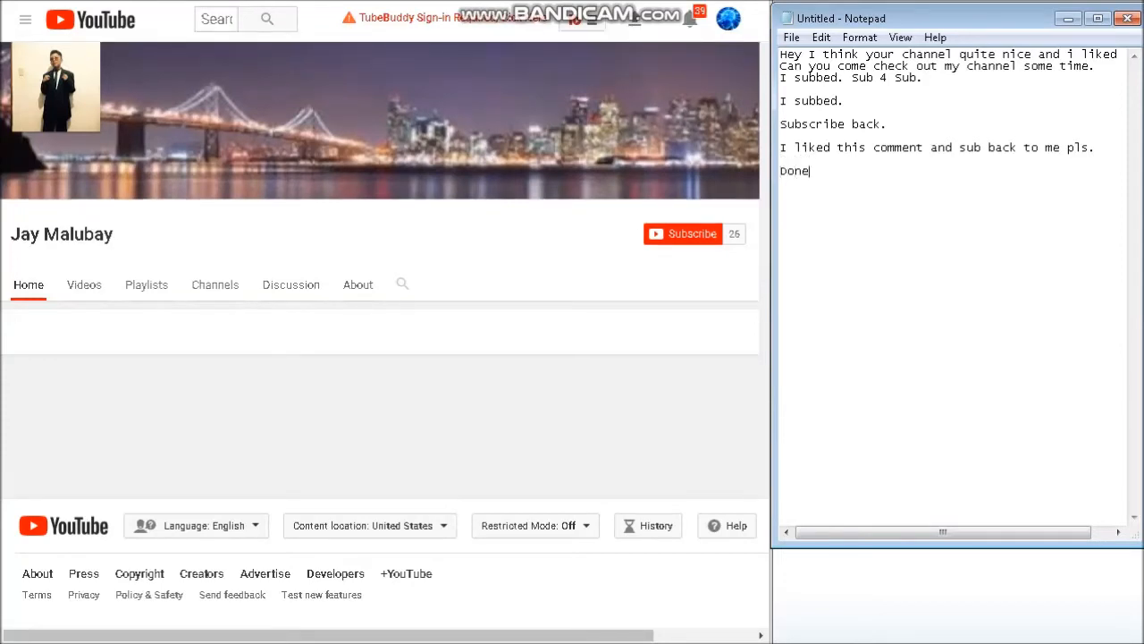
type(".")
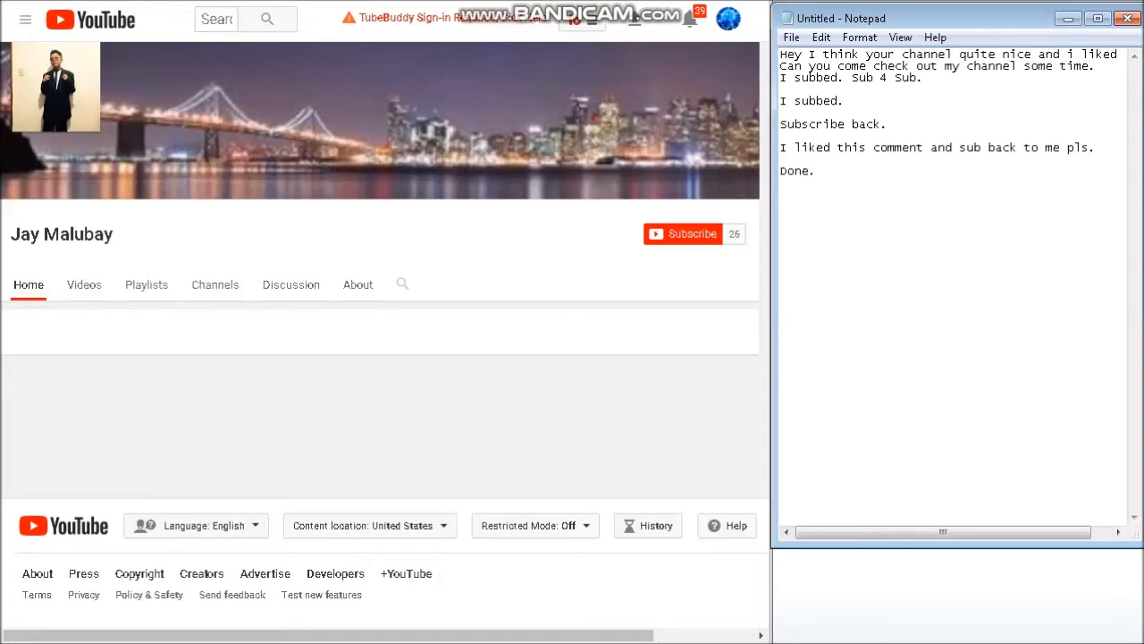
double_click(794, 171)
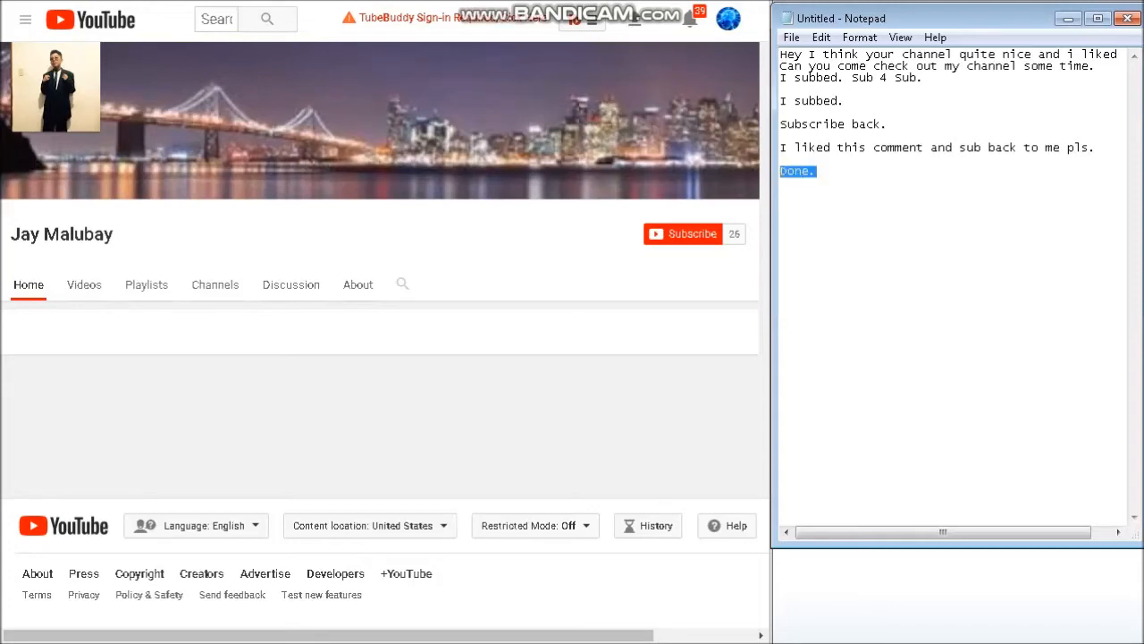
left_click(682, 234)
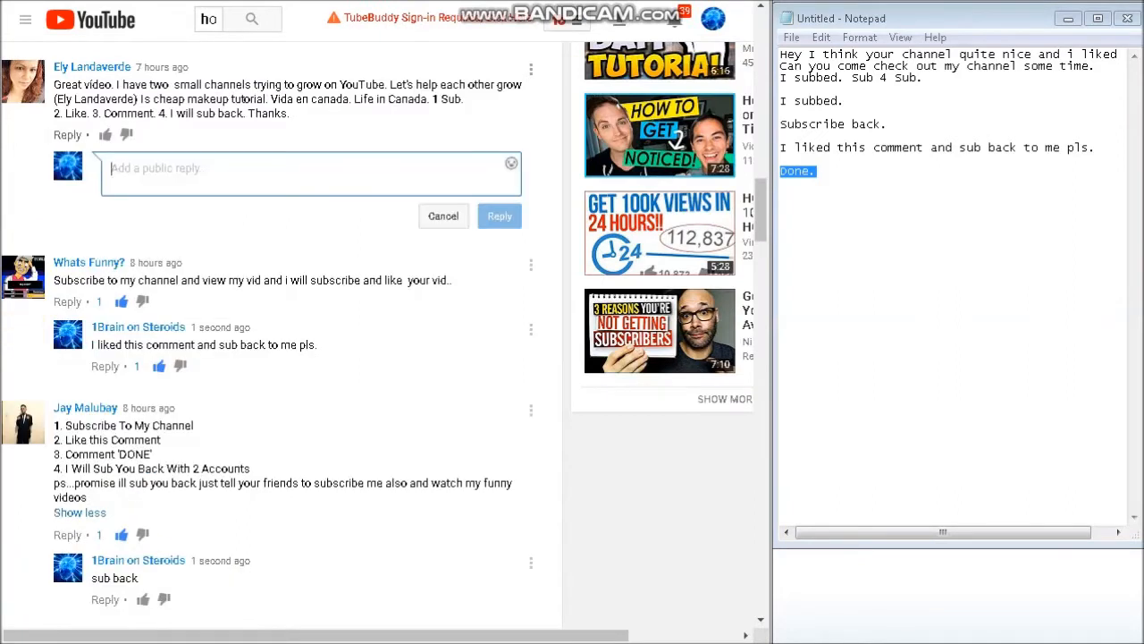
Step: Post 'Done.' replies under the nightfall, upload-a-lot and next sub-back comments
type("Done")
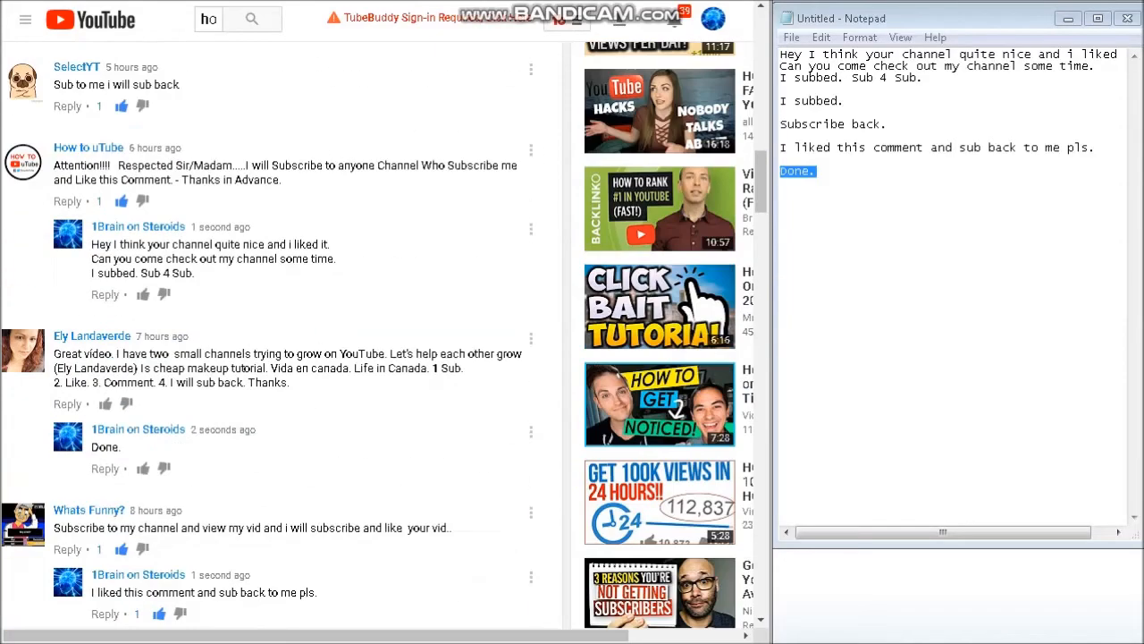
scroll("up", 3)
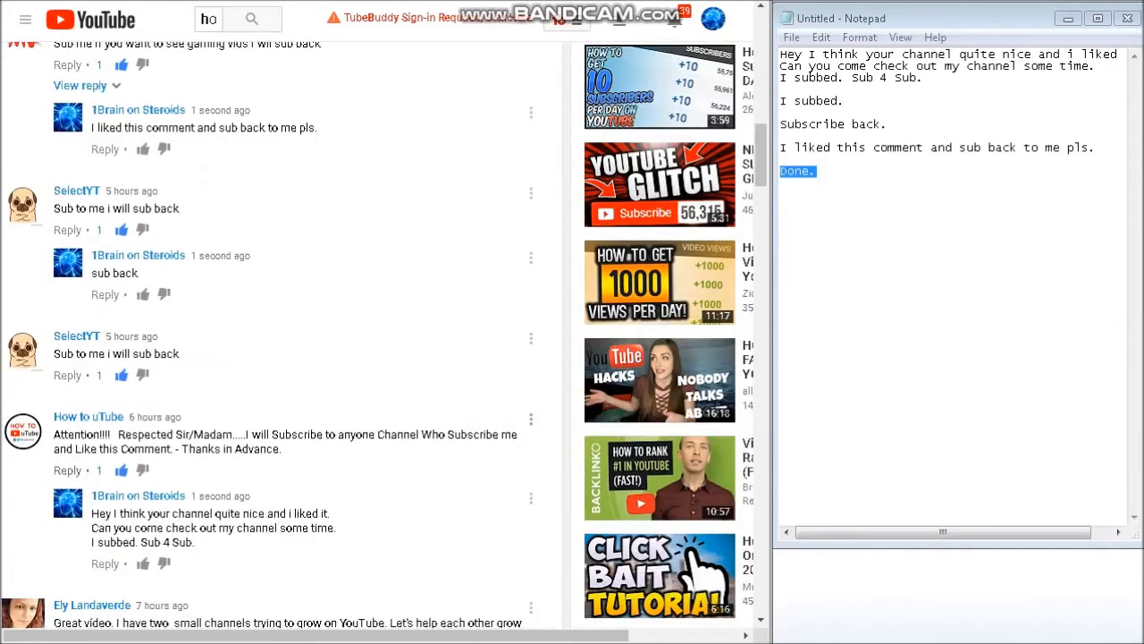
scroll("down", 3)
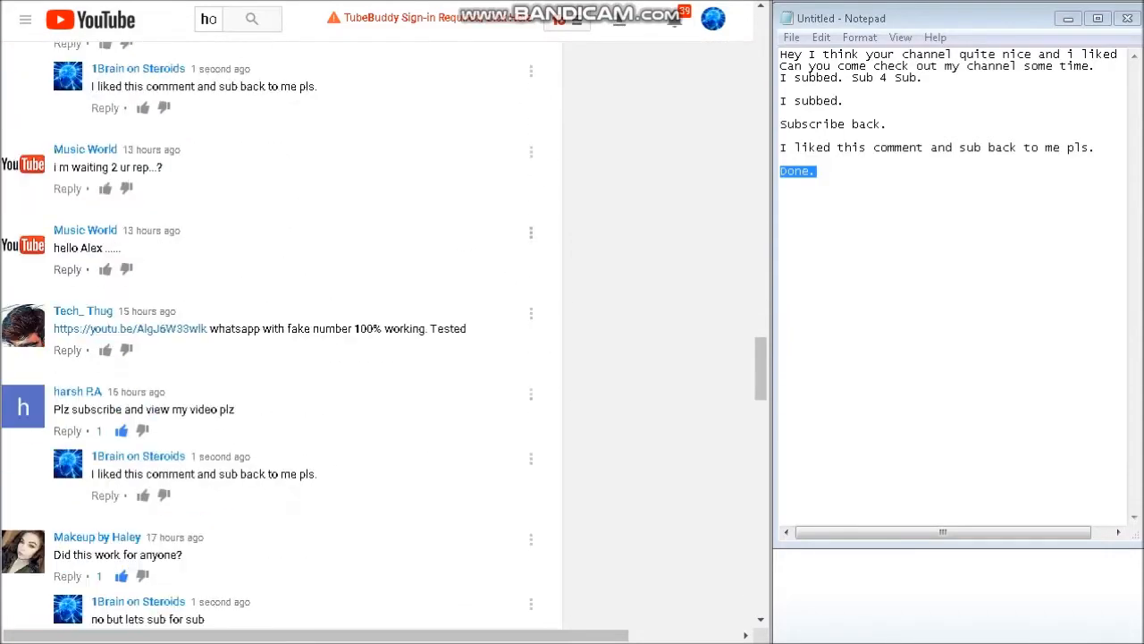
scroll("down", 3)
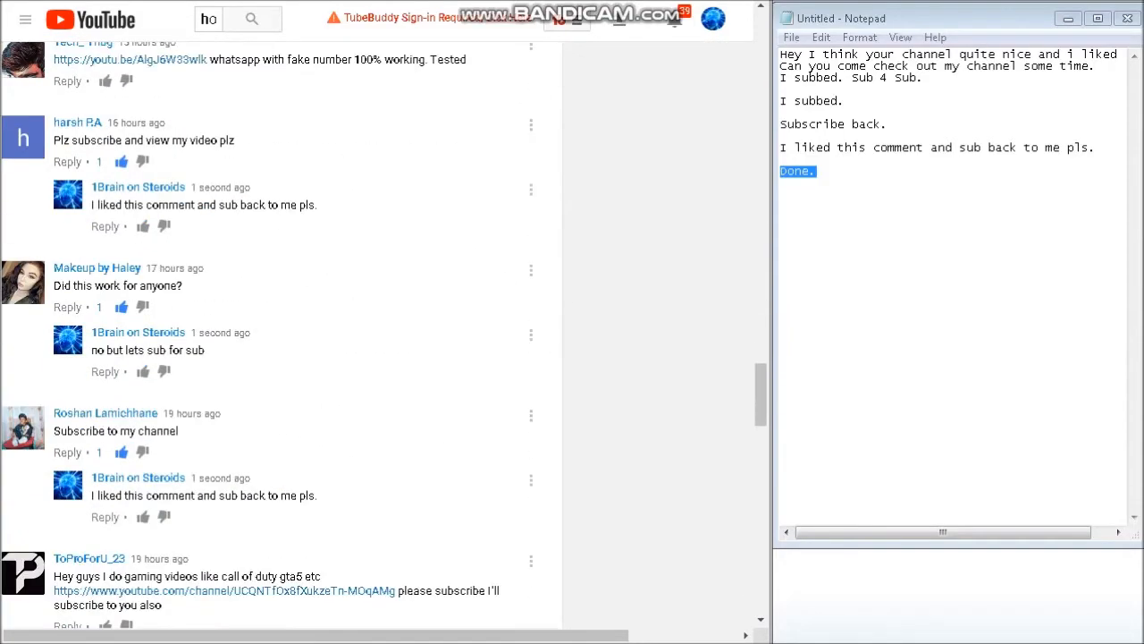
scroll("down", 3)
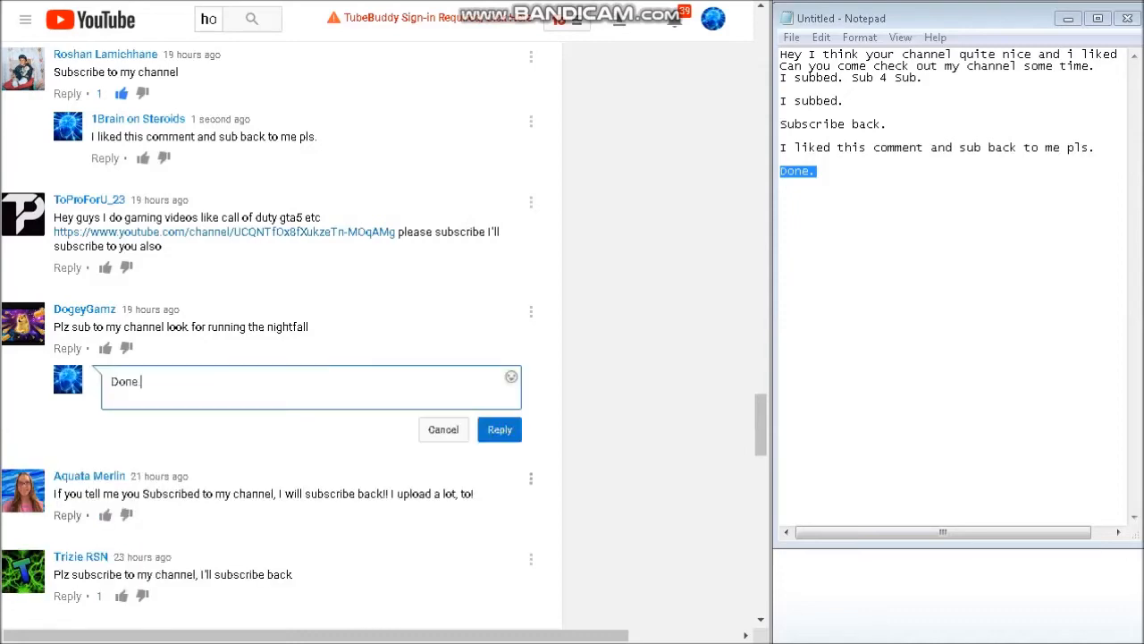
left_click(499, 429)
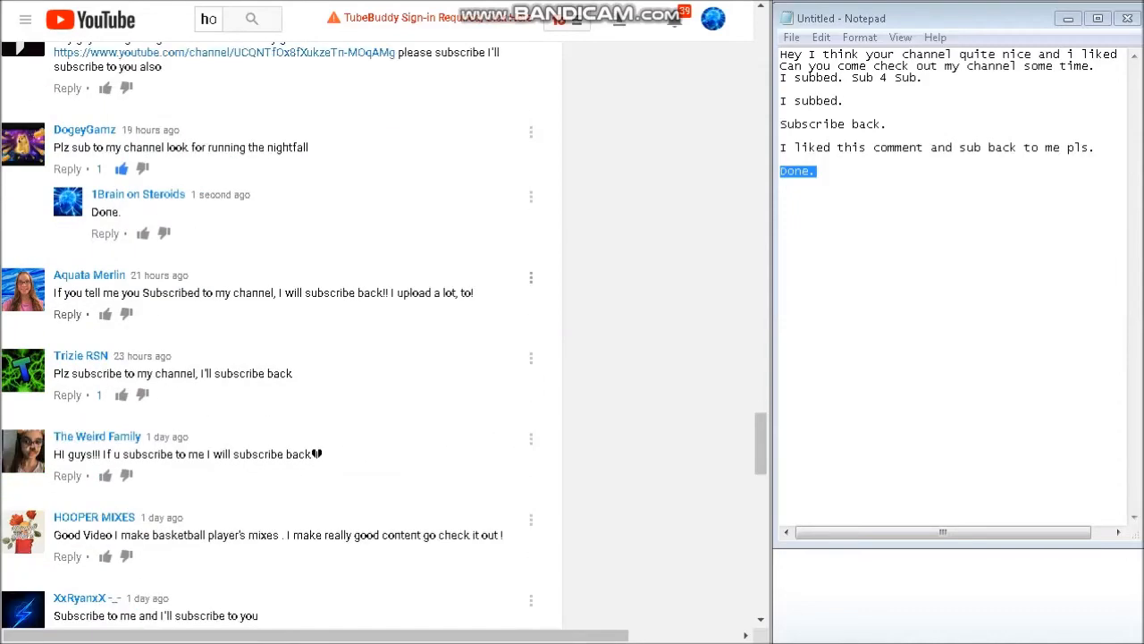
left_click(67, 313)
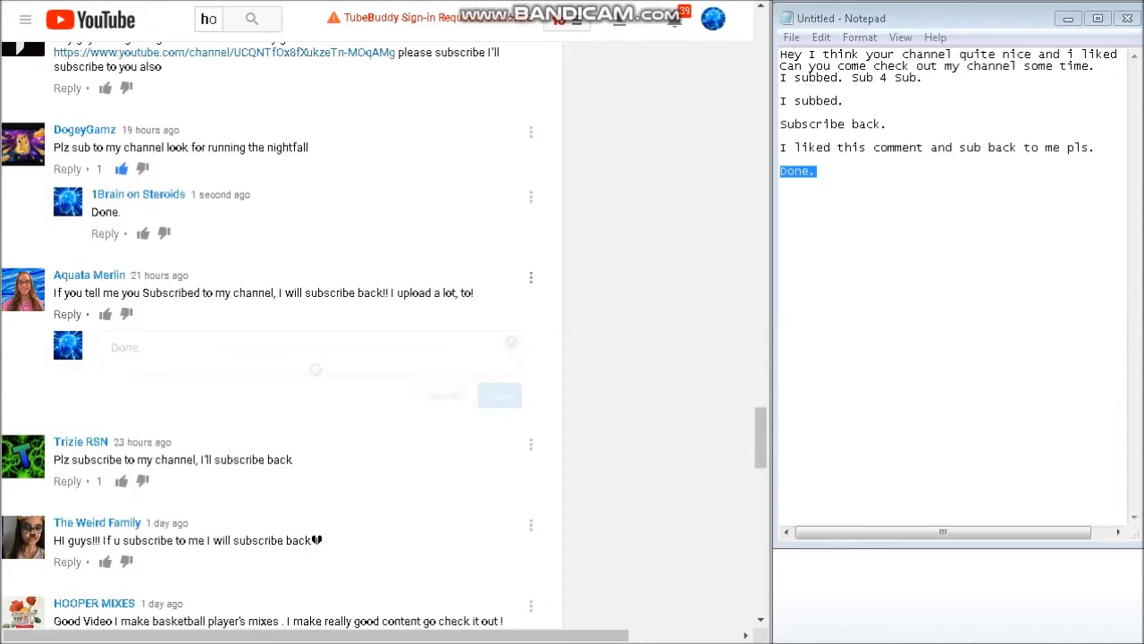
scroll("down", 3)
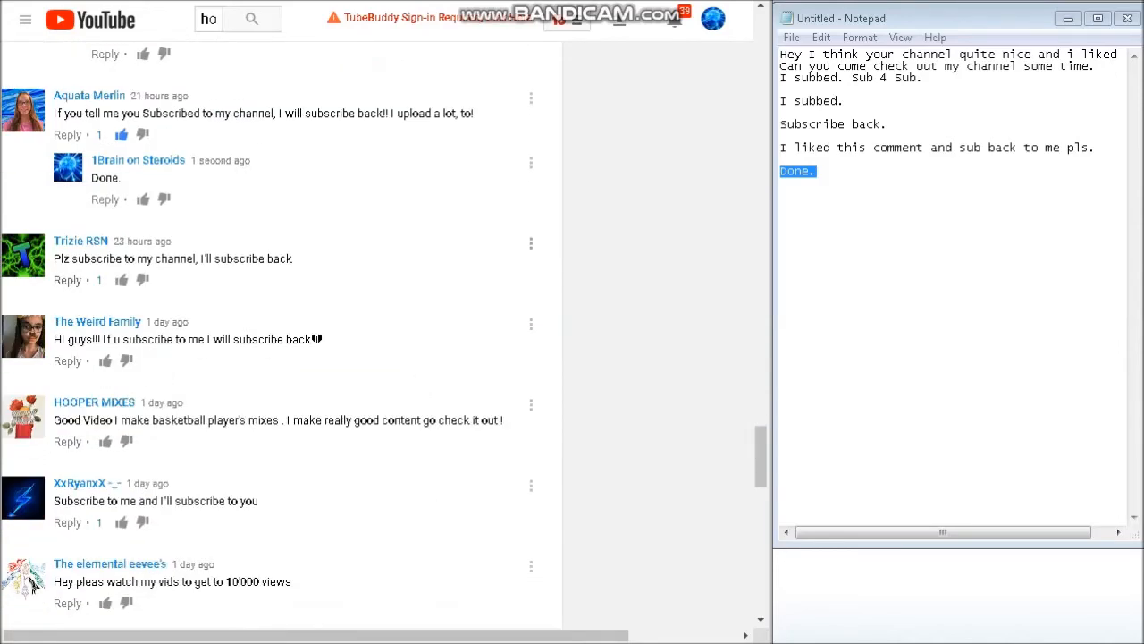
left_click(67, 280)
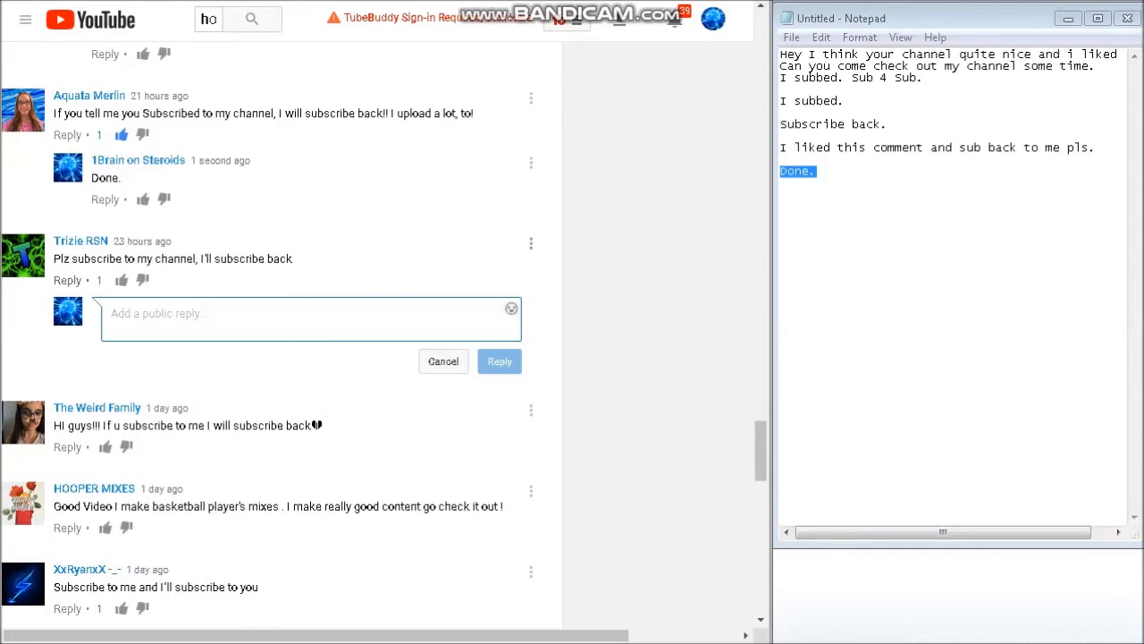
left_click(499, 362)
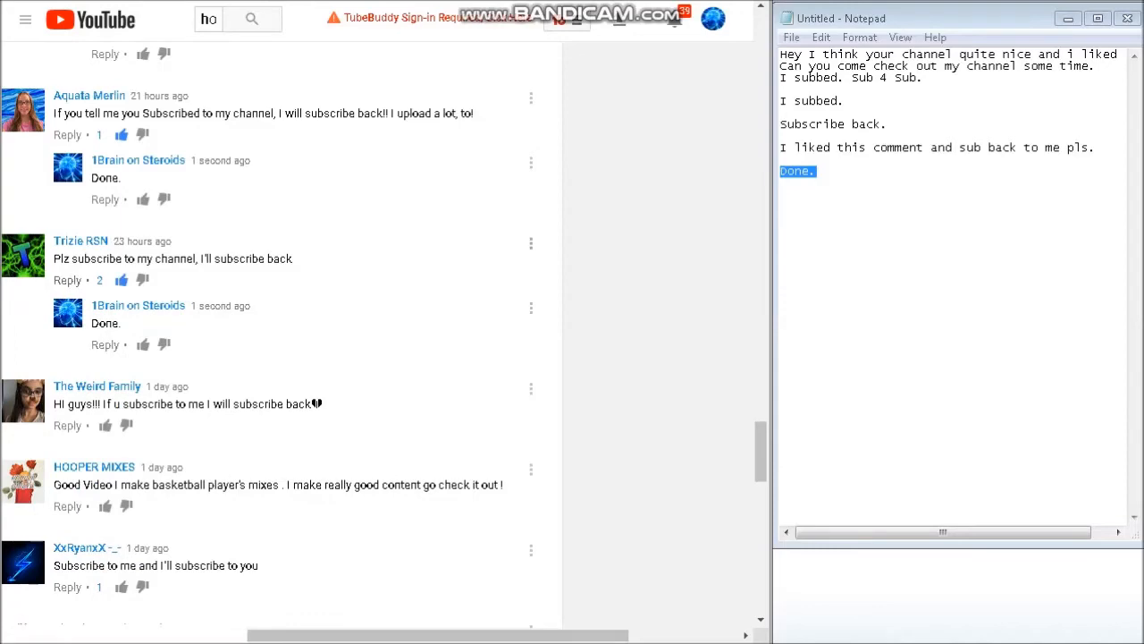
Step: Post 'Done.' replies under the HI guys, subscribe-to-you and basketball mixes comments
scroll("down", 3)
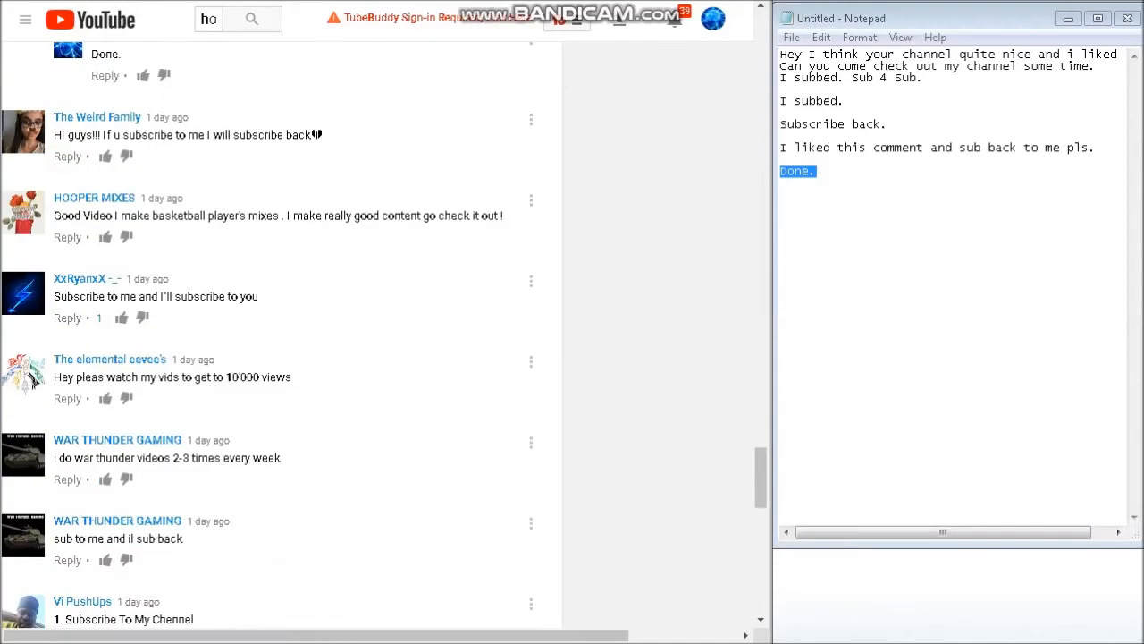
left_click(67, 156)
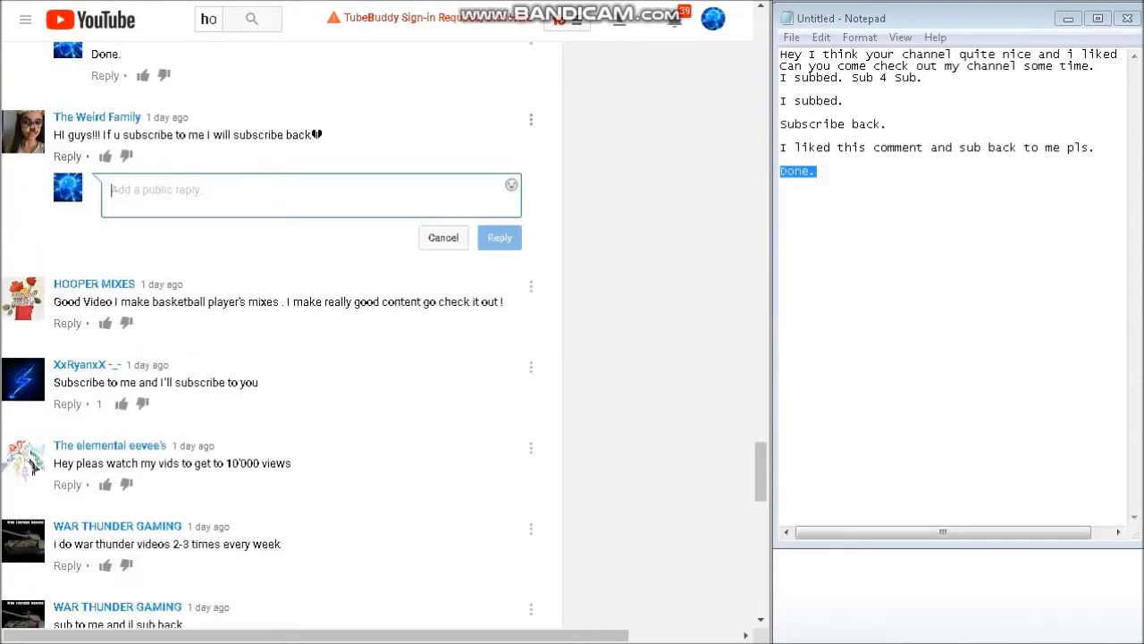
type("Done.")
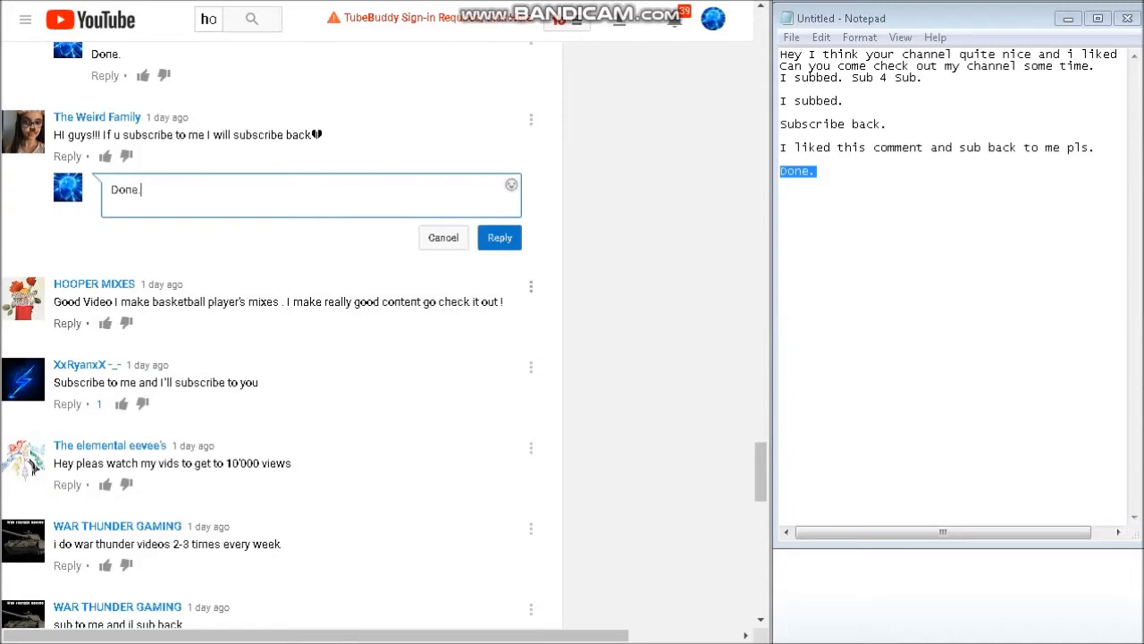
left_click(499, 237)
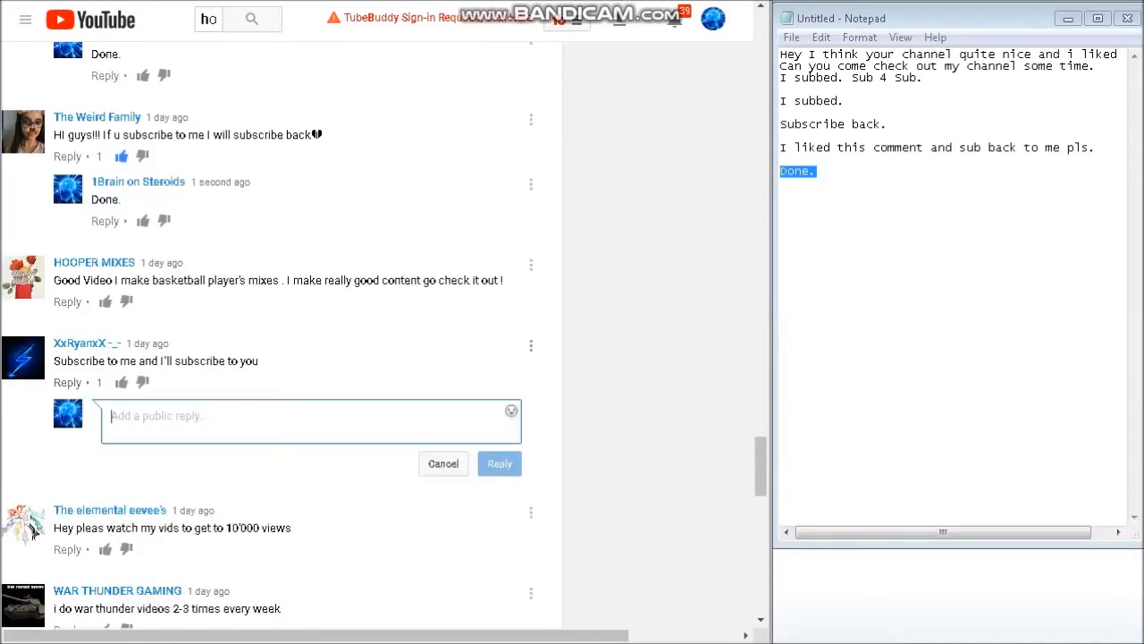
type("Done.")
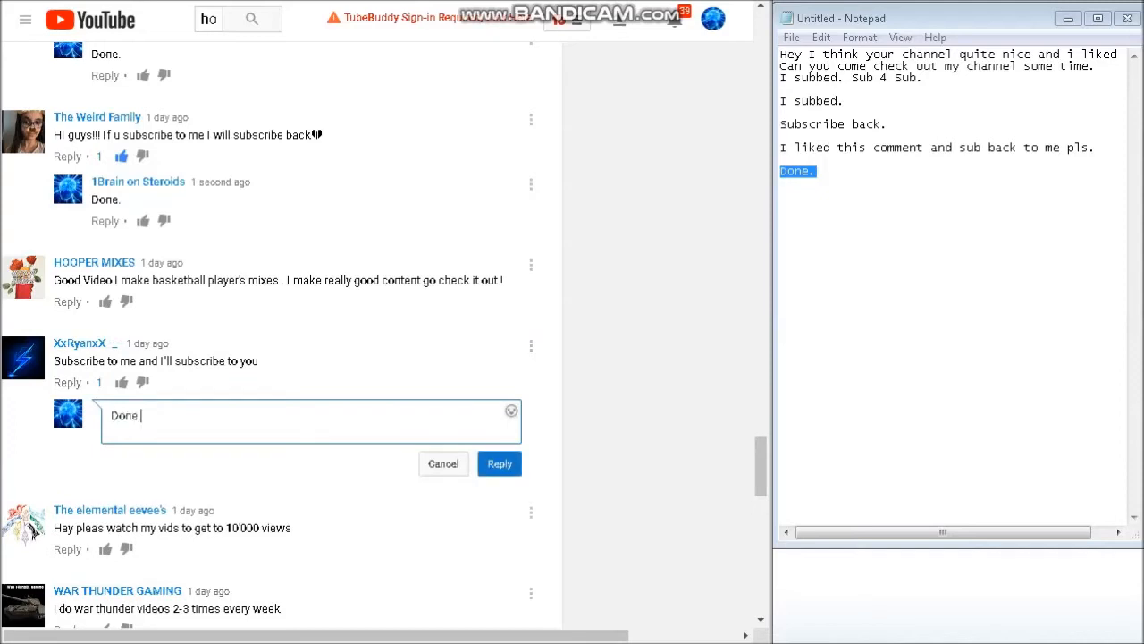
left_click(498, 463)
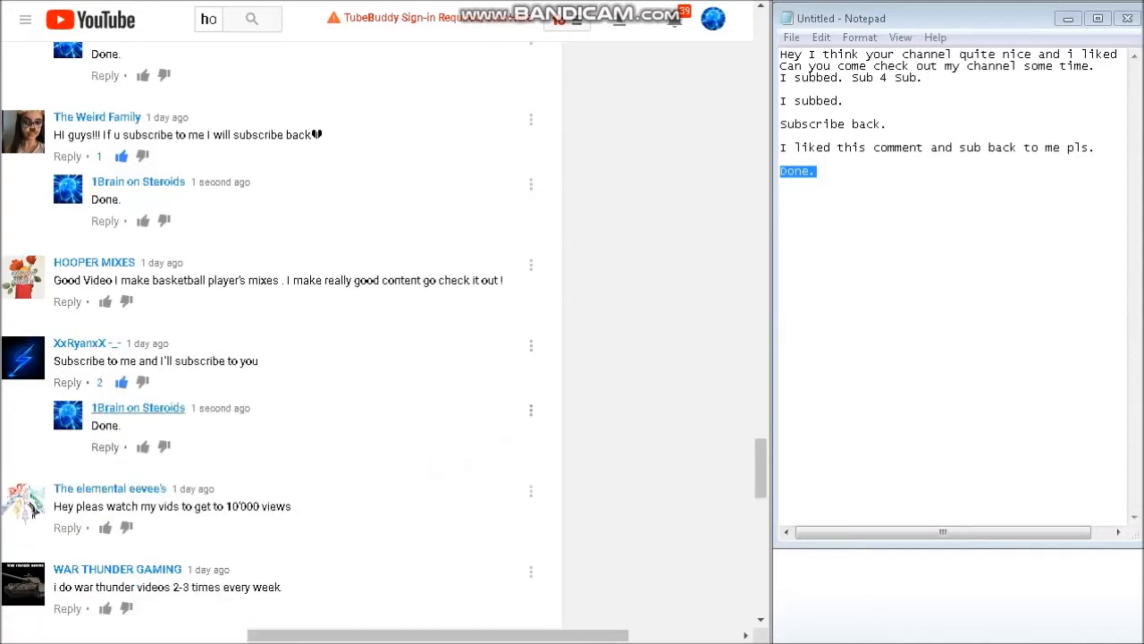
left_click(67, 301)
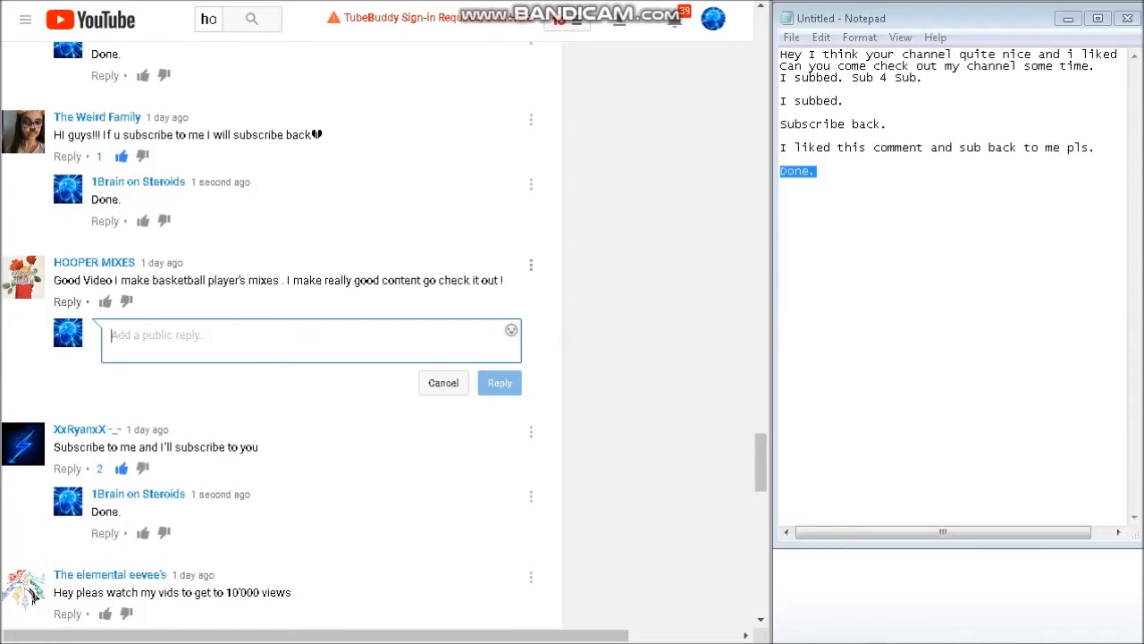
type("Done.")
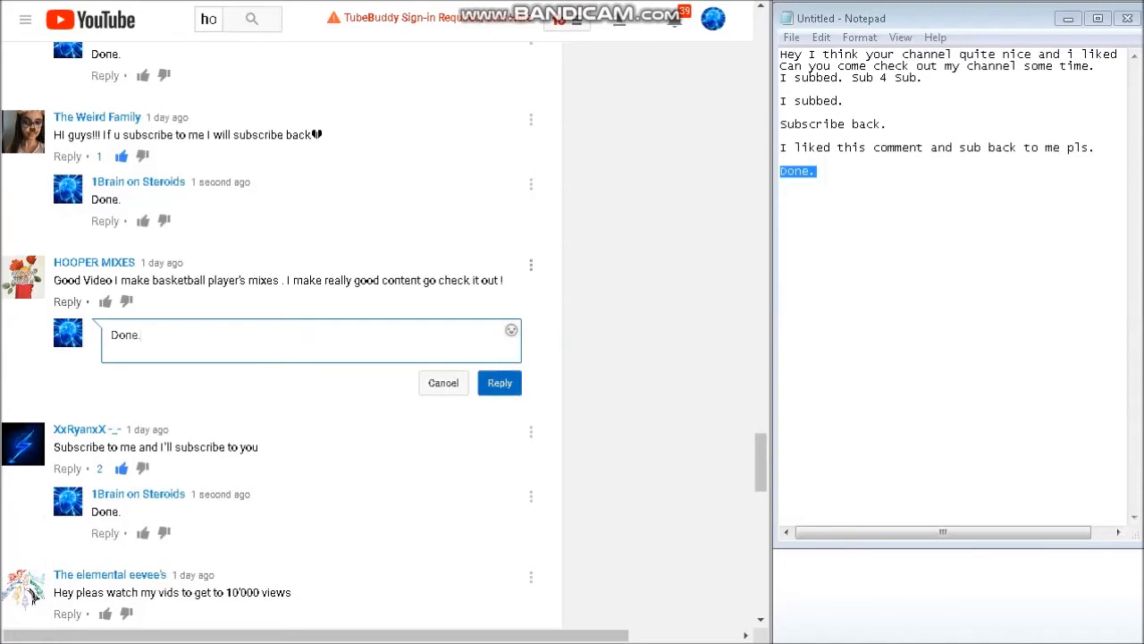
left_click(499, 382)
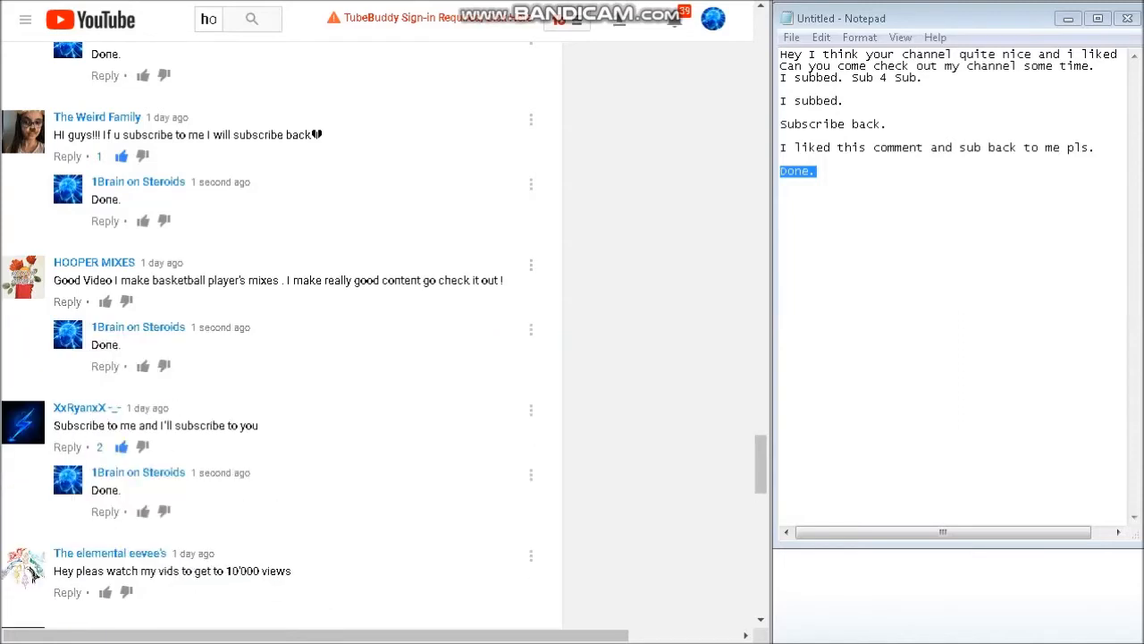
left_click(674, 19)
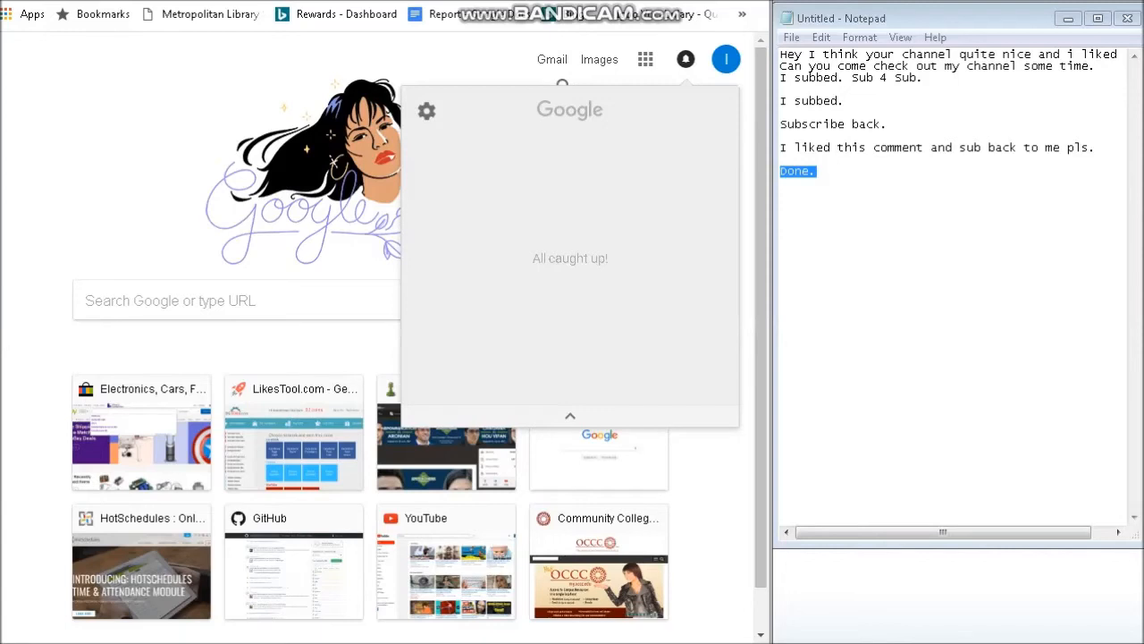
mouse_move(427, 110)
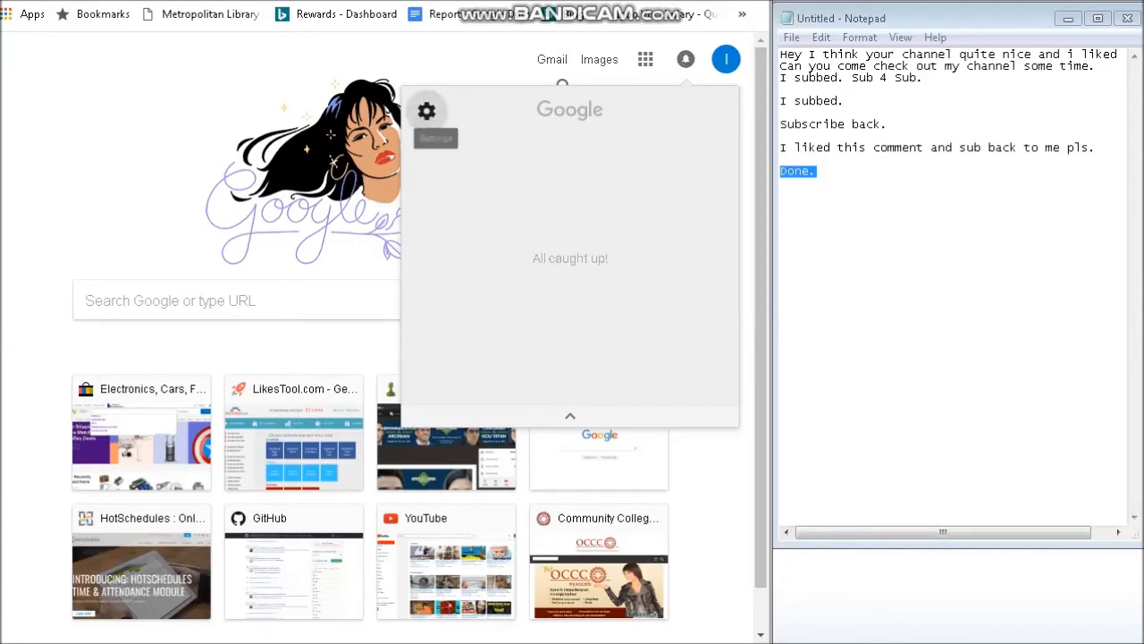
Step: Open the Google notifications panel on Chrome's new tab page
left_click(426, 110)
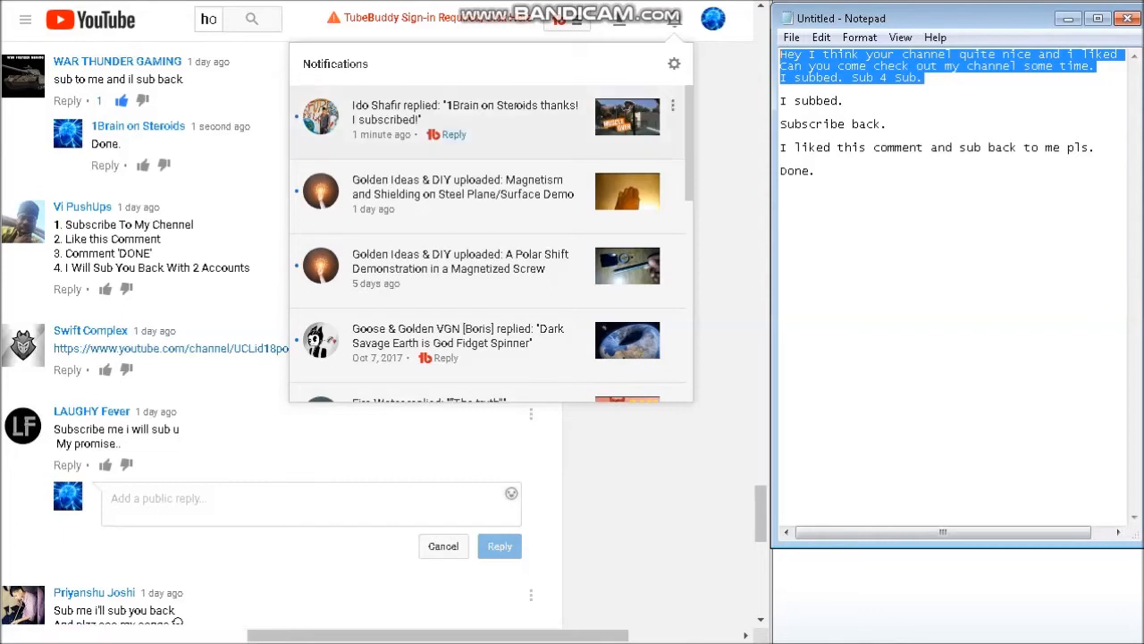
mouse_move(464, 111)
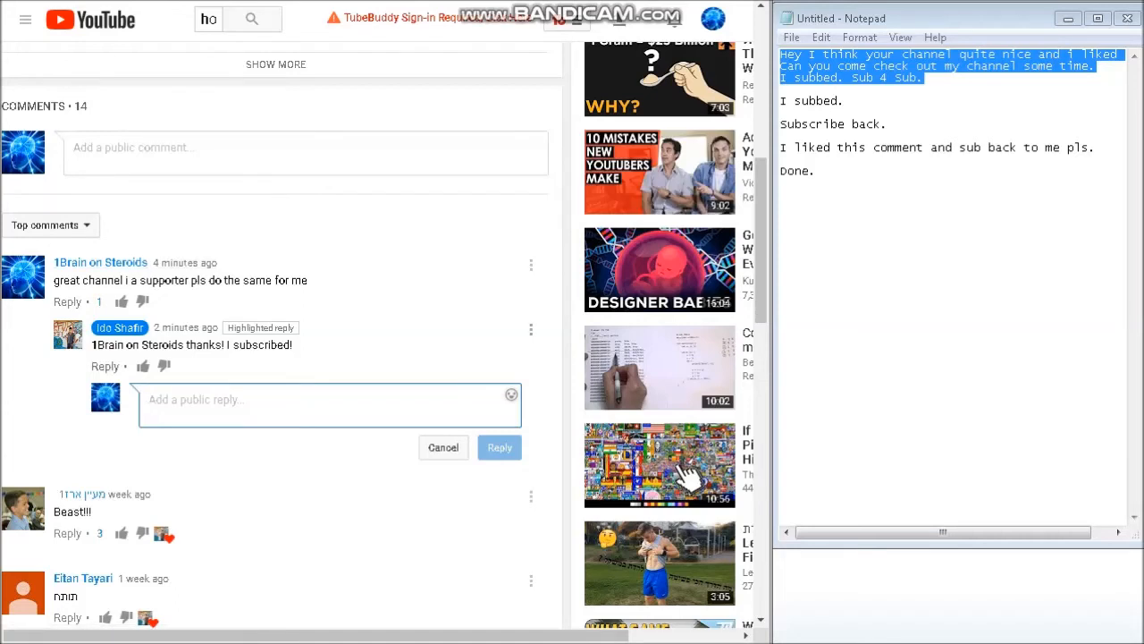
scroll("up", 3)
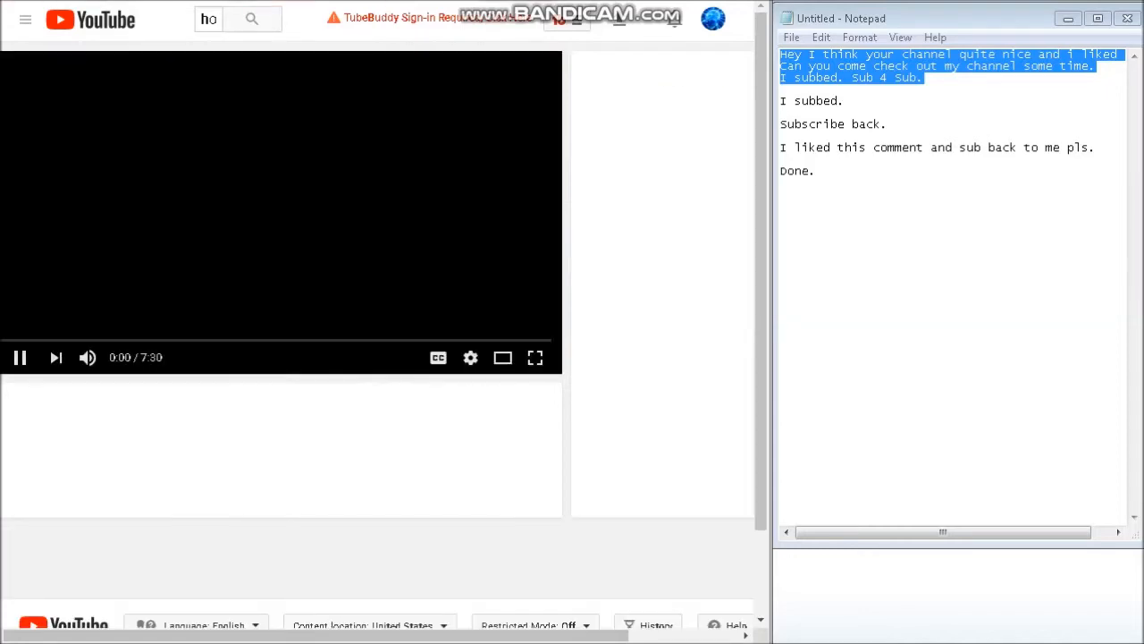
Step: Open Video Creators' 'How To Grow with 0 Views and 0 Subscribers' and scroll toward comments
left_click(19, 358)
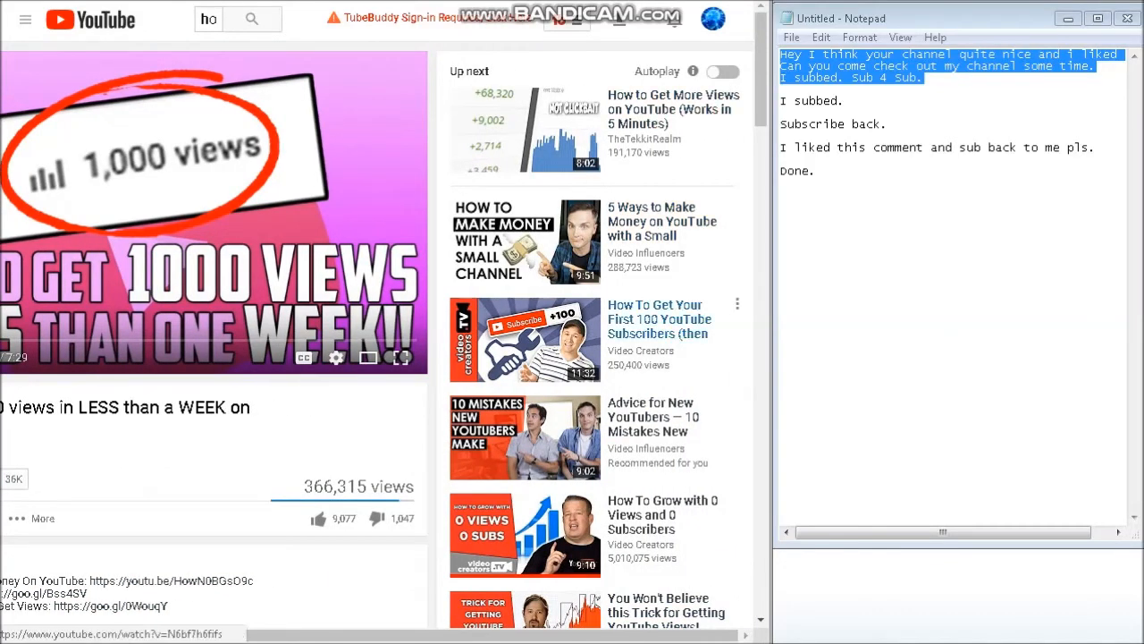
mouse_move(641, 514)
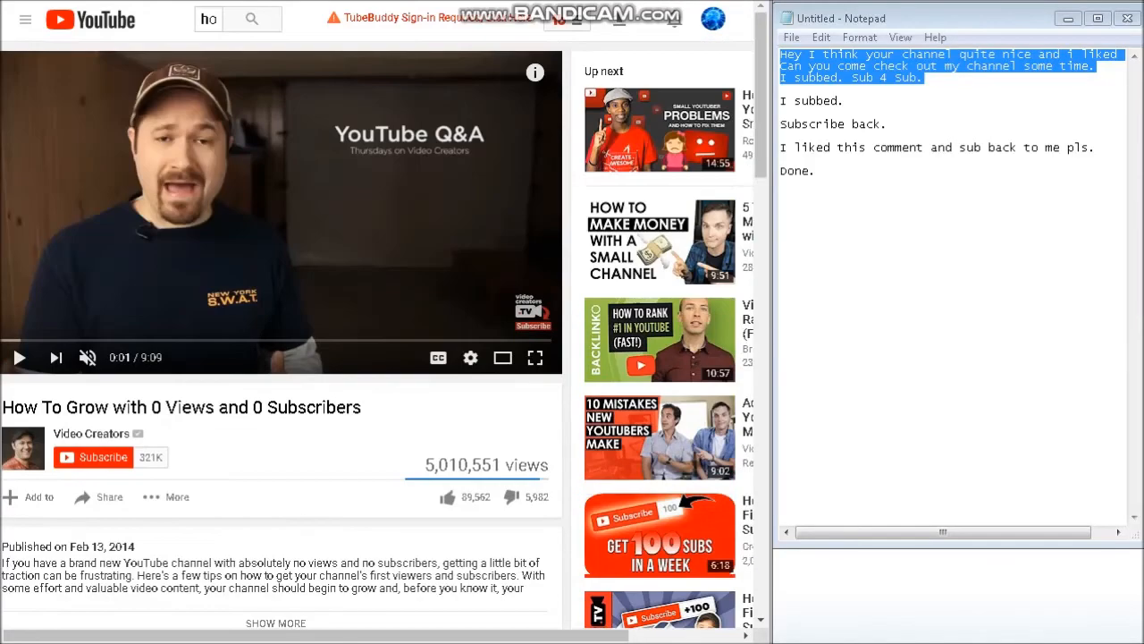
scroll("down", 3)
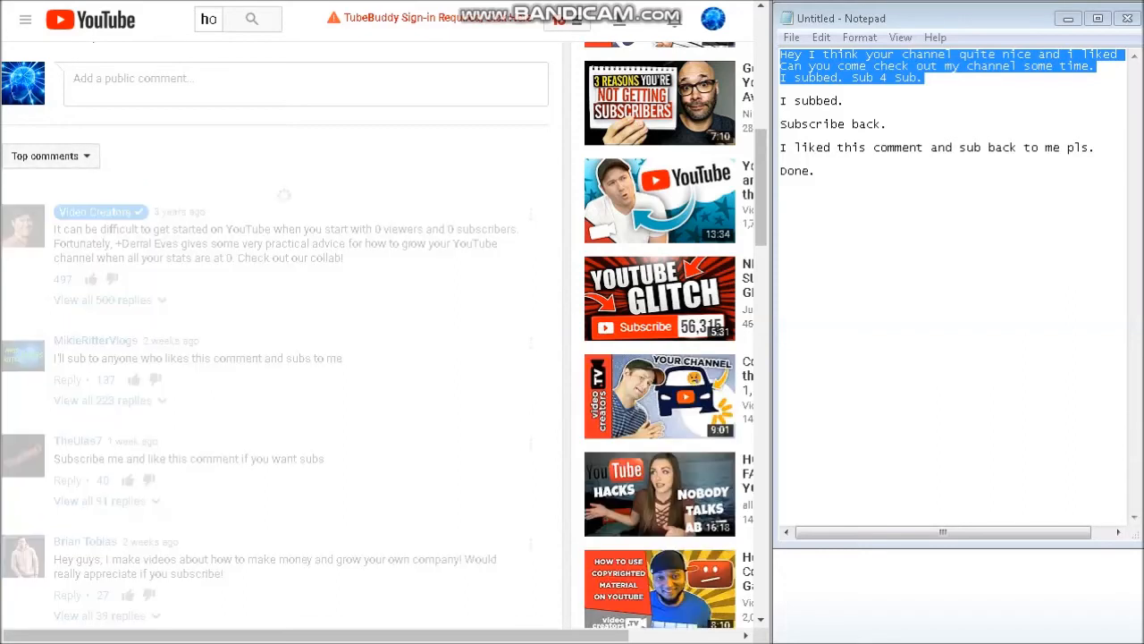
Step: Sort comments newest first, then like and reply 'Done.' to the 'likes this comment and subs' comment
left_click(45, 155)
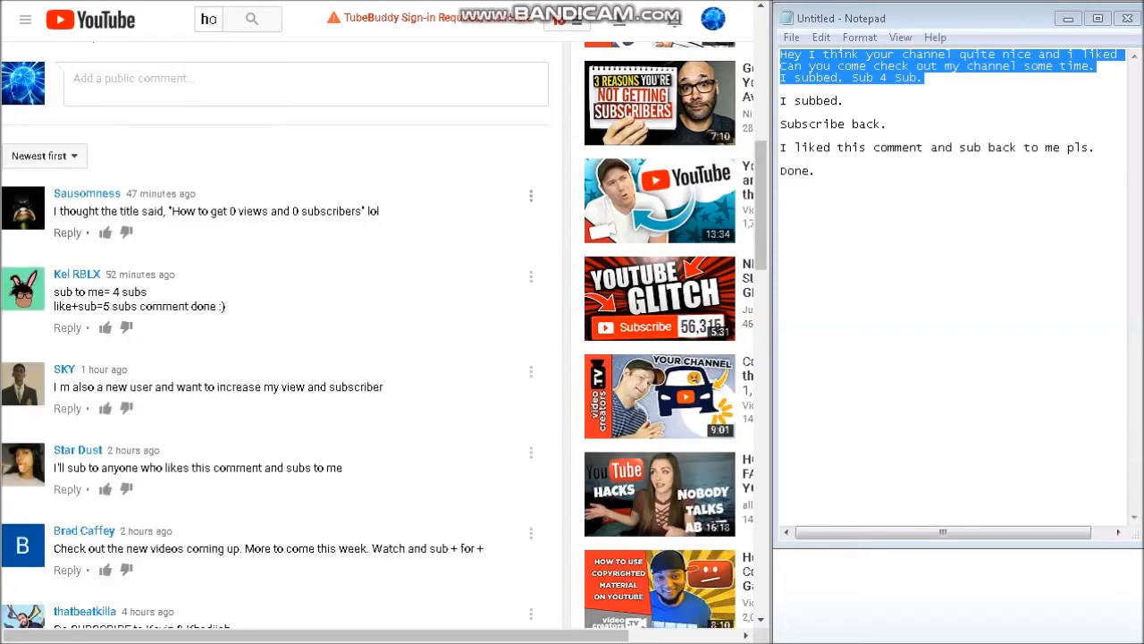
double_click(160, 193)
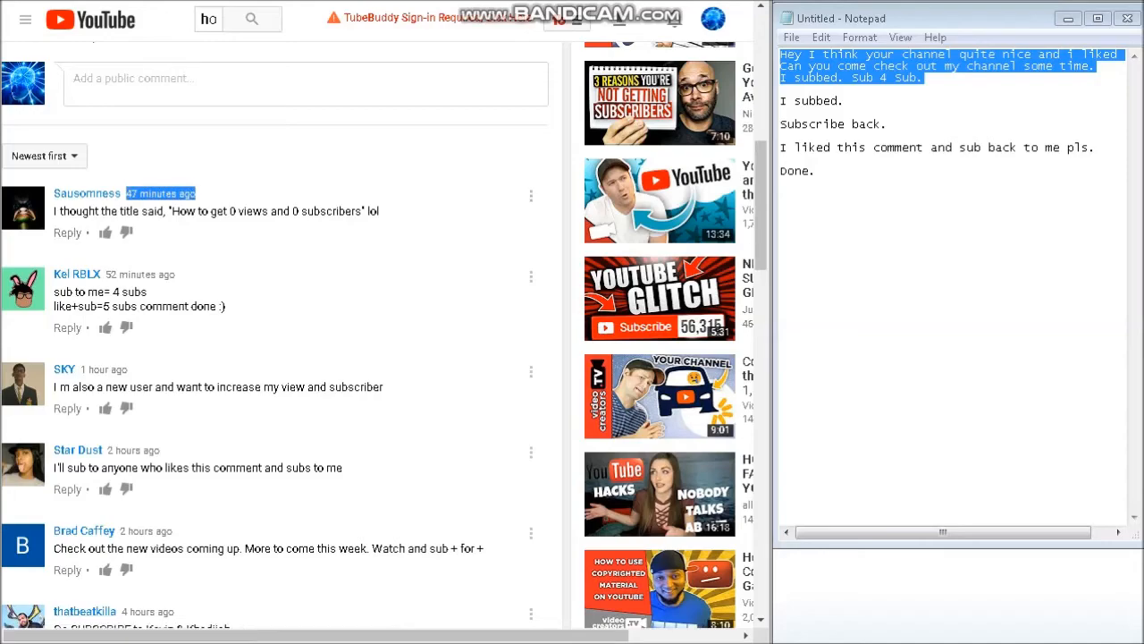
scroll("up", 3)
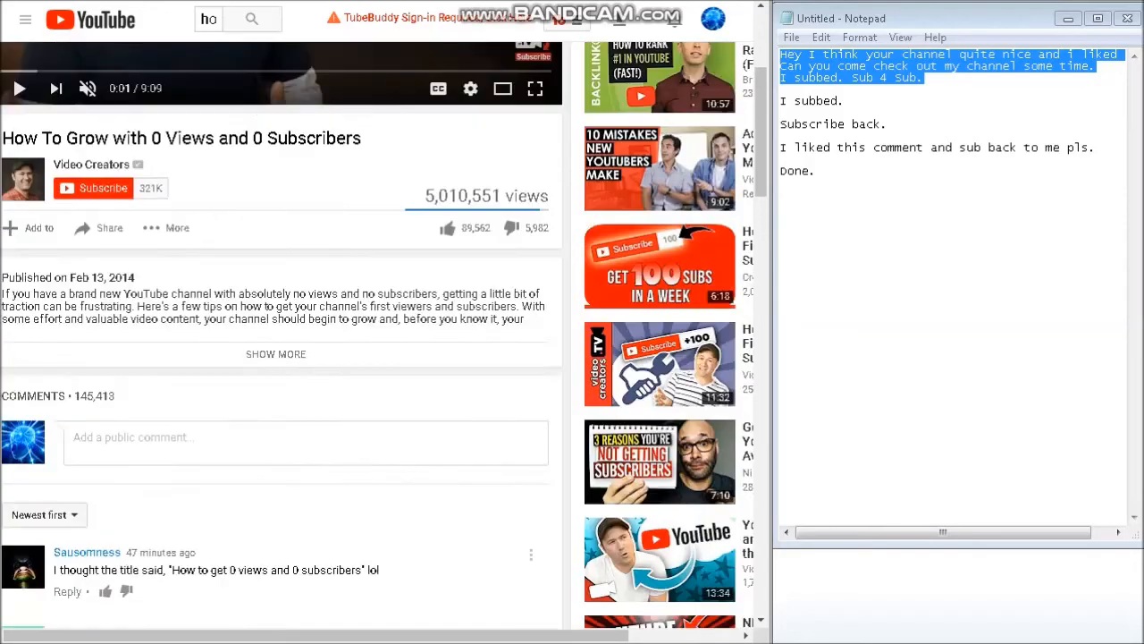
scroll("down", 3)
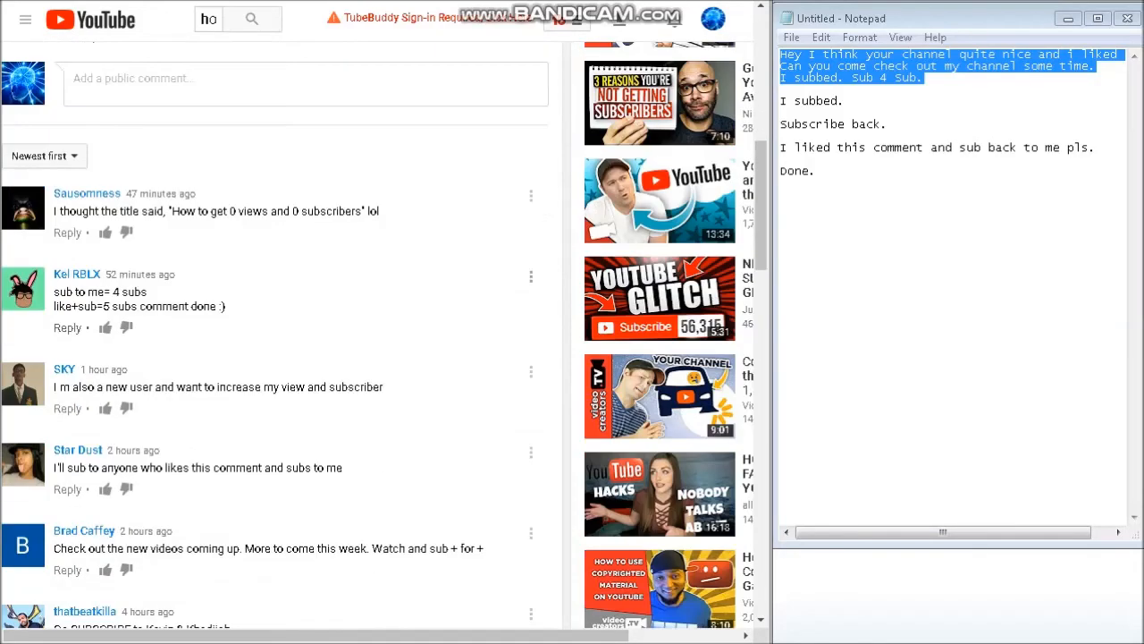
scroll("down", 3)
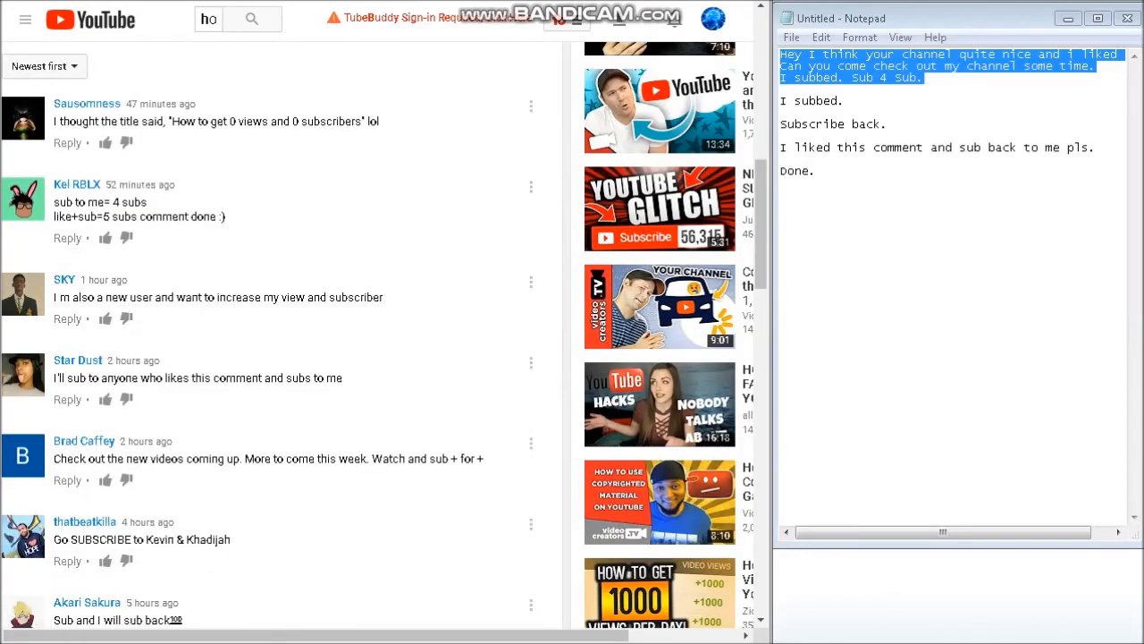
scroll("down", 3)
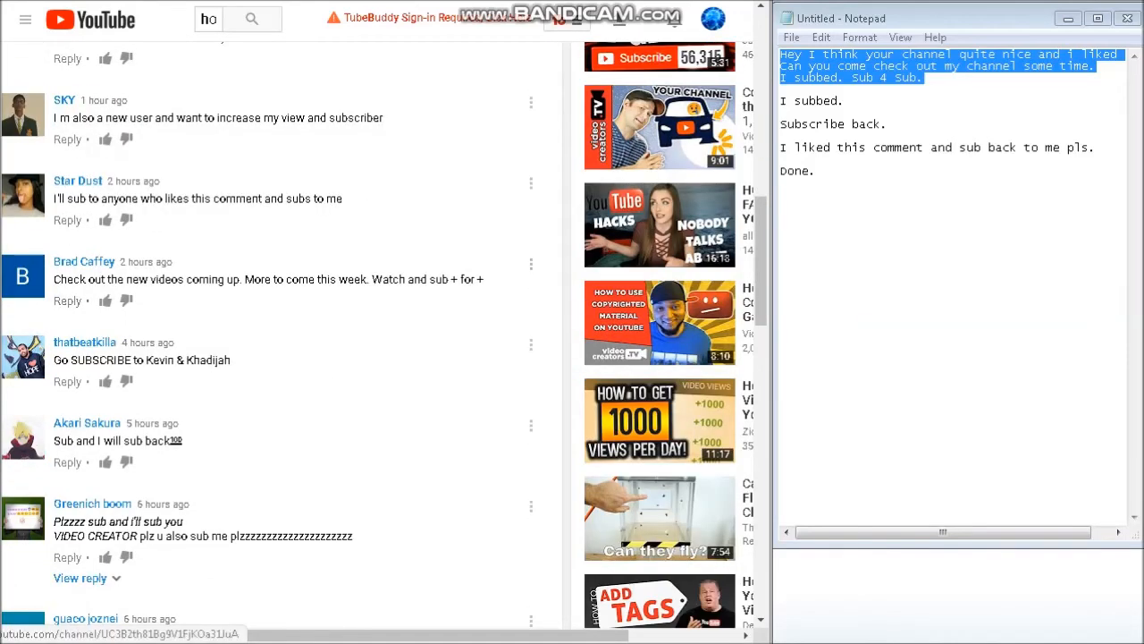
left_click(67, 219)
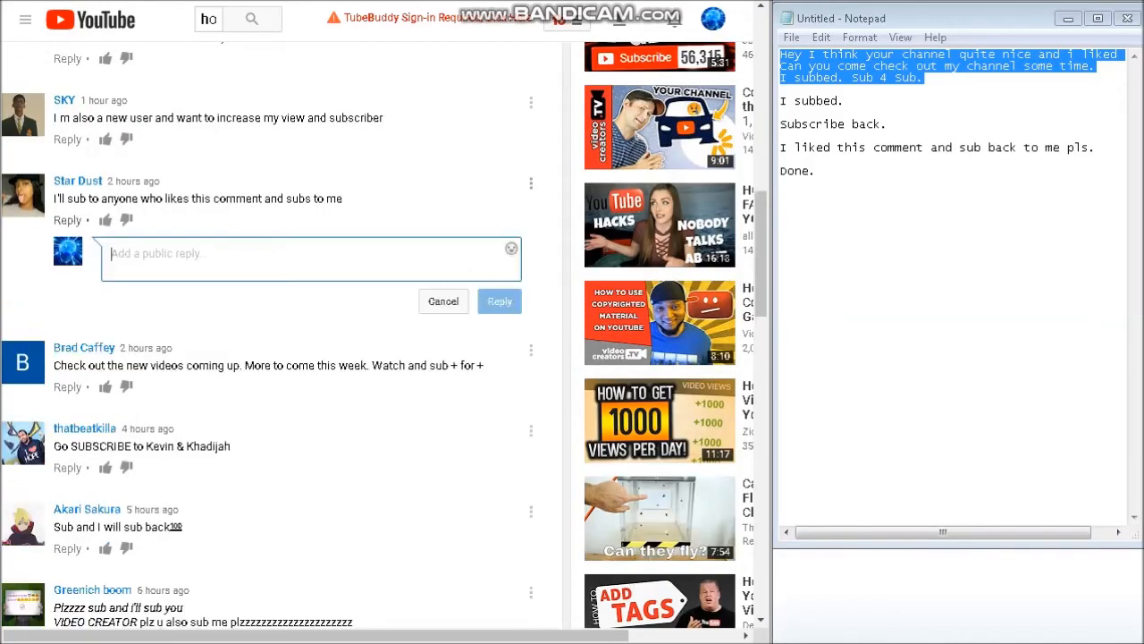
type("Done.")
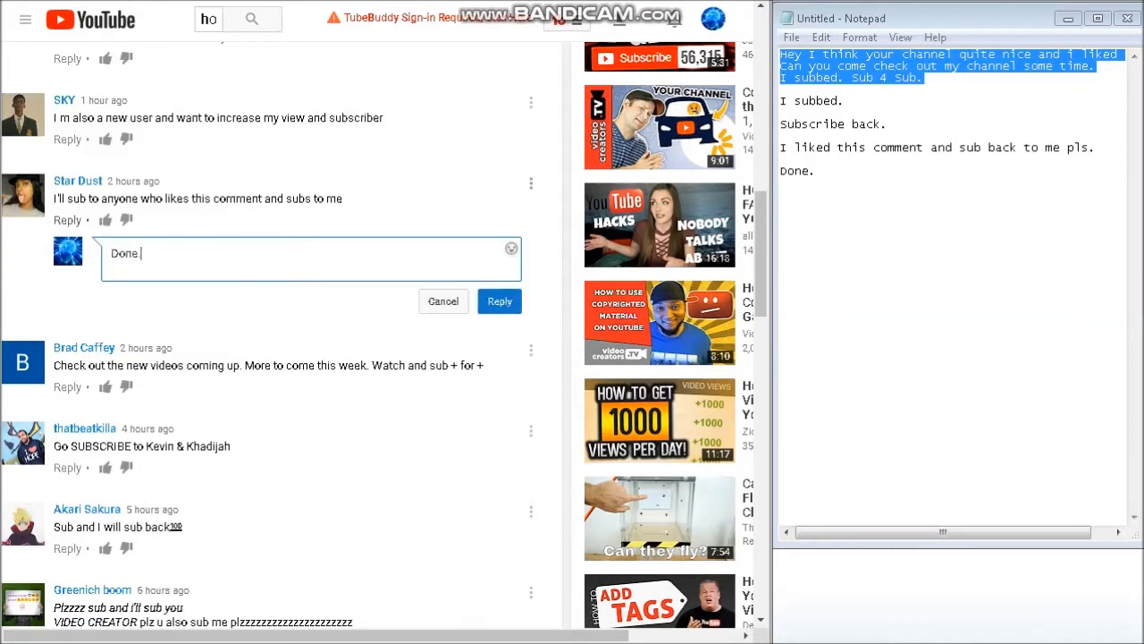
left_click(104, 220)
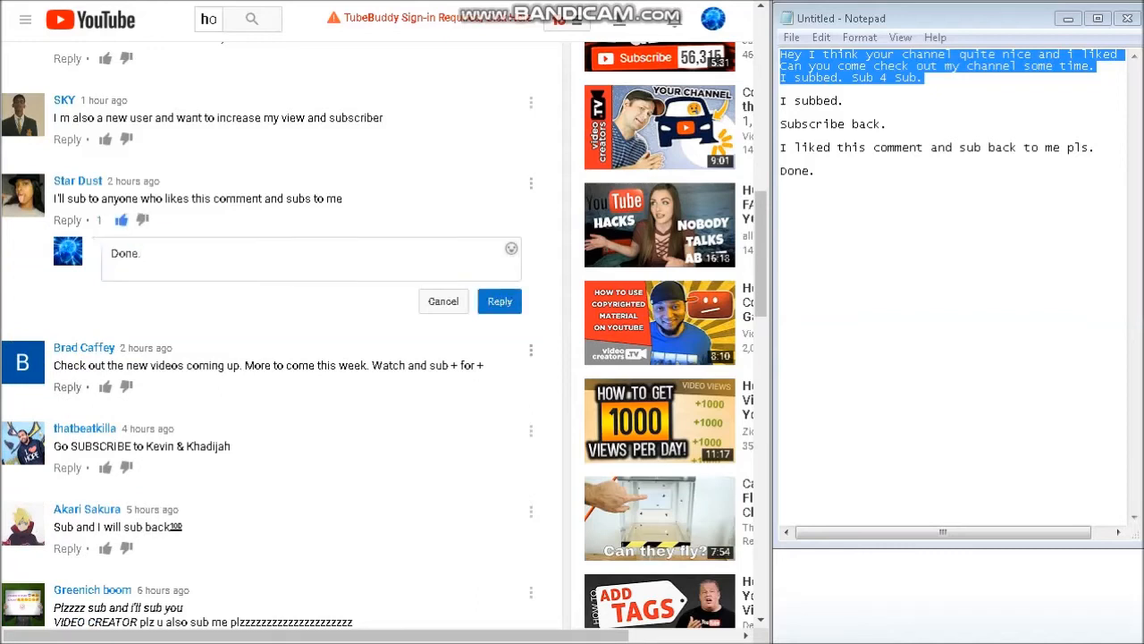
left_click(499, 300)
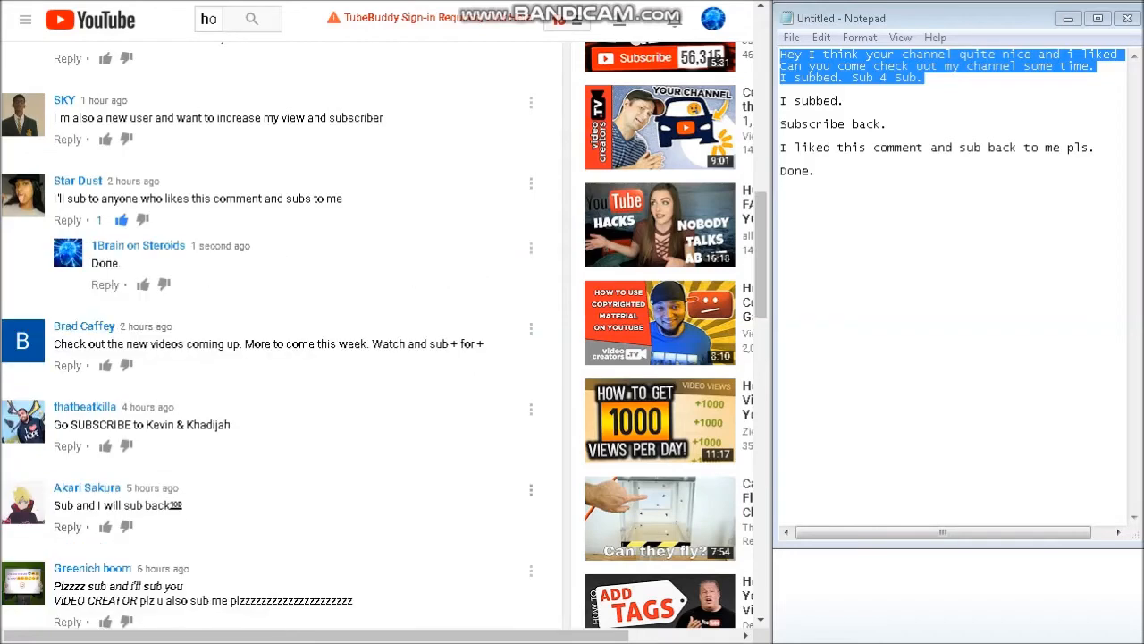
Step: Post 'Done.' replies under the 'Plzzzz sub' and 'sub me i sub u' comments
left_click(67, 527)
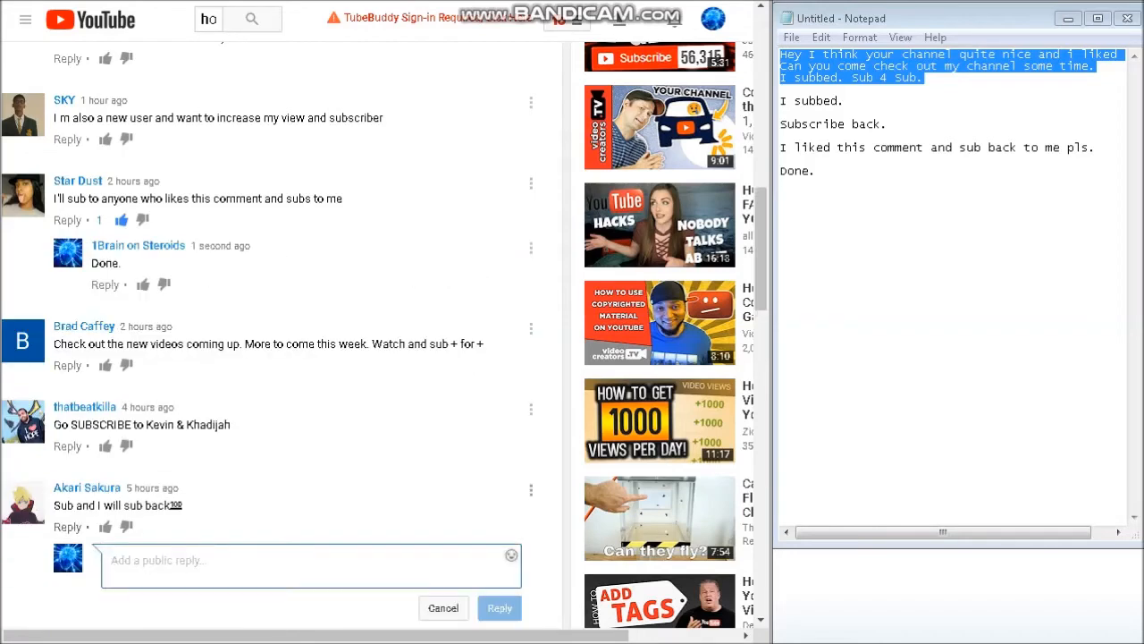
left_click(498, 607)
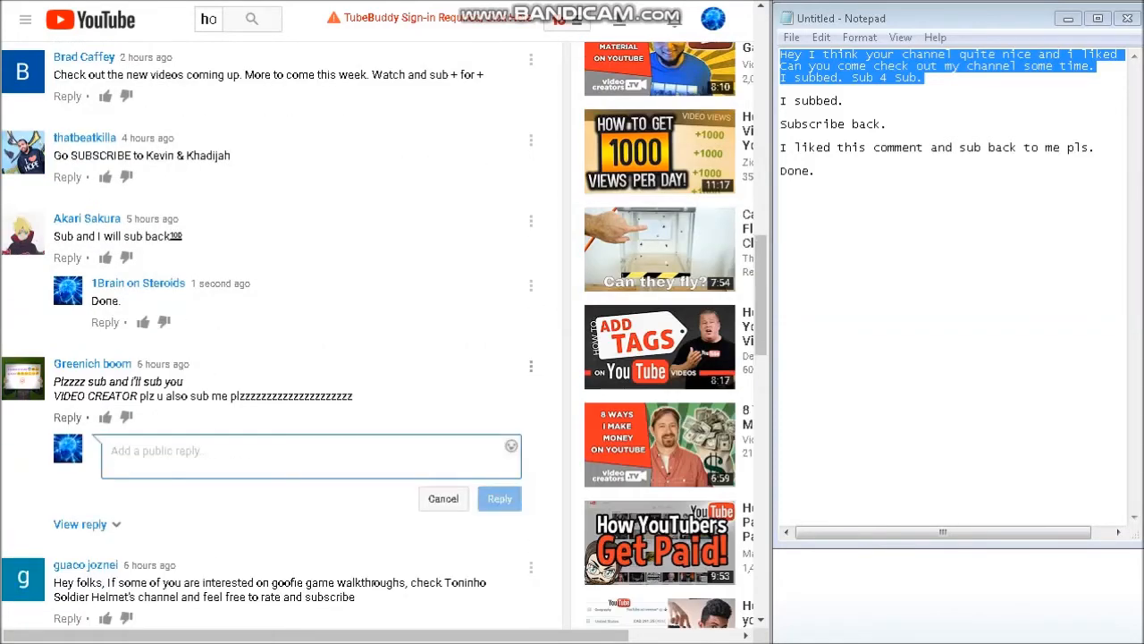
scroll("down", 3)
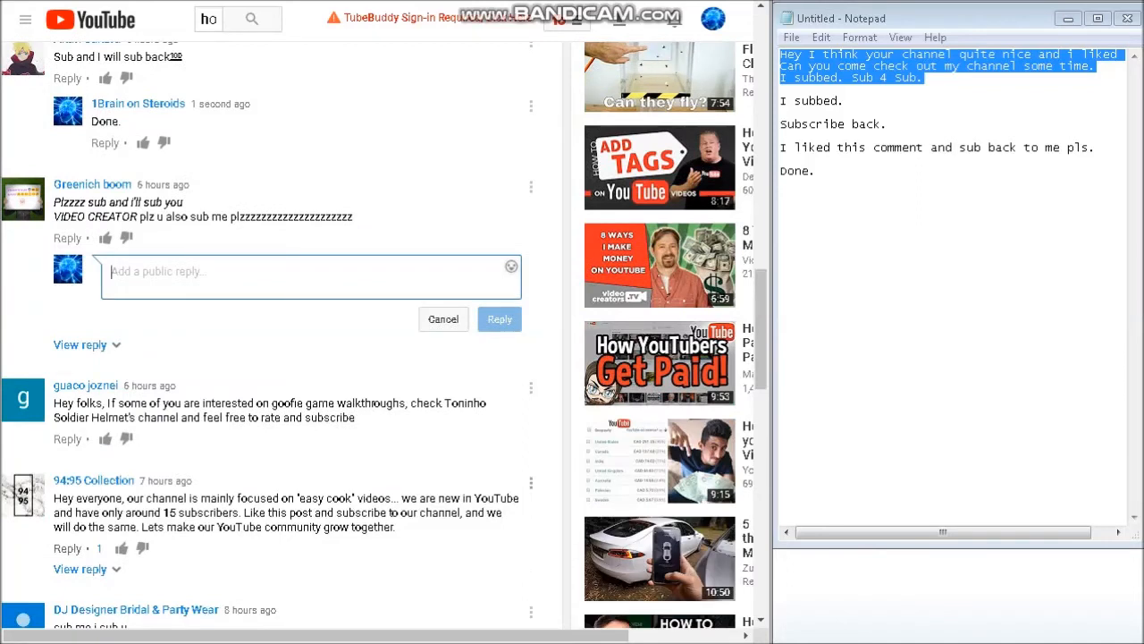
type("Done.")
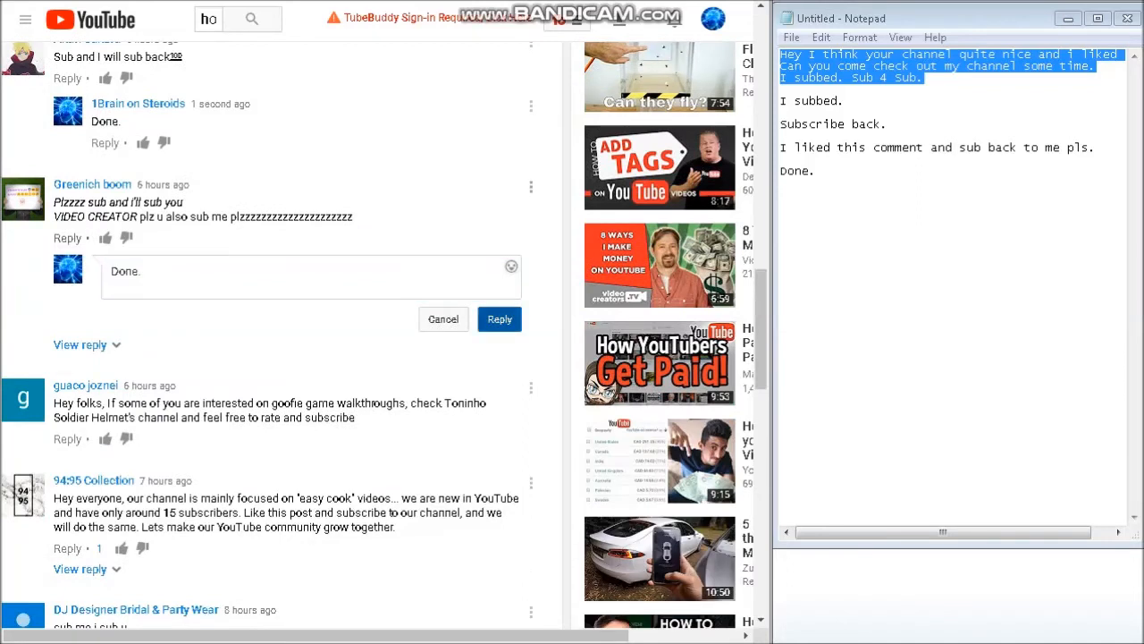
left_click(499, 319)
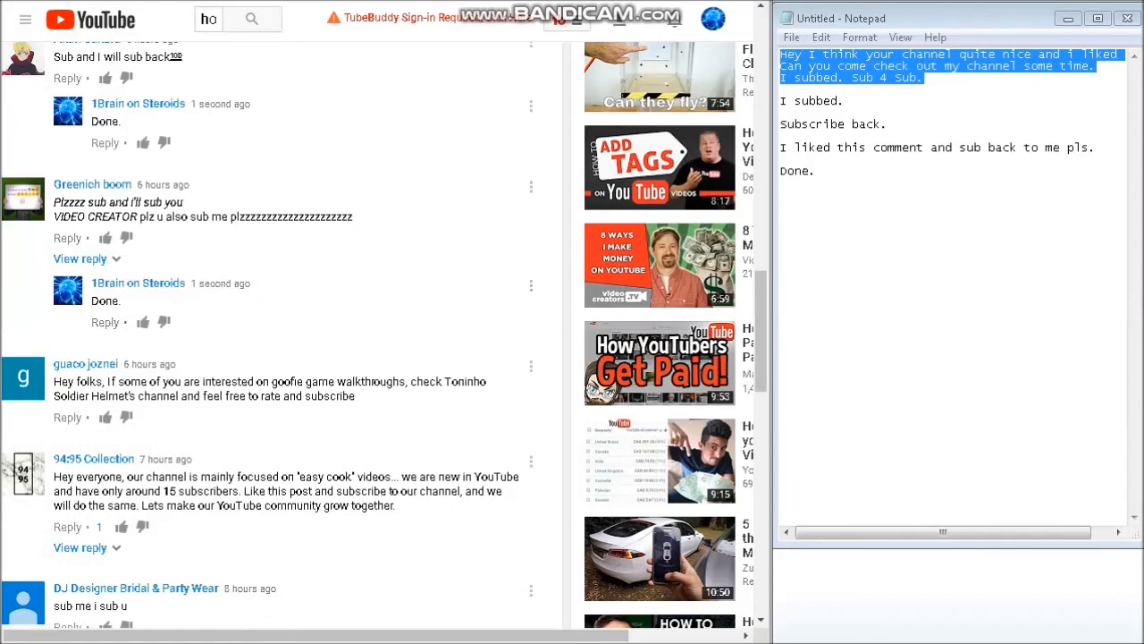
scroll("down", 3)
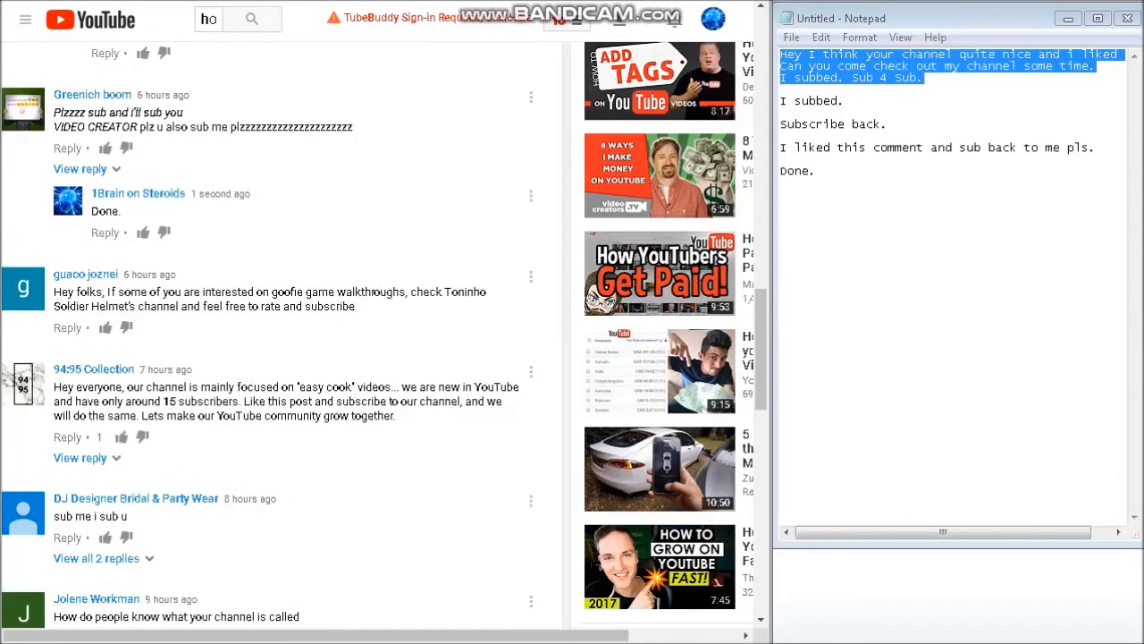
left_click(66, 537)
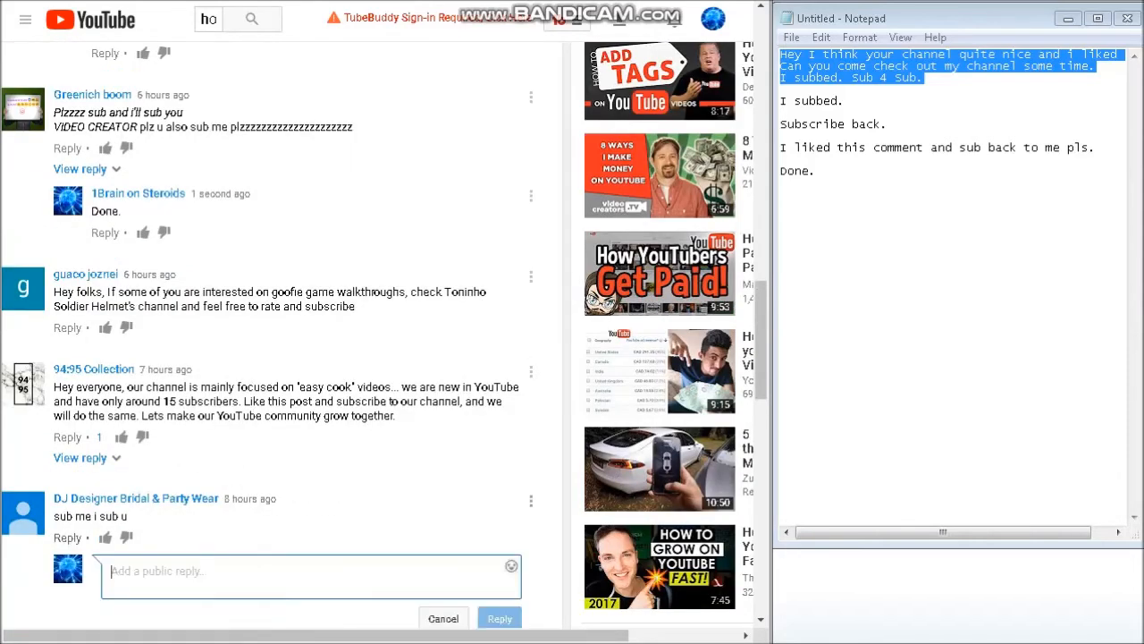
scroll("down", 3)
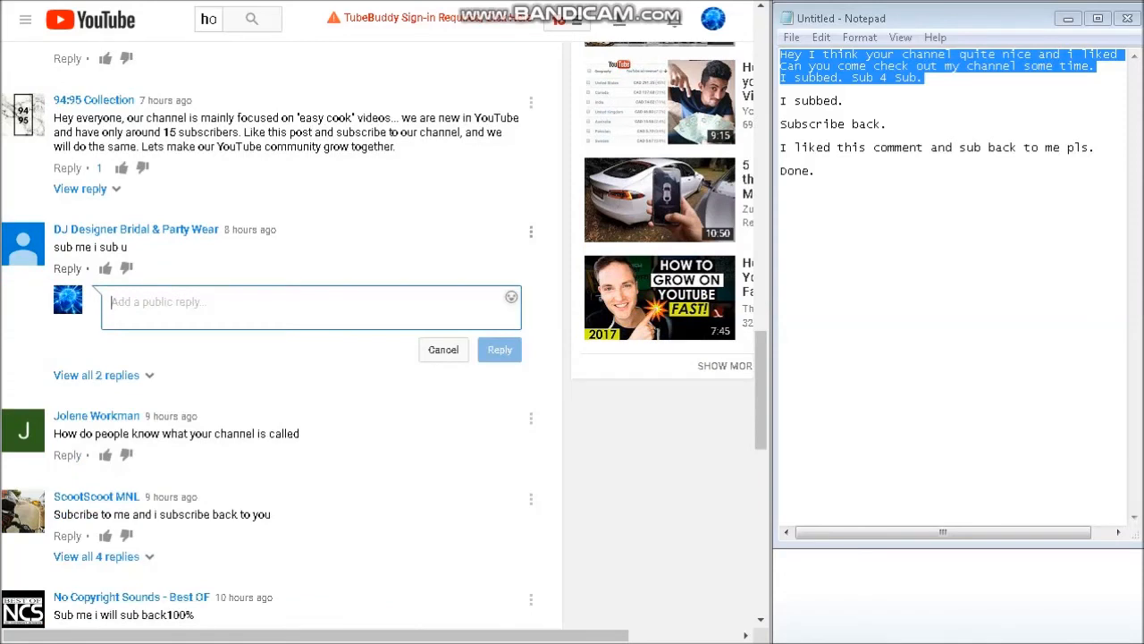
type("Done.")
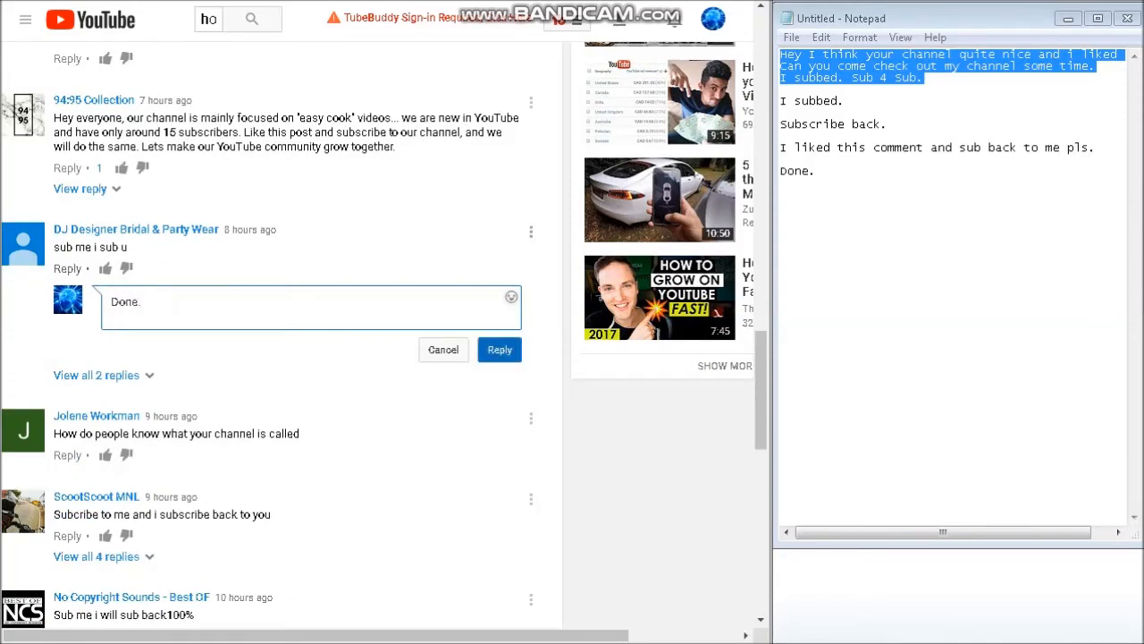
left_click(498, 348)
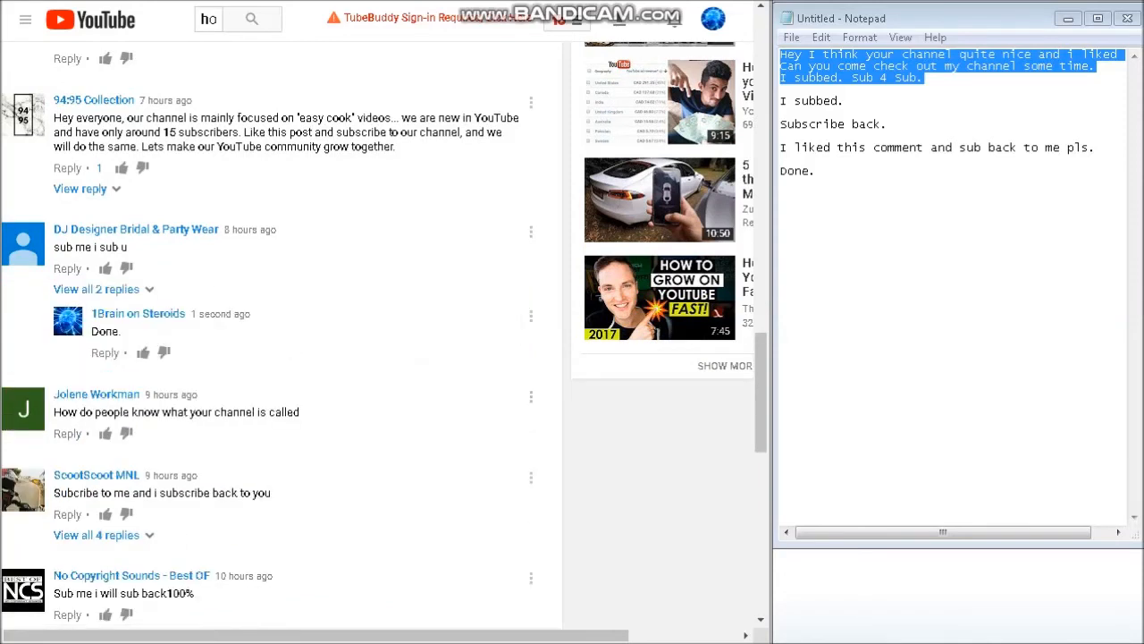
Step: Reply 'Done.' under 'Subcribe to me' and 'like thus comment', liking the latter
scroll("down", 3)
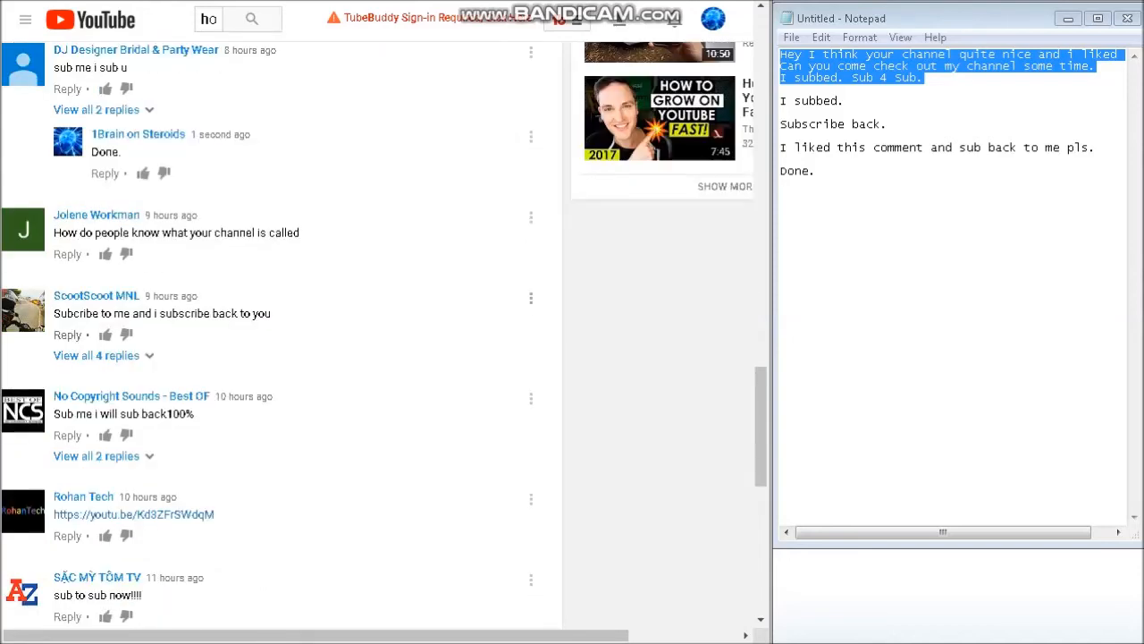
left_click(67, 334)
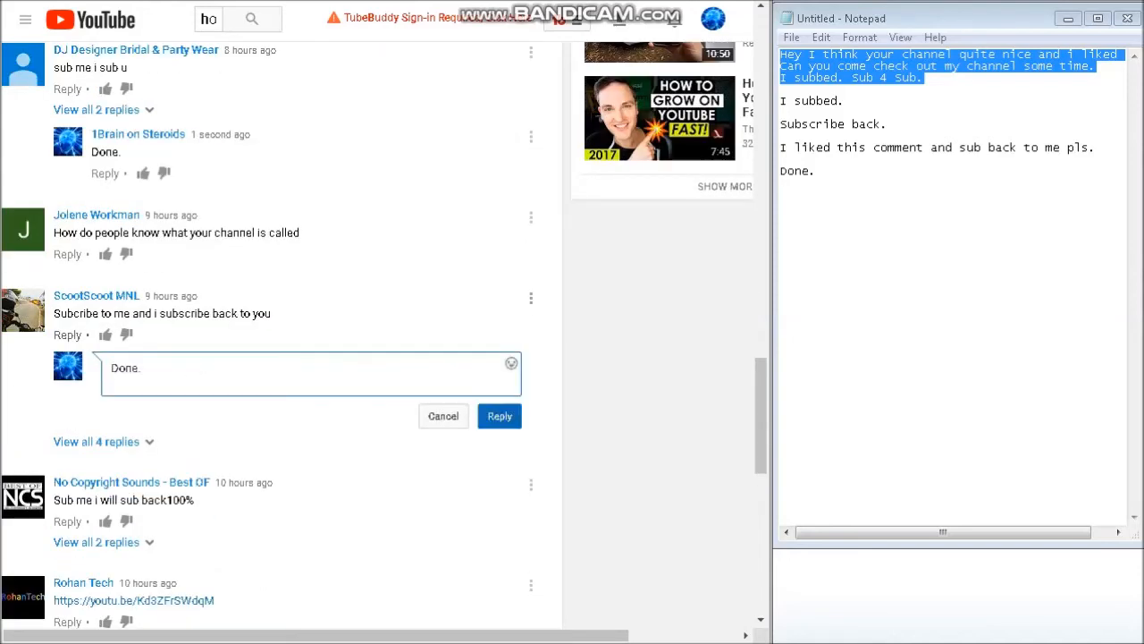
left_click(499, 416)
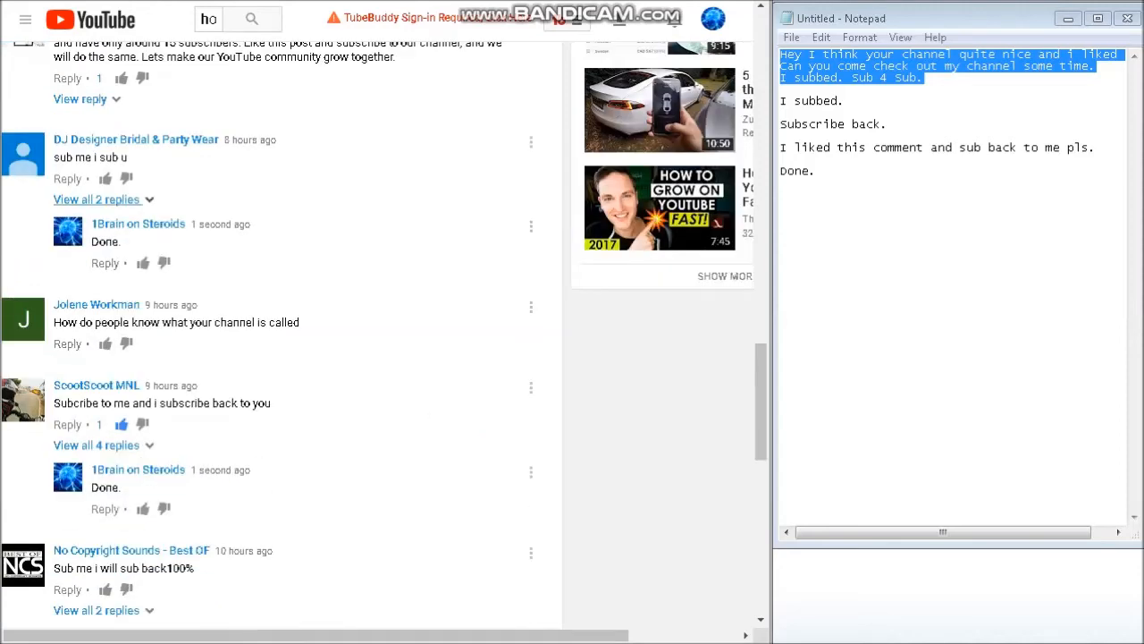
scroll("up", 3)
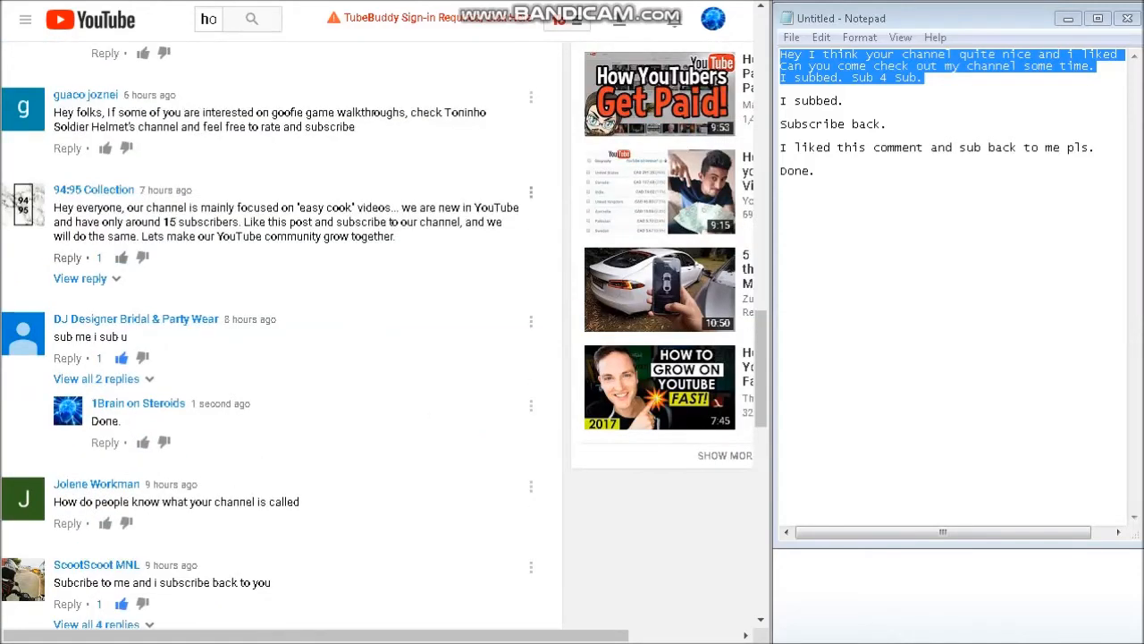
scroll("up", 3)
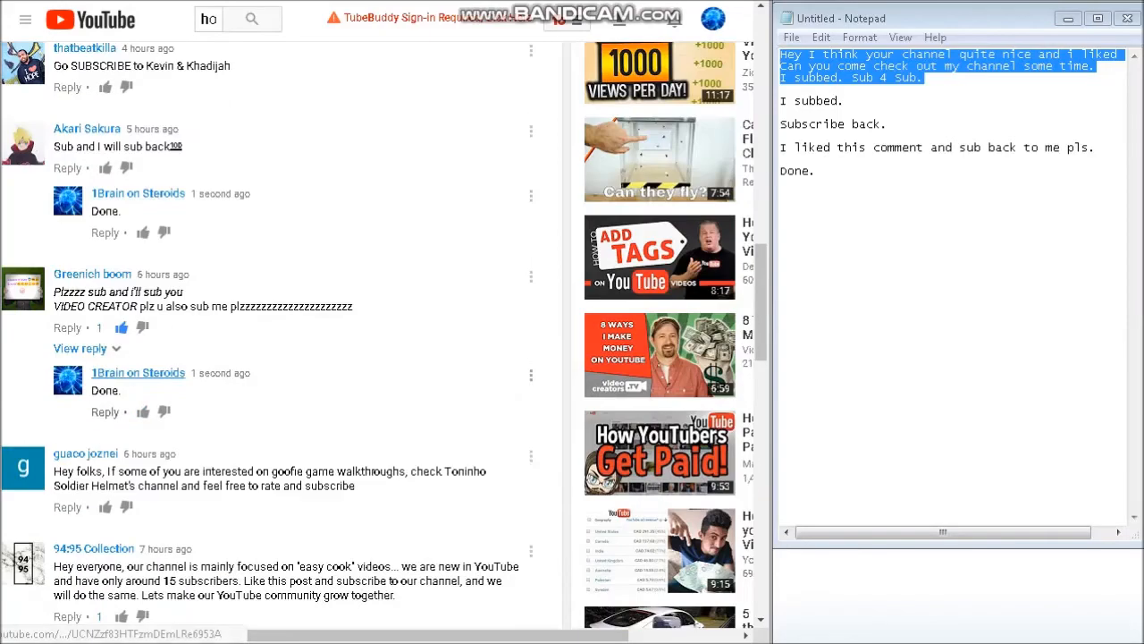
scroll("up", 3)
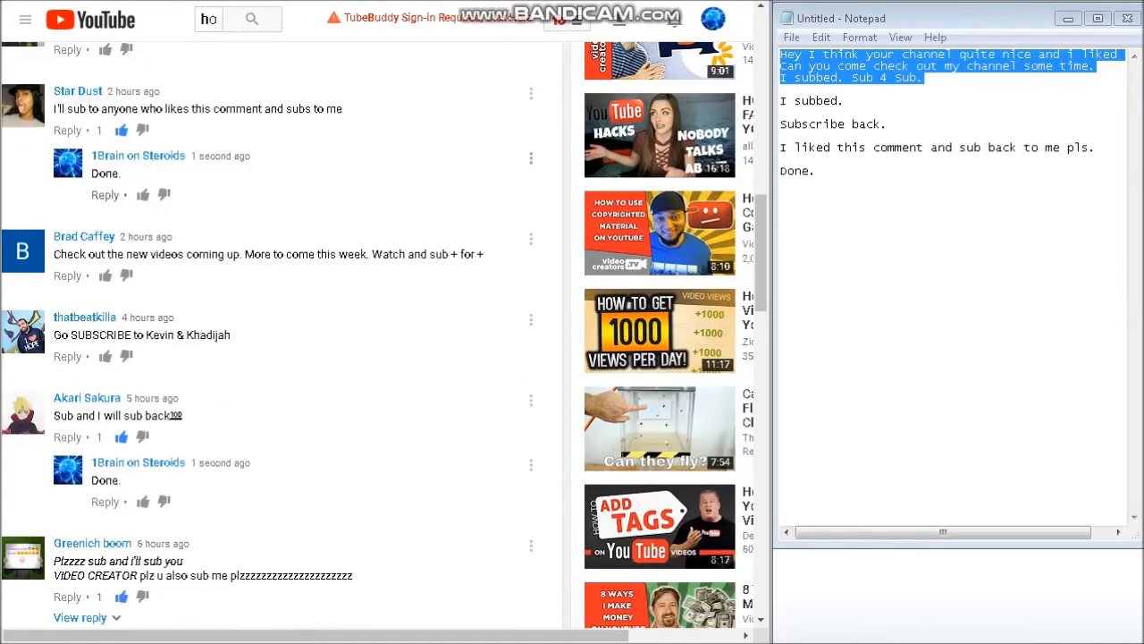
scroll("down", 3)
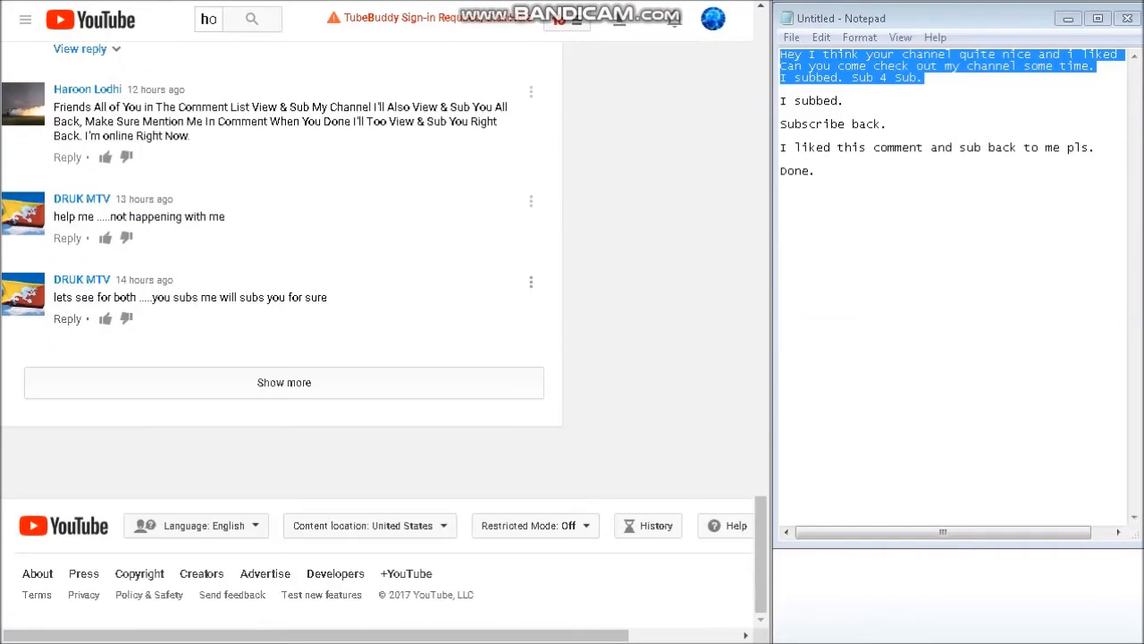
scroll("up", 3)
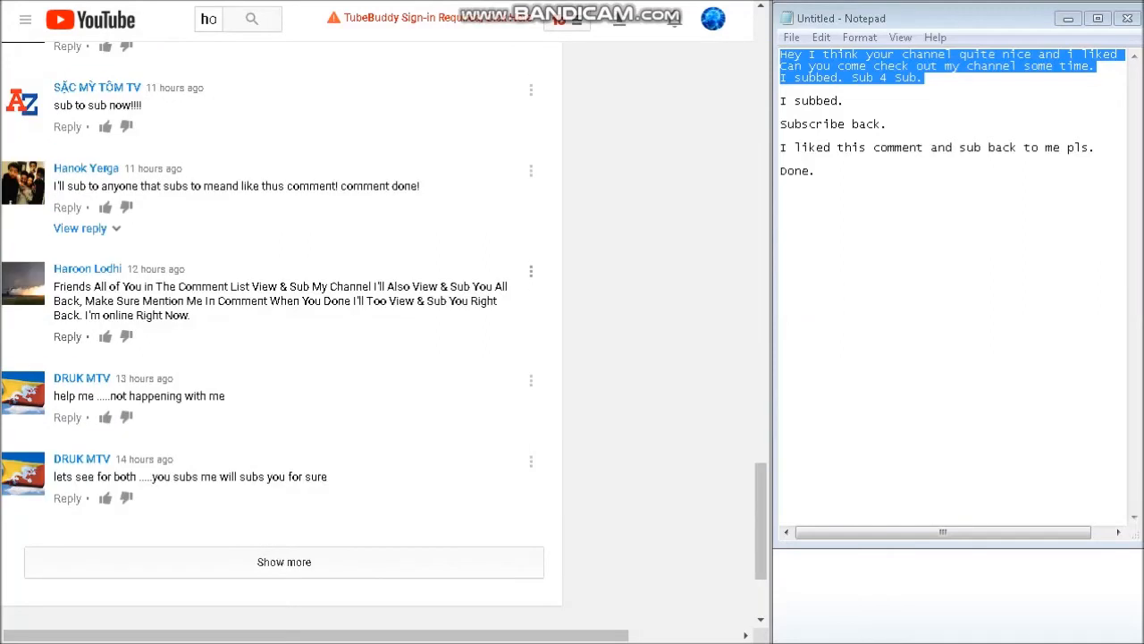
left_click(67, 206)
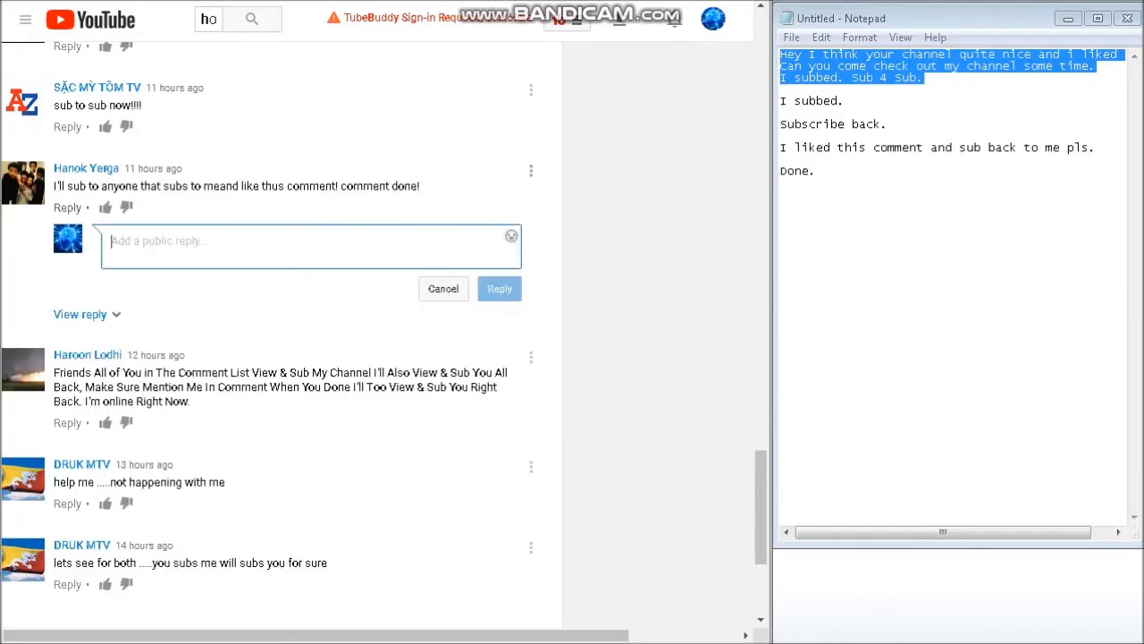
type("Done.")
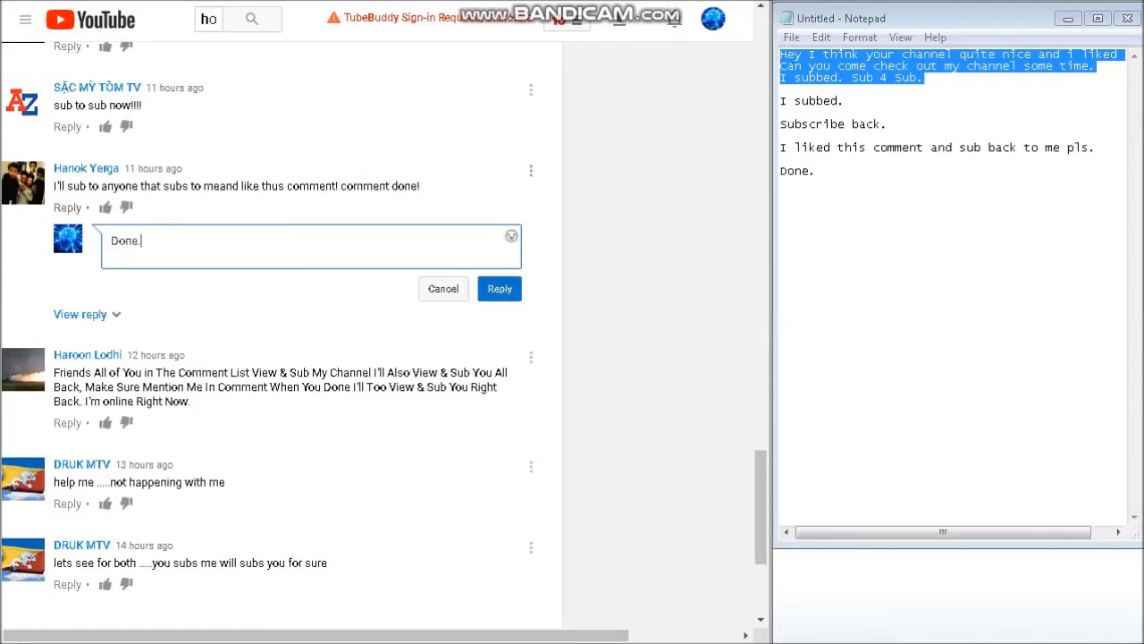
left_click(104, 206)
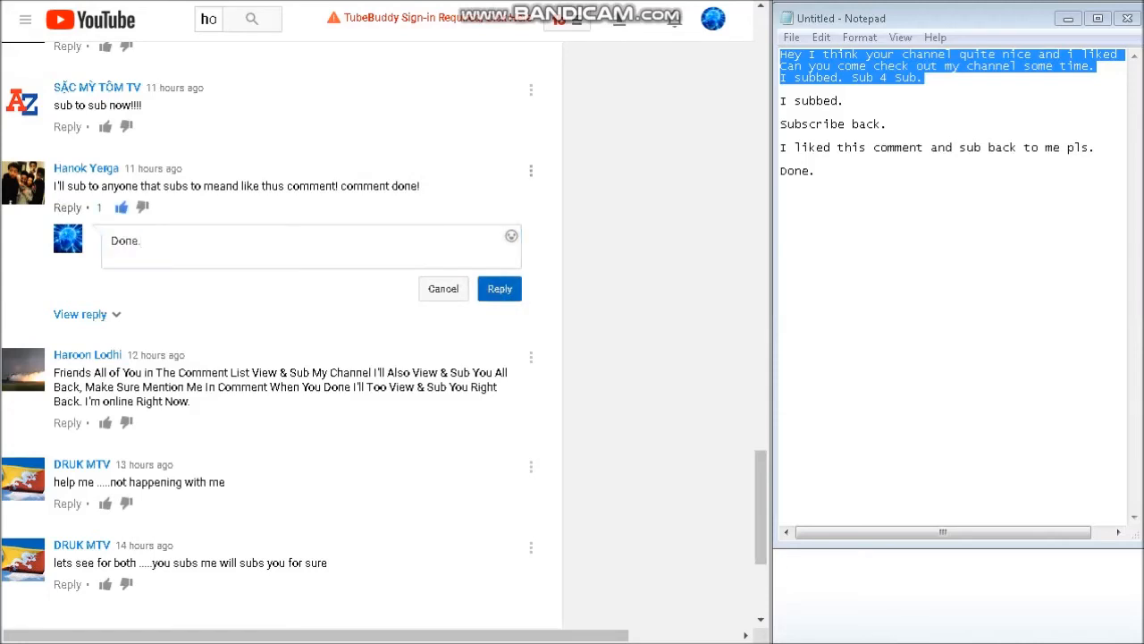
left_click(499, 288)
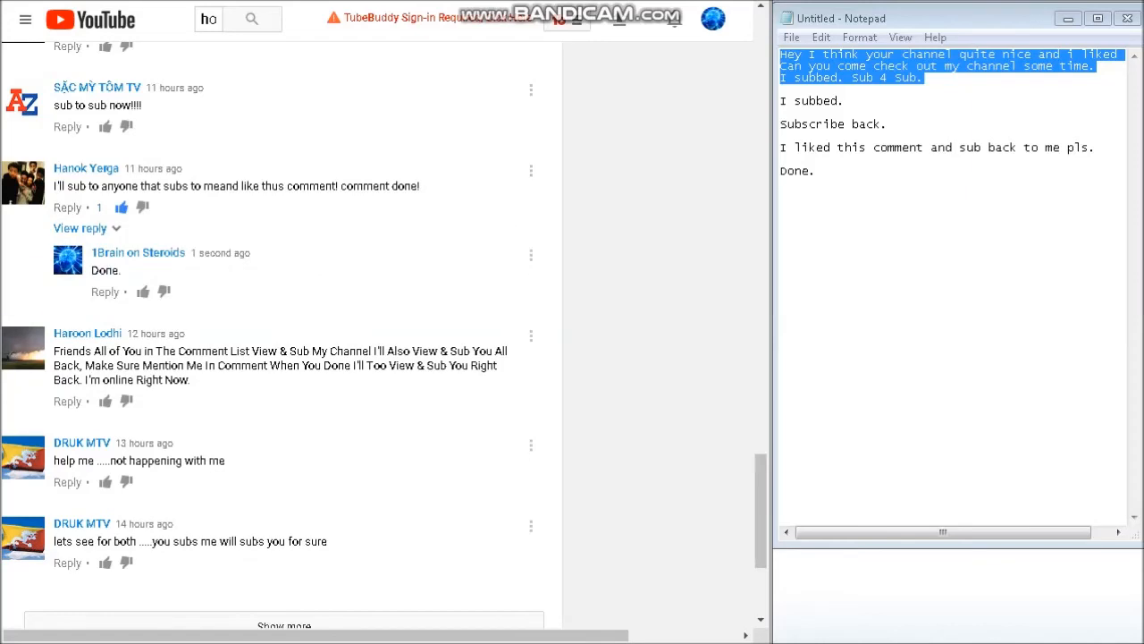
left_click(712, 18)
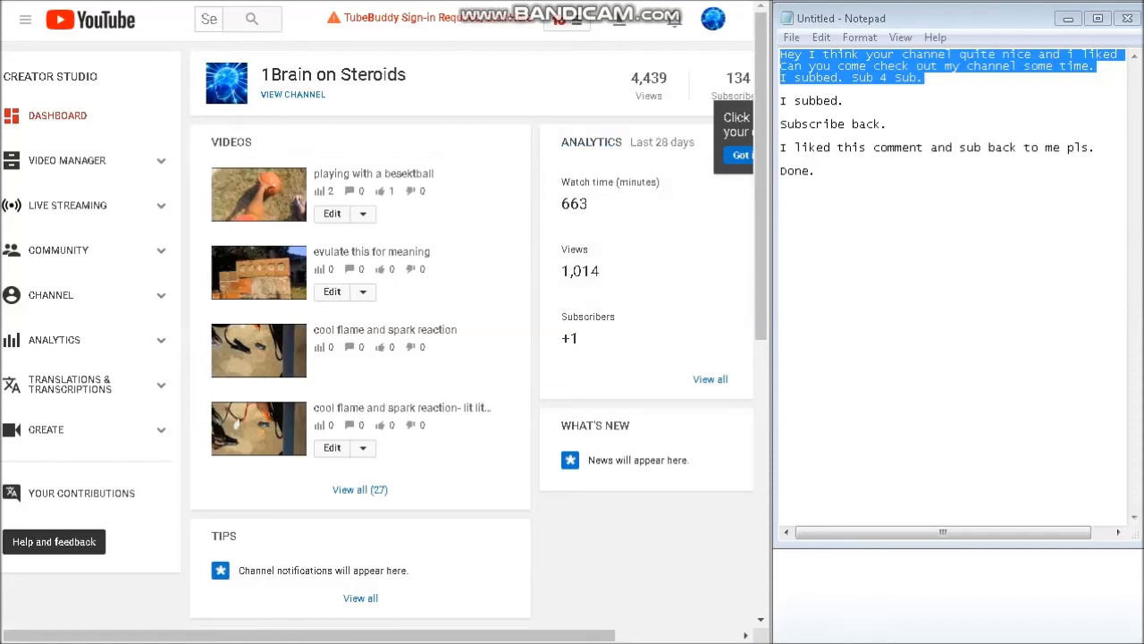
Step: Check the Studio dashboard (134 subscribers, +1 in 28 days) and open full channel analytics
left_click(25, 19)
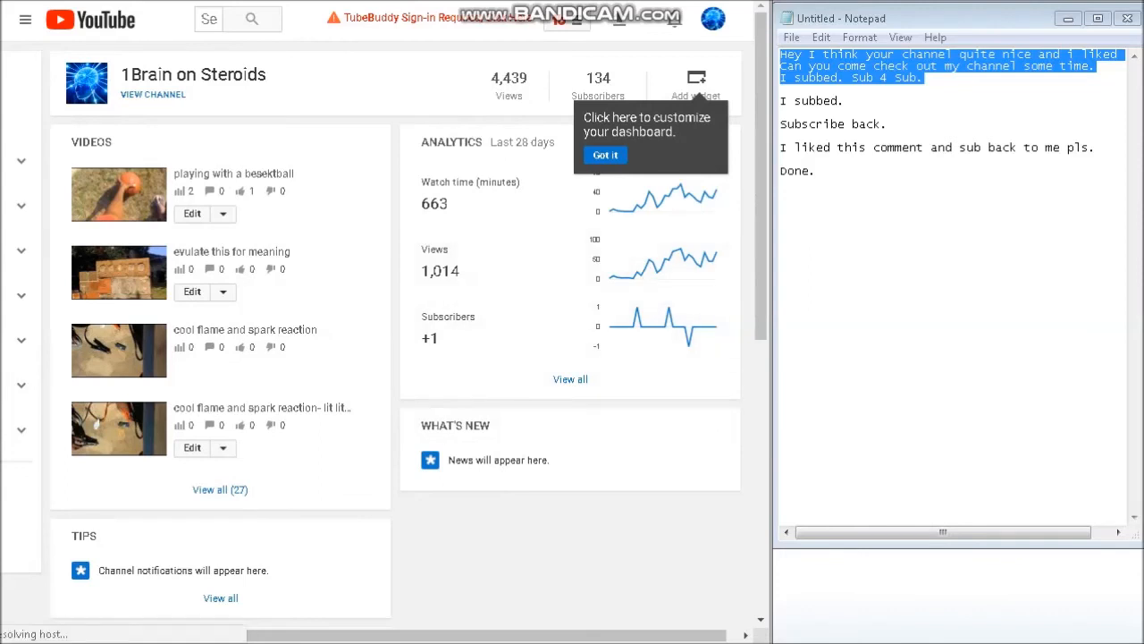
left_click(712, 18)
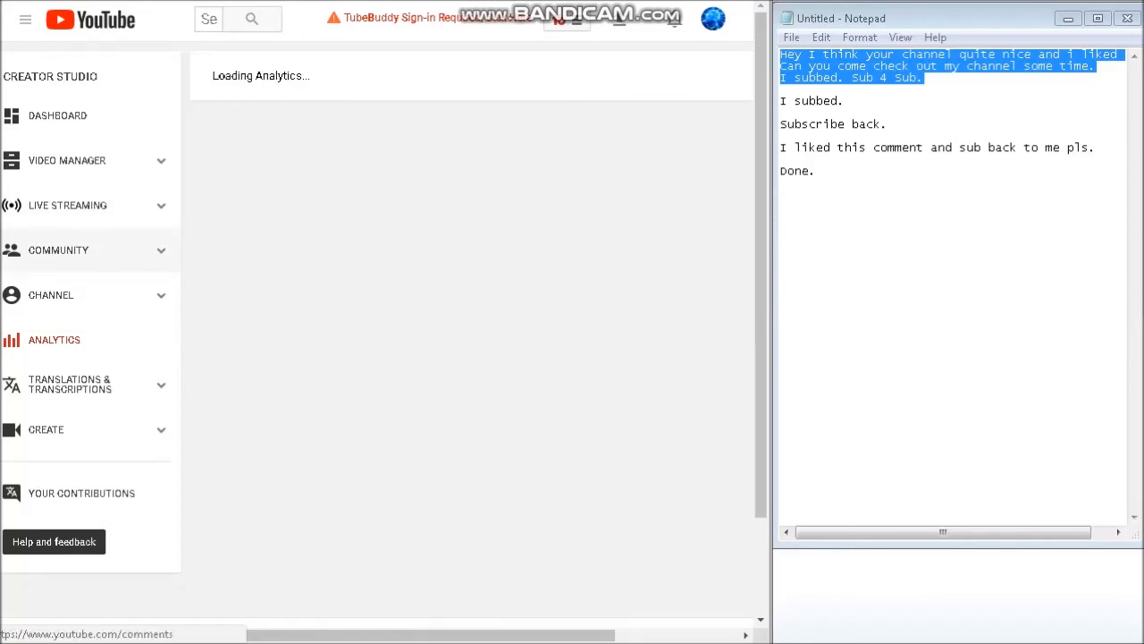
Step: Open the Watch time analytics report and scroll through it
left_click(54, 339)
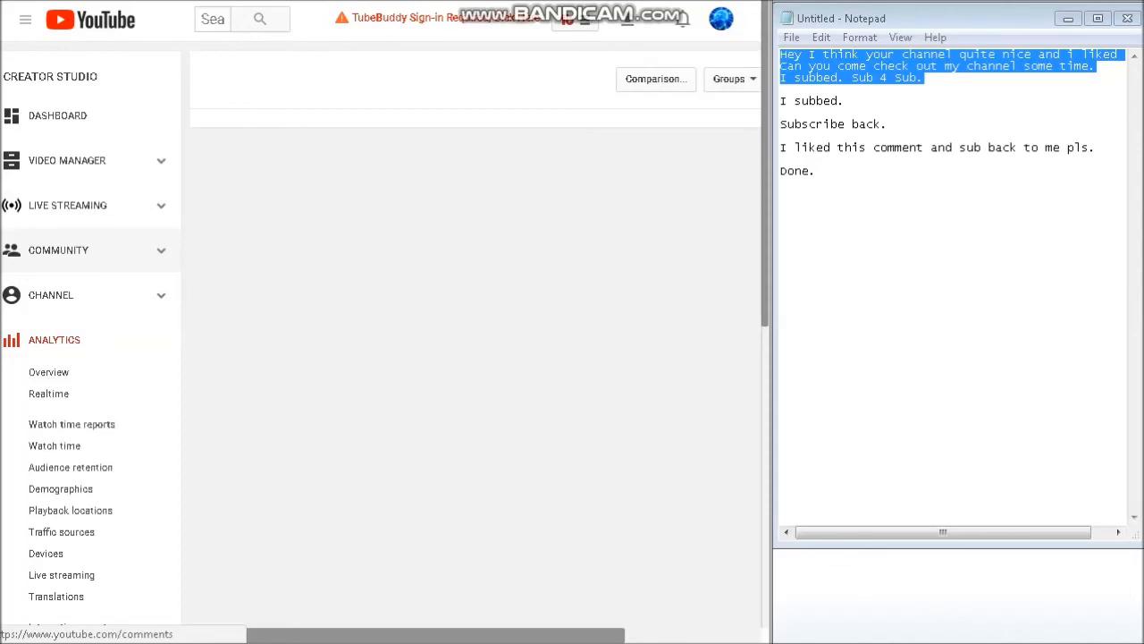
left_click(54, 446)
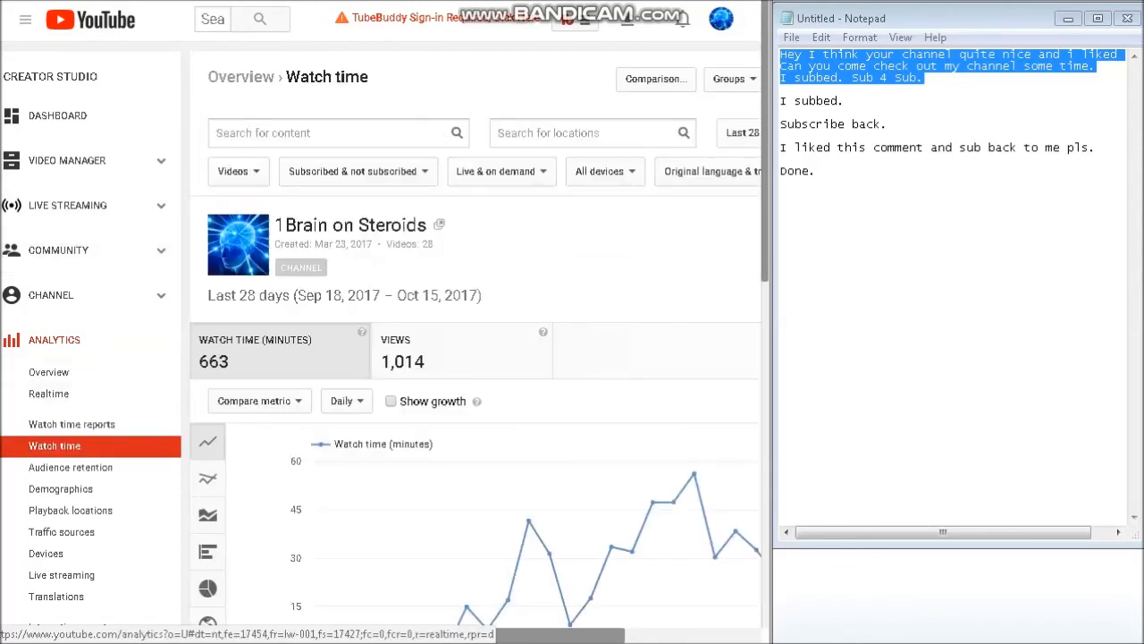
left_click(25, 20)
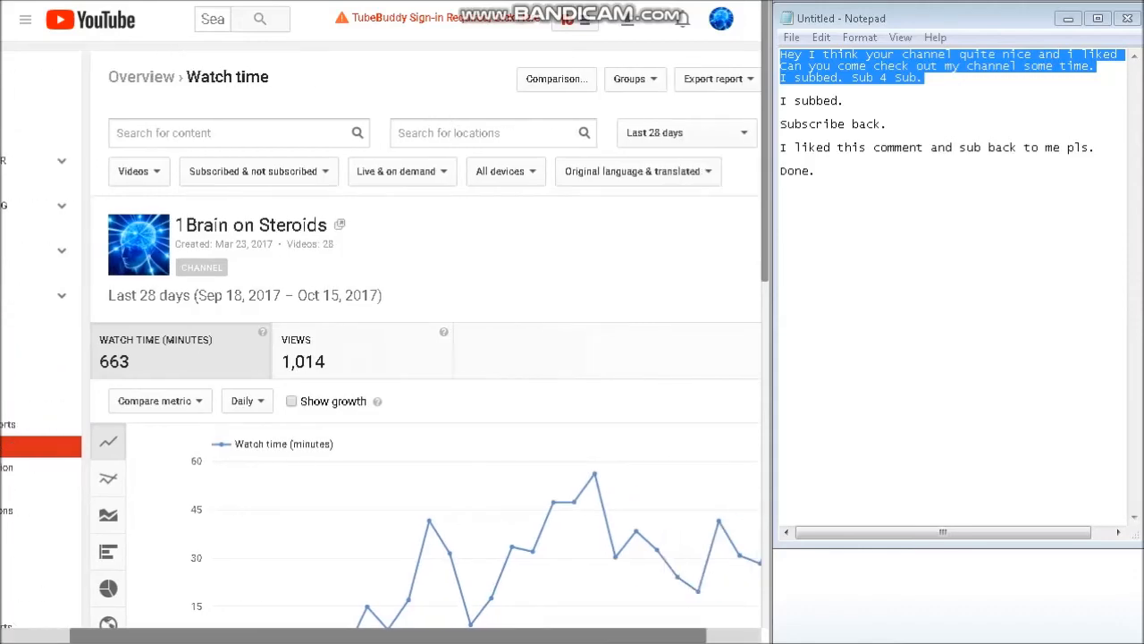
scroll("down", 3)
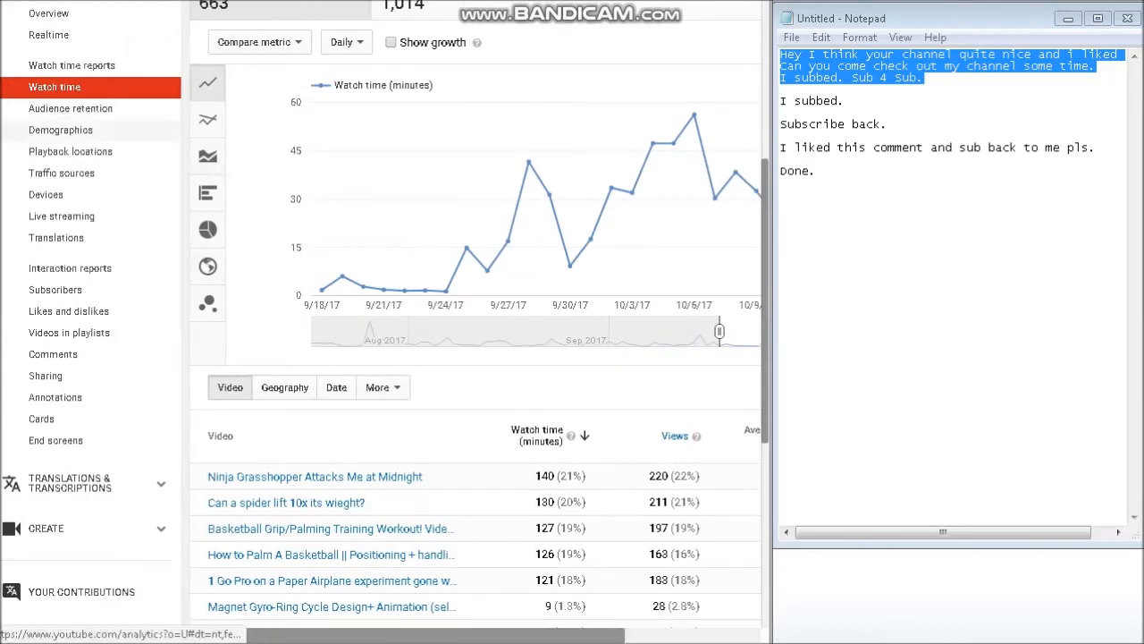
Step: Review the Realtime report's per-video estimates (130 views in 48 hours), then return to the video
left_click(49, 34)
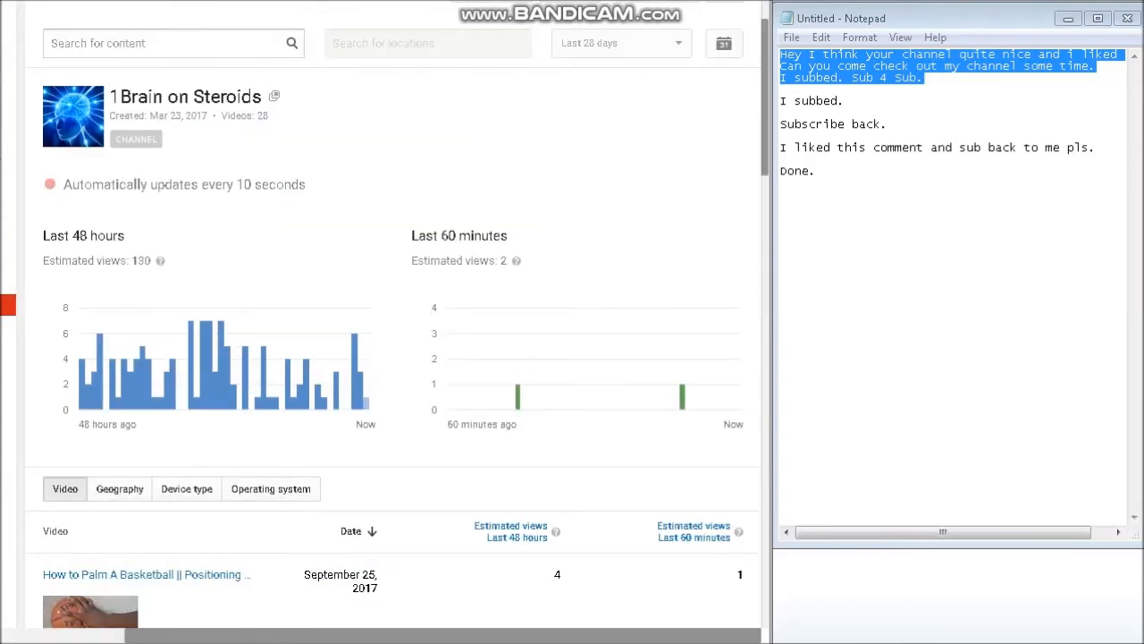
mouse_move(681, 397)
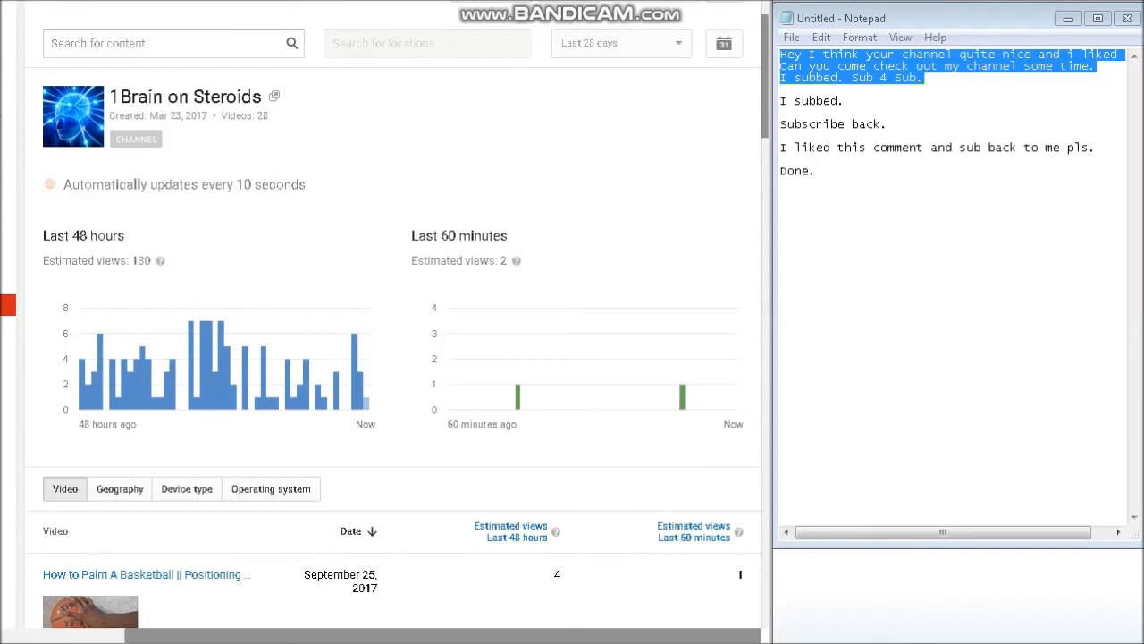
scroll("down", 3)
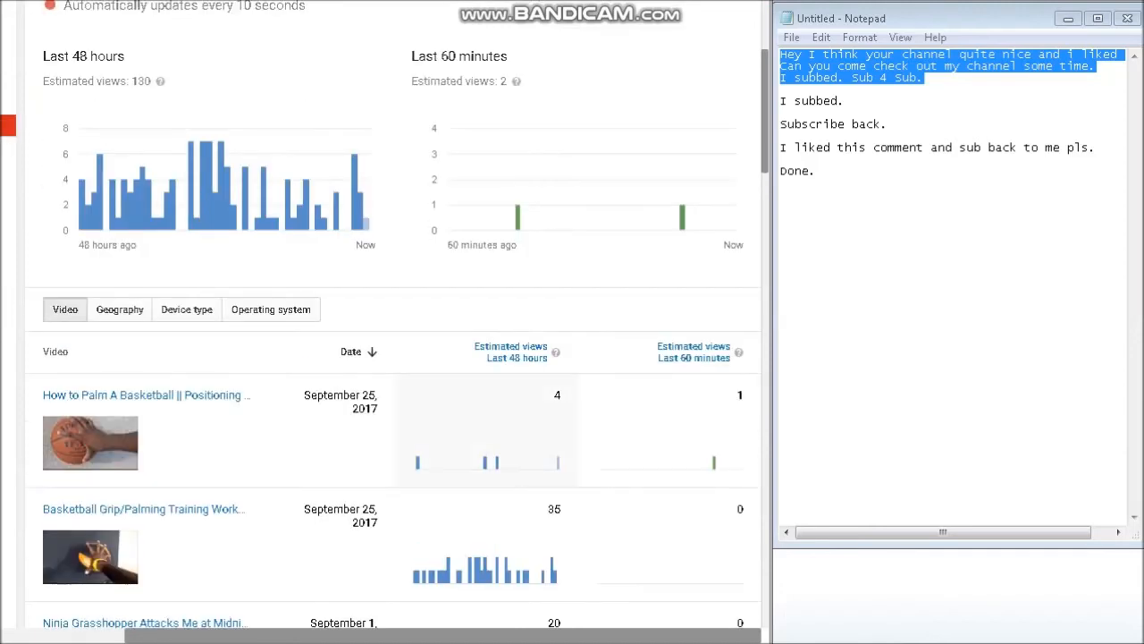
scroll("down", 3)
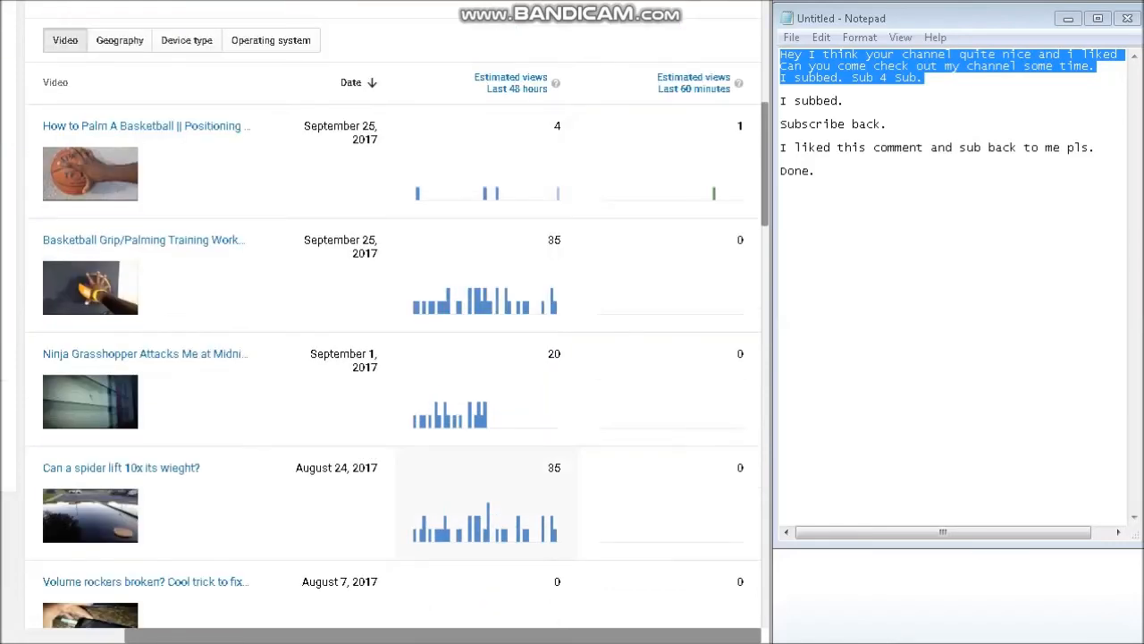
scroll("up", 3)
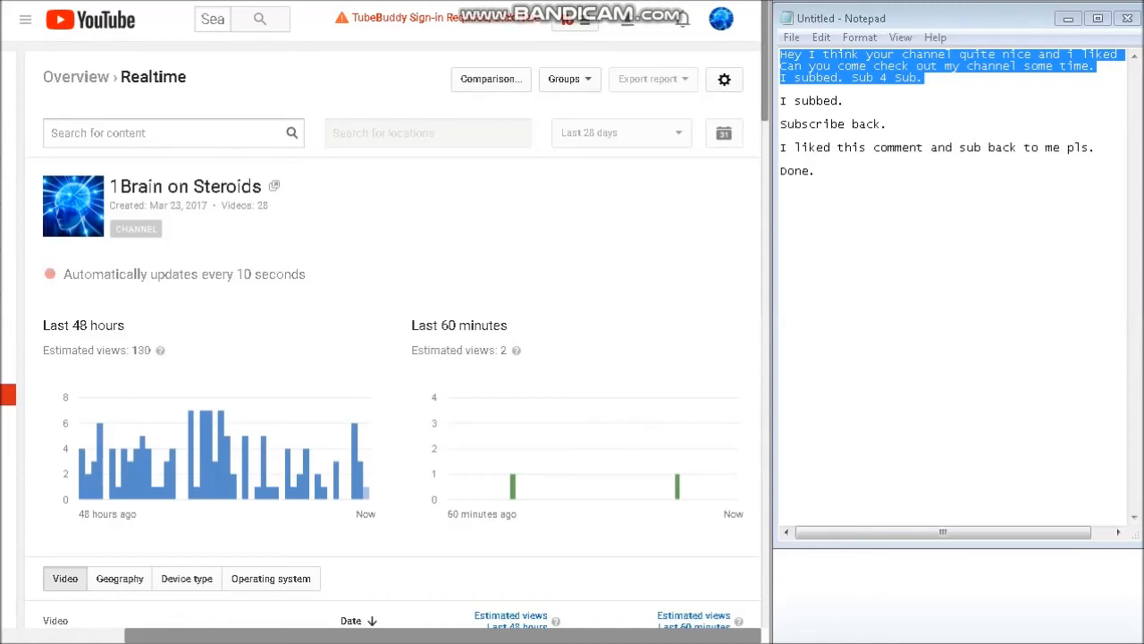
left_click(713, 18)
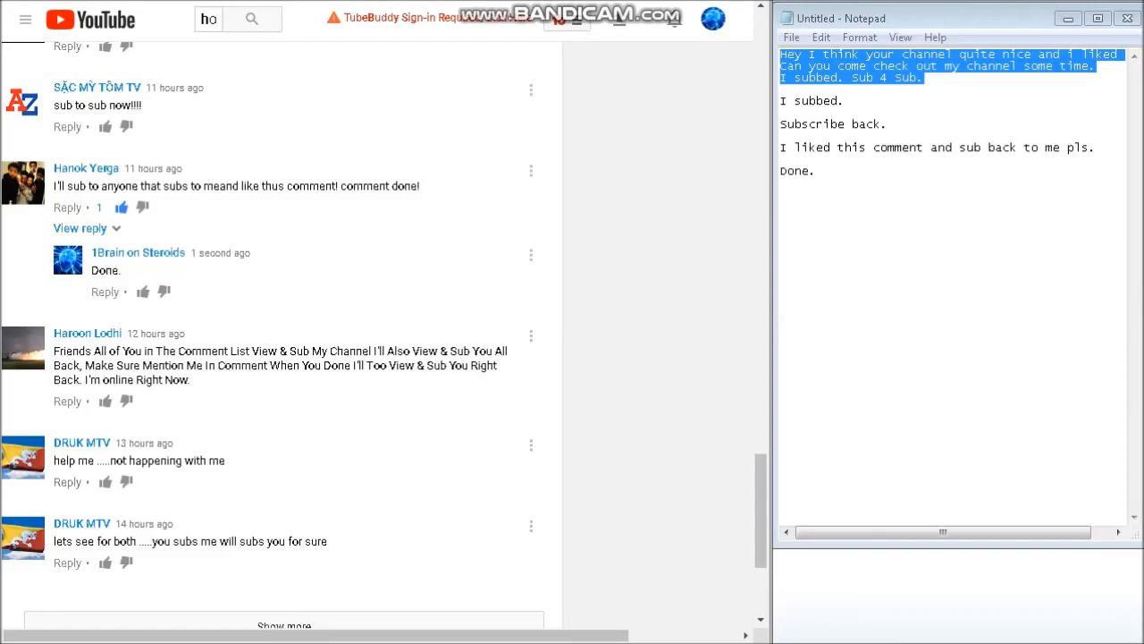
Step: Scroll the video's comments past earlier 'Done.' replies to older sub-for-sub requests
scroll("up", 3)
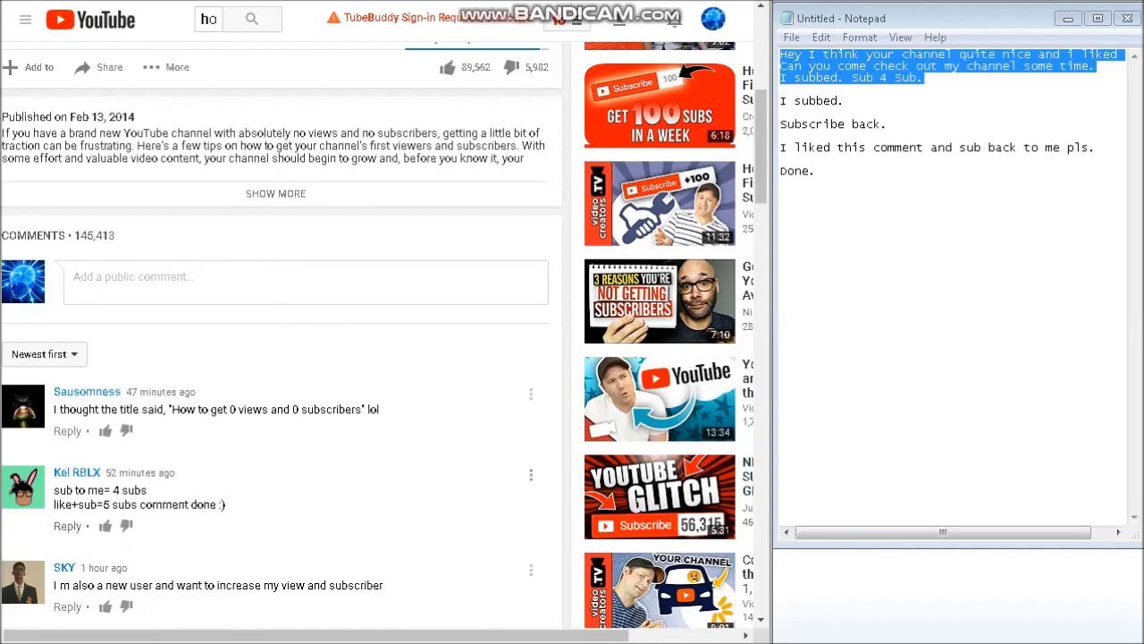
scroll("up", 3)
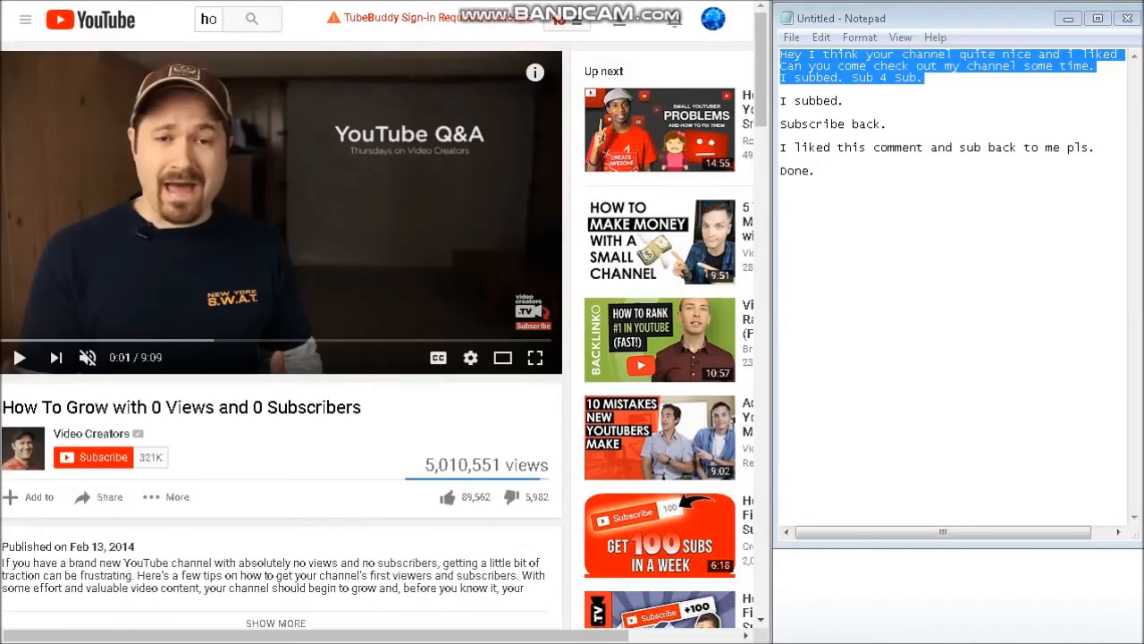
scroll("down", 3)
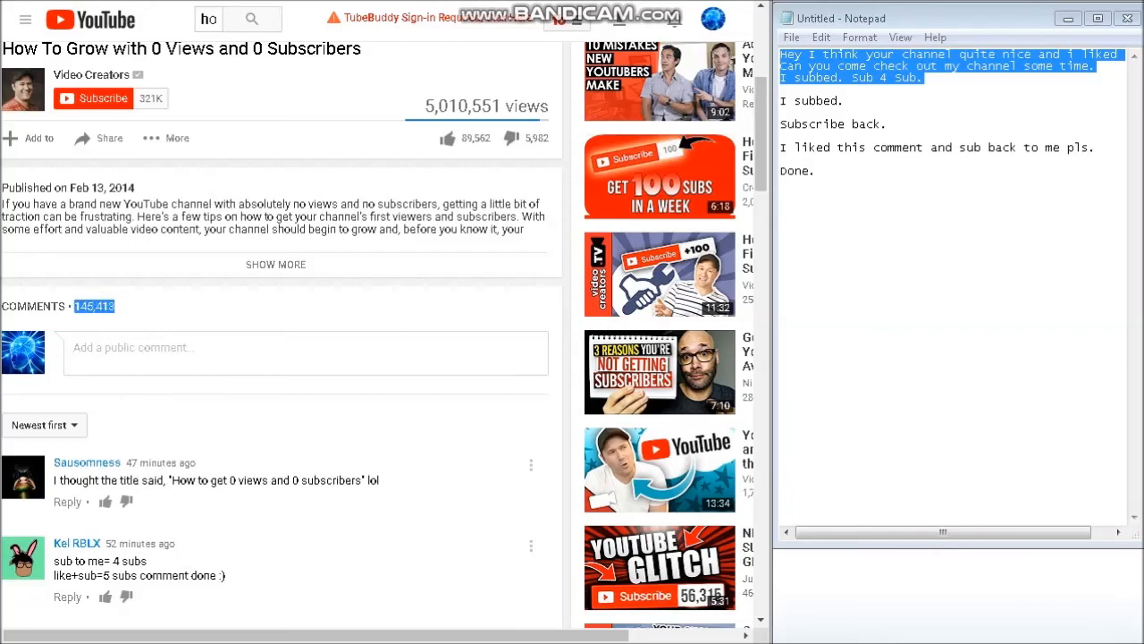
scroll("down", 3)
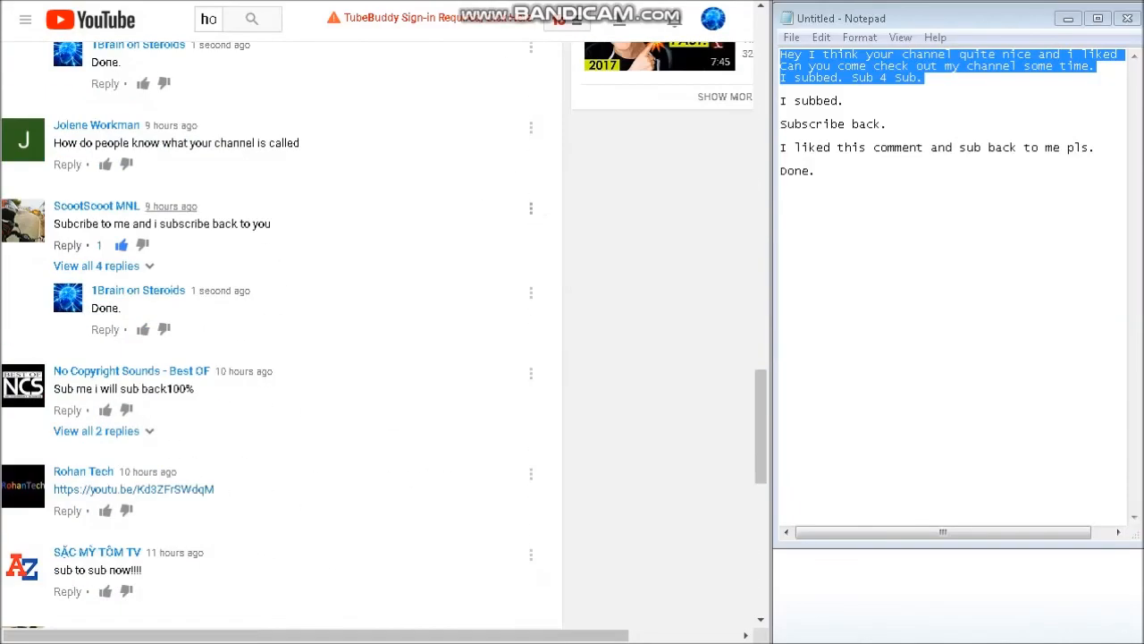
scroll("down", 3)
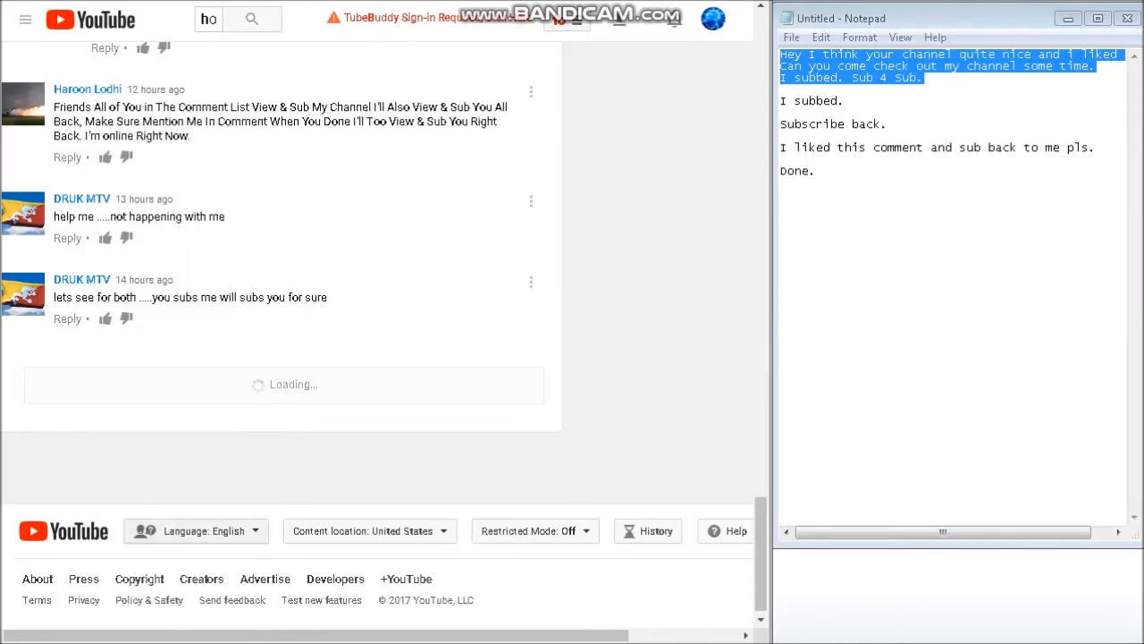
scroll("down", 3)
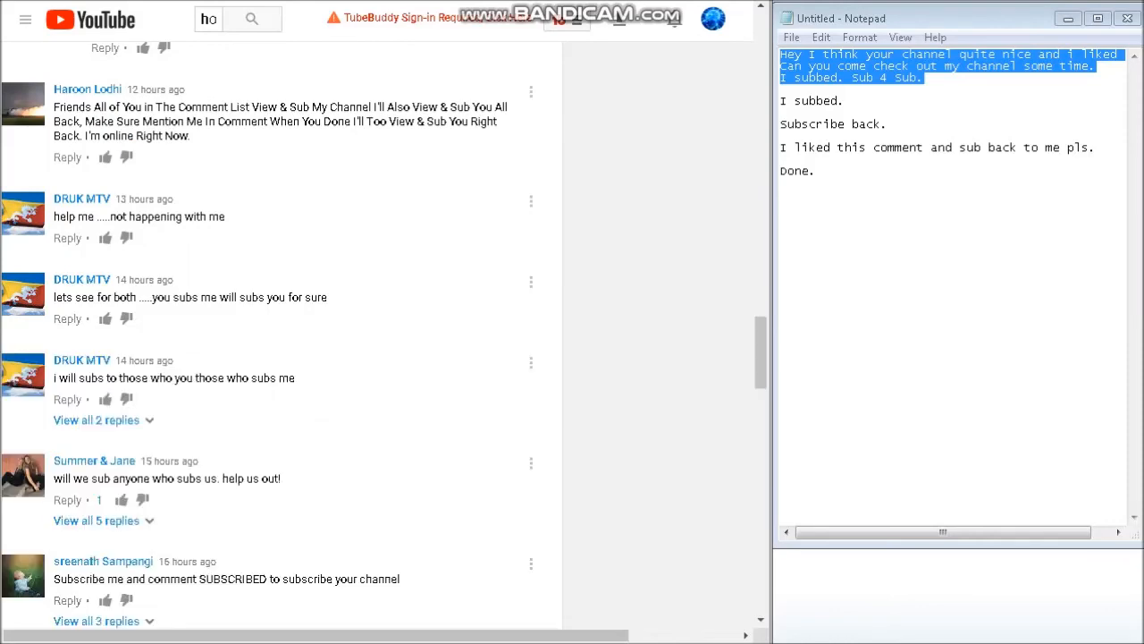
Step: Post a 'Done. sub back' reply and like the click-and-sub comment
scroll("down", 3)
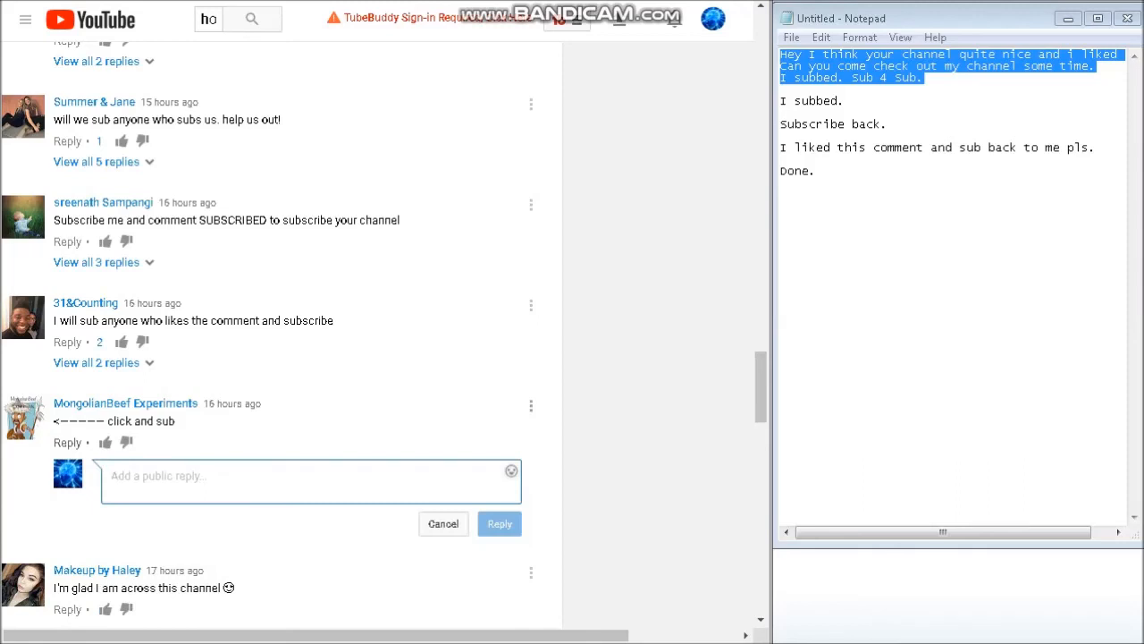
type("Done. sub")
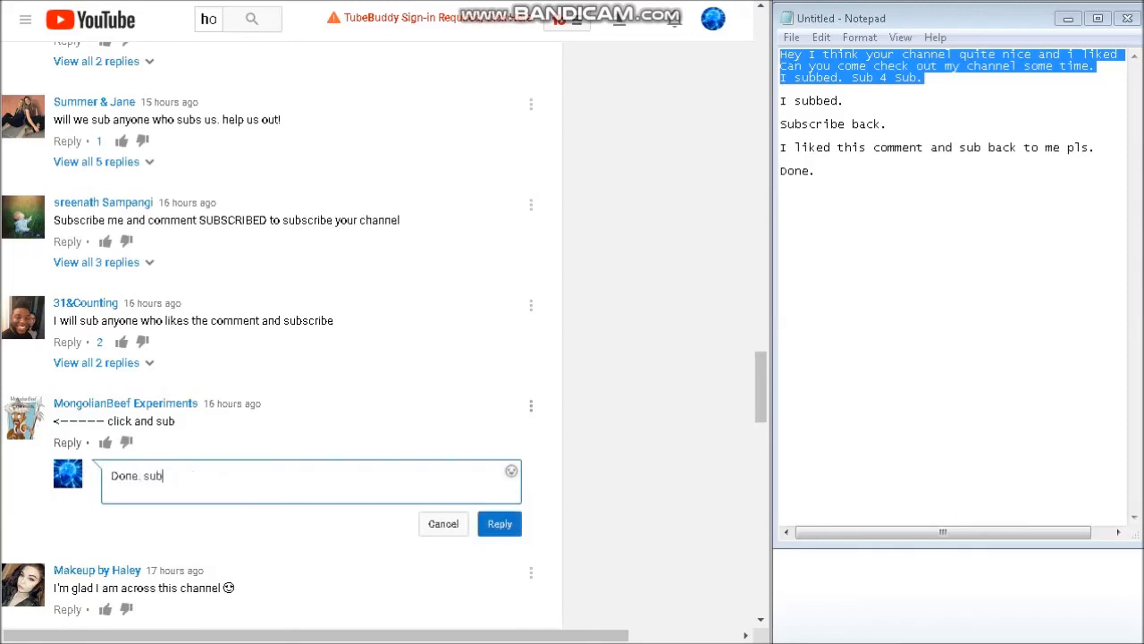
type("back")
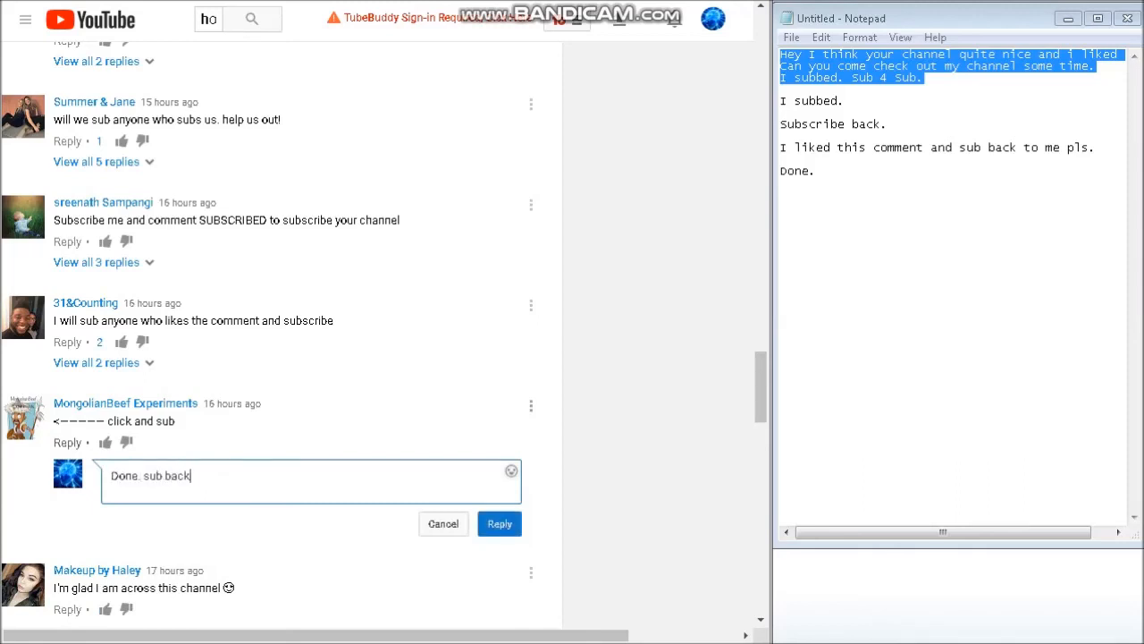
left_click(498, 523)
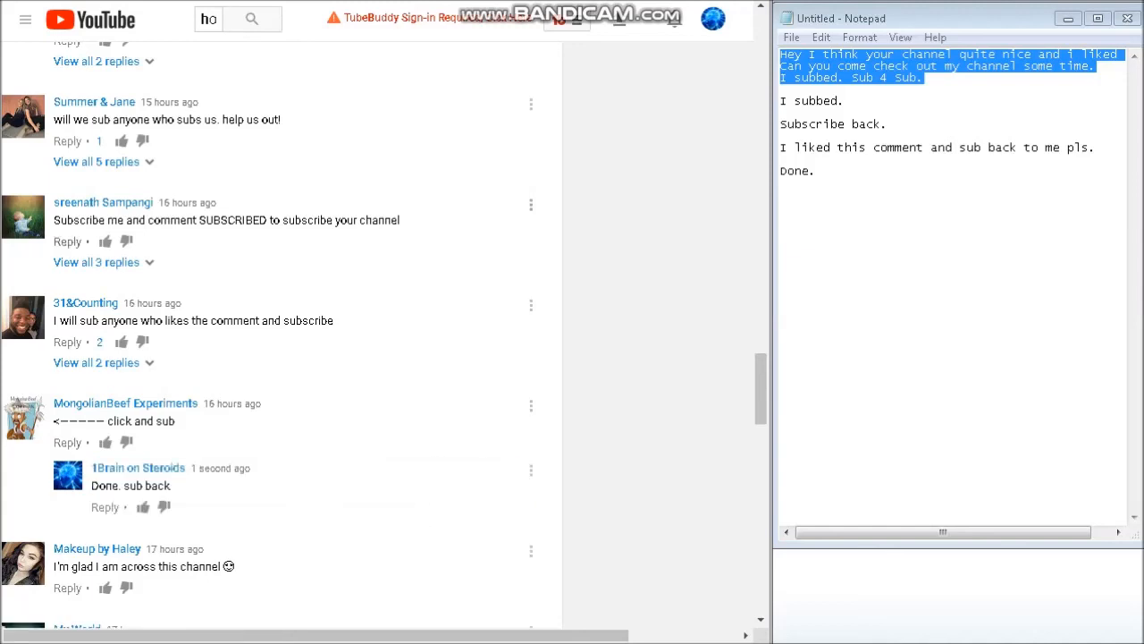
left_click(105, 441)
type("Done.")
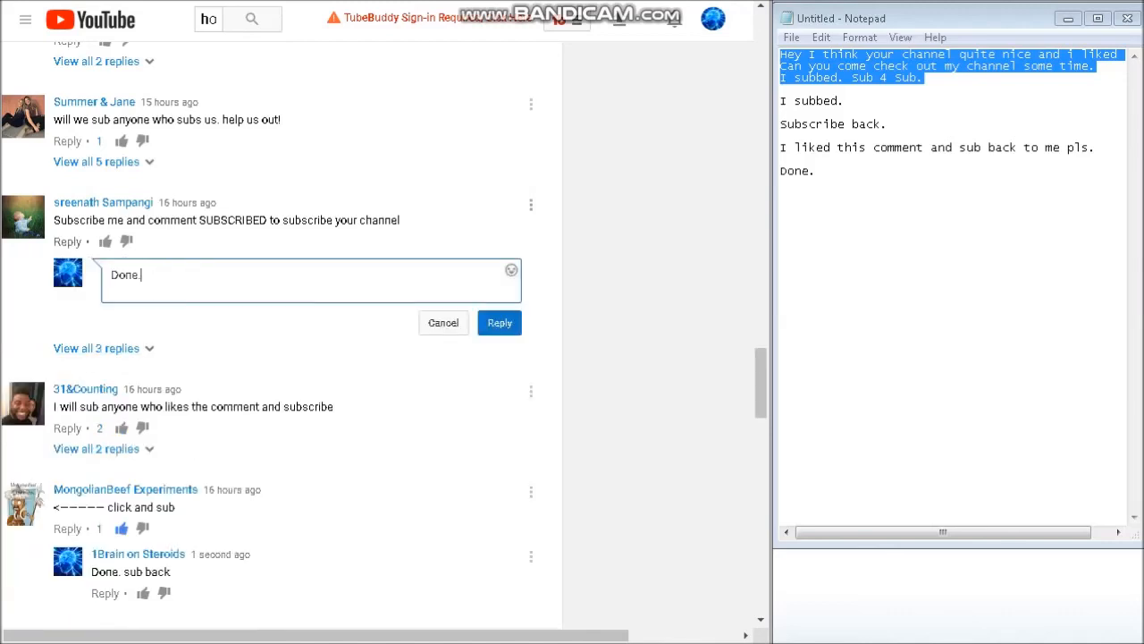
Step: Post 'Done.' replies under the SUBSCRIBED, help-us-out and like-and-subscribe comments; like help-us-out
left_click(499, 323)
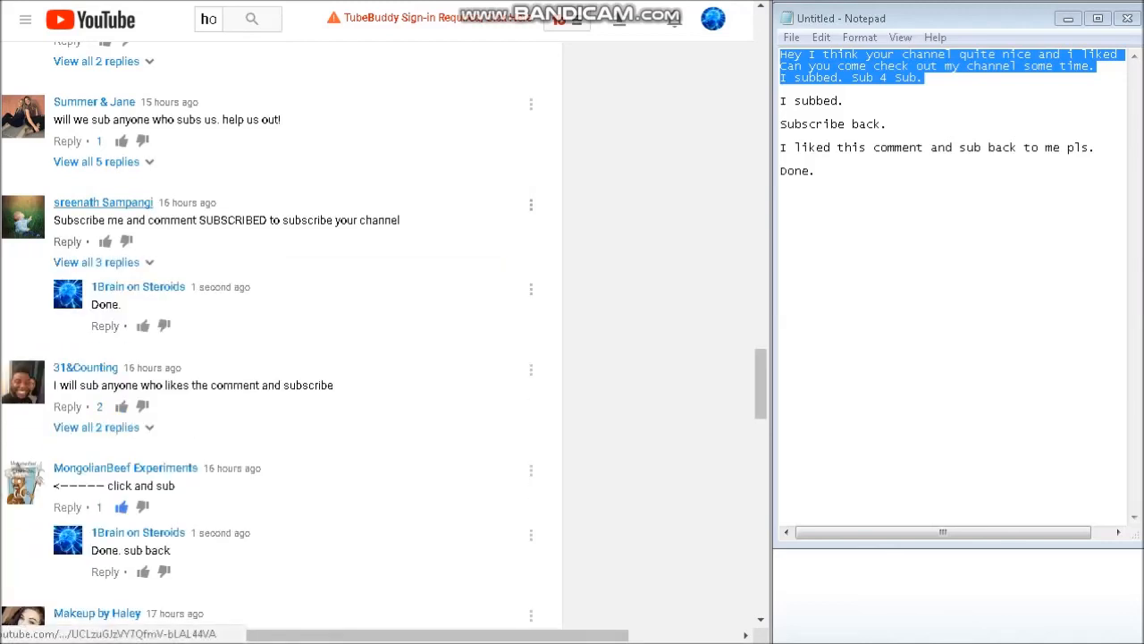
left_click(67, 140)
type("Done")
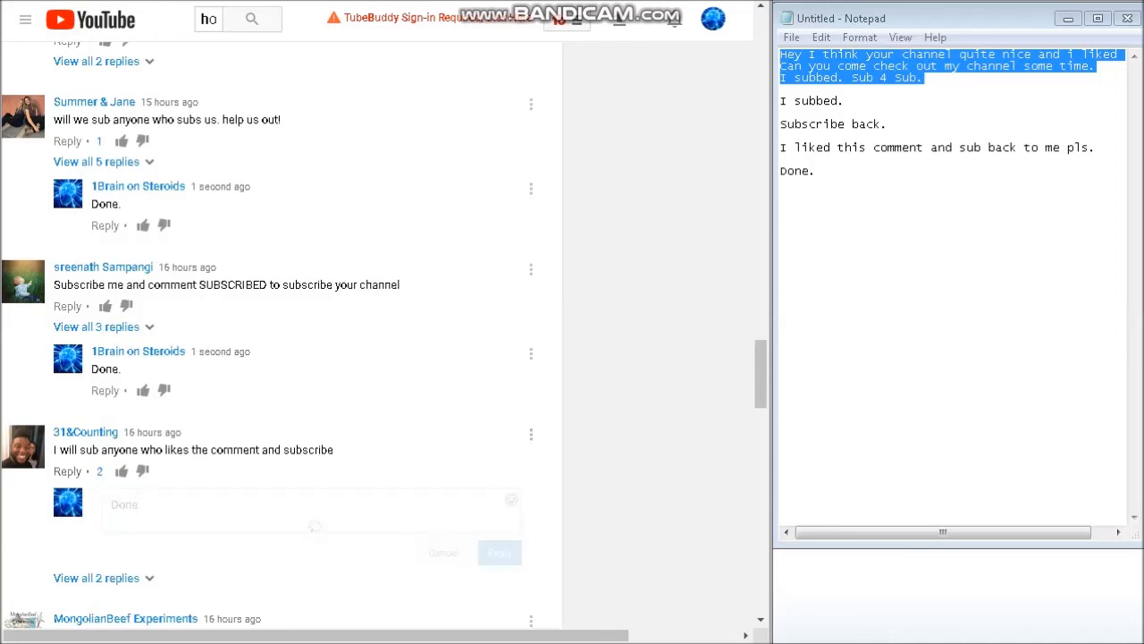
left_click(499, 551)
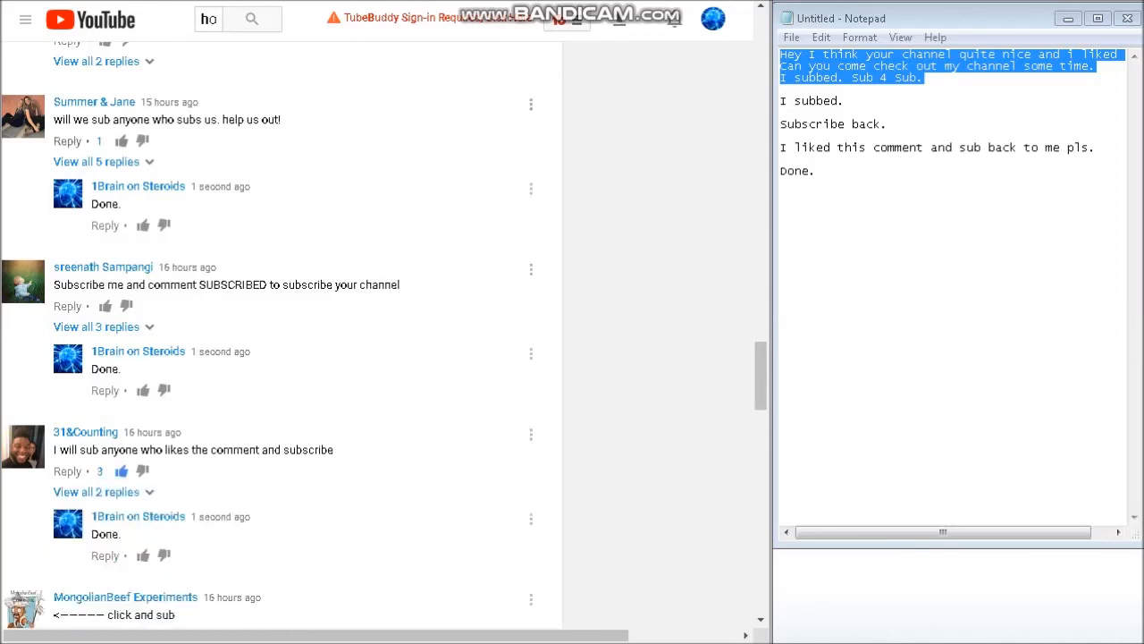
left_click(121, 142)
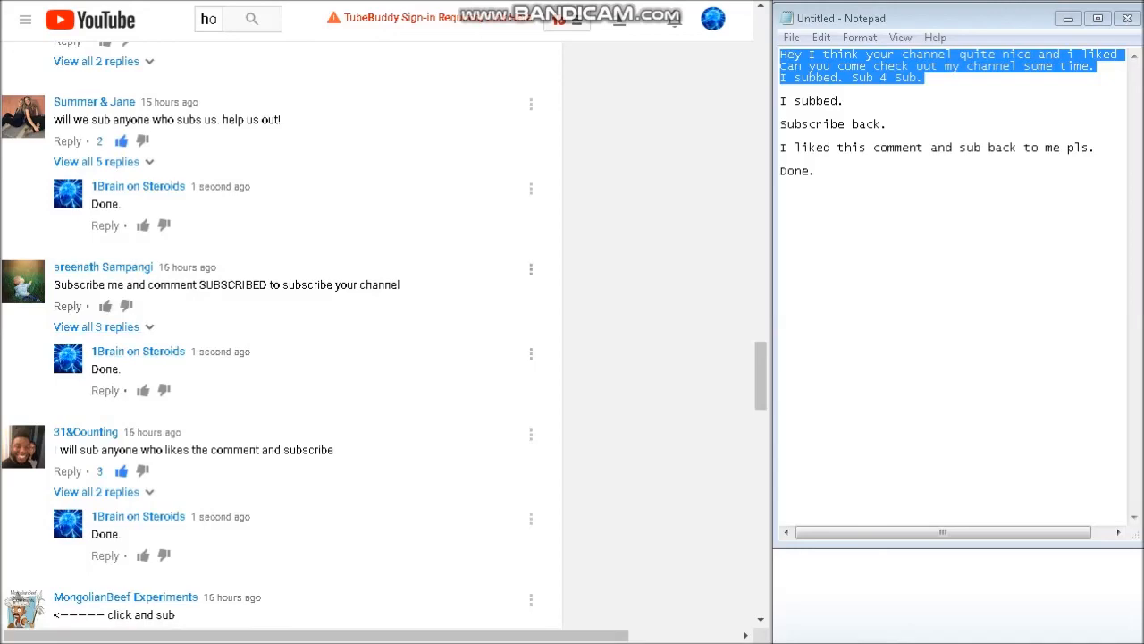
scroll("down", 3)
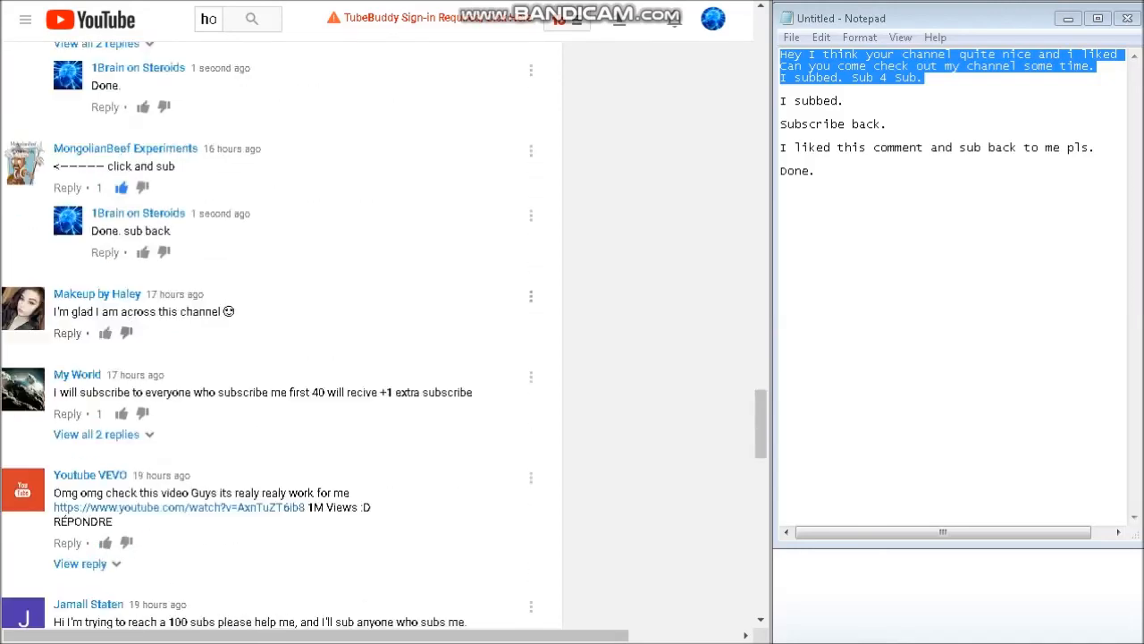
scroll("down", 3)
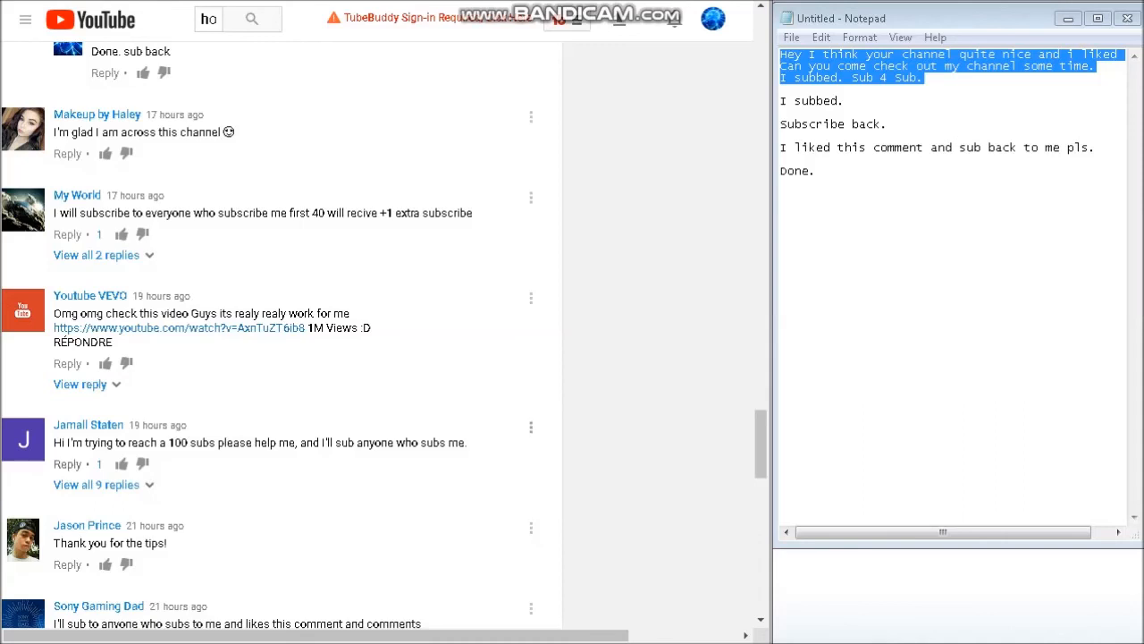
left_click(67, 463)
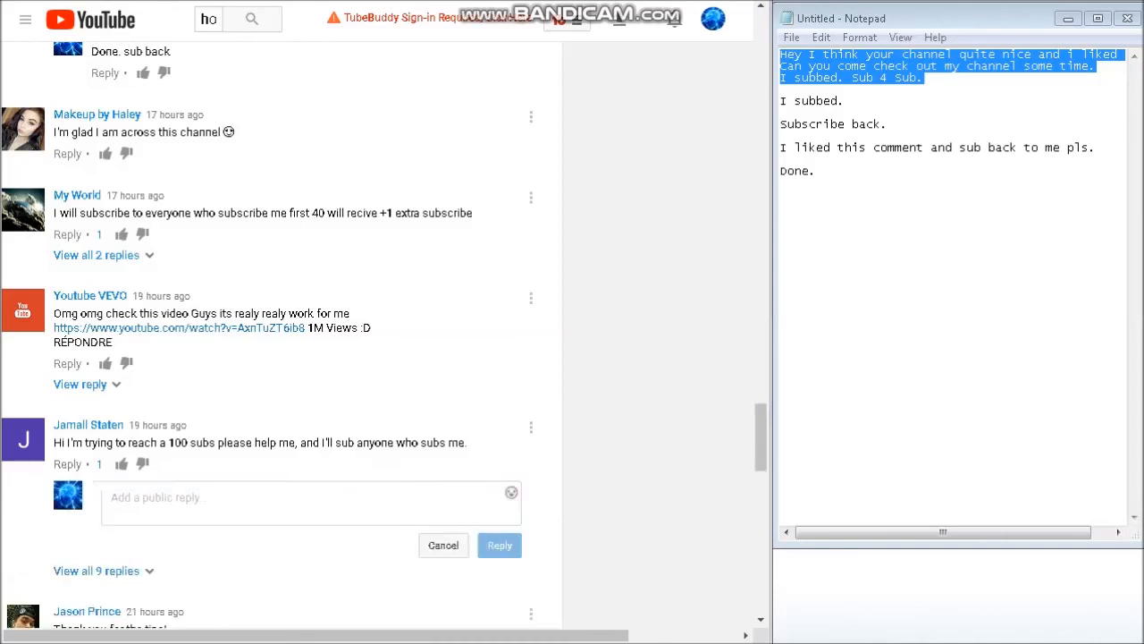